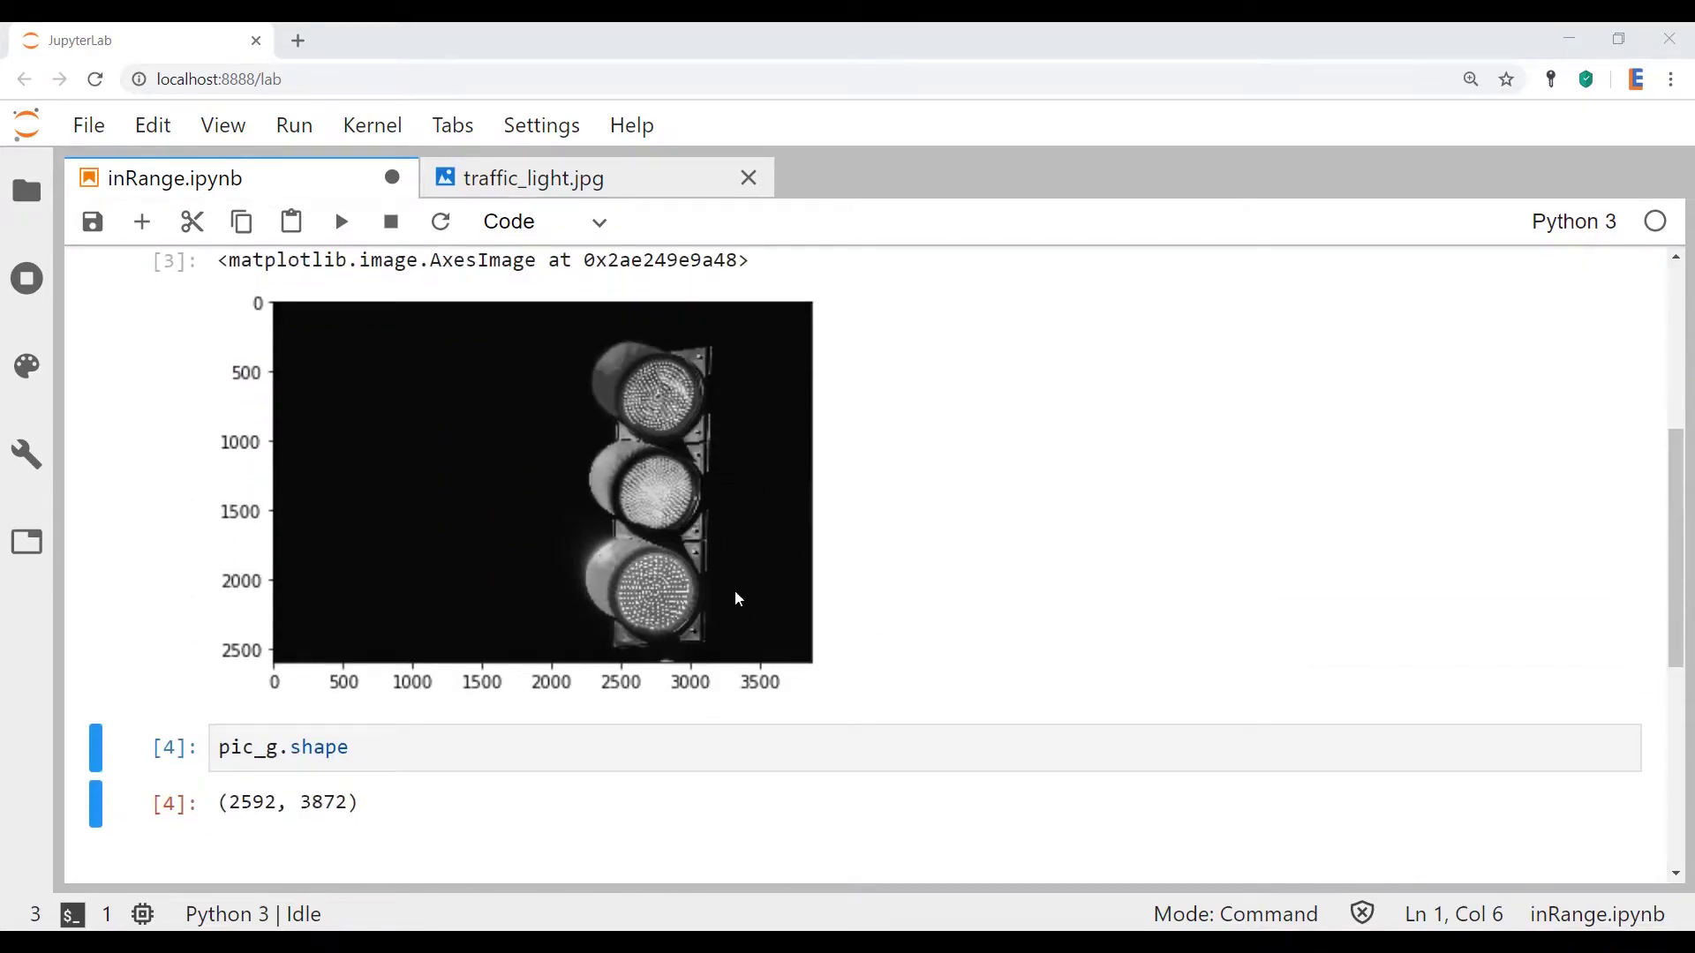
{"action": "mouse_move", "coordinate": [533, 177]}
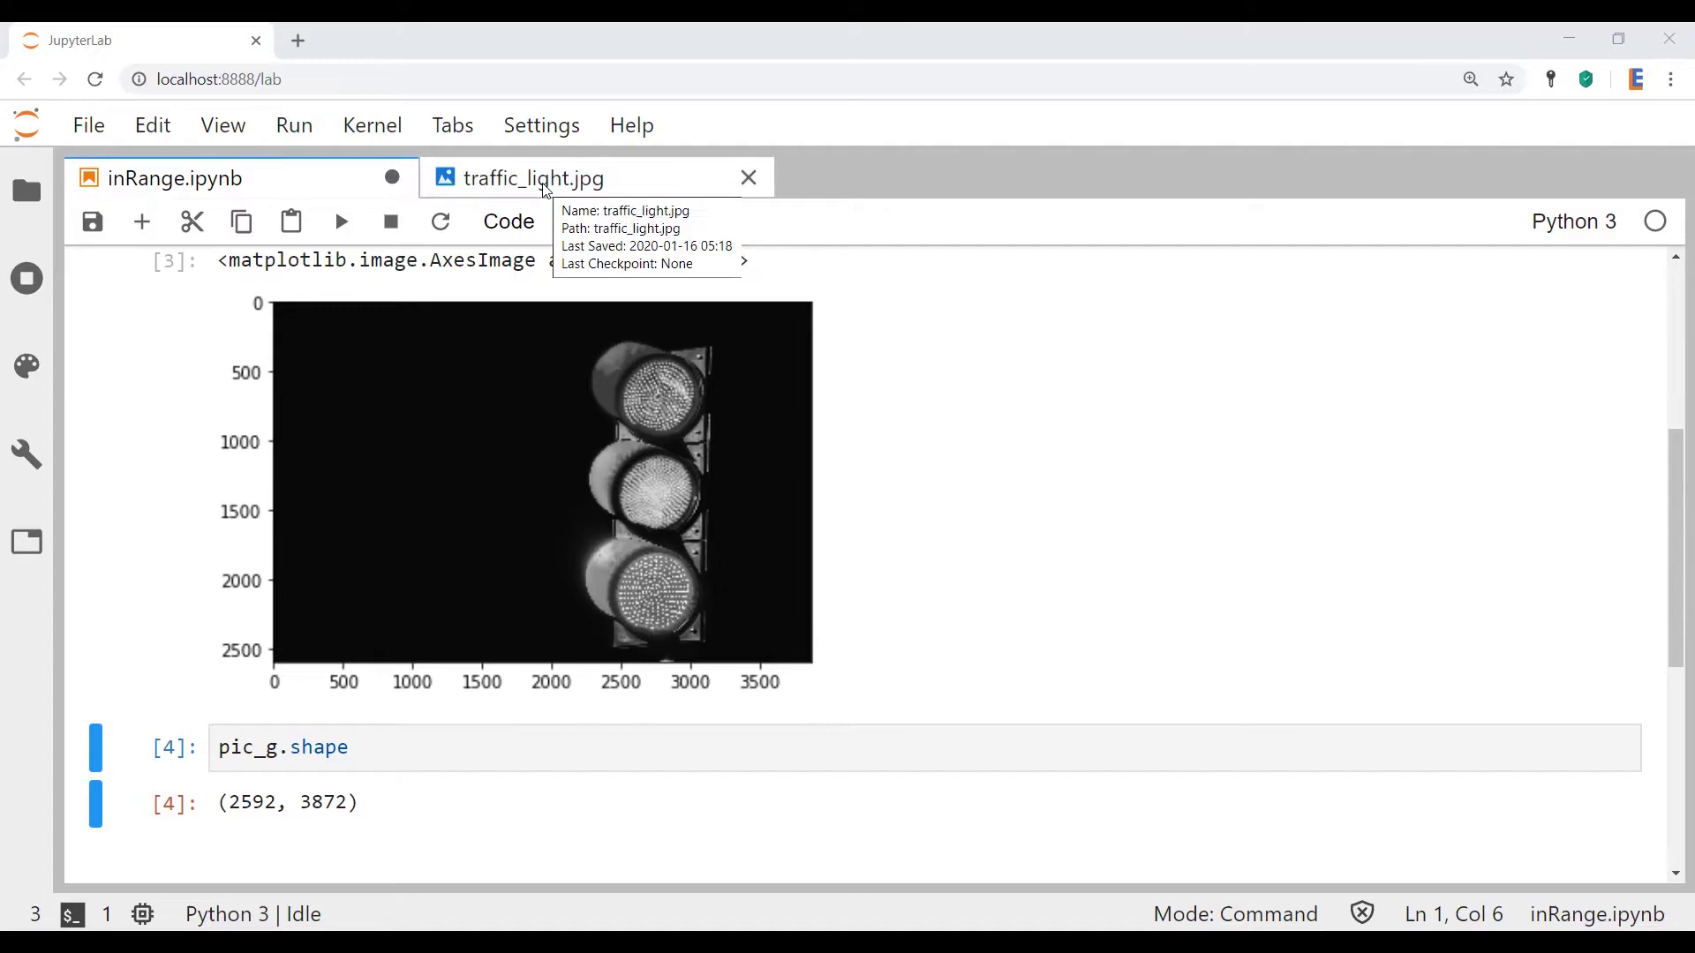
Check the colour traffic-light image, then start a cv2.inRange( call in a new cell below the shape output.
{"action": "left_click", "coordinate": [532, 179]}
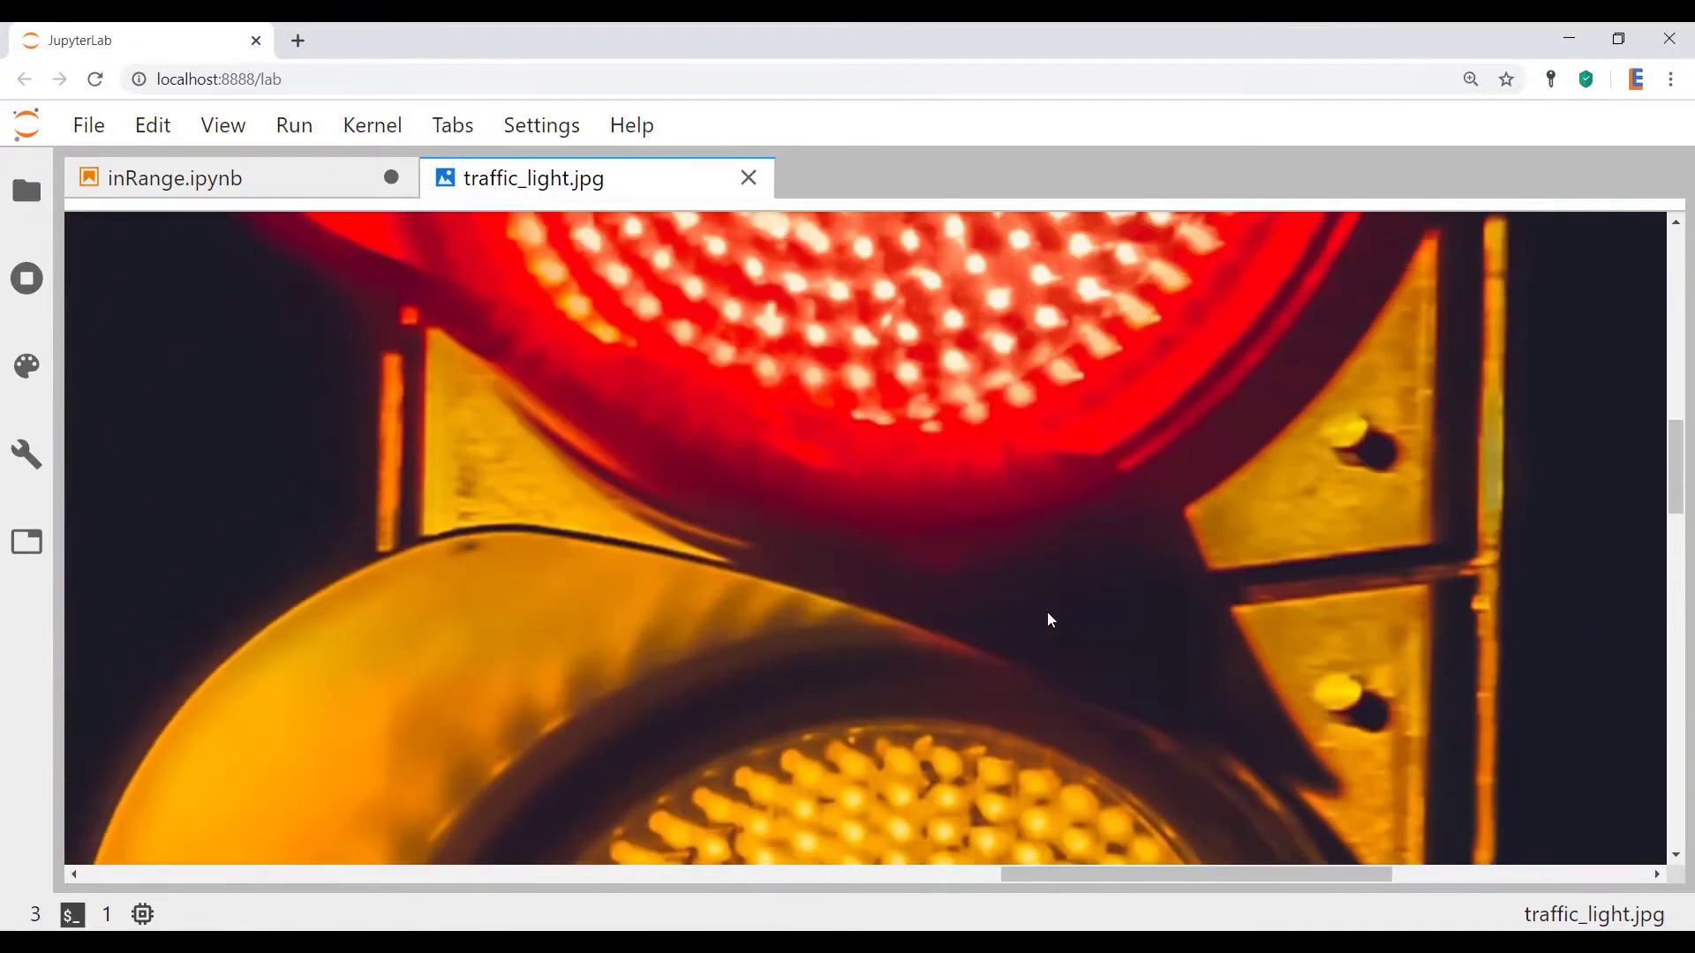
{"action": "left_click", "coordinate": [174, 178]}
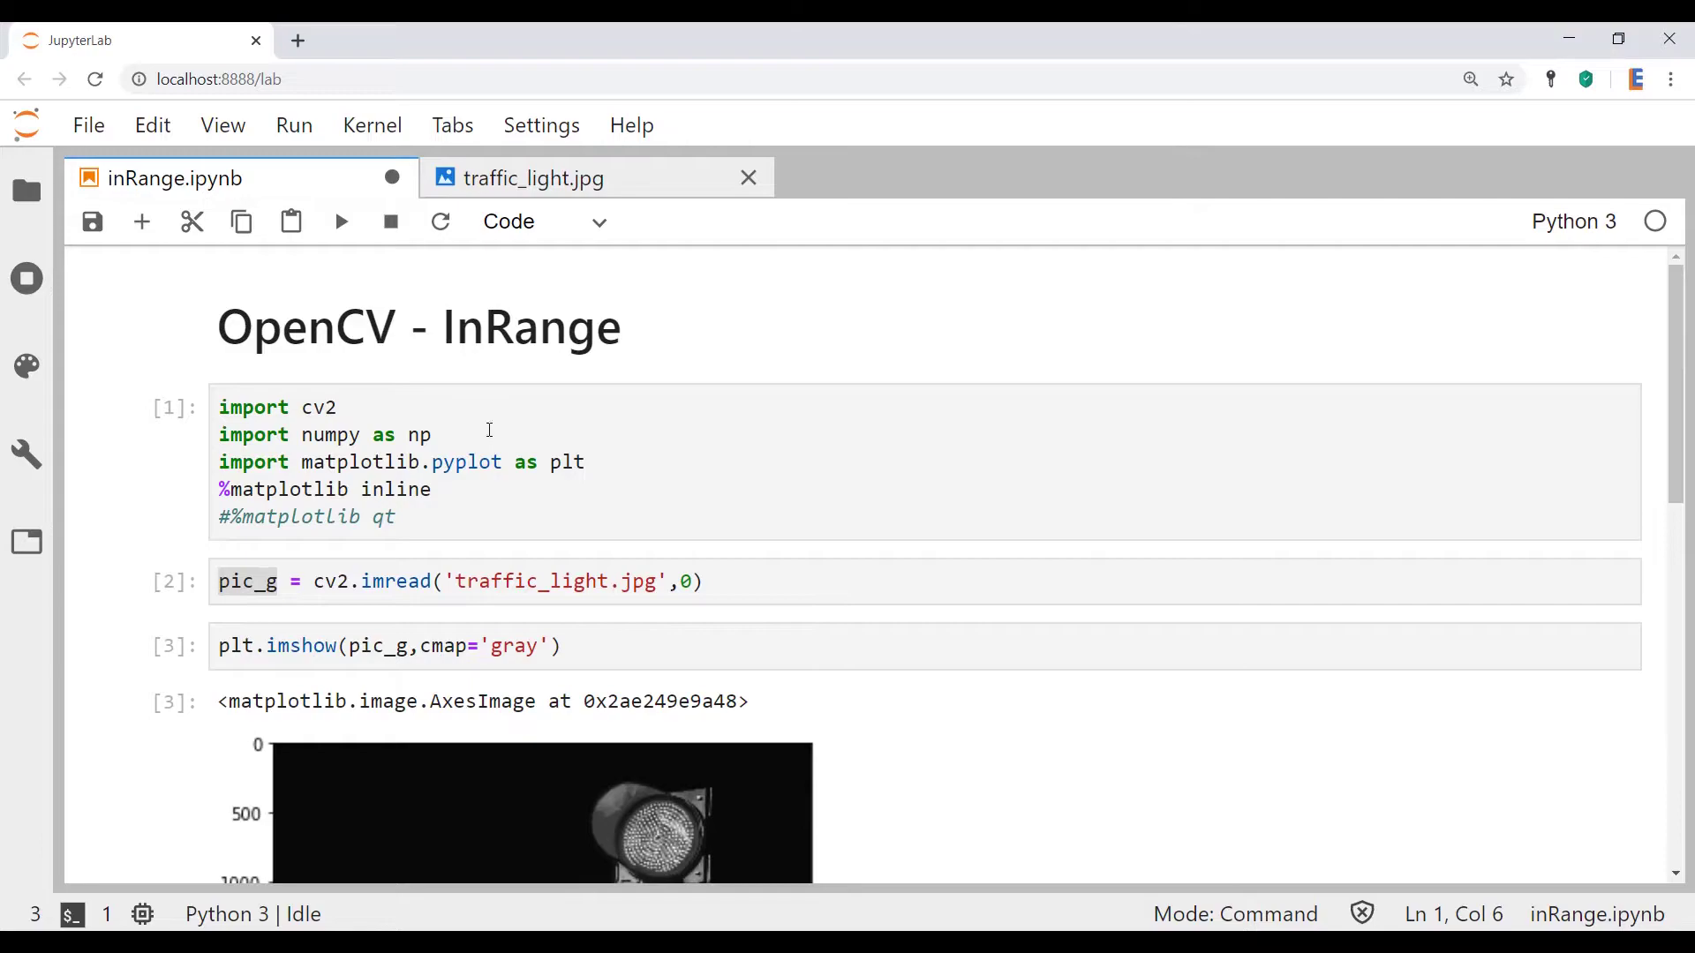
{"action": "scroll", "scroll_direction": "down", "scroll_amount": 3}
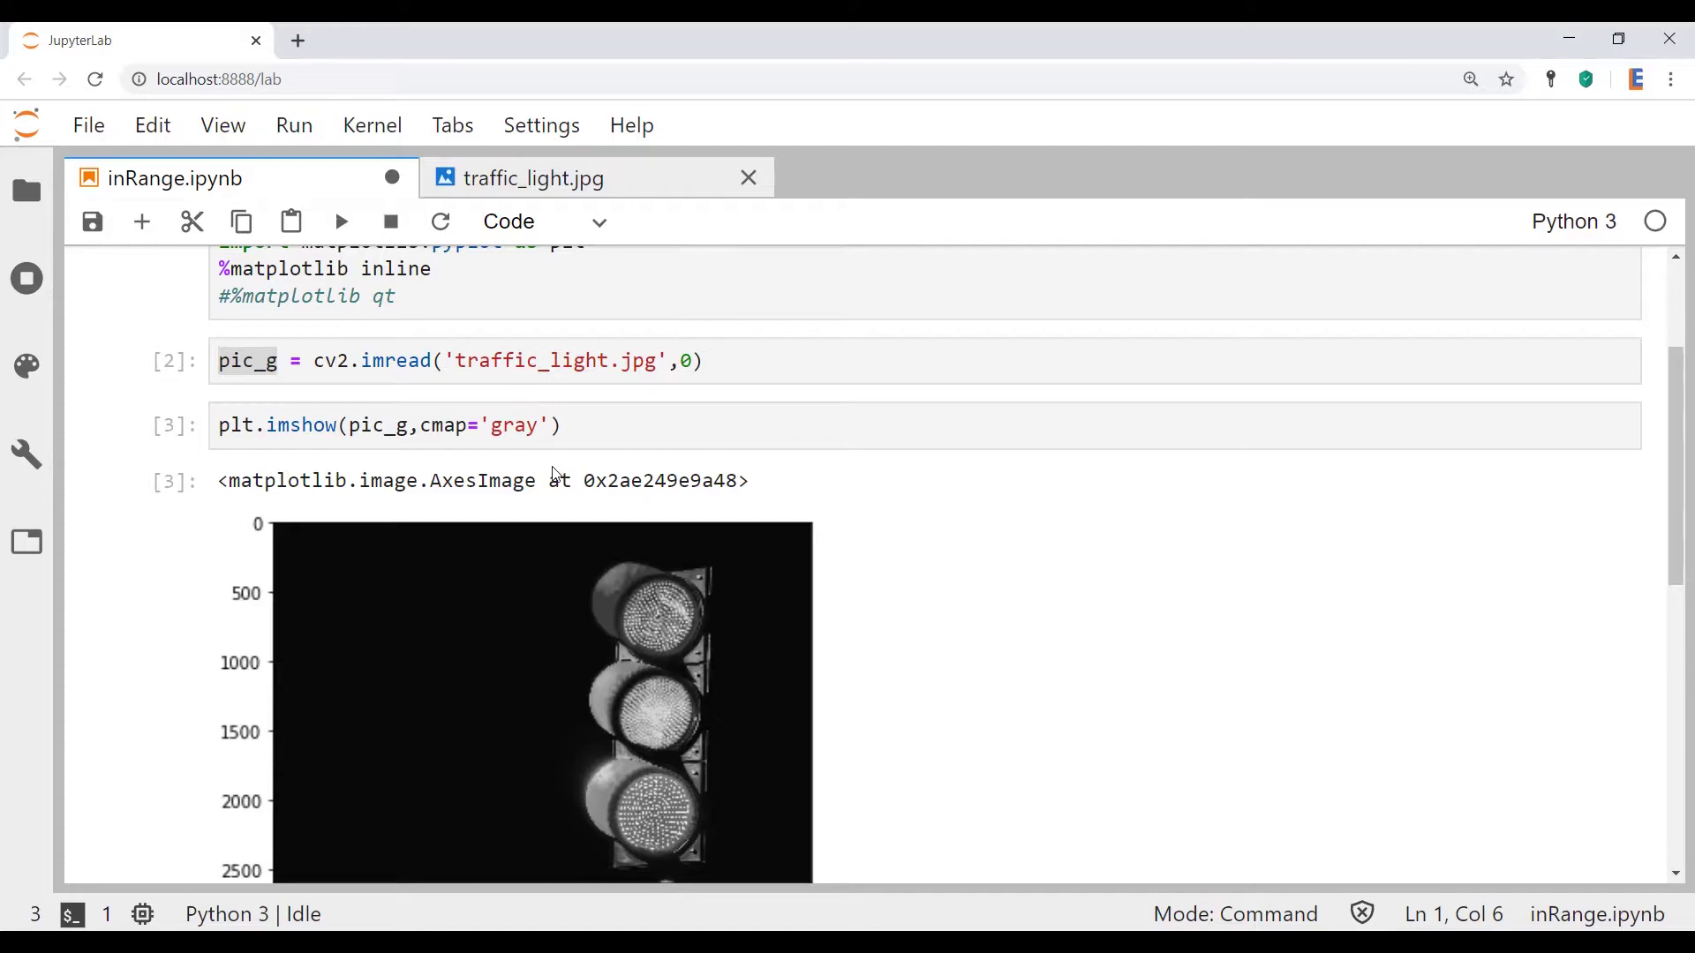
{"action": "scroll", "scroll_direction": "down", "scroll_amount": 3}
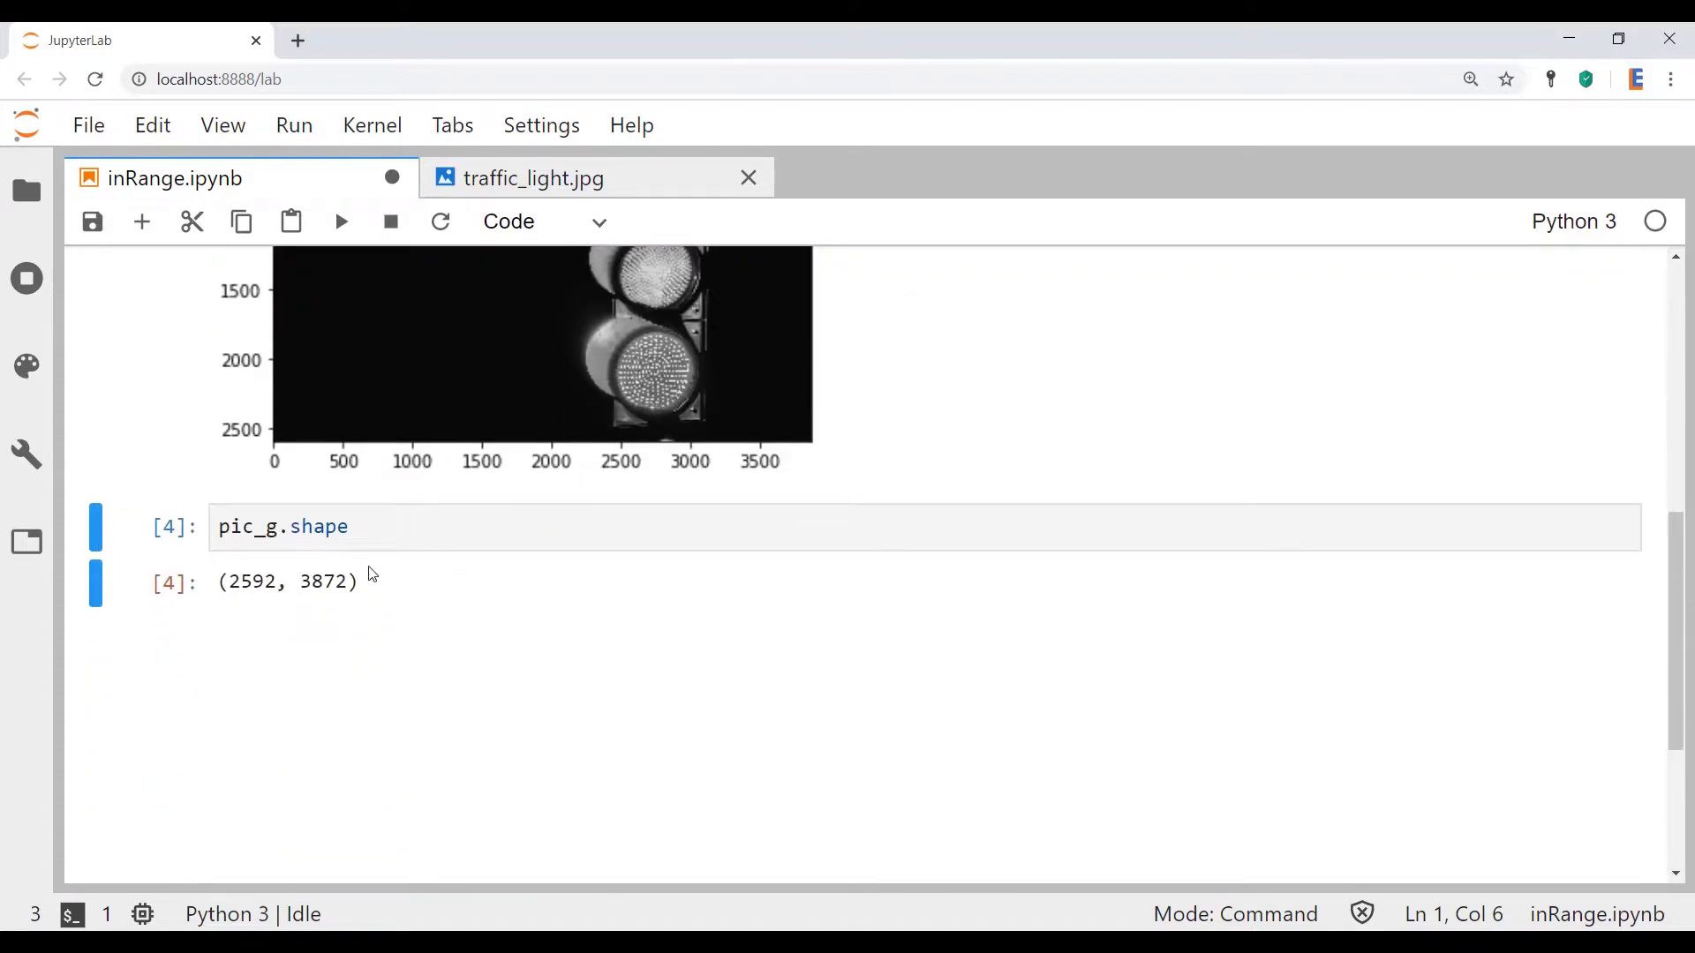
{"action": "type", "text": "cv2.inRange("}
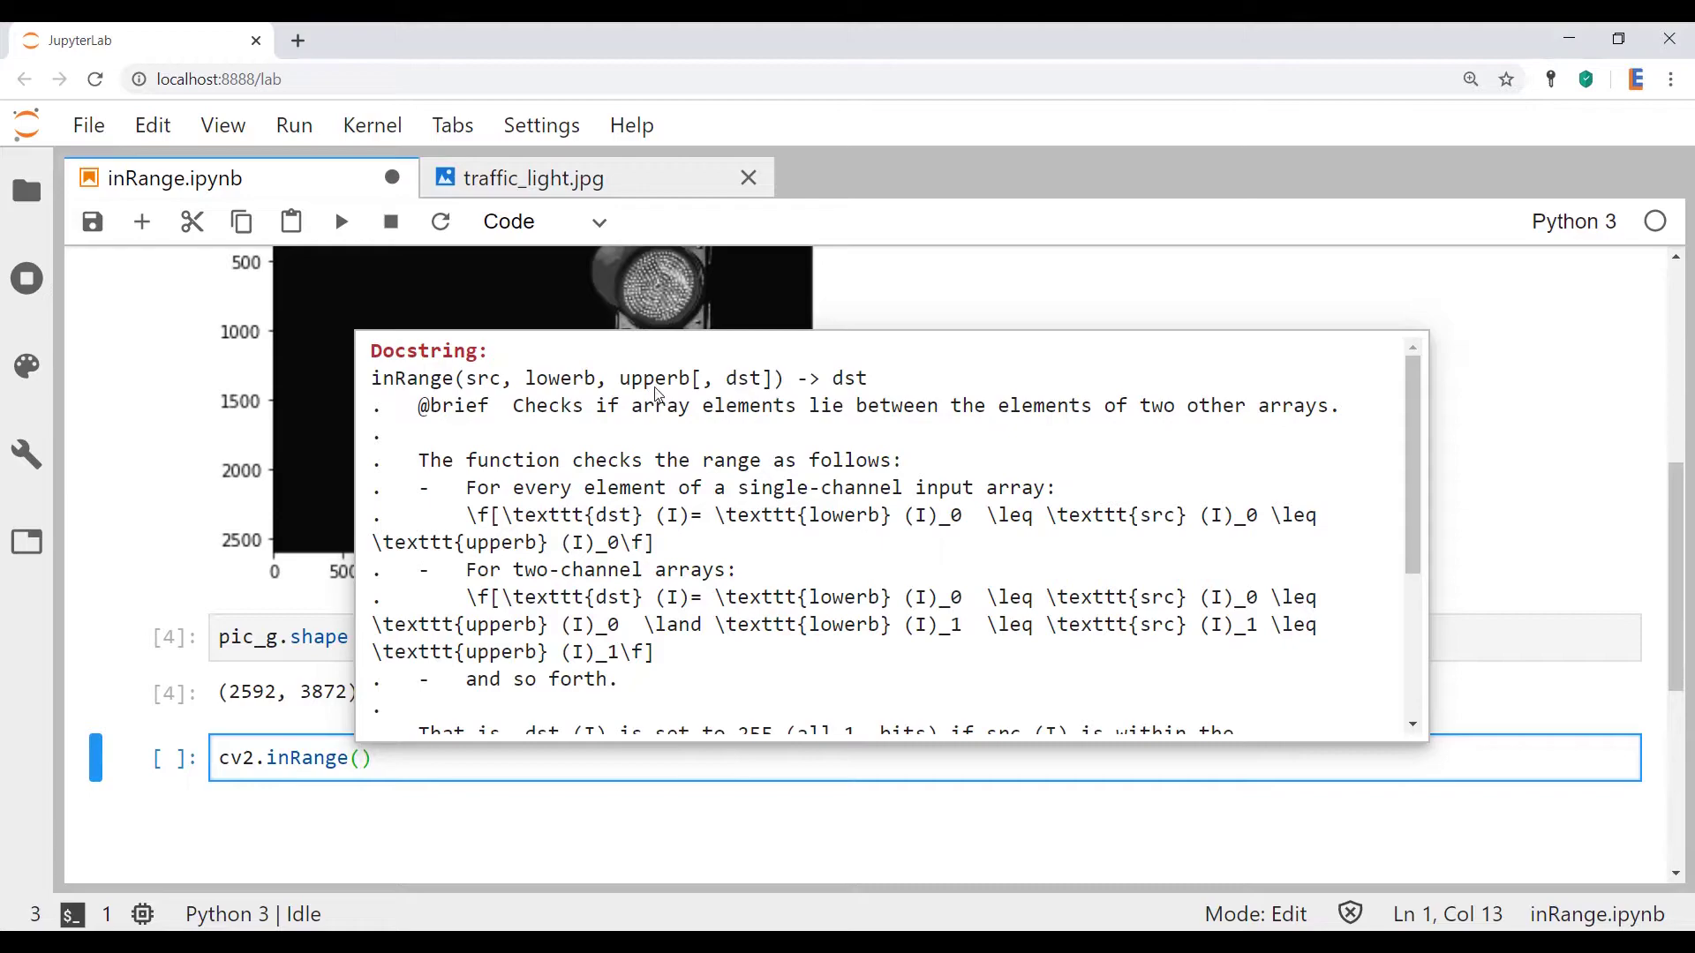
{"action": "left_click", "coordinate": [514, 758]}
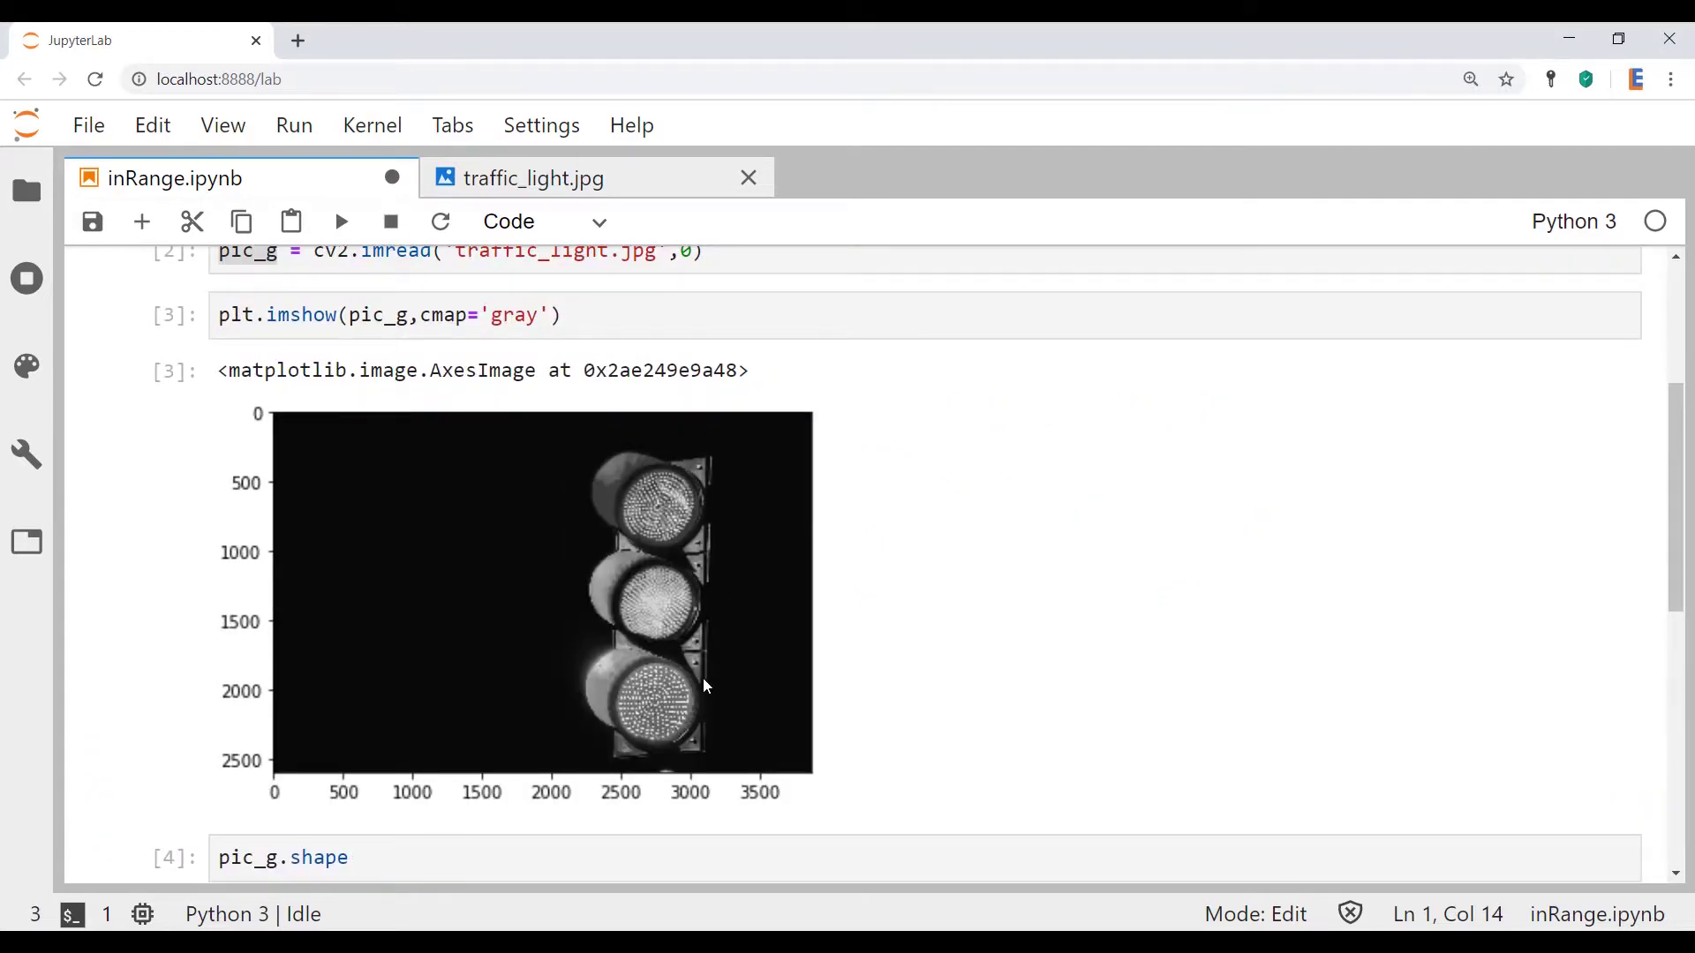
{"action": "mouse_move", "coordinate": [759, 702]}
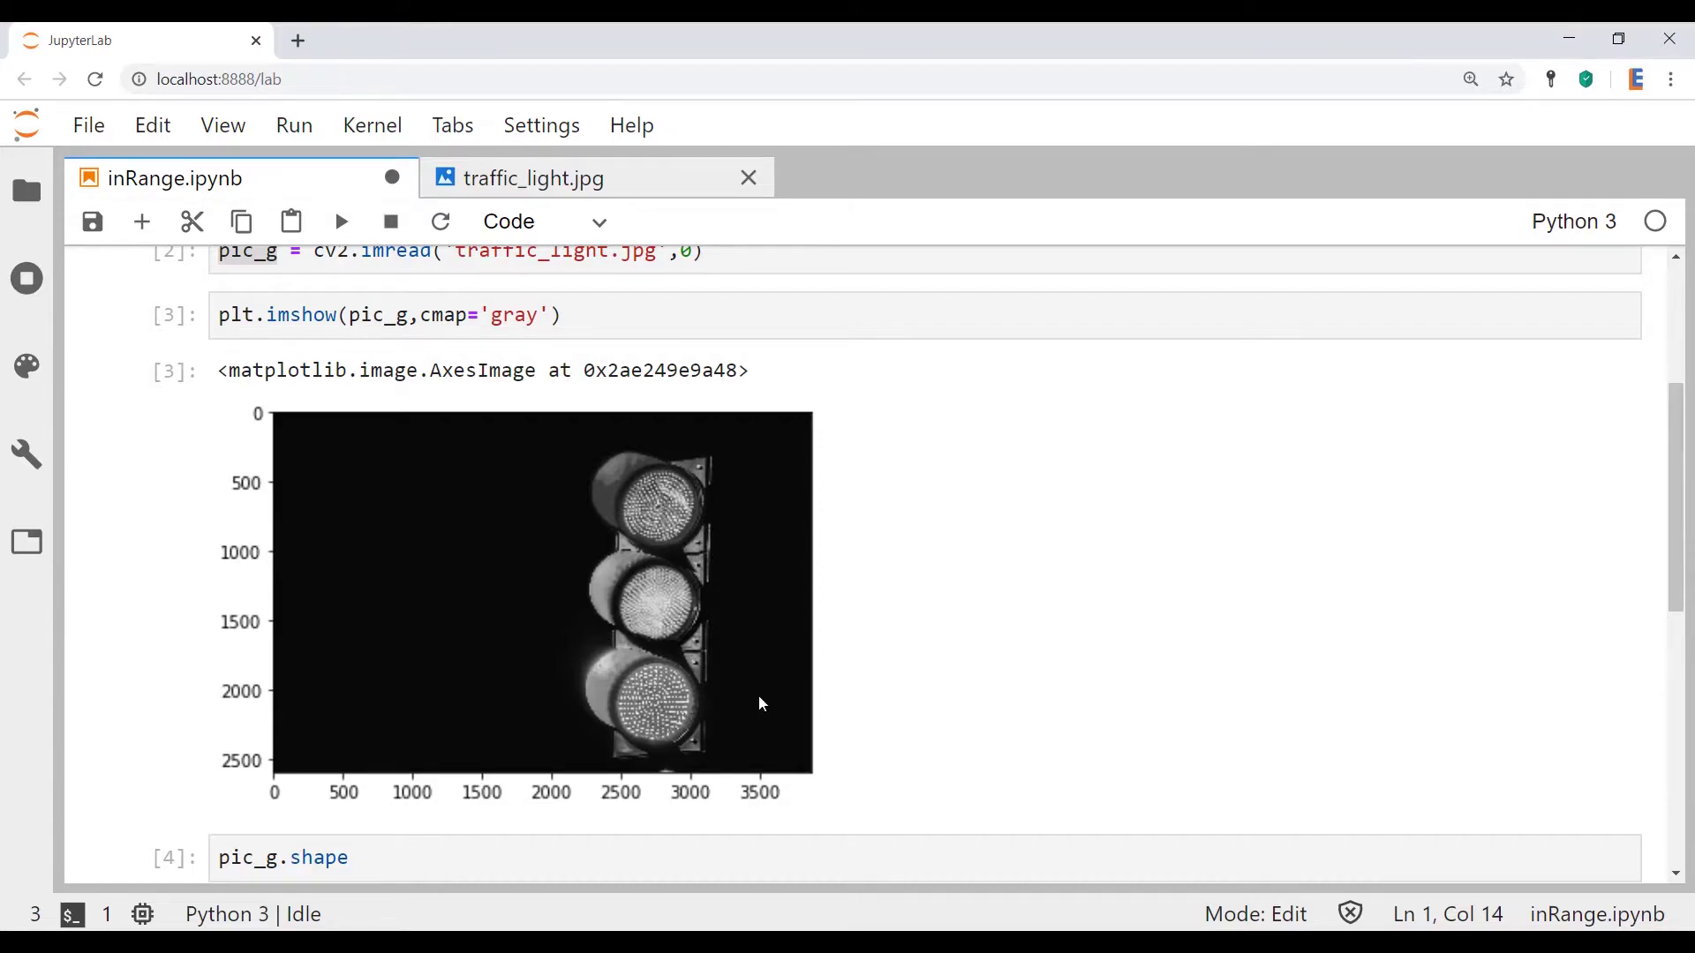
{"action": "mouse_move", "coordinate": [712, 452]}
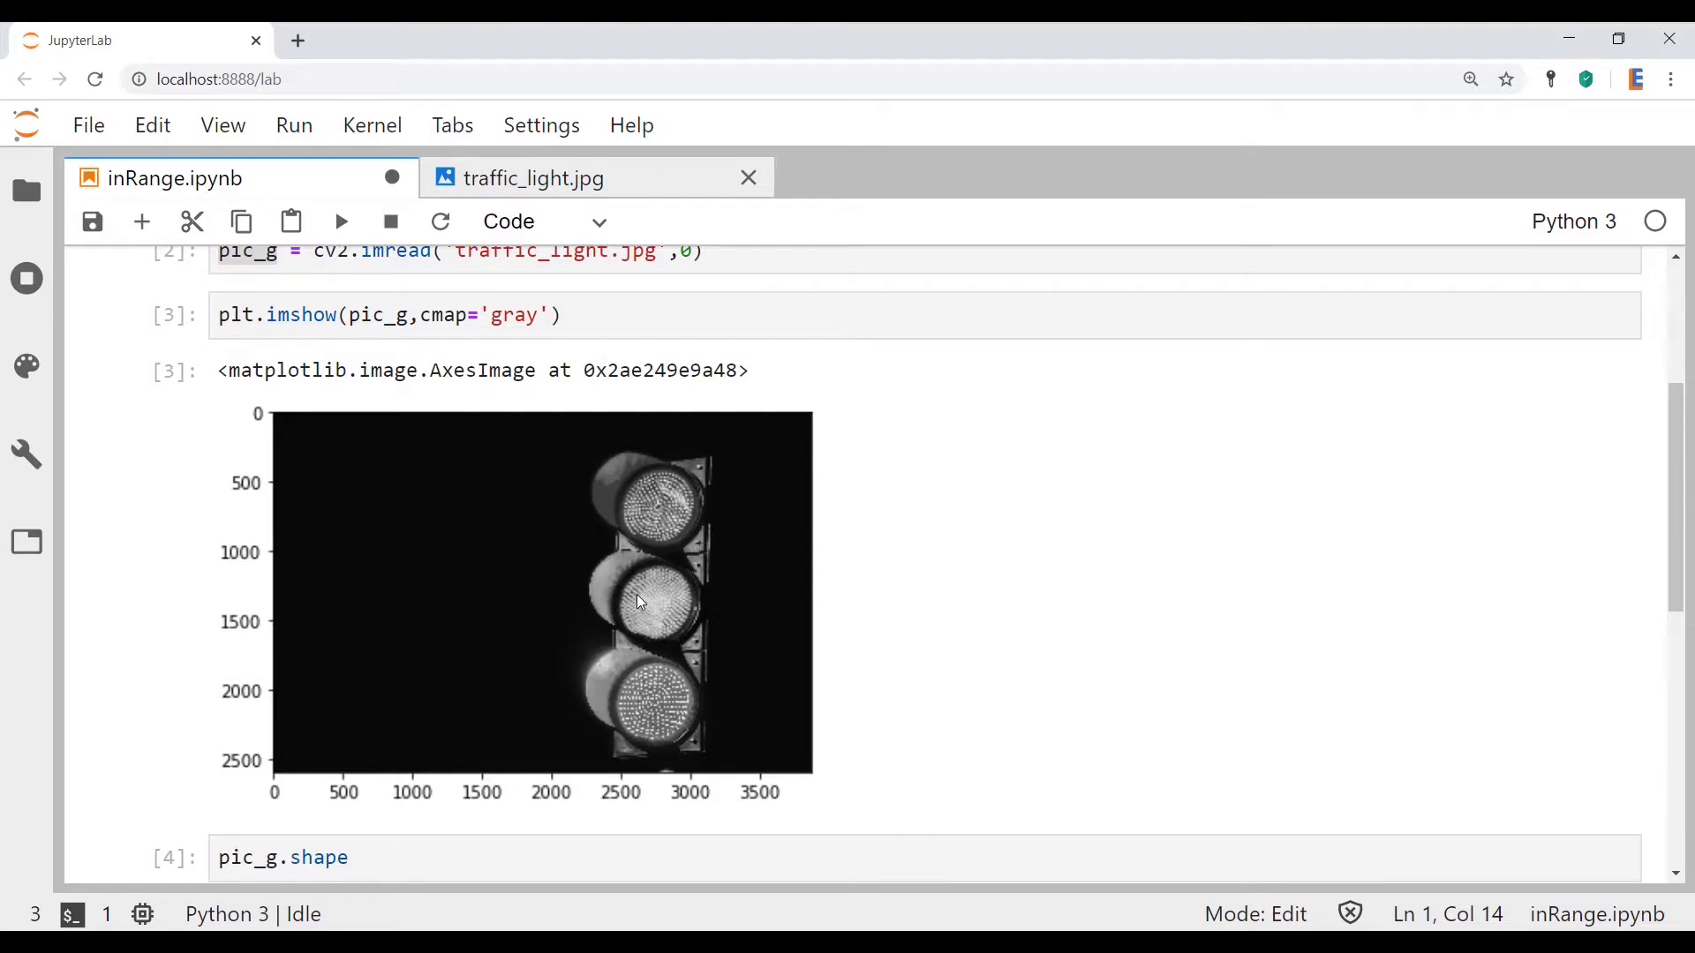
{"action": "mouse_move", "coordinate": [729, 544]}
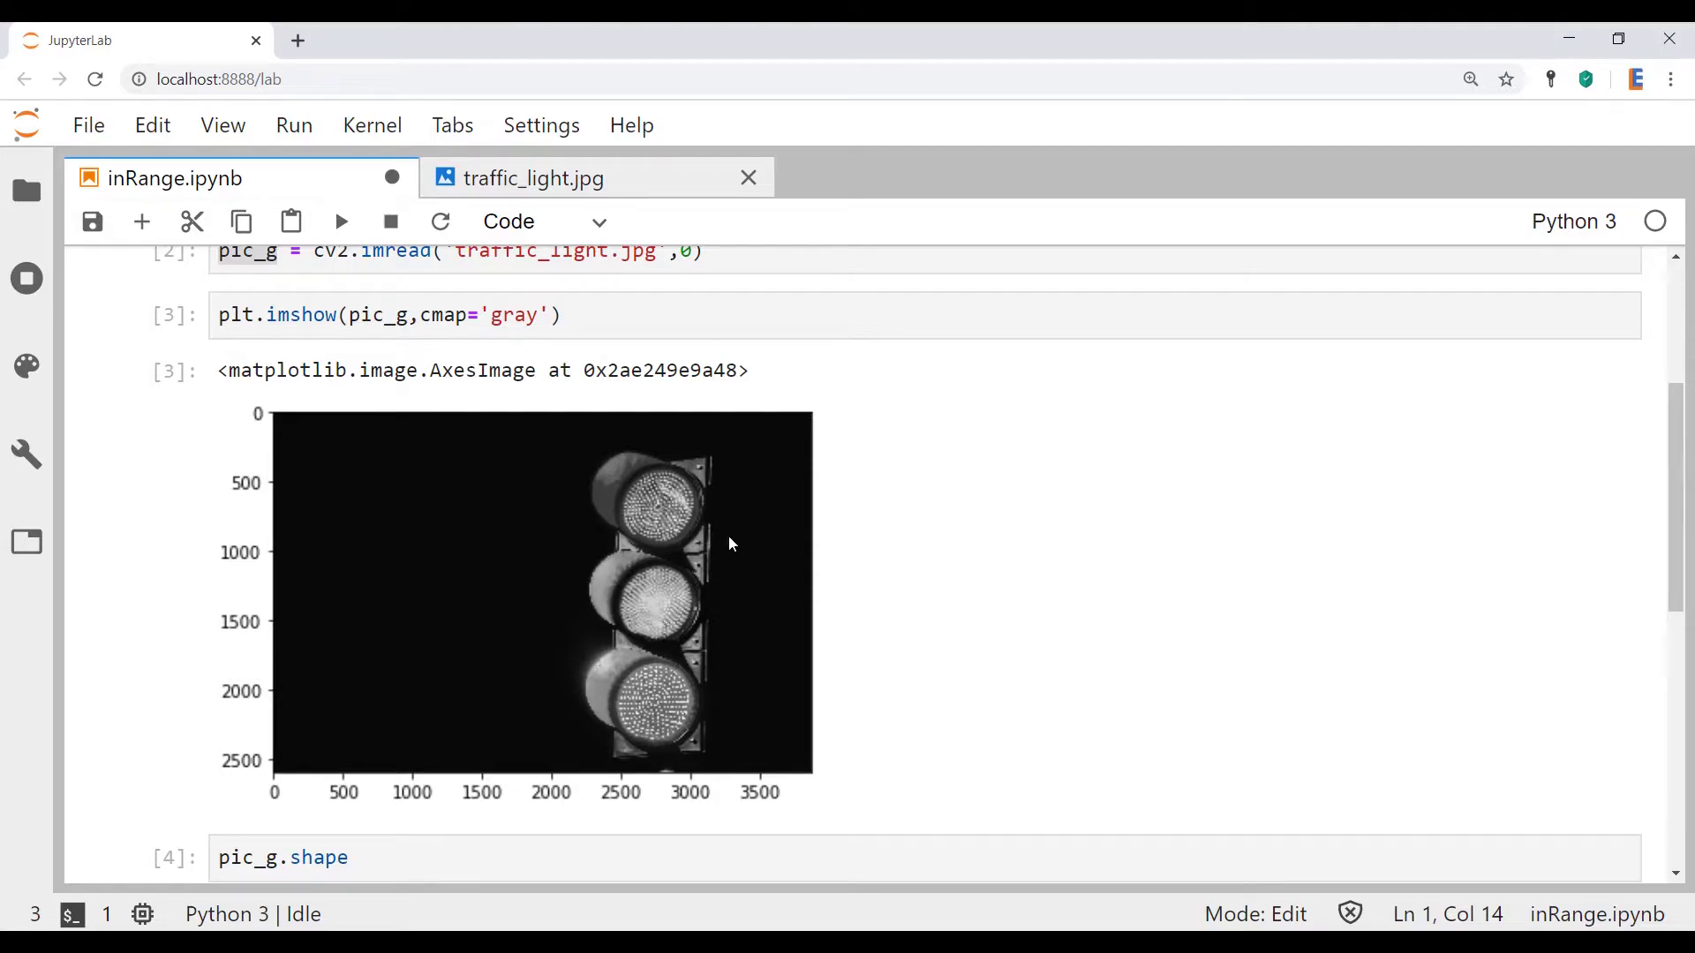
{"action": "mouse_move", "coordinate": [614, 682]}
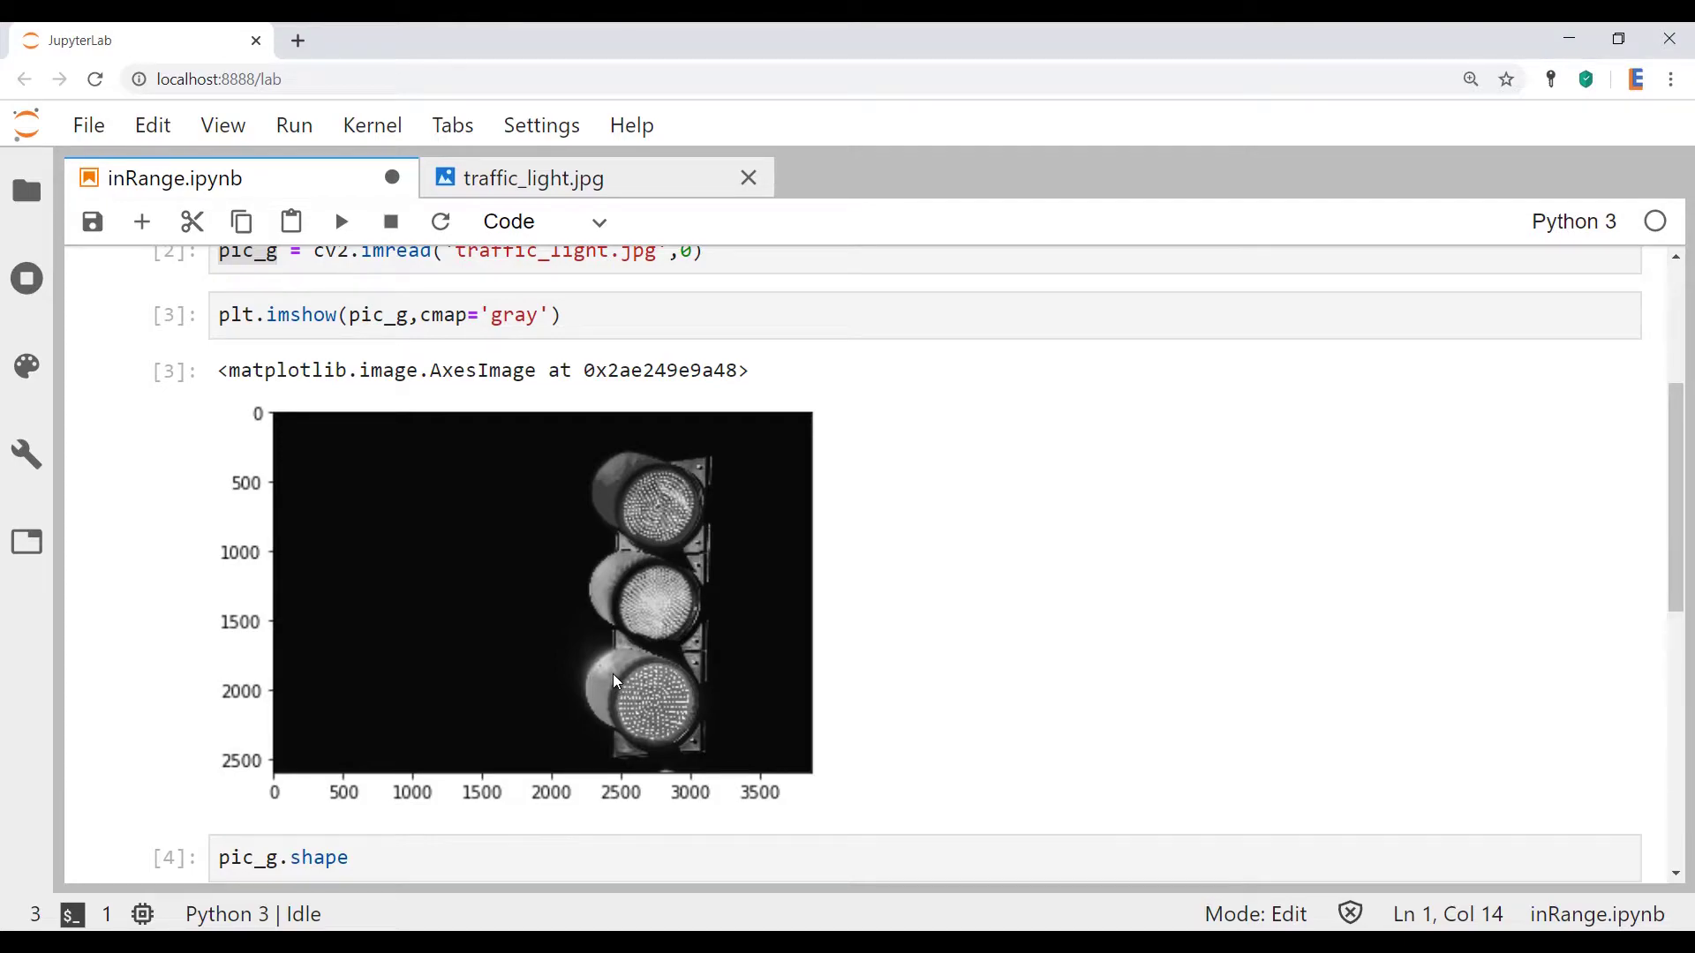
{"action": "mouse_move", "coordinate": [703, 427]}
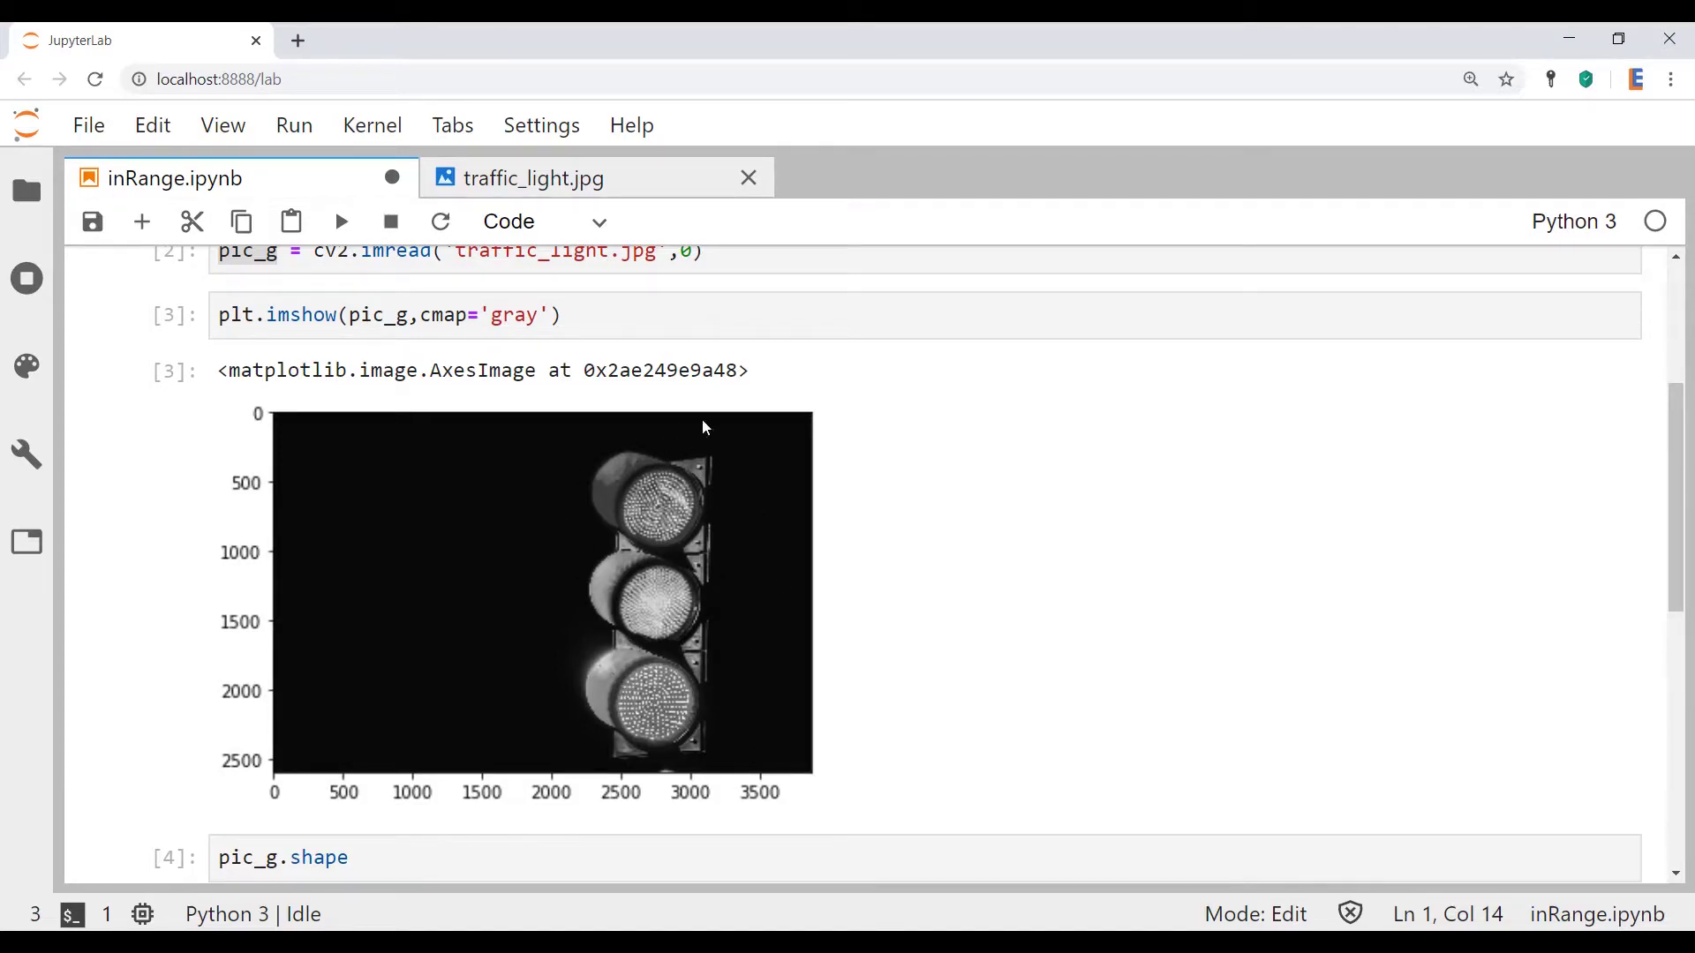
{"action": "mouse_move", "coordinate": [604, 662]}
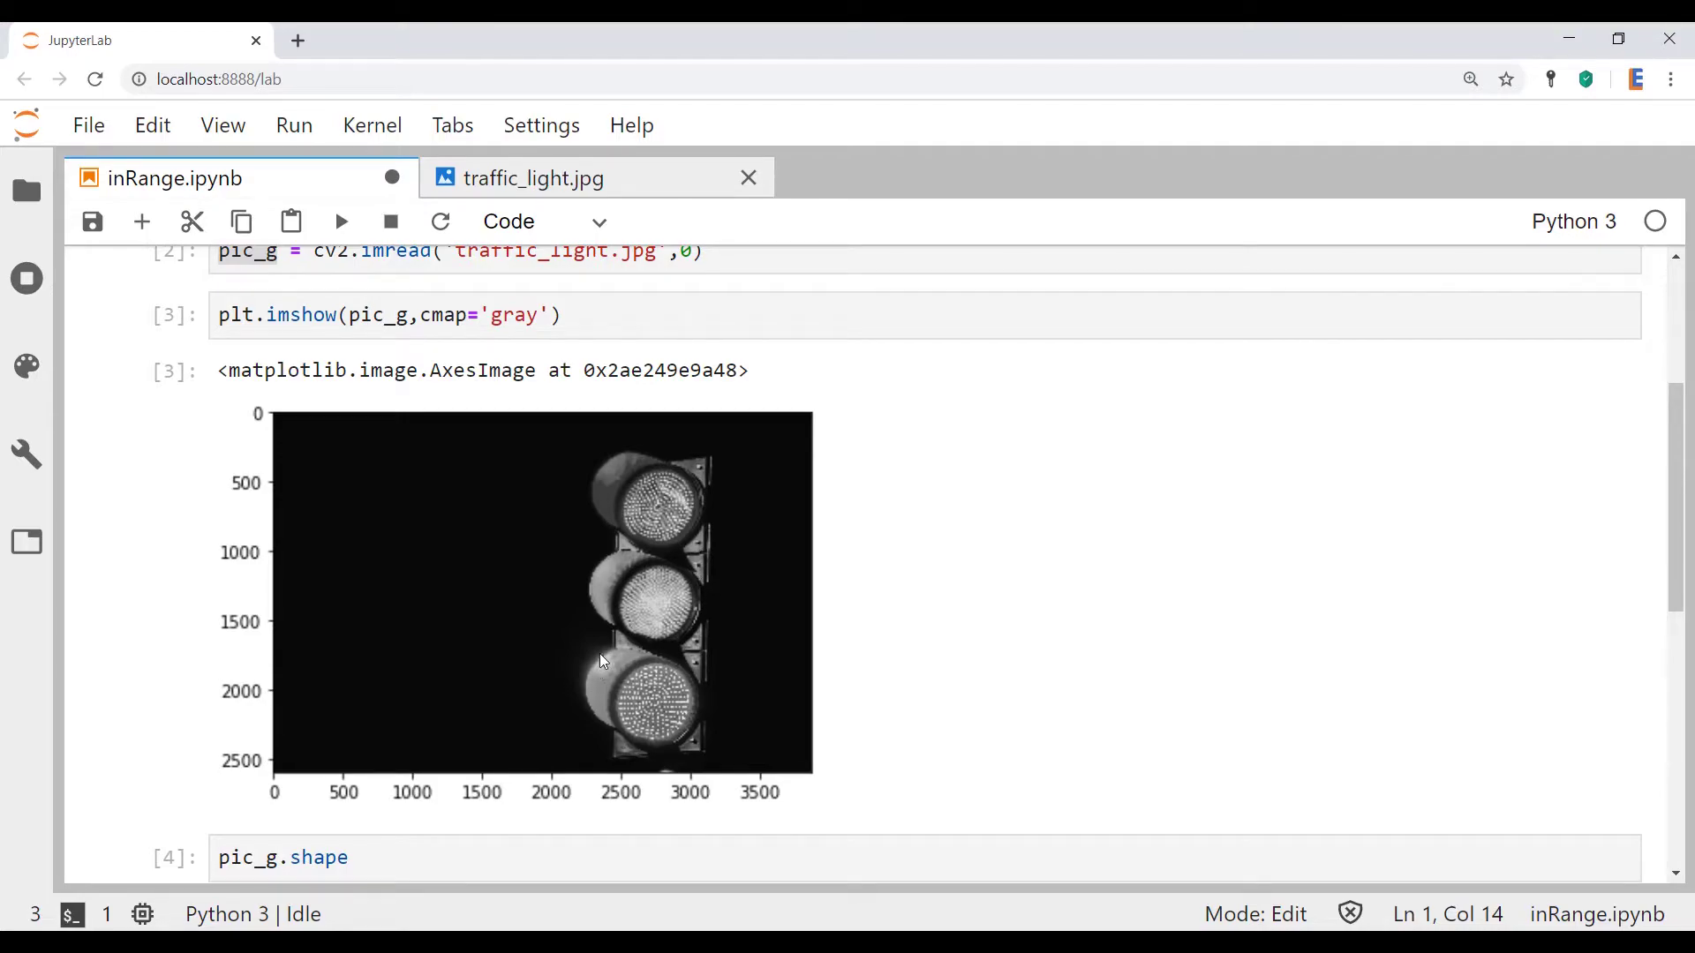
{"action": "mouse_move", "coordinate": [534, 631]}
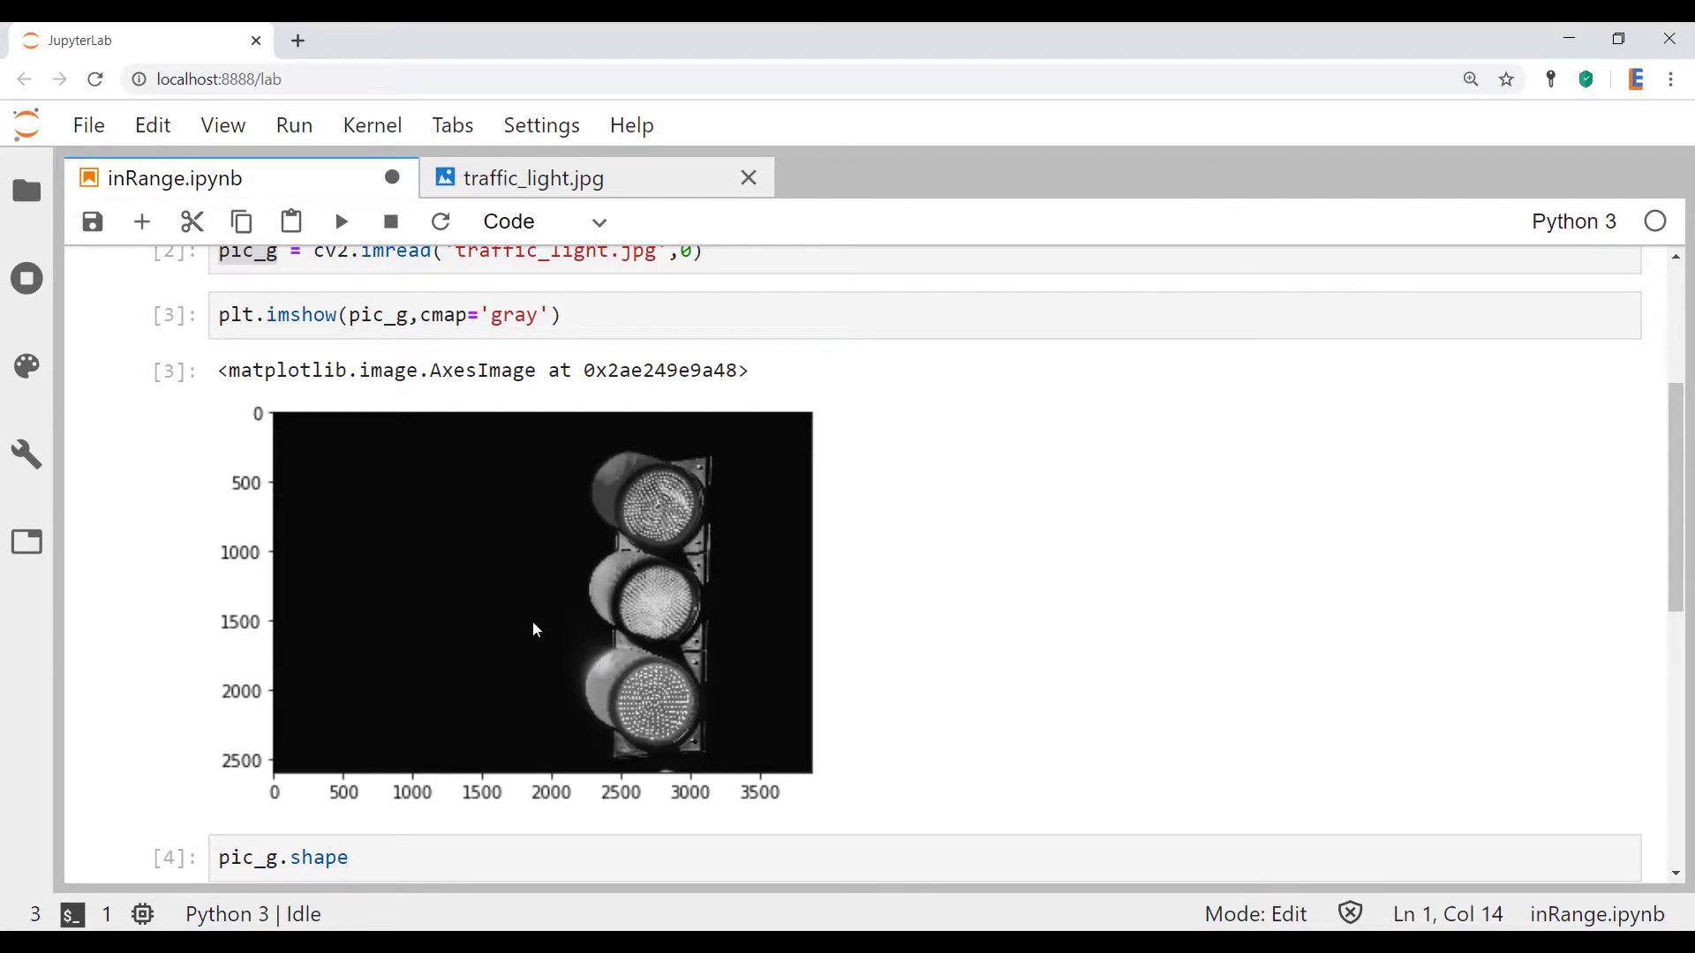
{"action": "mouse_move", "coordinate": [685, 606]}
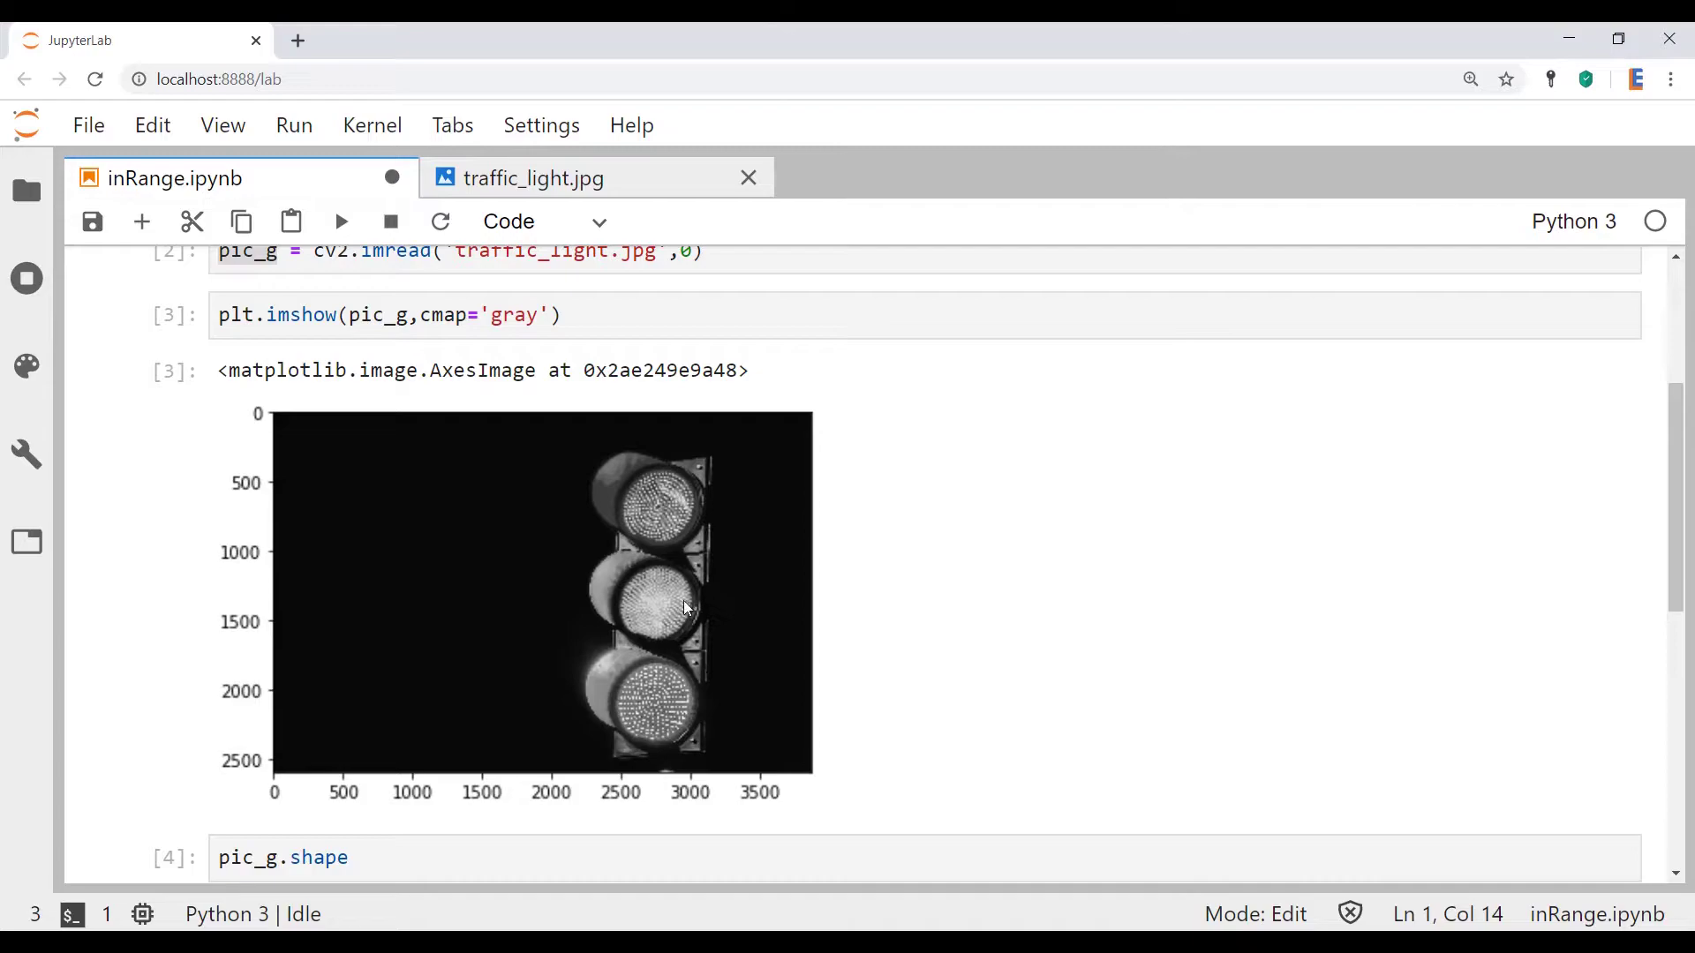
{"action": "mouse_move", "coordinate": [721, 609]}
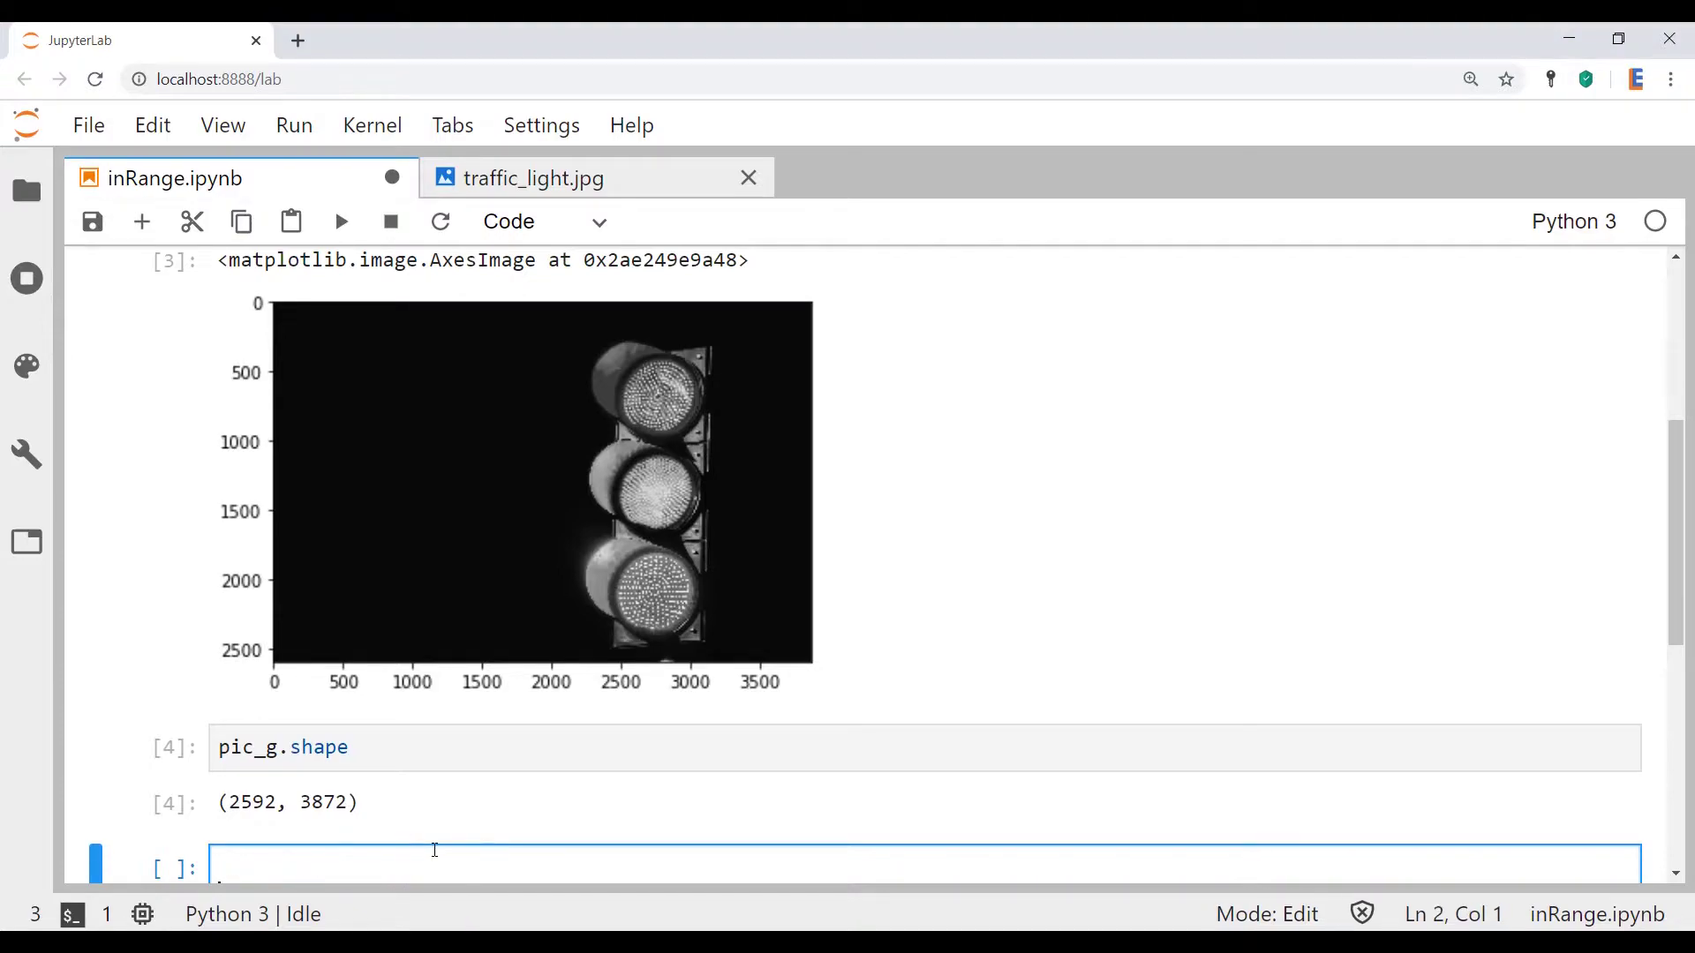
Define lower = 150 and upper = 254 and compute bright = cv2.inRange(pic_g, lower, upper).
{"action": "type", "text": "lower_"}
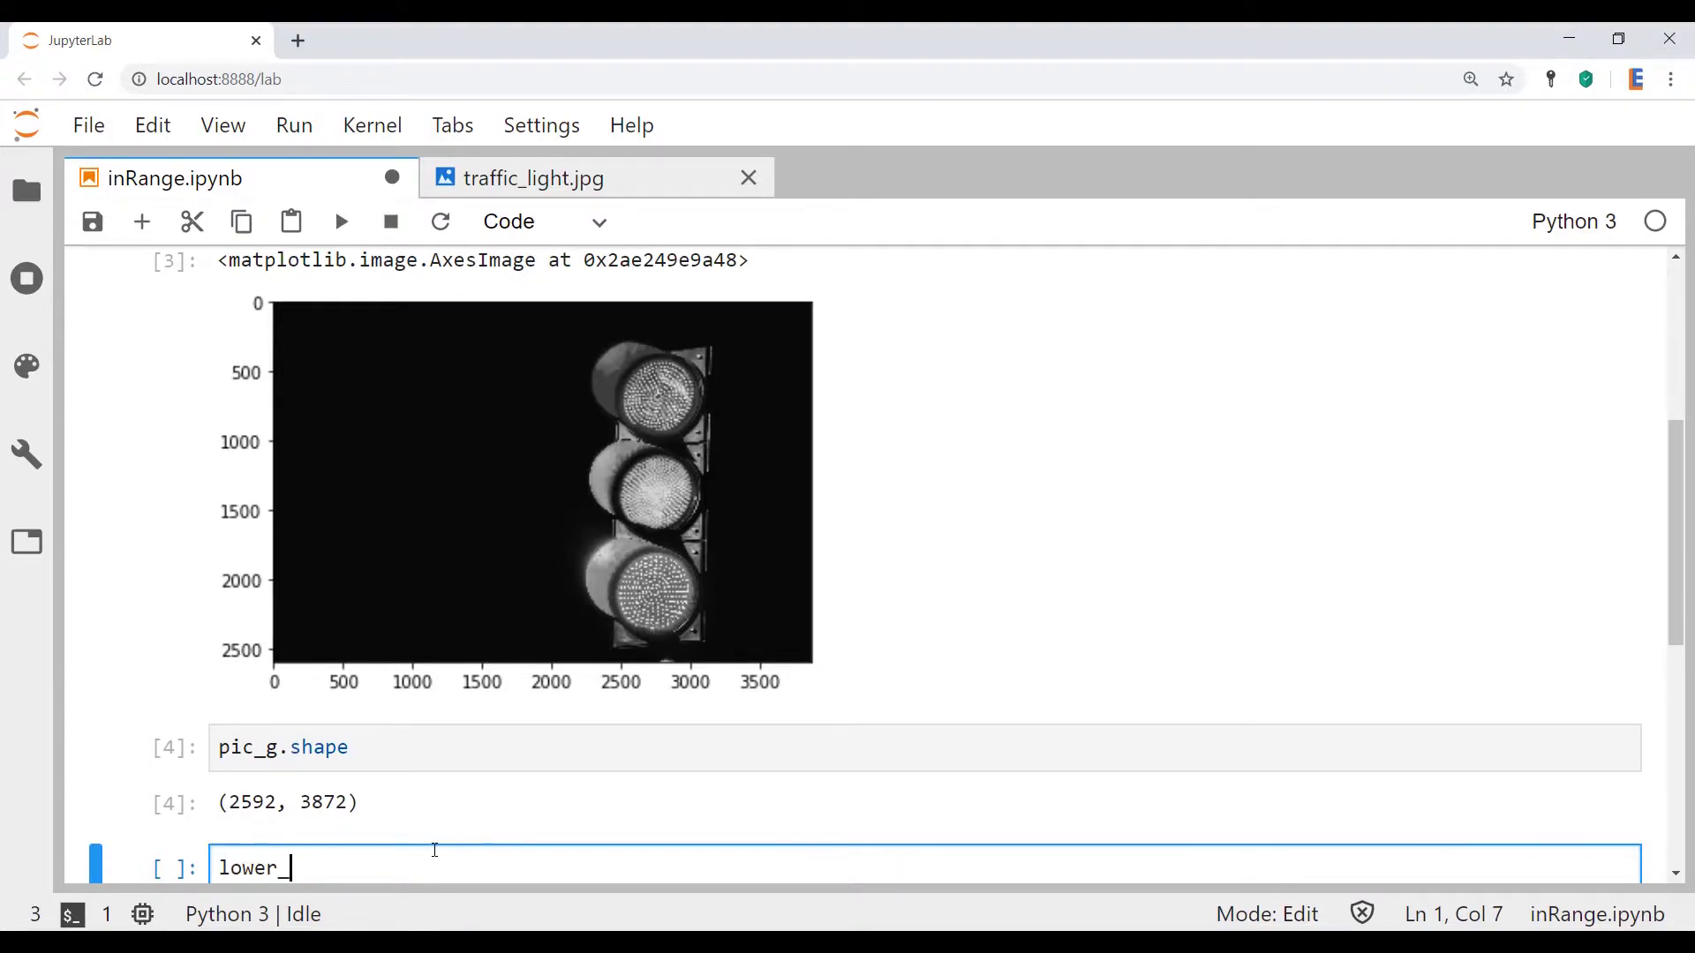
{"action": "type", "text": "_threshol"}
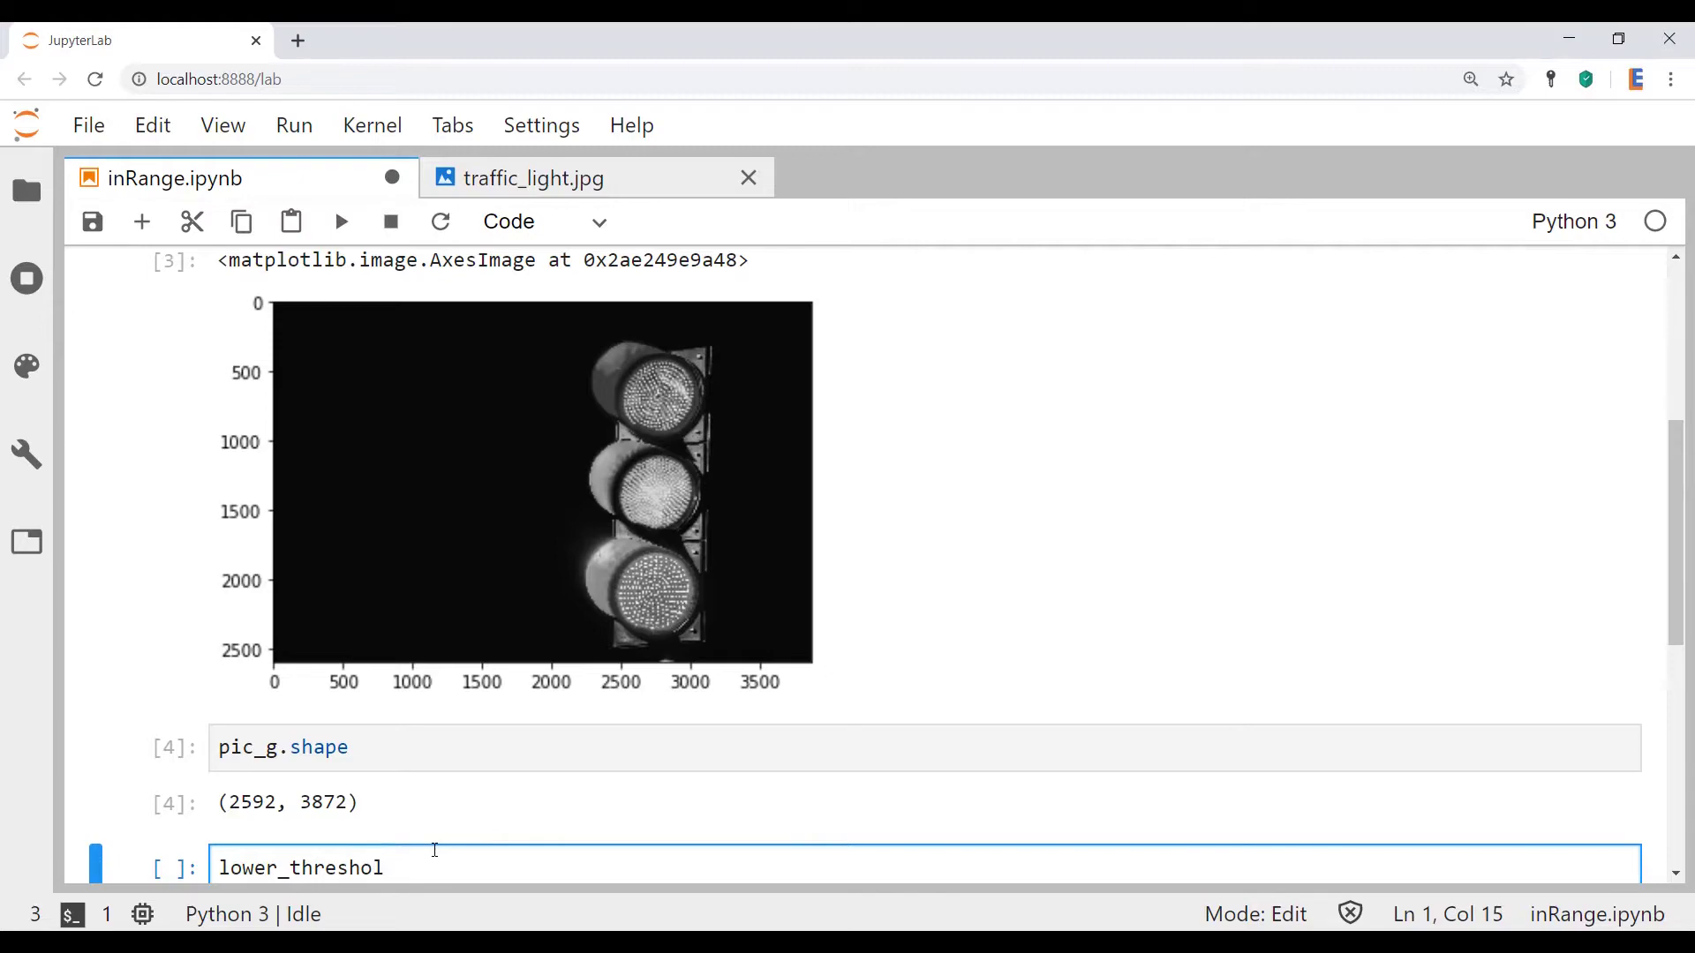
{"action": "double_click", "coordinate": [325, 867]}
{"action": "type", "text": "lower = 15"}
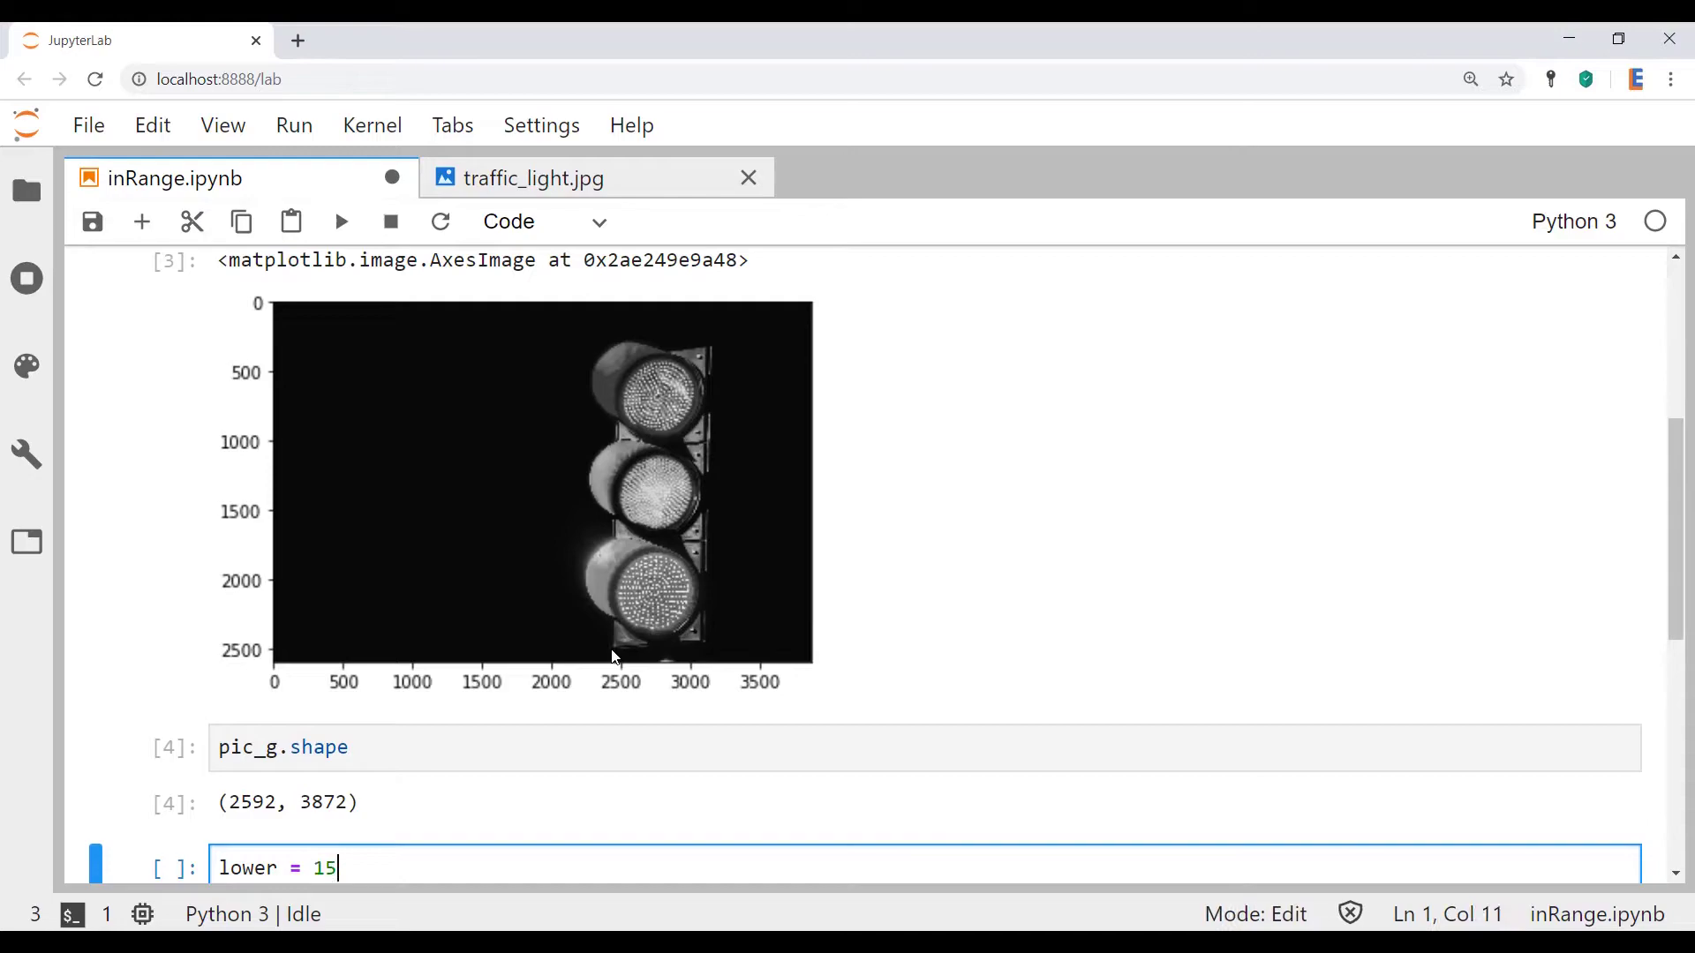
{"action": "type", "text": "0"}
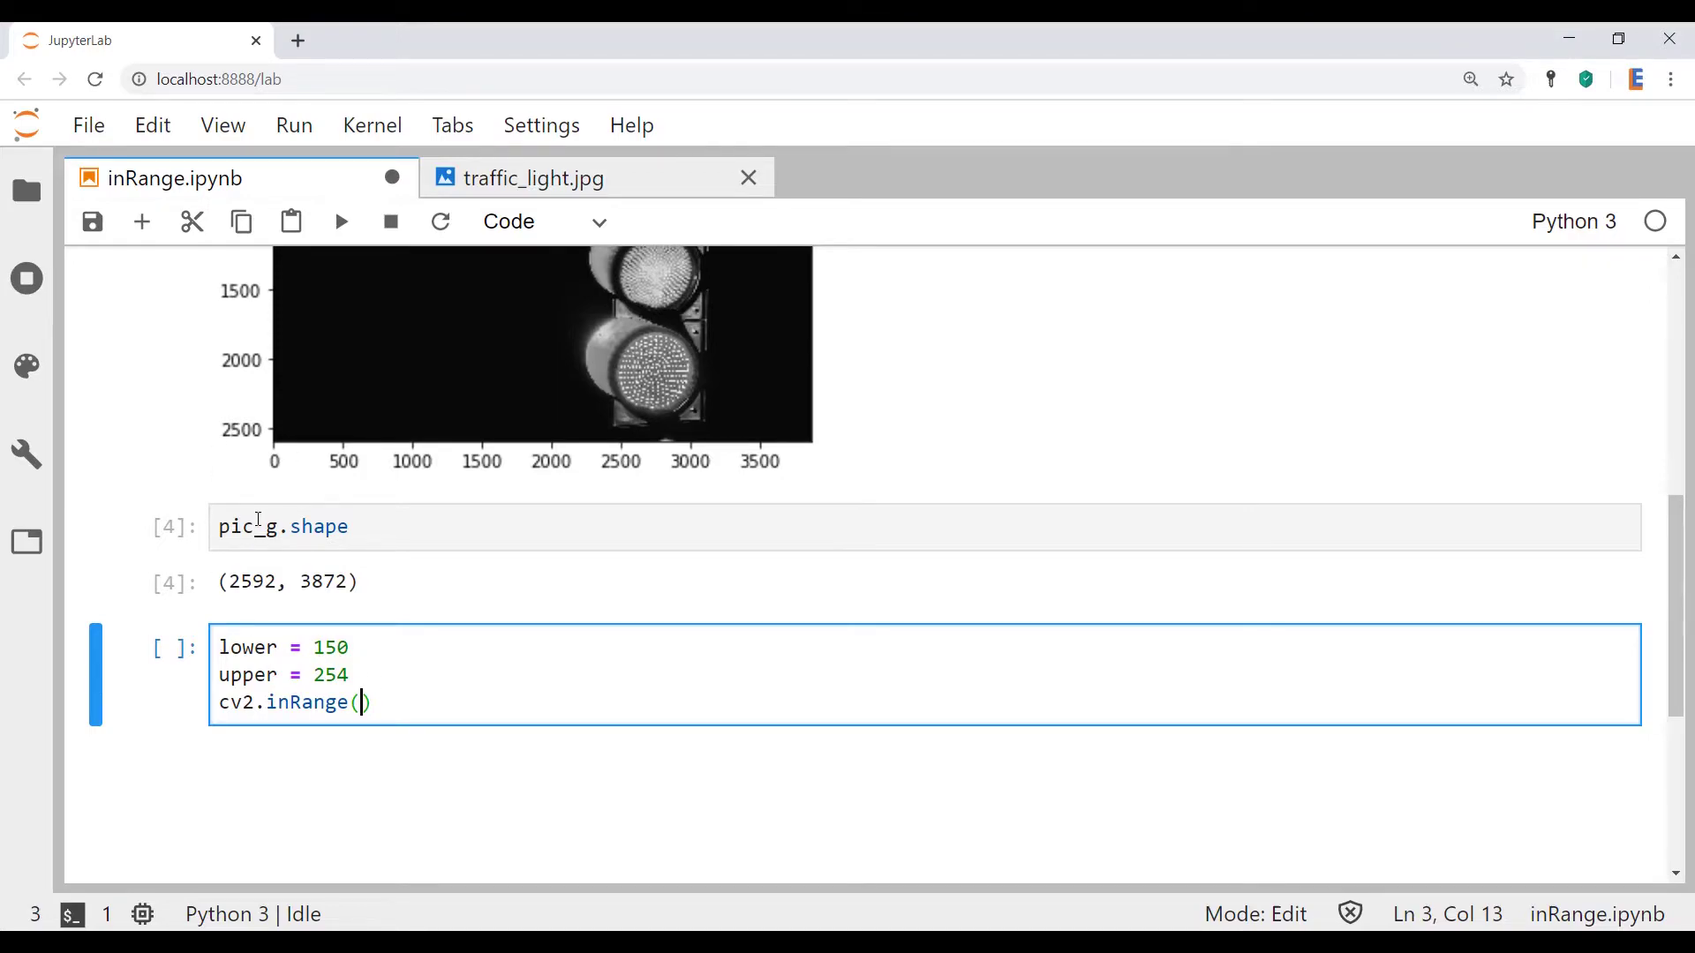
{"action": "type", "text": "pic_g"}
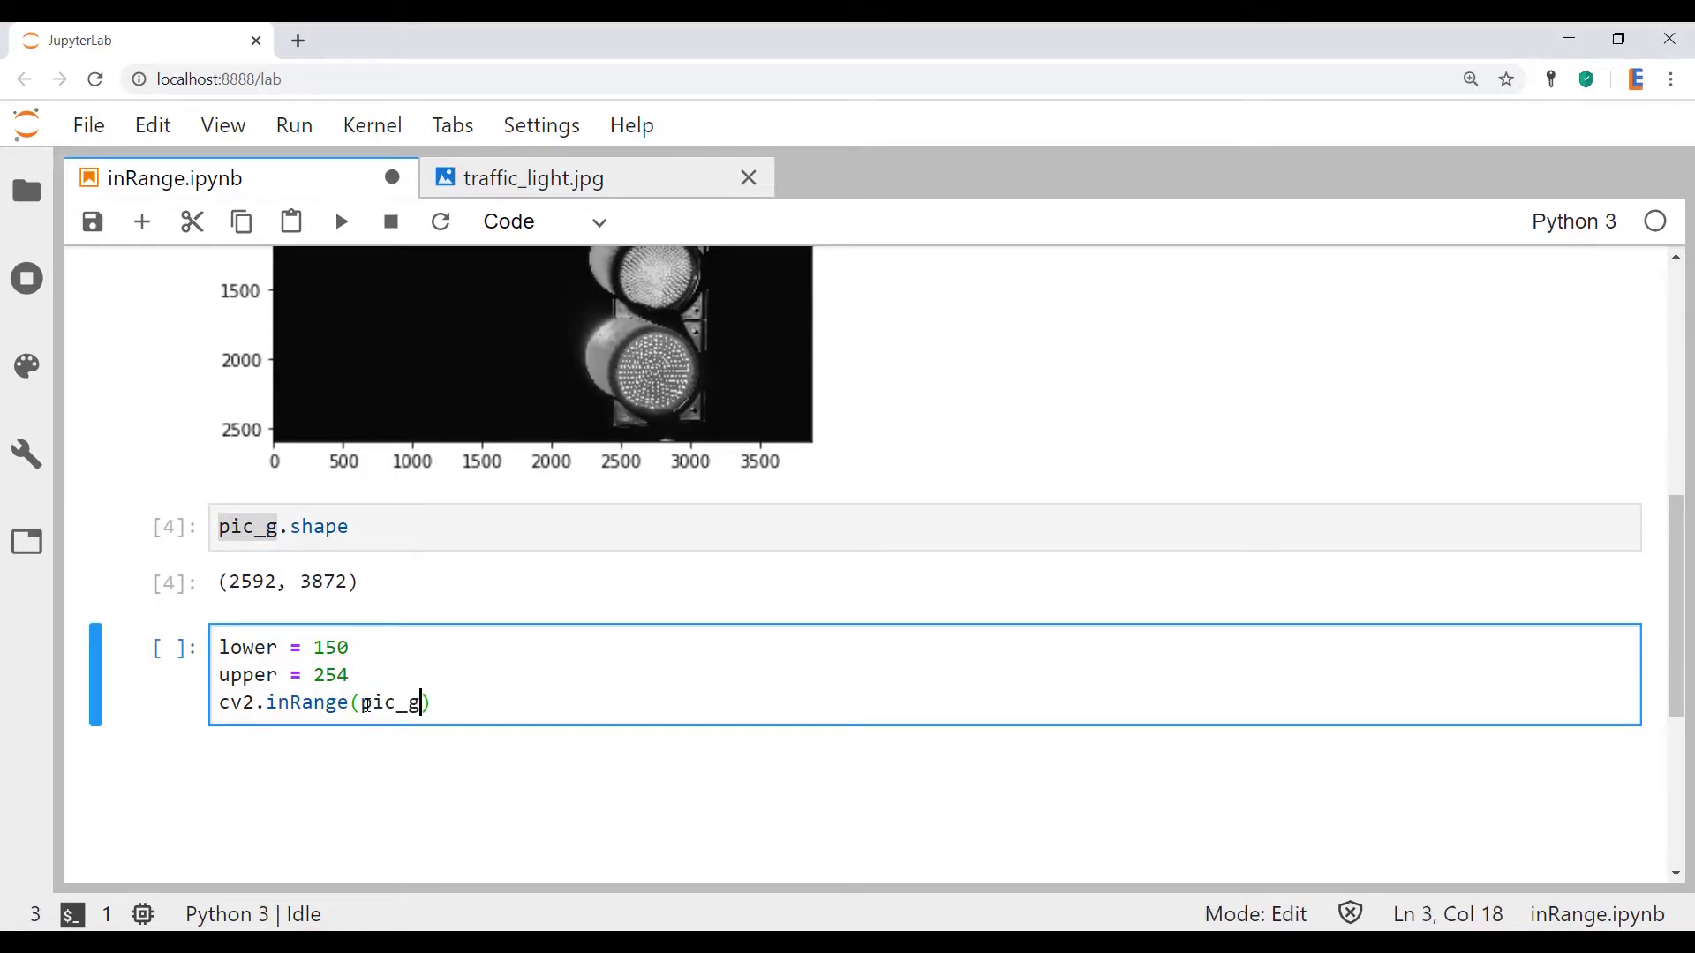
{"action": "type", "text": ",lower,"}
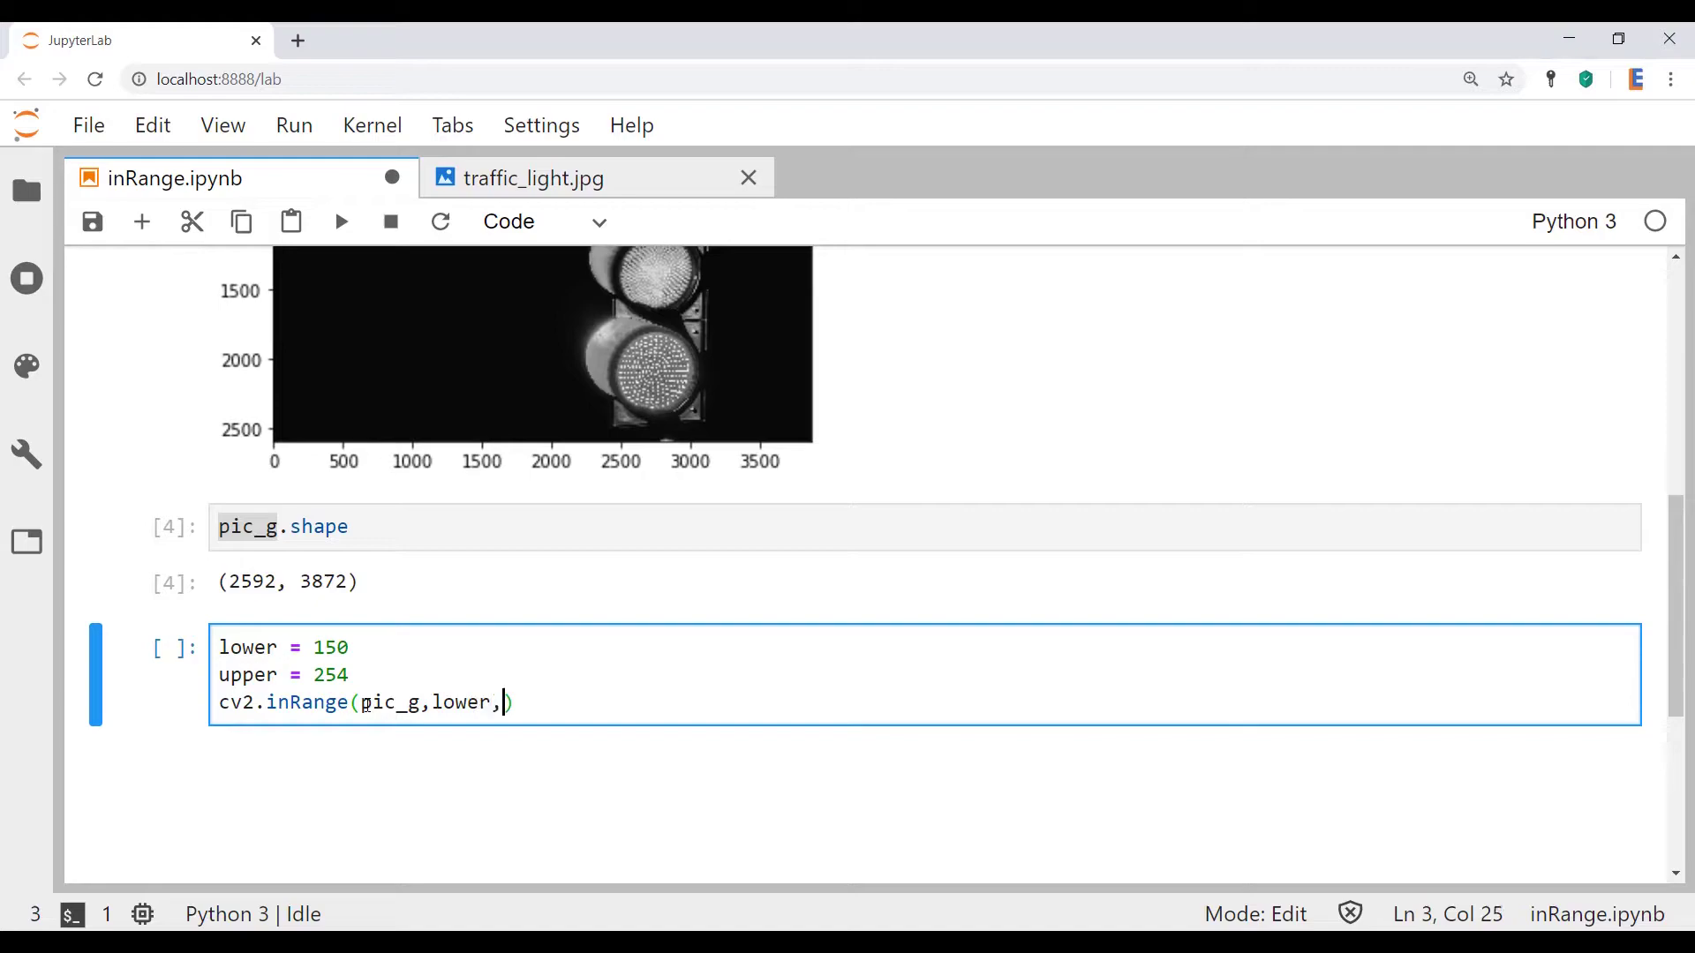
{"action": "type", "text": "upper"}
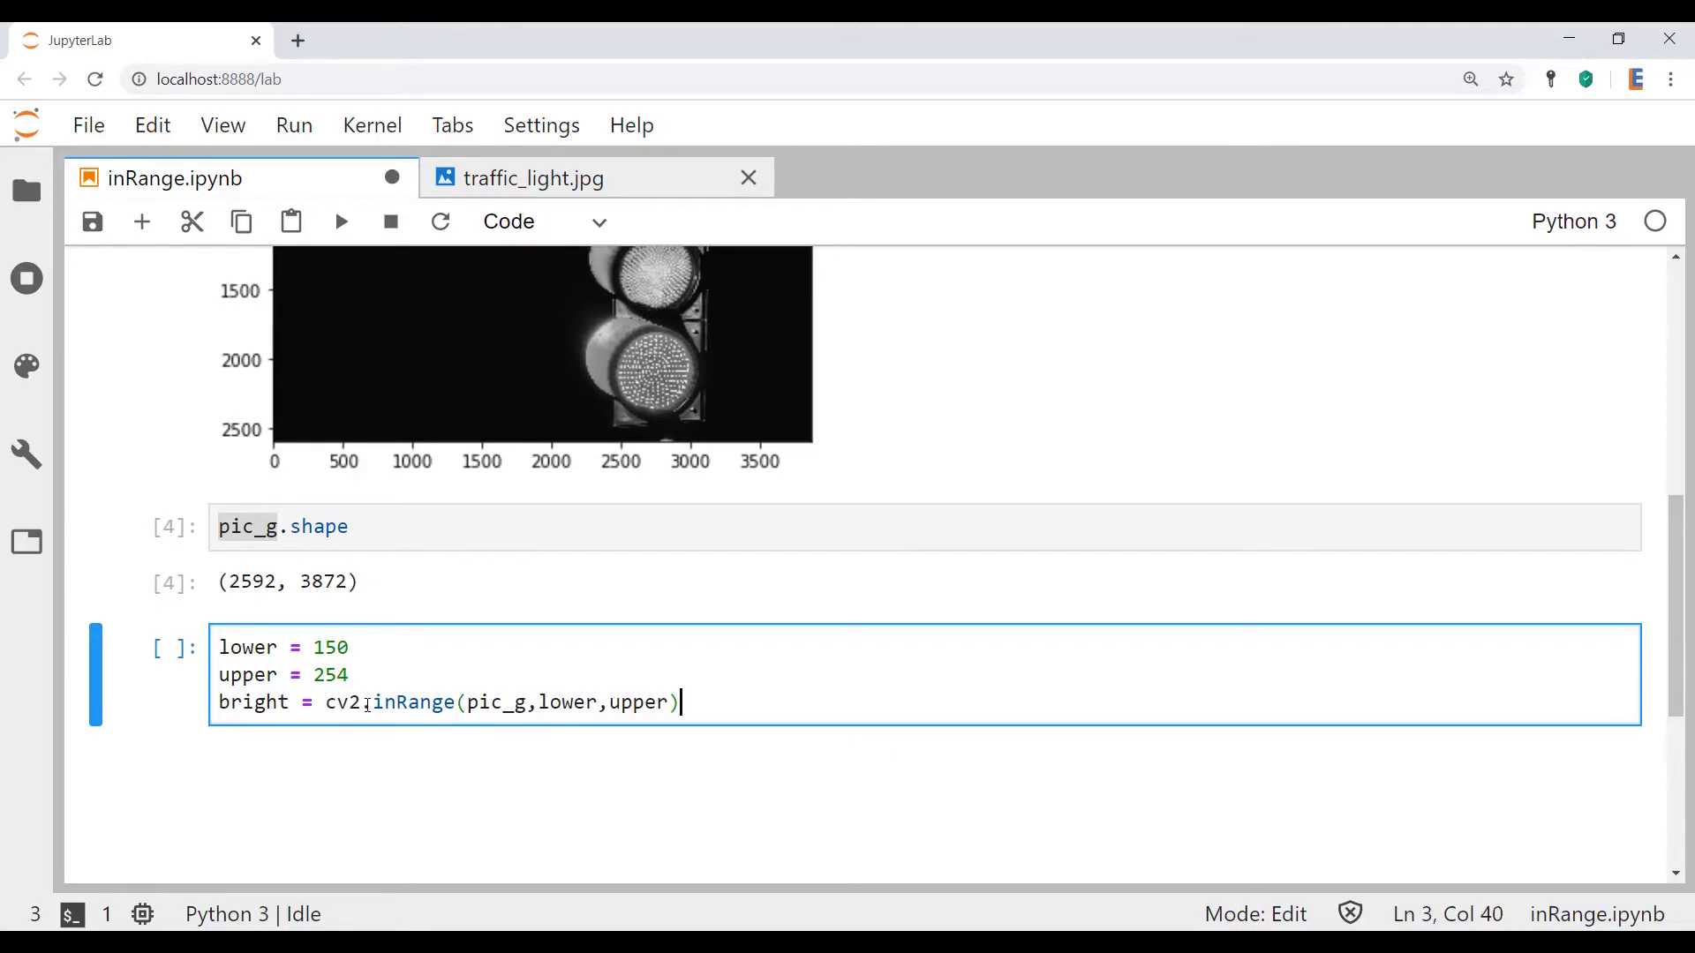
Display the bright mask with plt.imshow(bright, cmap='gray').
{"action": "type", "text": "plt."}
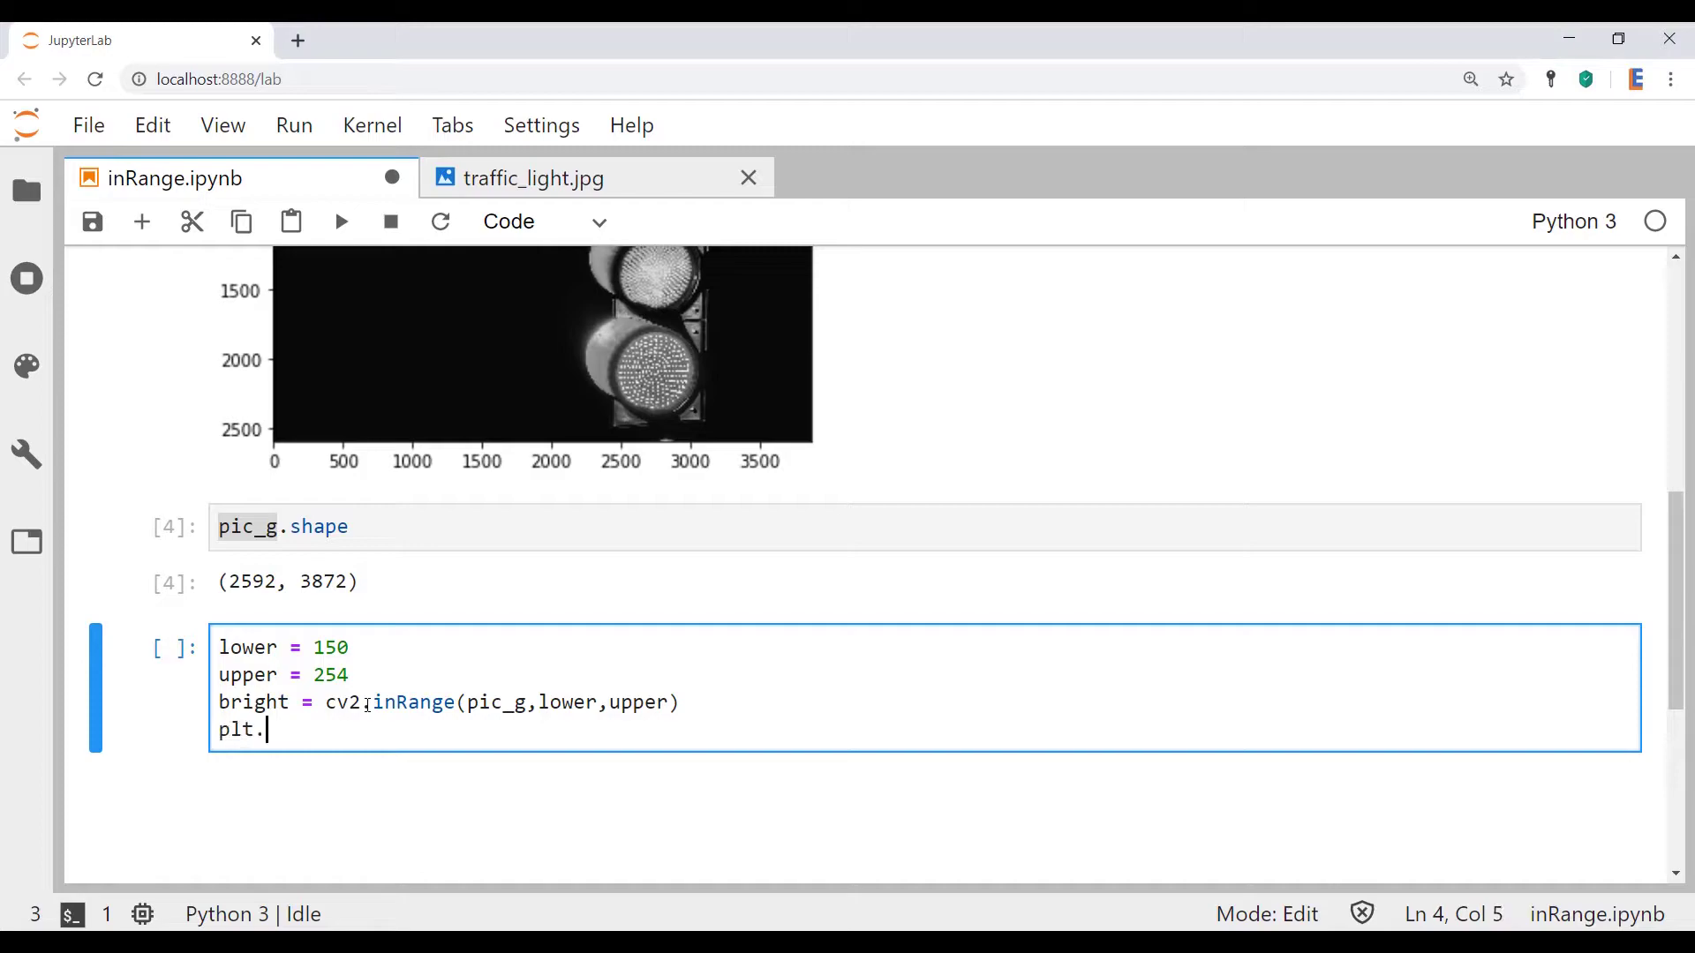
{"action": "type", "text": "imshow()"}
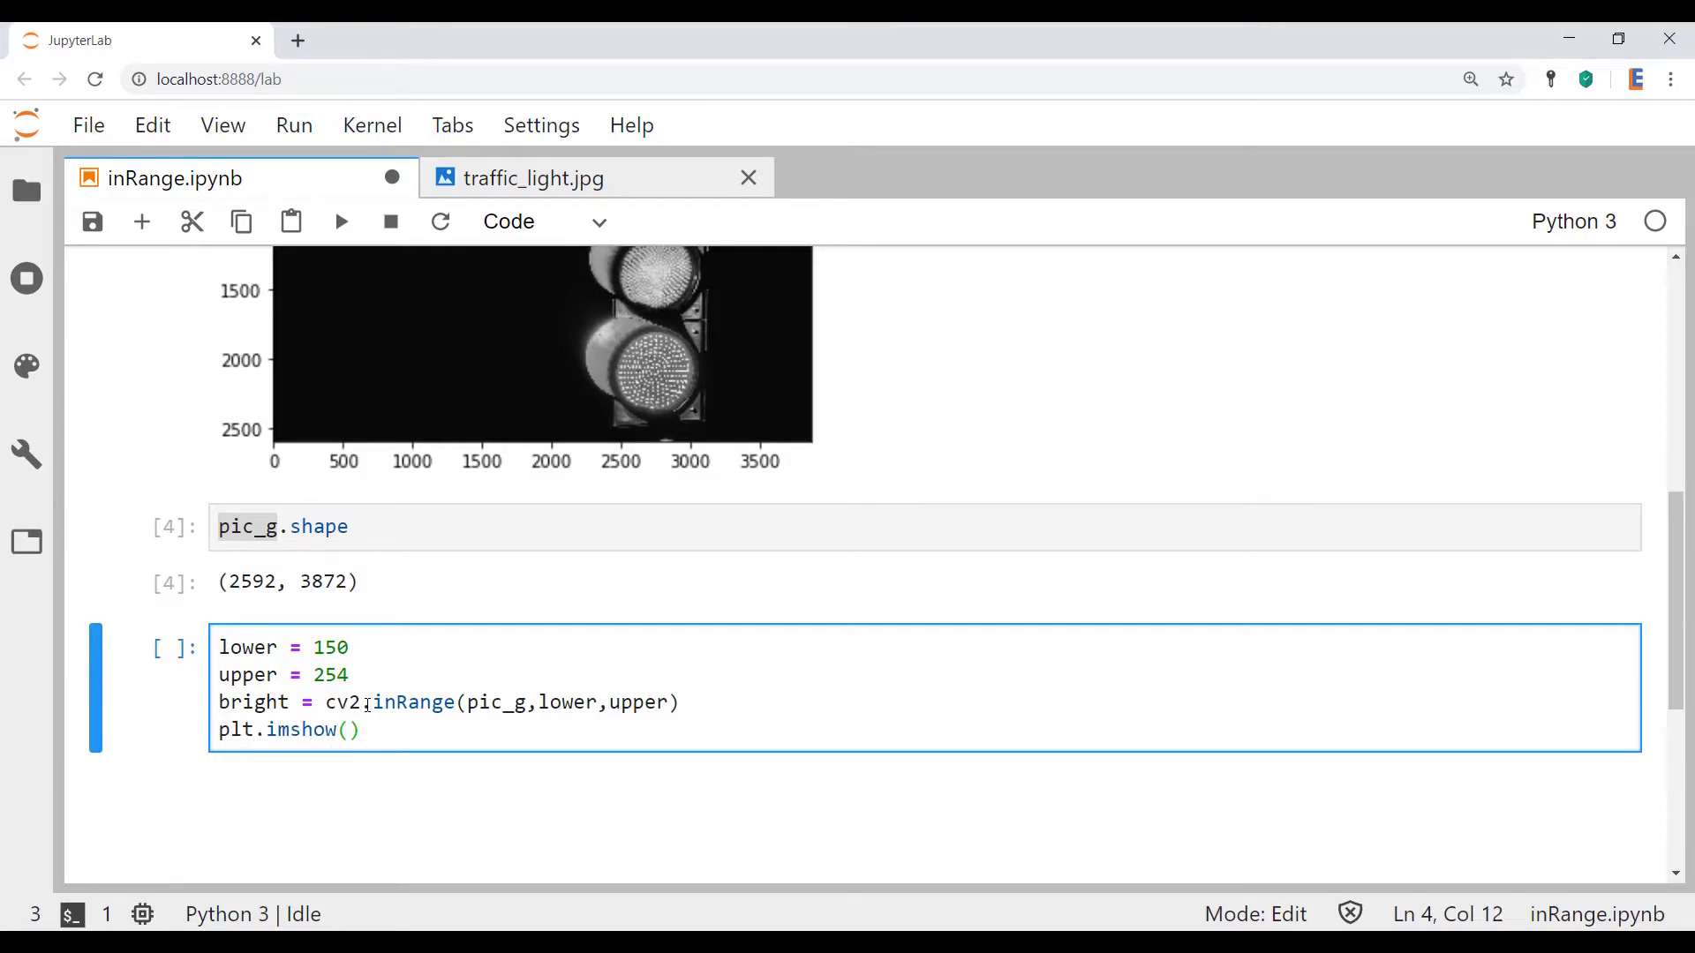
{"action": "type", "text": "br"}
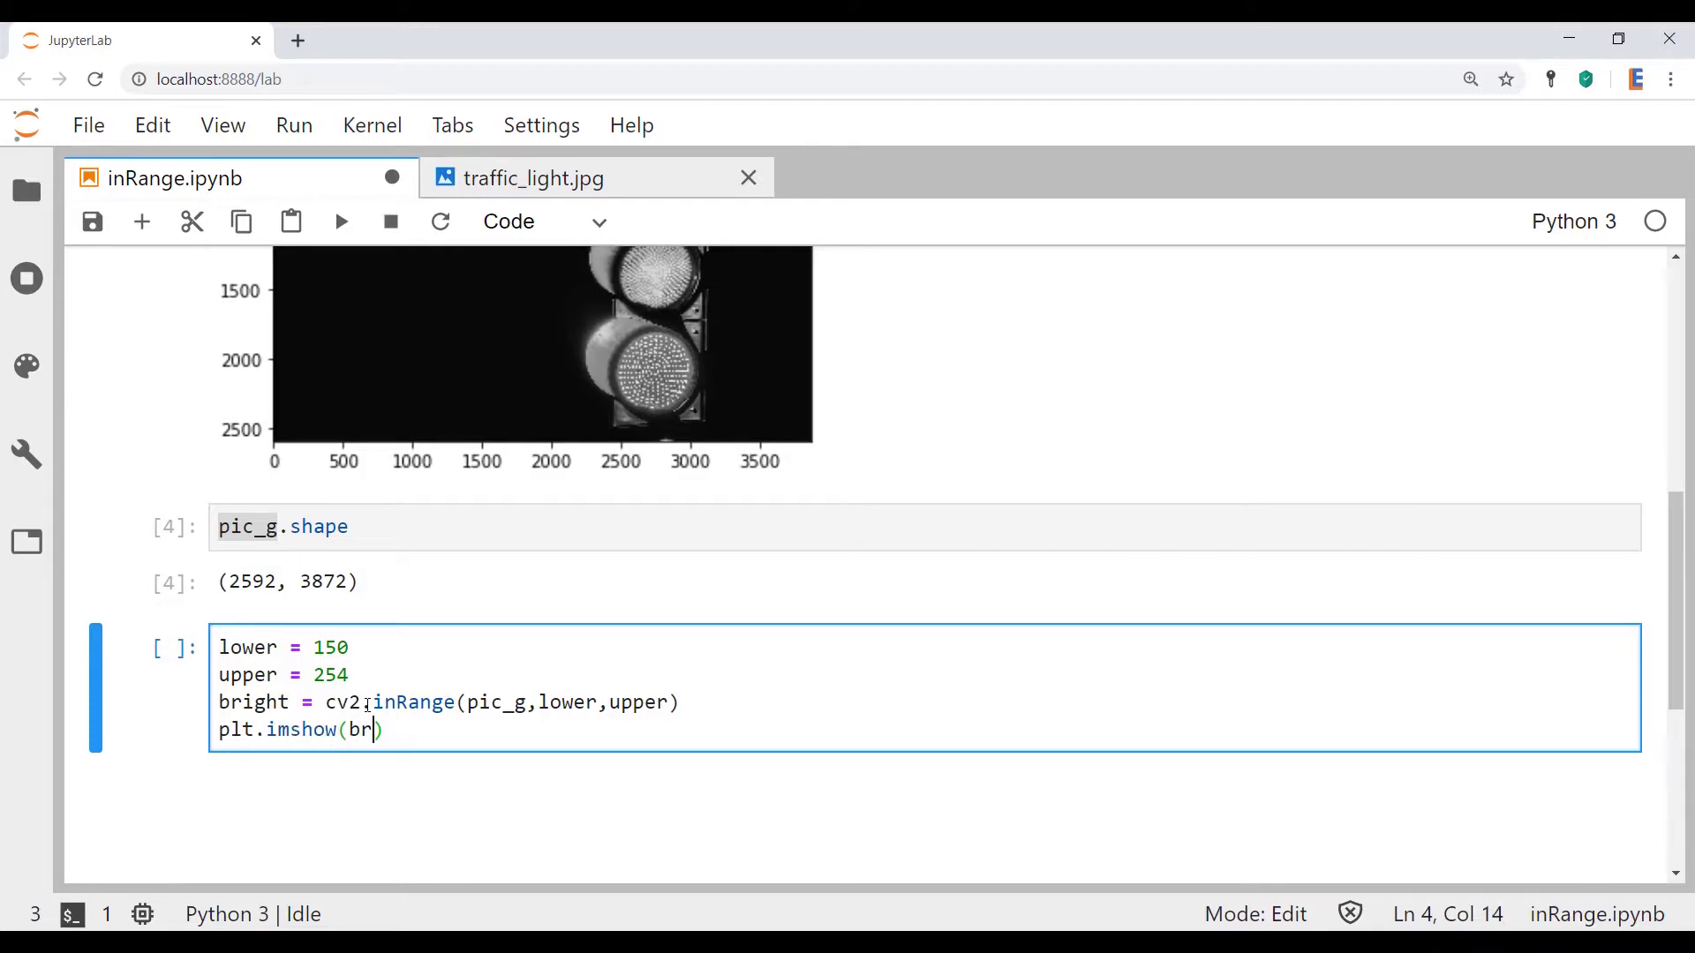
{"action": "type", "text": "ight,c"}
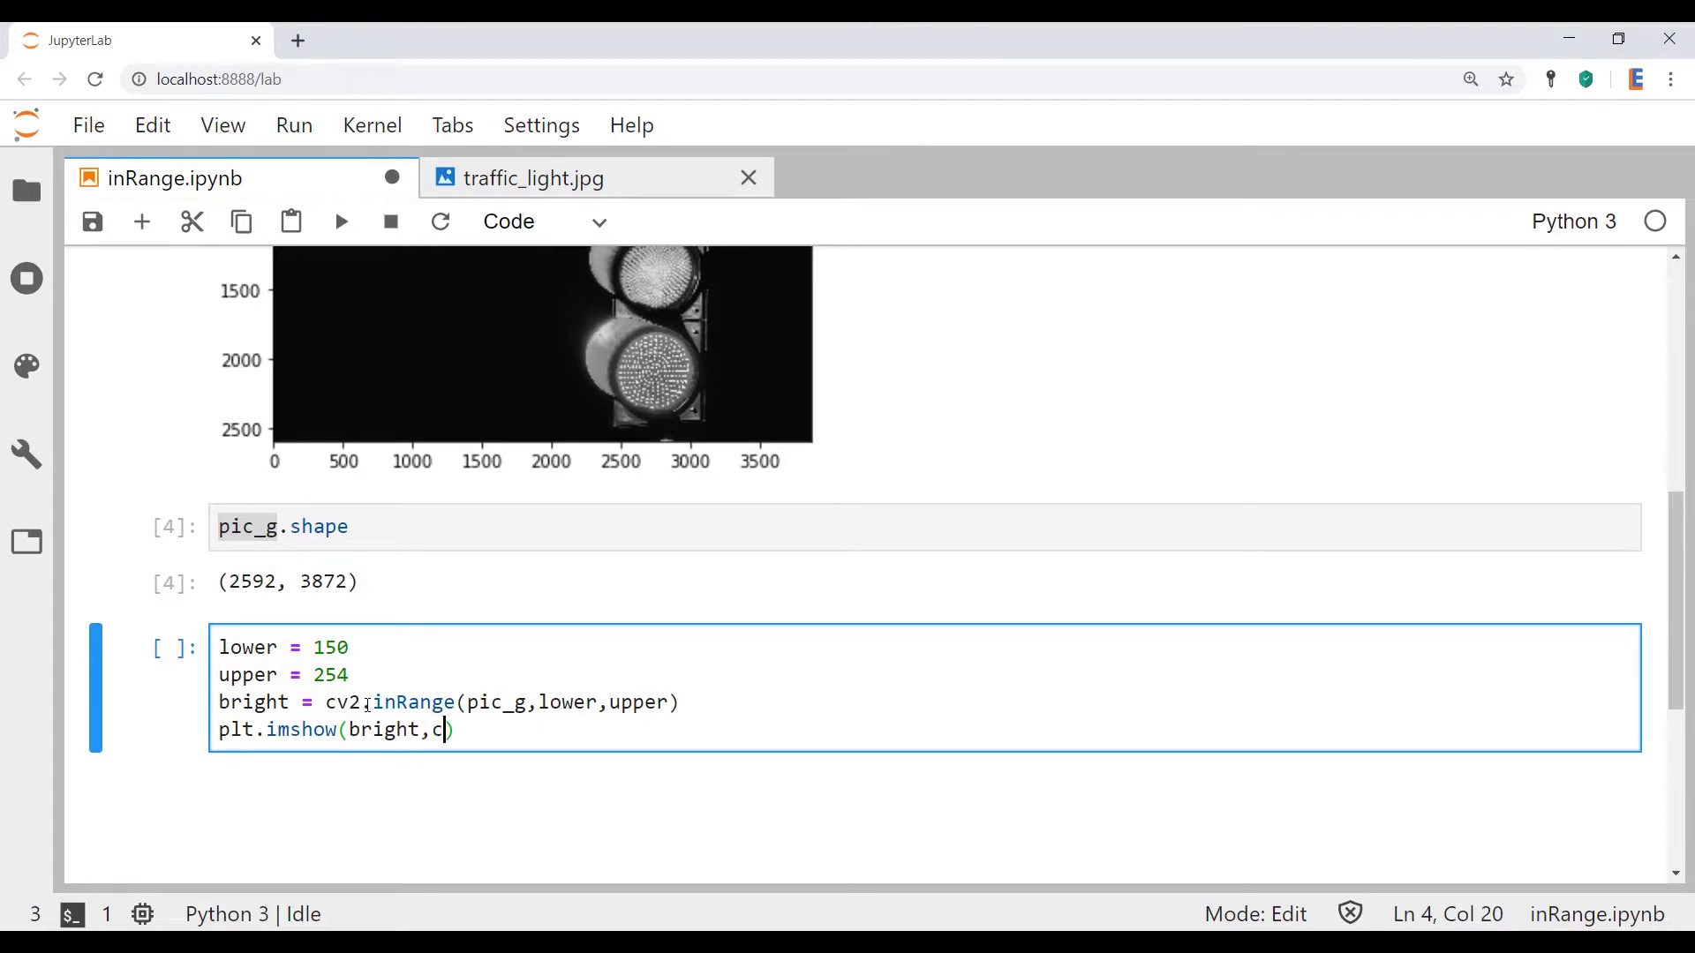
{"action": "type", "text": "map"}
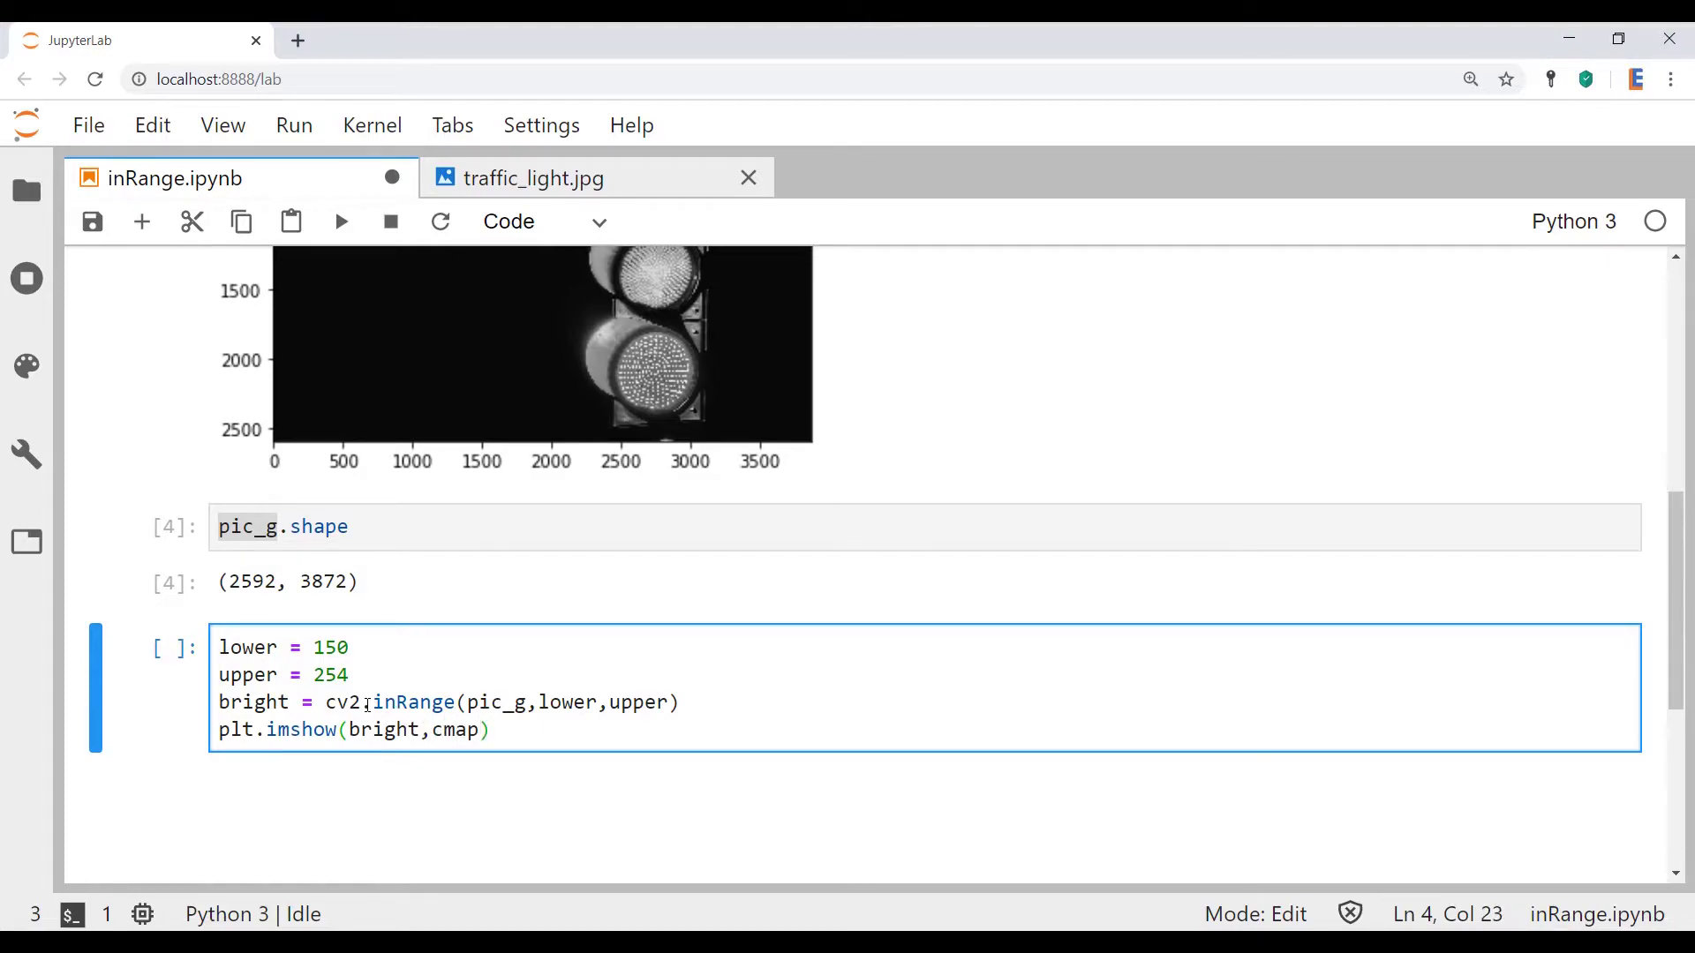
{"action": "type", "text": "'gray'"}
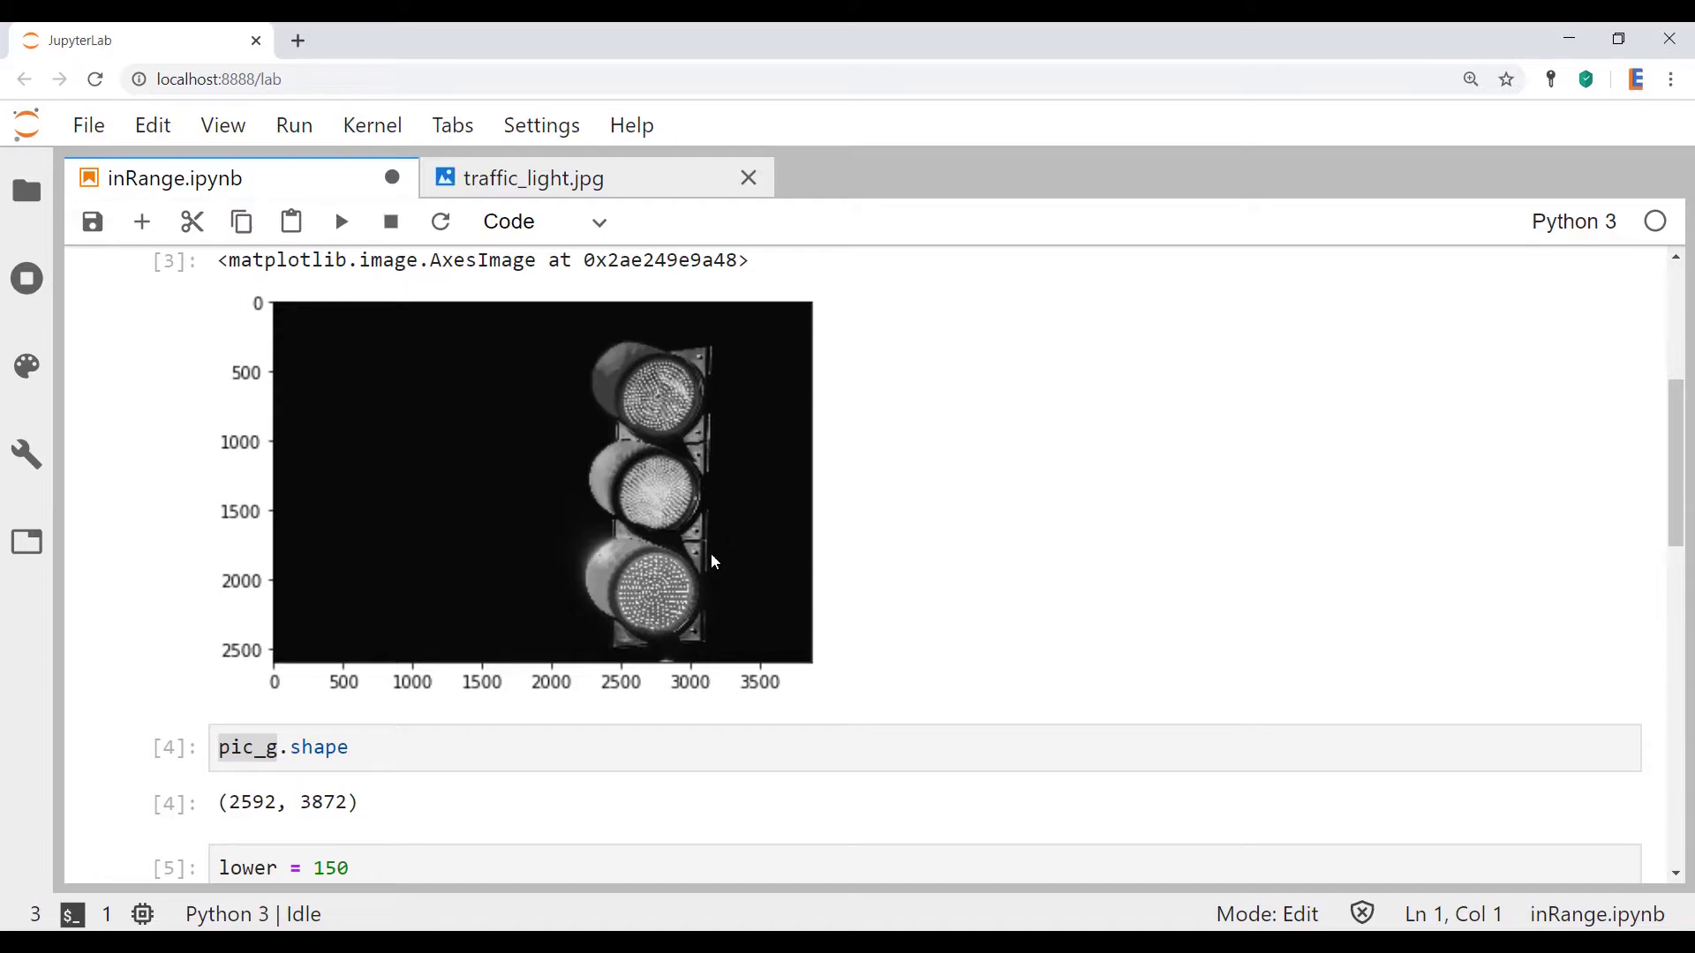
Rerun the inRange cell with lower bound 100 and evaluate bright to see the uint8 mask array.
{"action": "scroll", "scroll_direction": "down", "scroll_amount": 3}
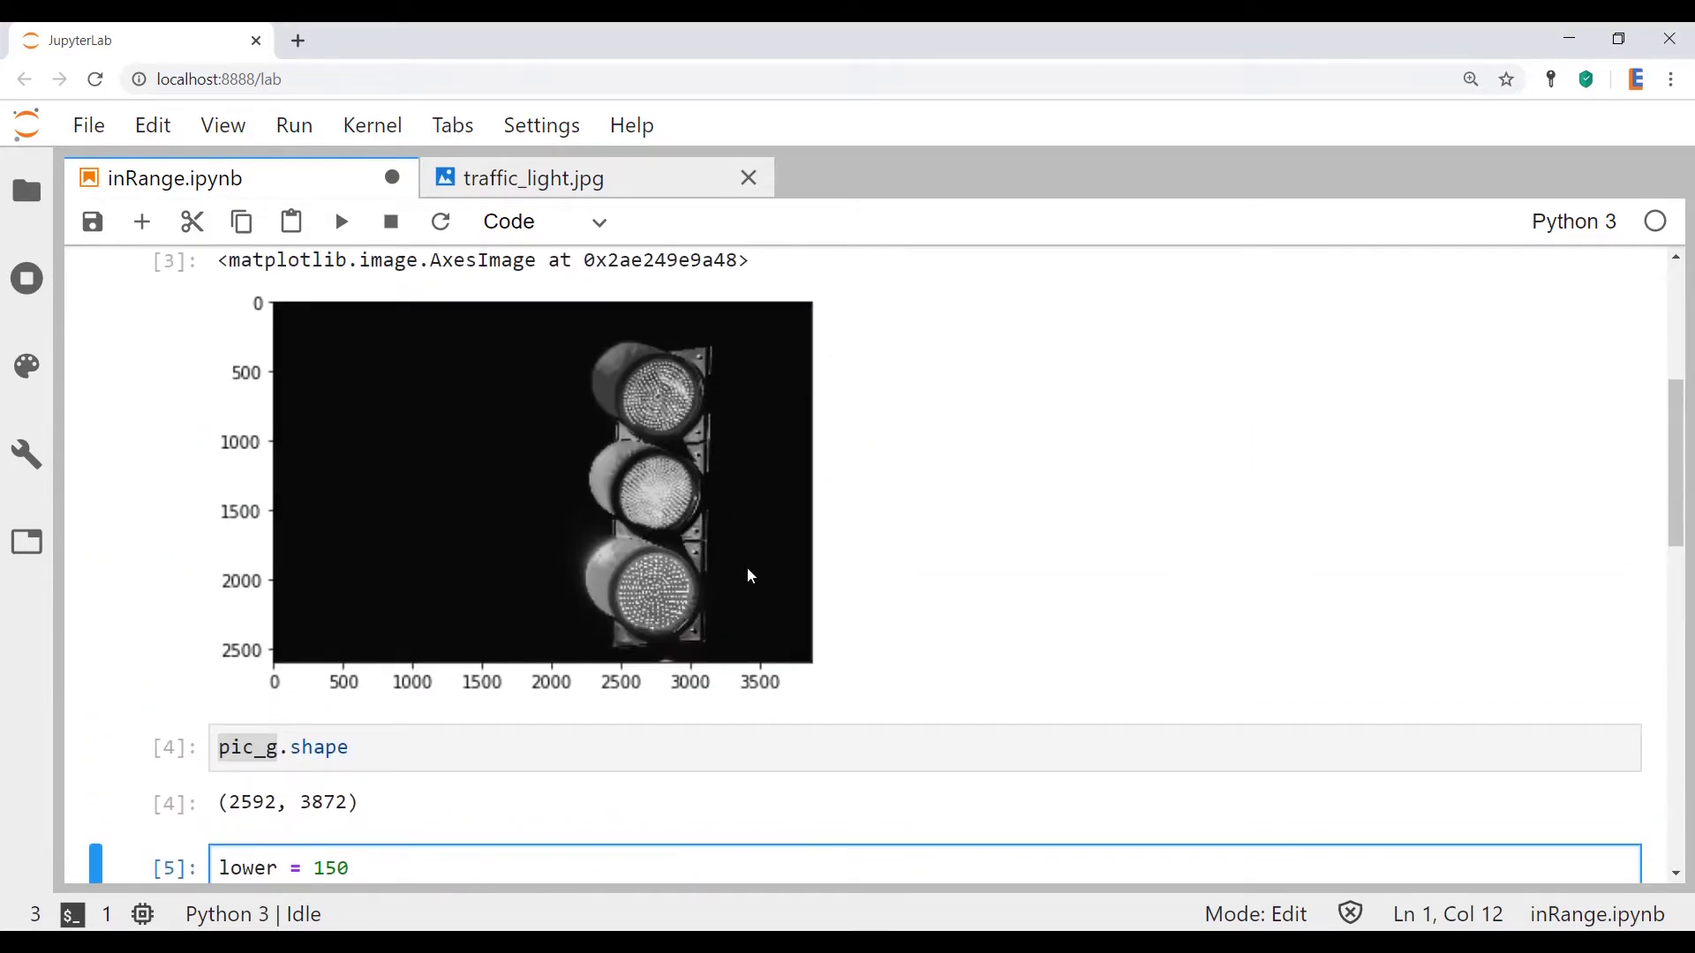
{"action": "key", "text": "shift+enter"}
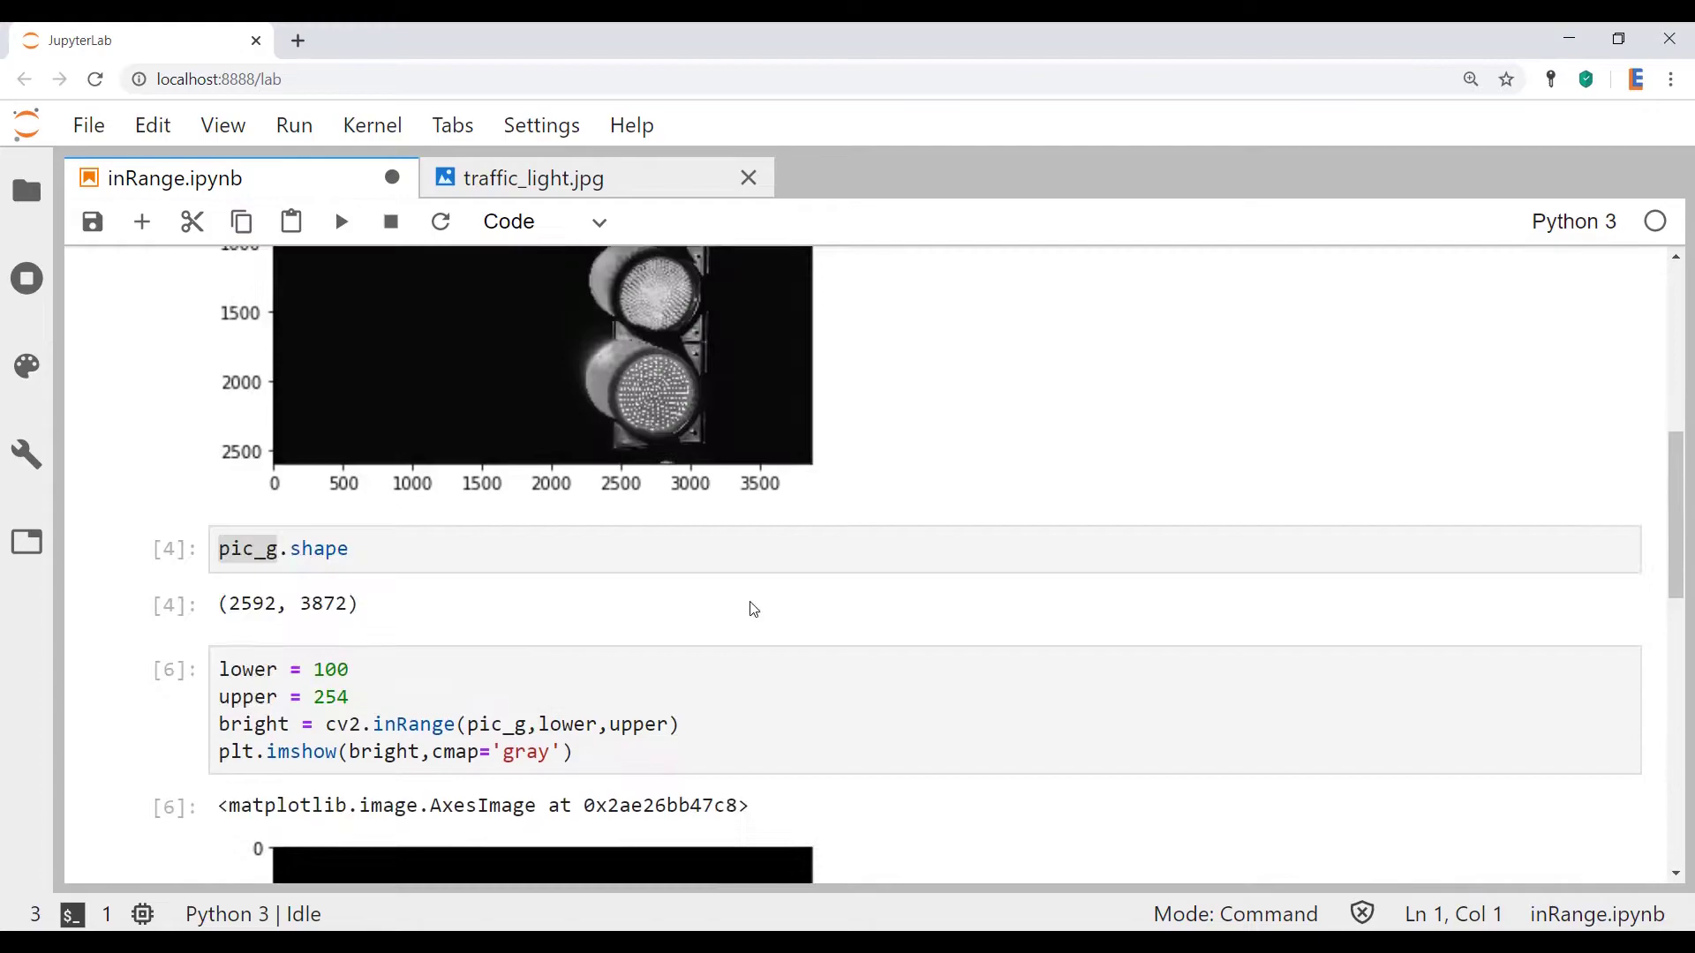
{"action": "scroll", "scroll_direction": "down", "scroll_amount": 3}
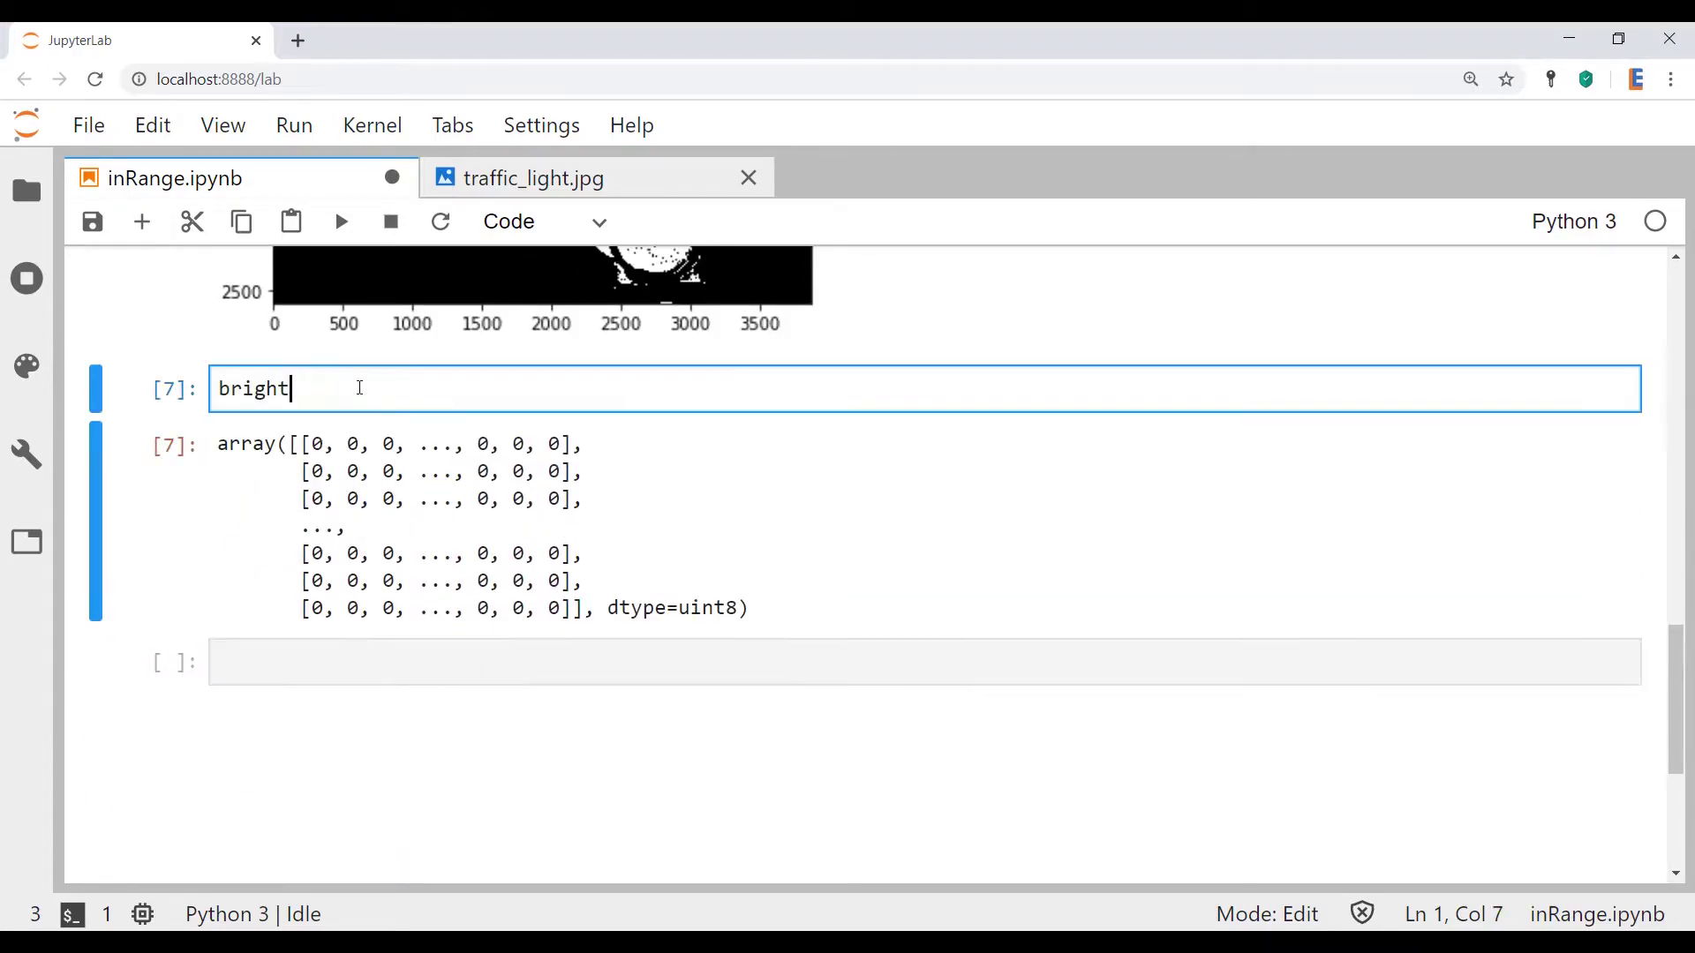
Run np.unique(bright) to confirm the mask holds only 0 and 255, then return to the mask cell's upper bound.
{"action": "key", "text": "Home"}
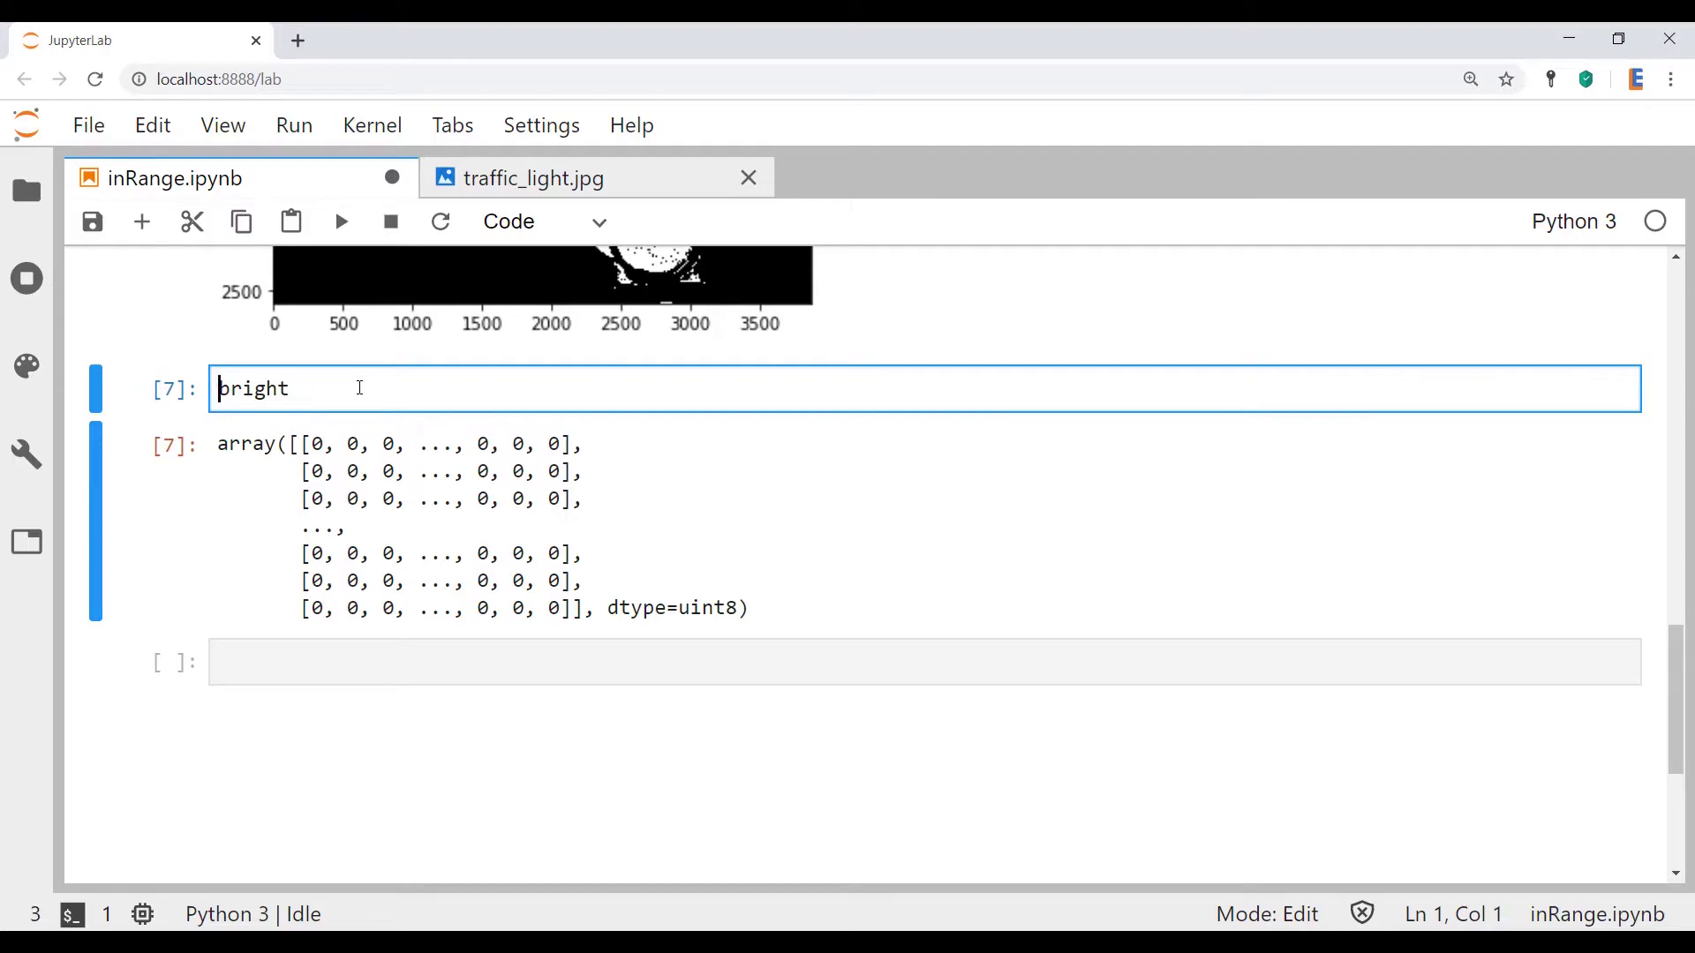
{"action": "type", "text": "np.unique("}
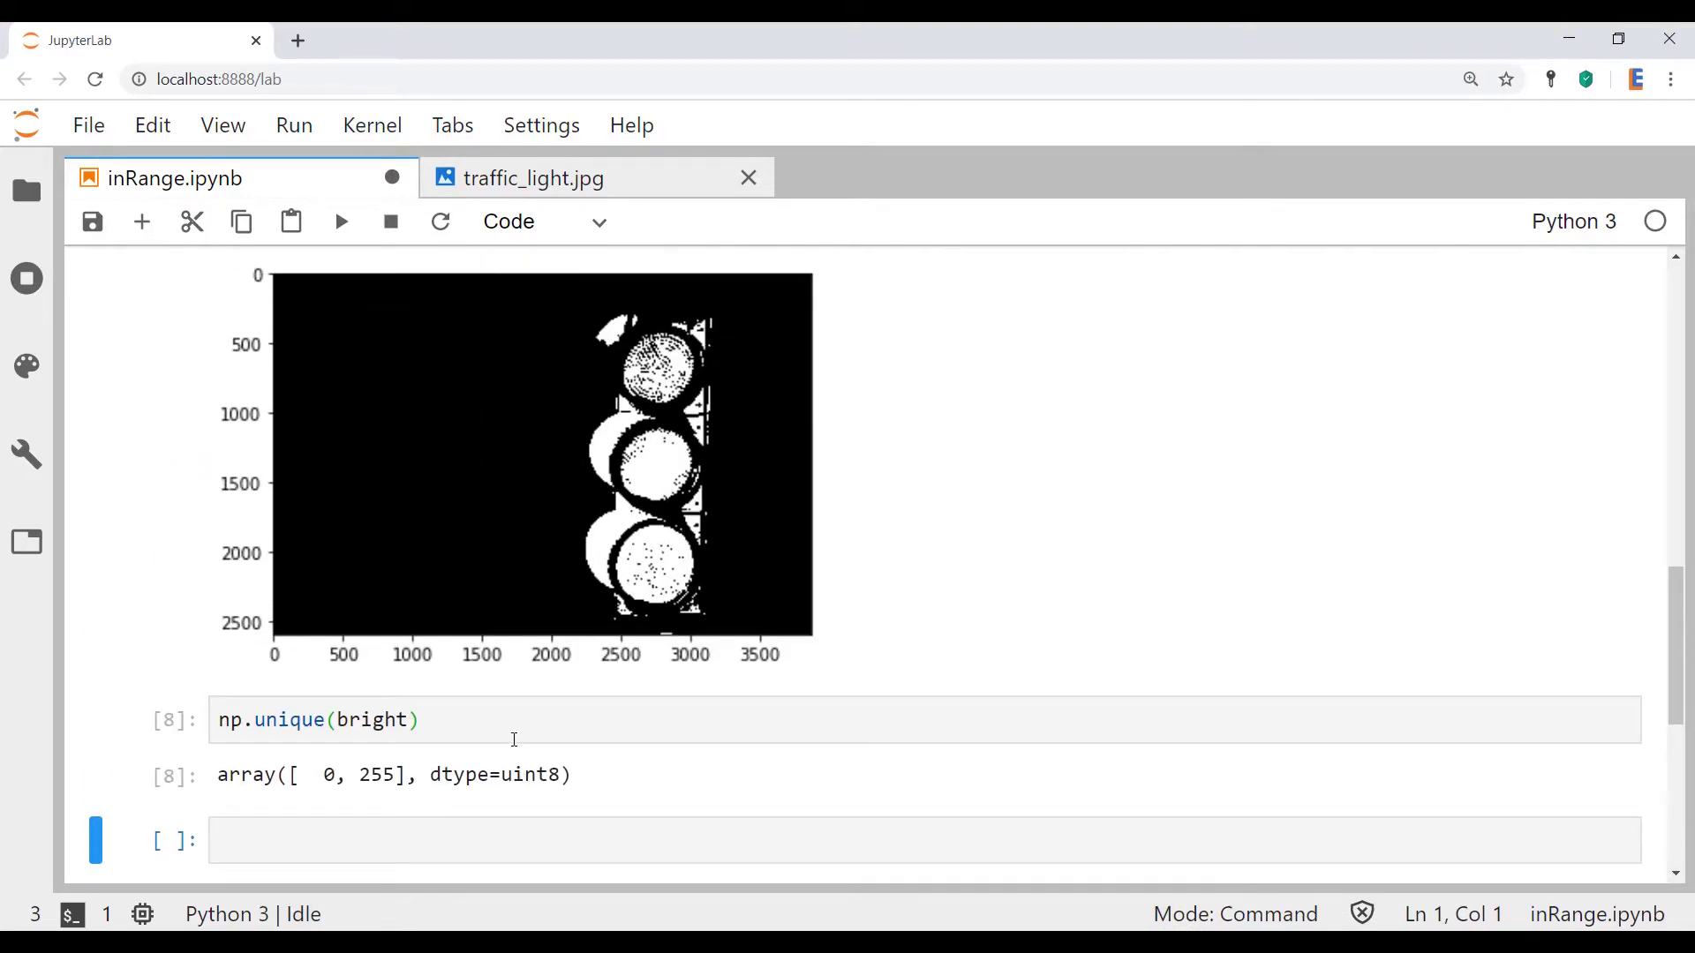
{"action": "scroll", "scroll_direction": "down", "scroll_amount": 3}
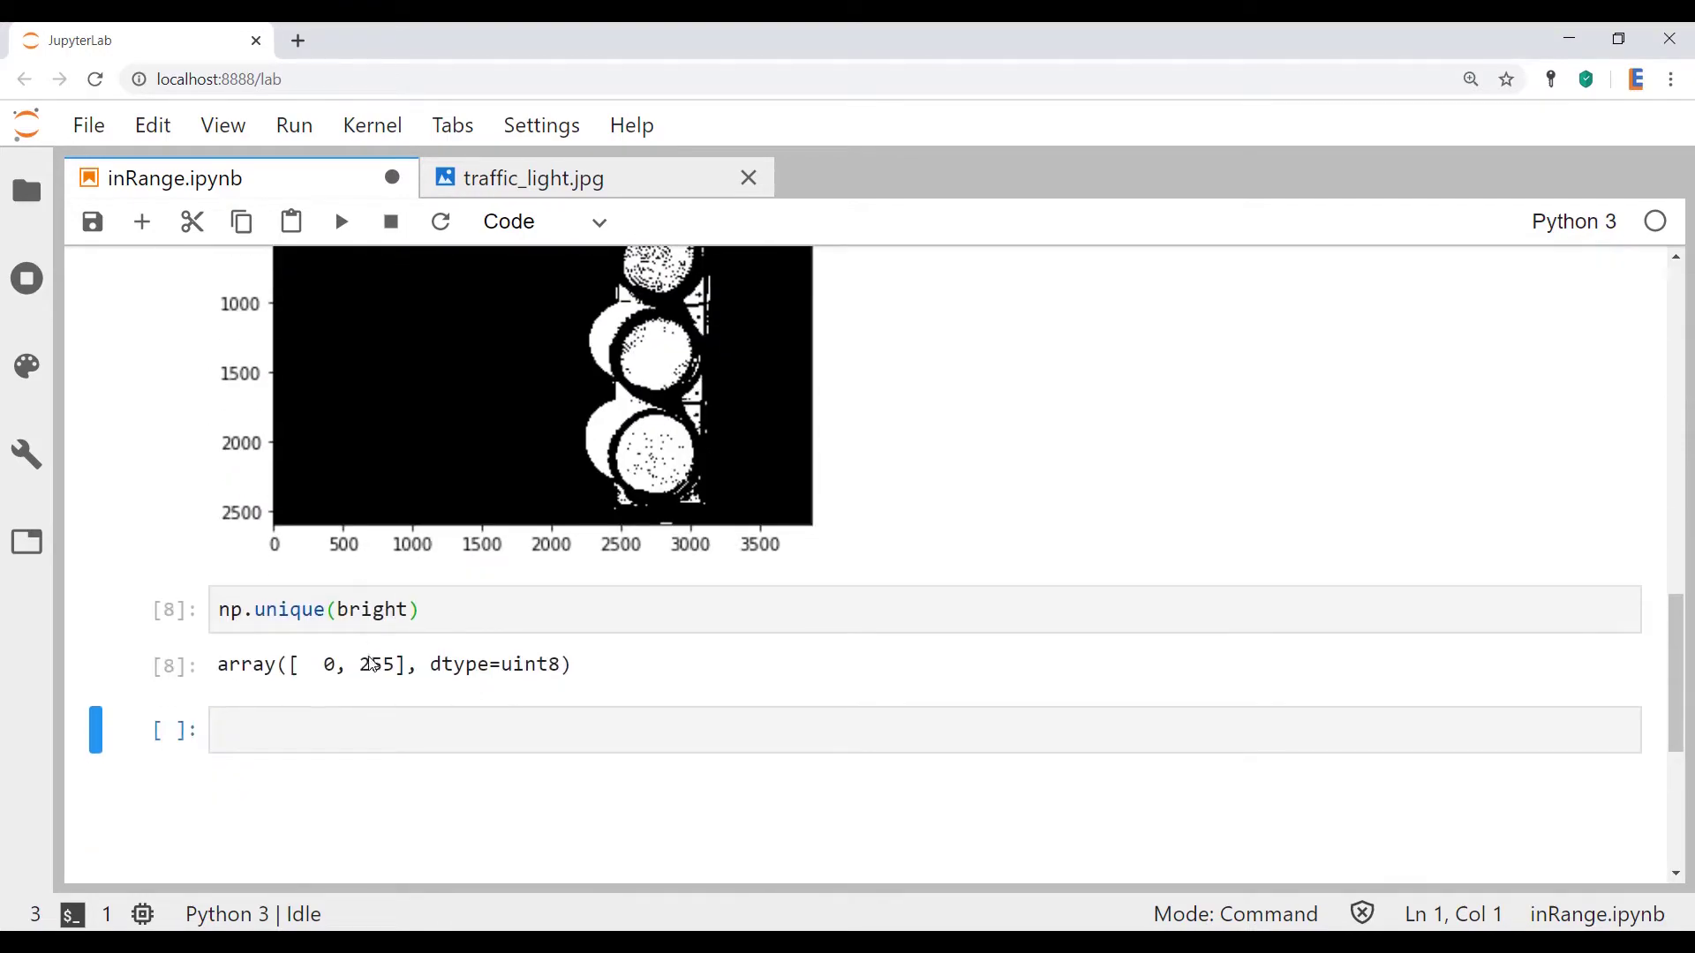
{"action": "mouse_move", "coordinate": [363, 675]}
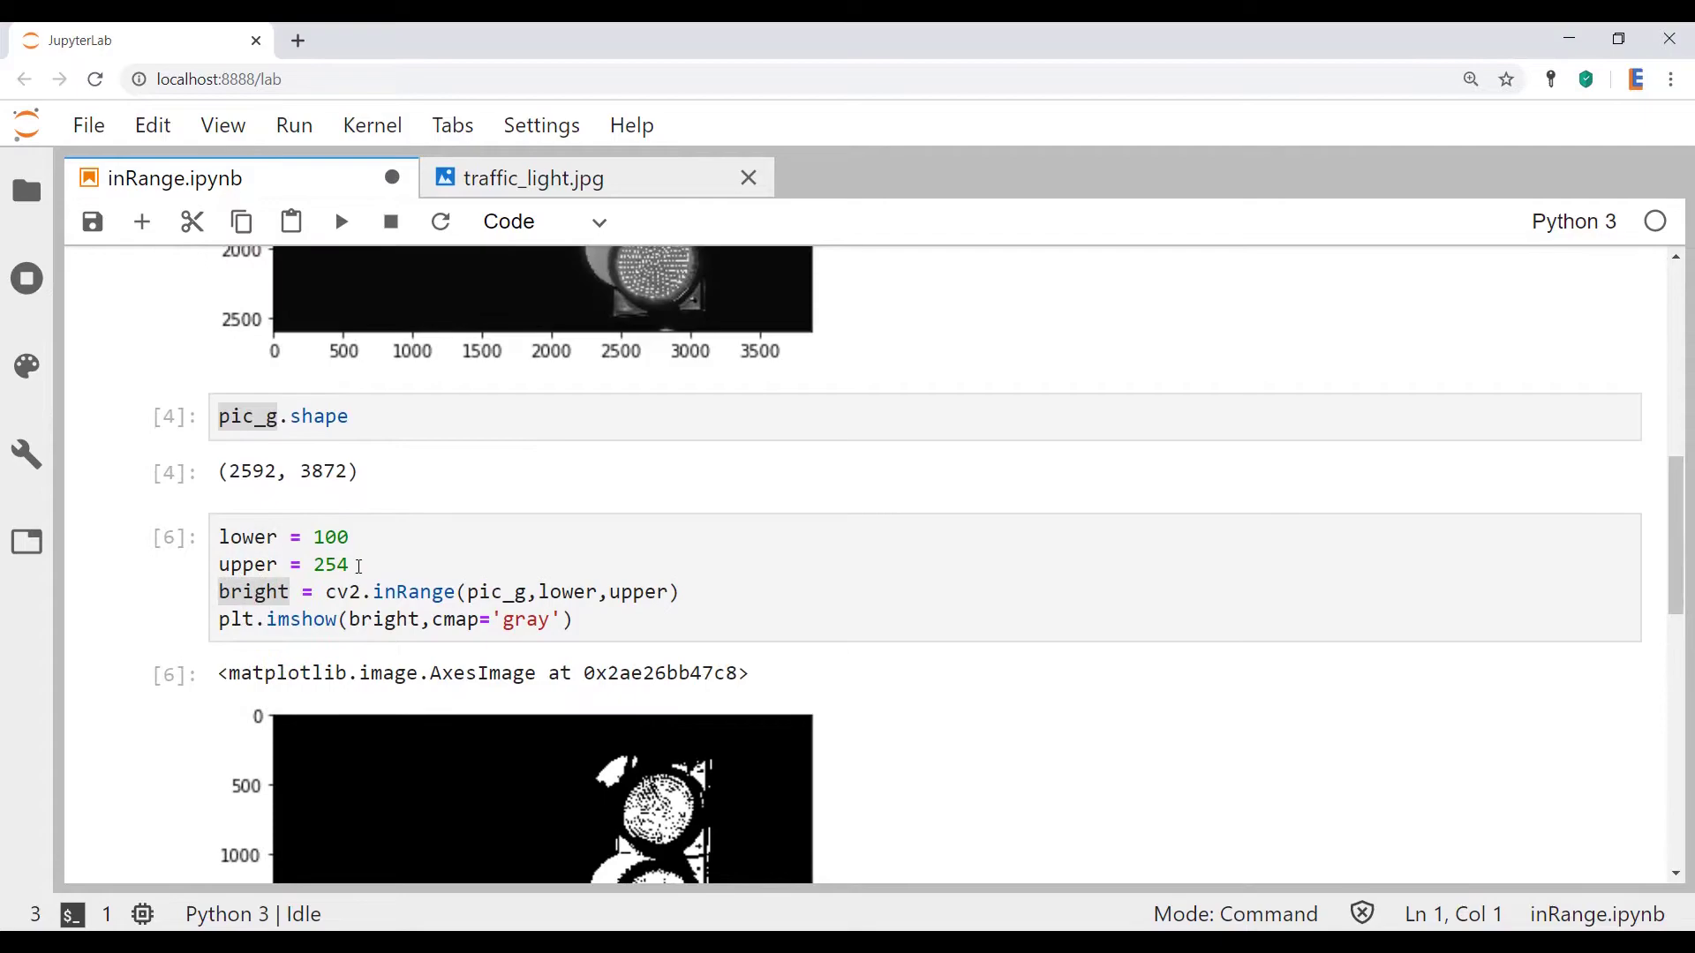
{"action": "left_click", "coordinate": [348, 564]}
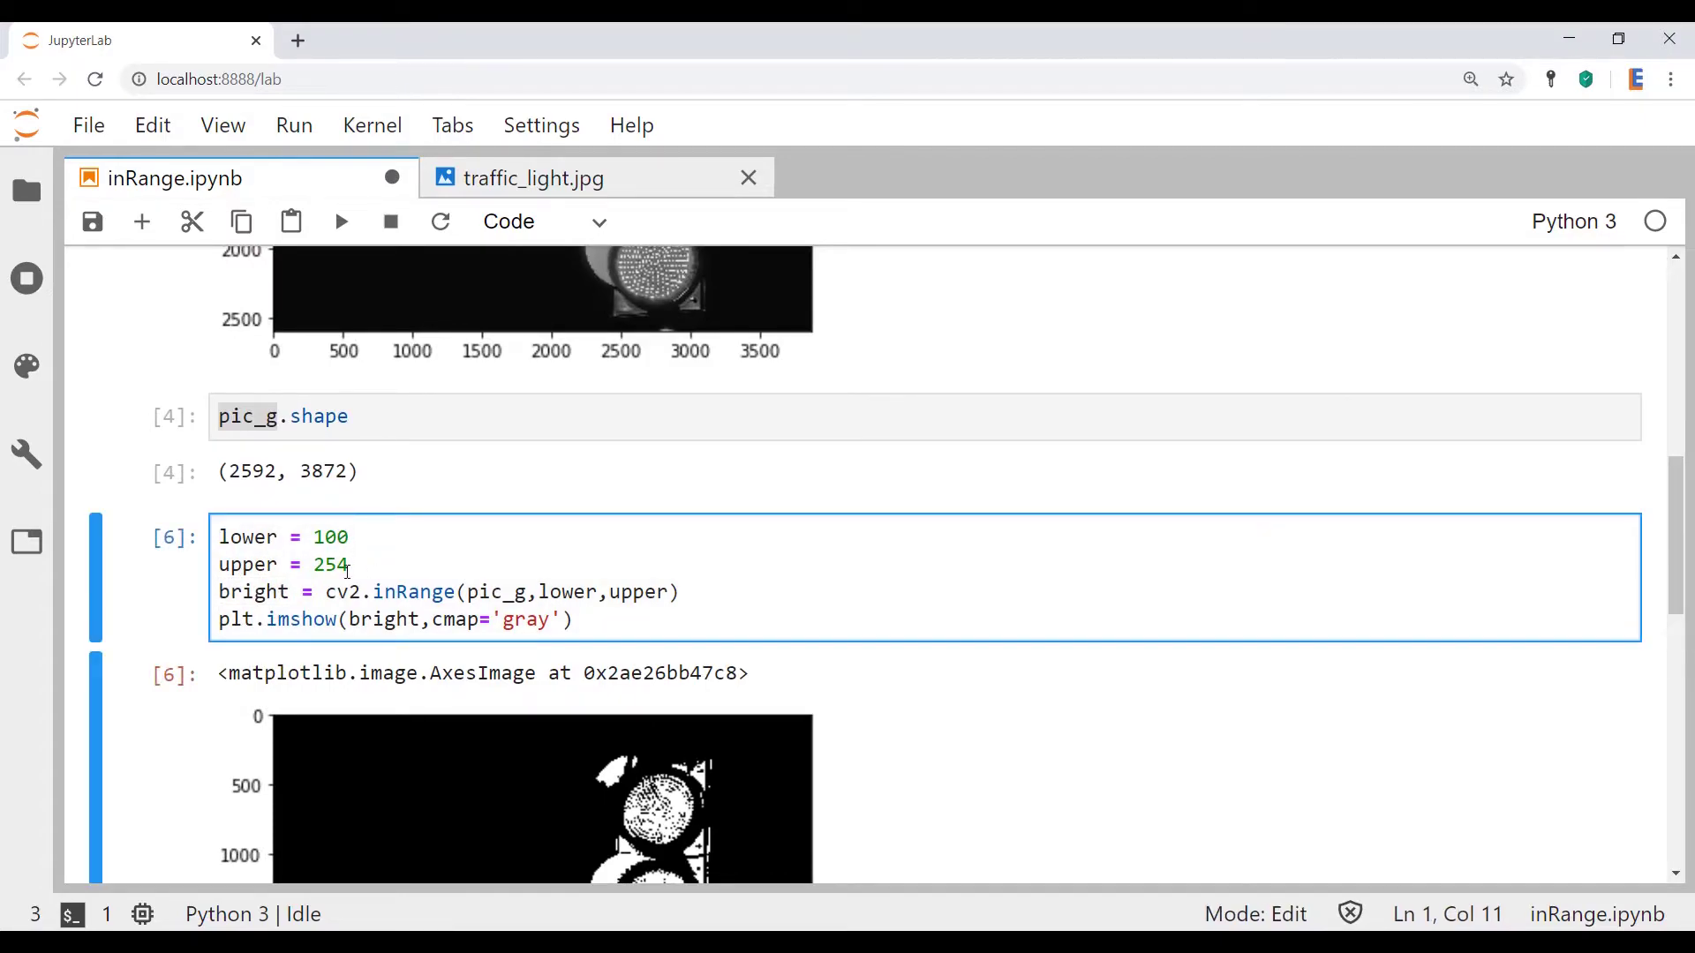
{"action": "left_click", "coordinate": [344, 565]}
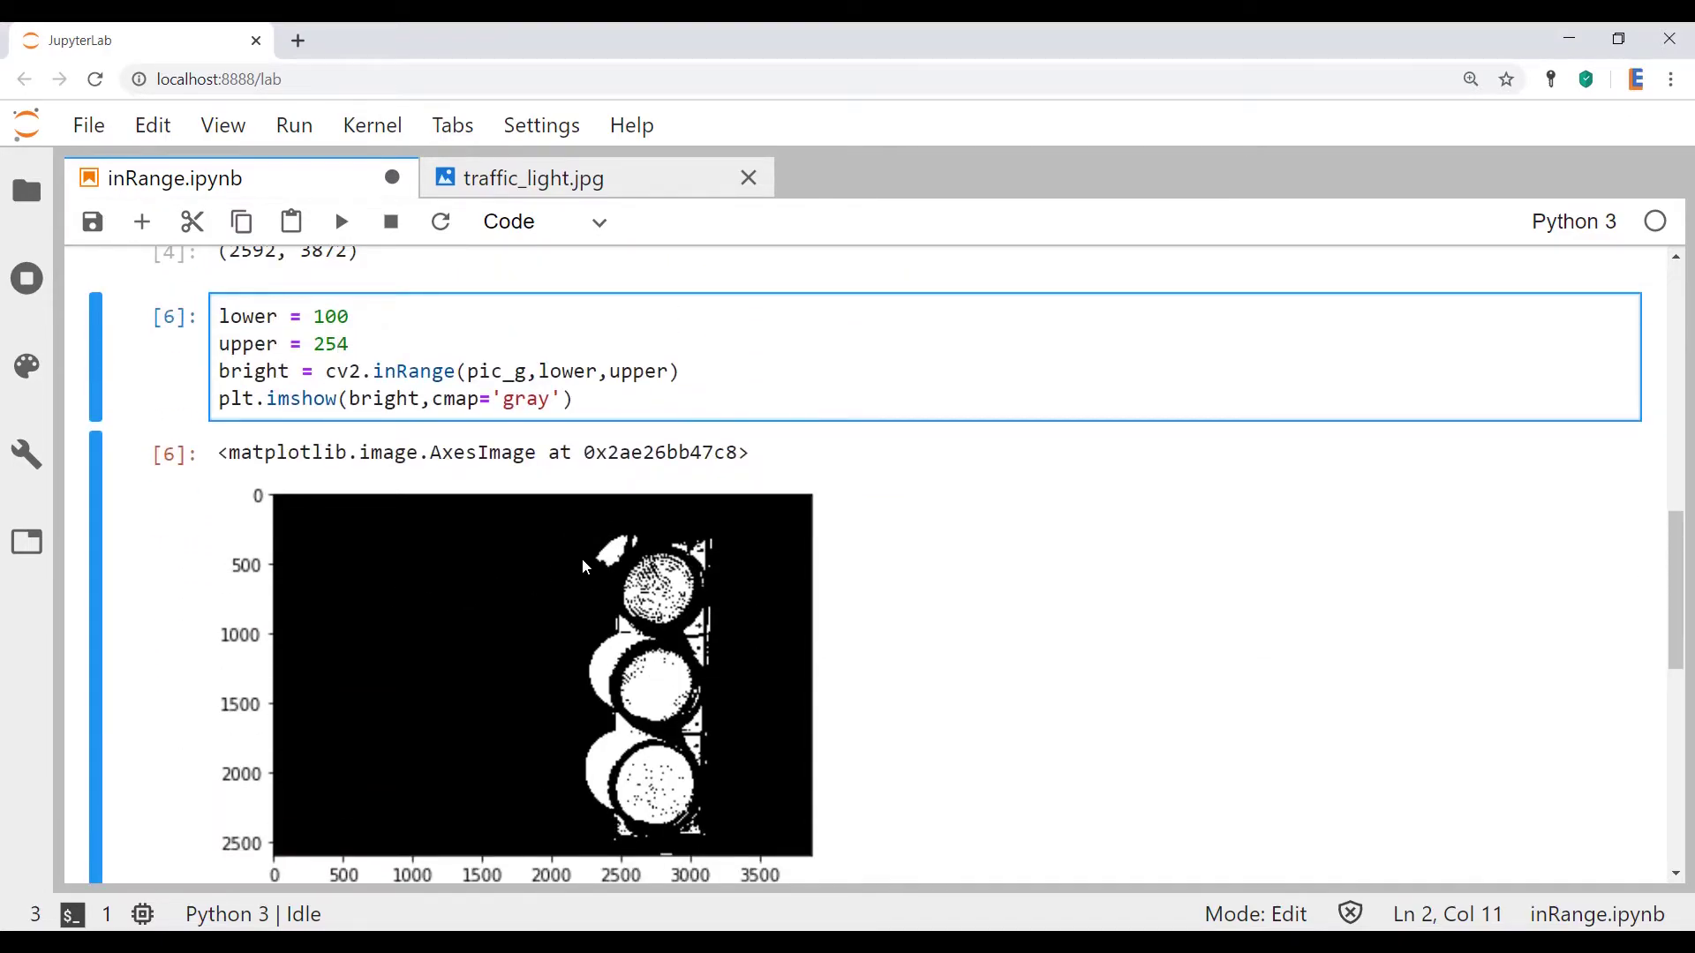
{"action": "mouse_move", "coordinate": [464, 686]}
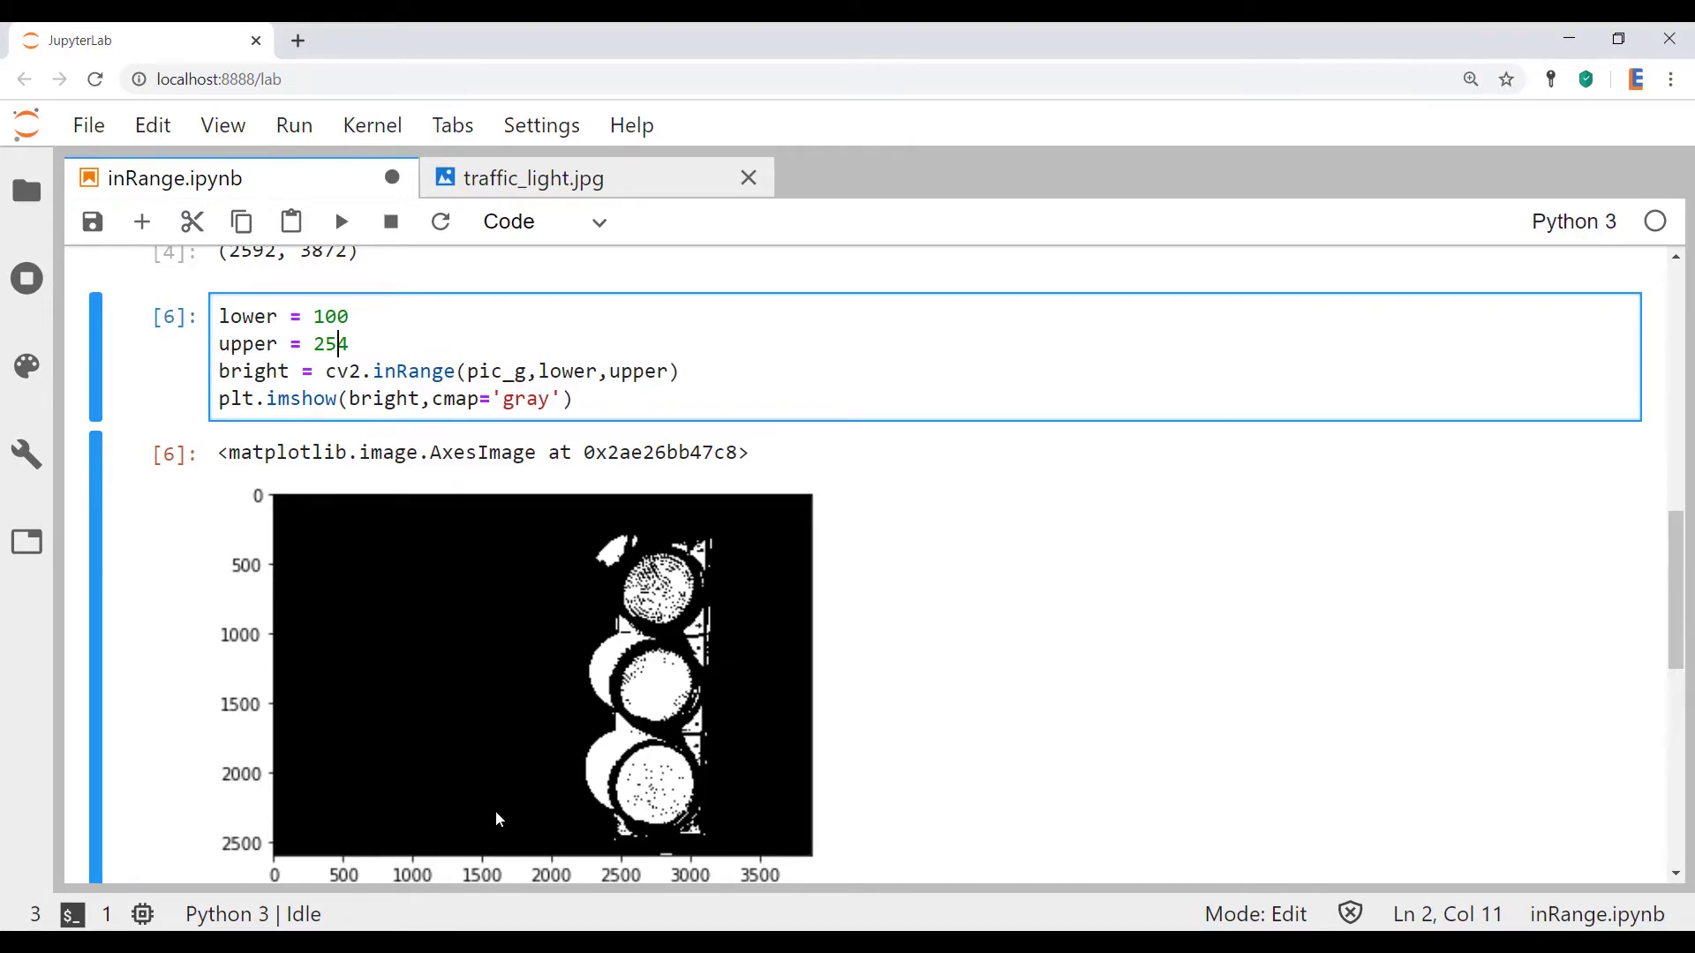
{"action": "mouse_move", "coordinate": [590, 606]}
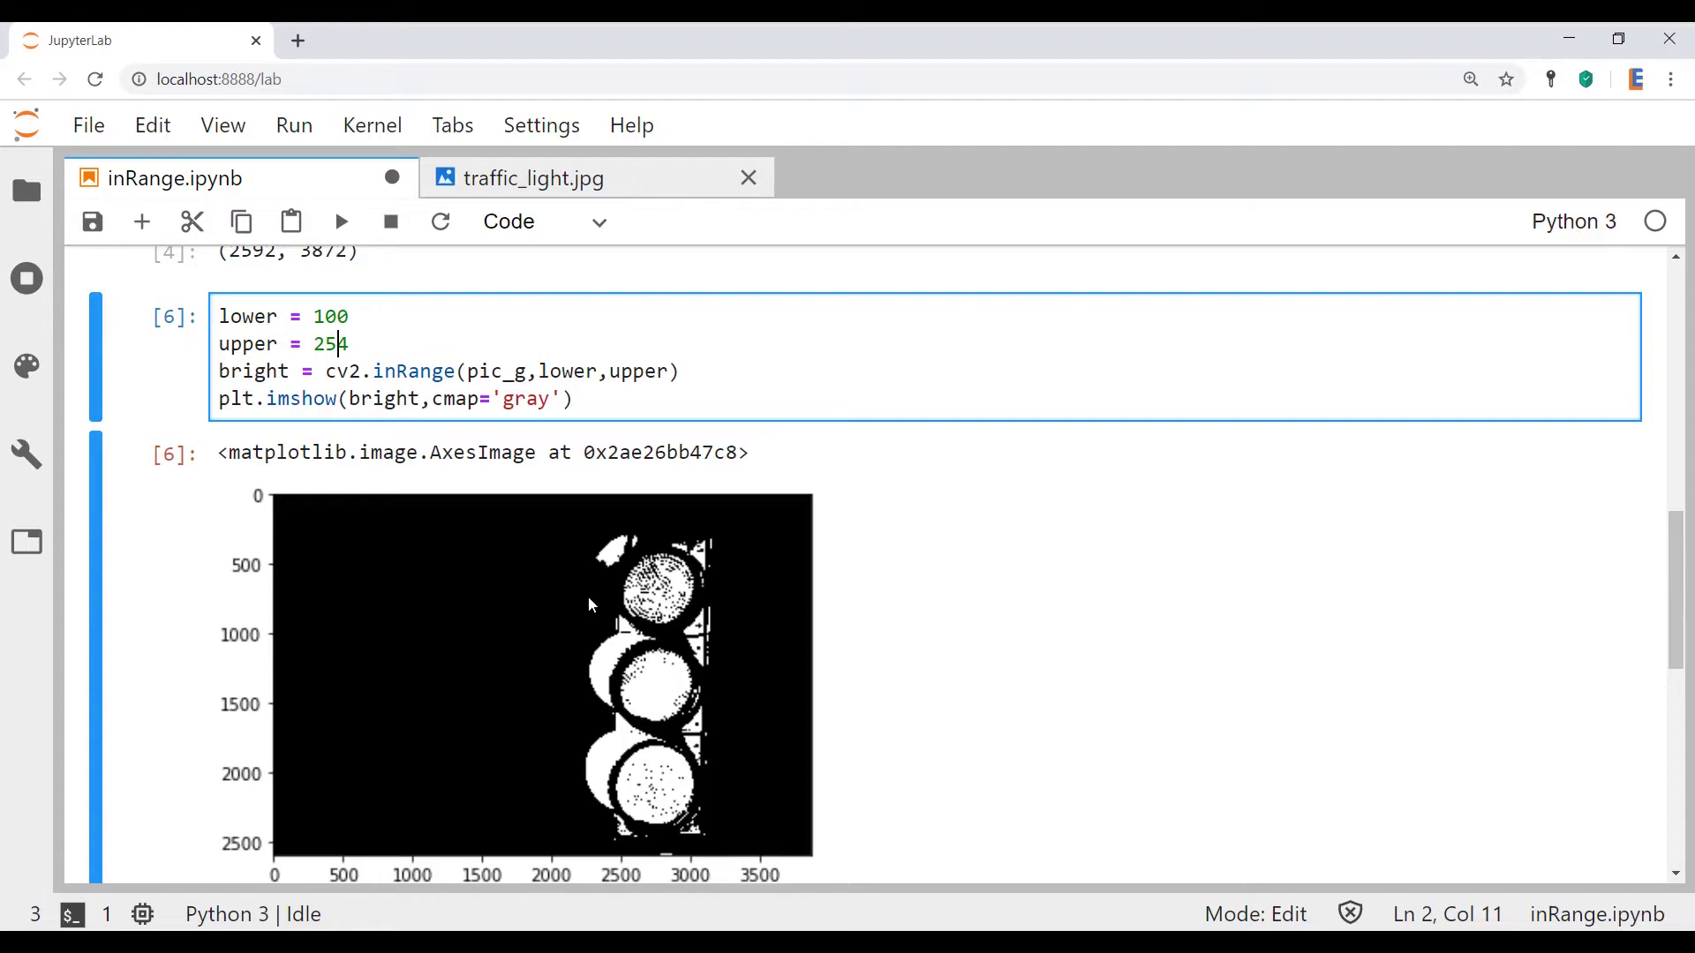
{"action": "mouse_move", "coordinate": [473, 630]}
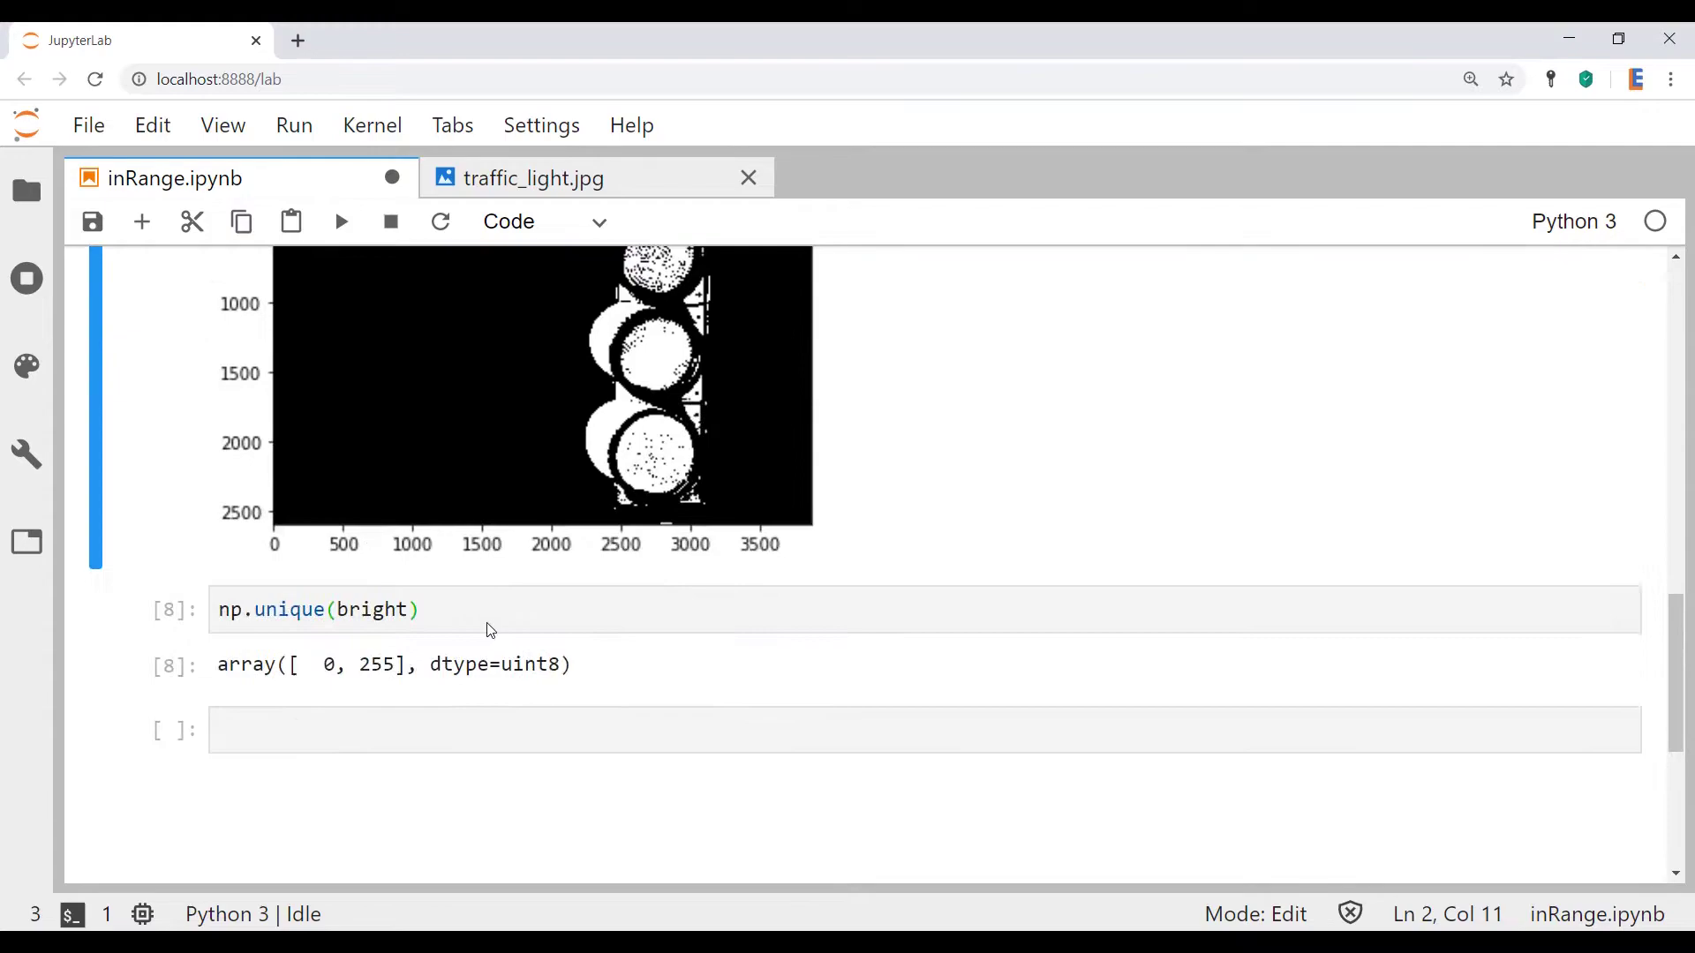
Read traffic_light.jpg in colour into pic with cv2.imread.
{"action": "type", "text": "pic"}
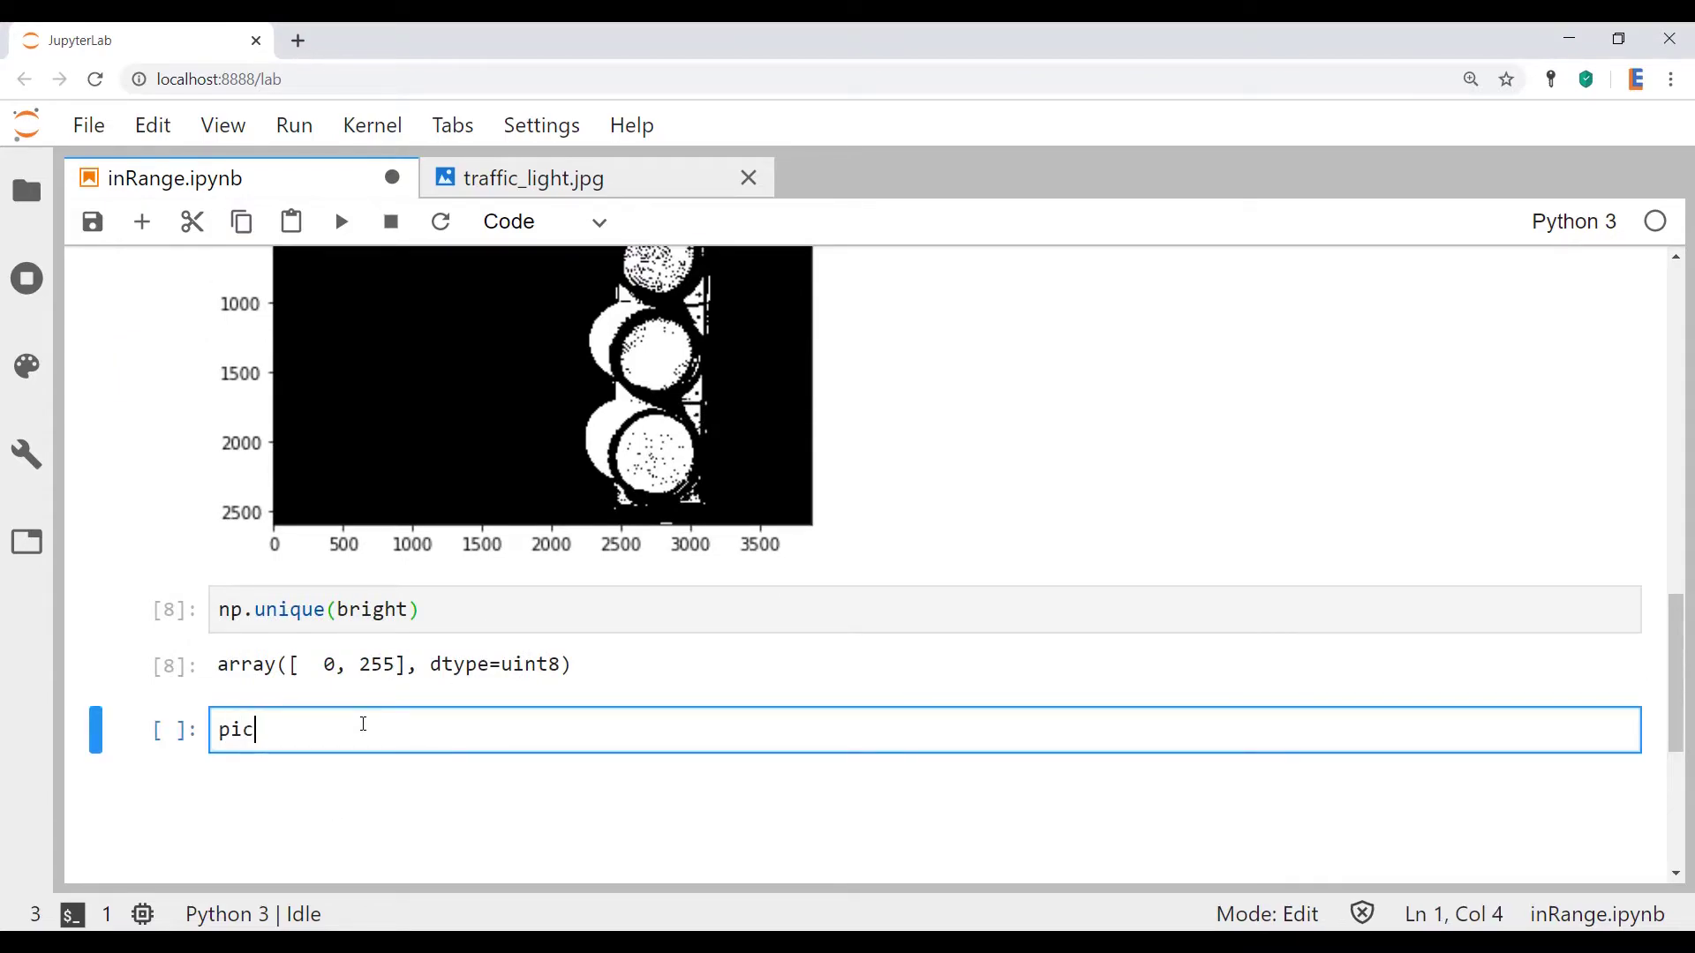
{"action": "type", "text": "= cv2"}
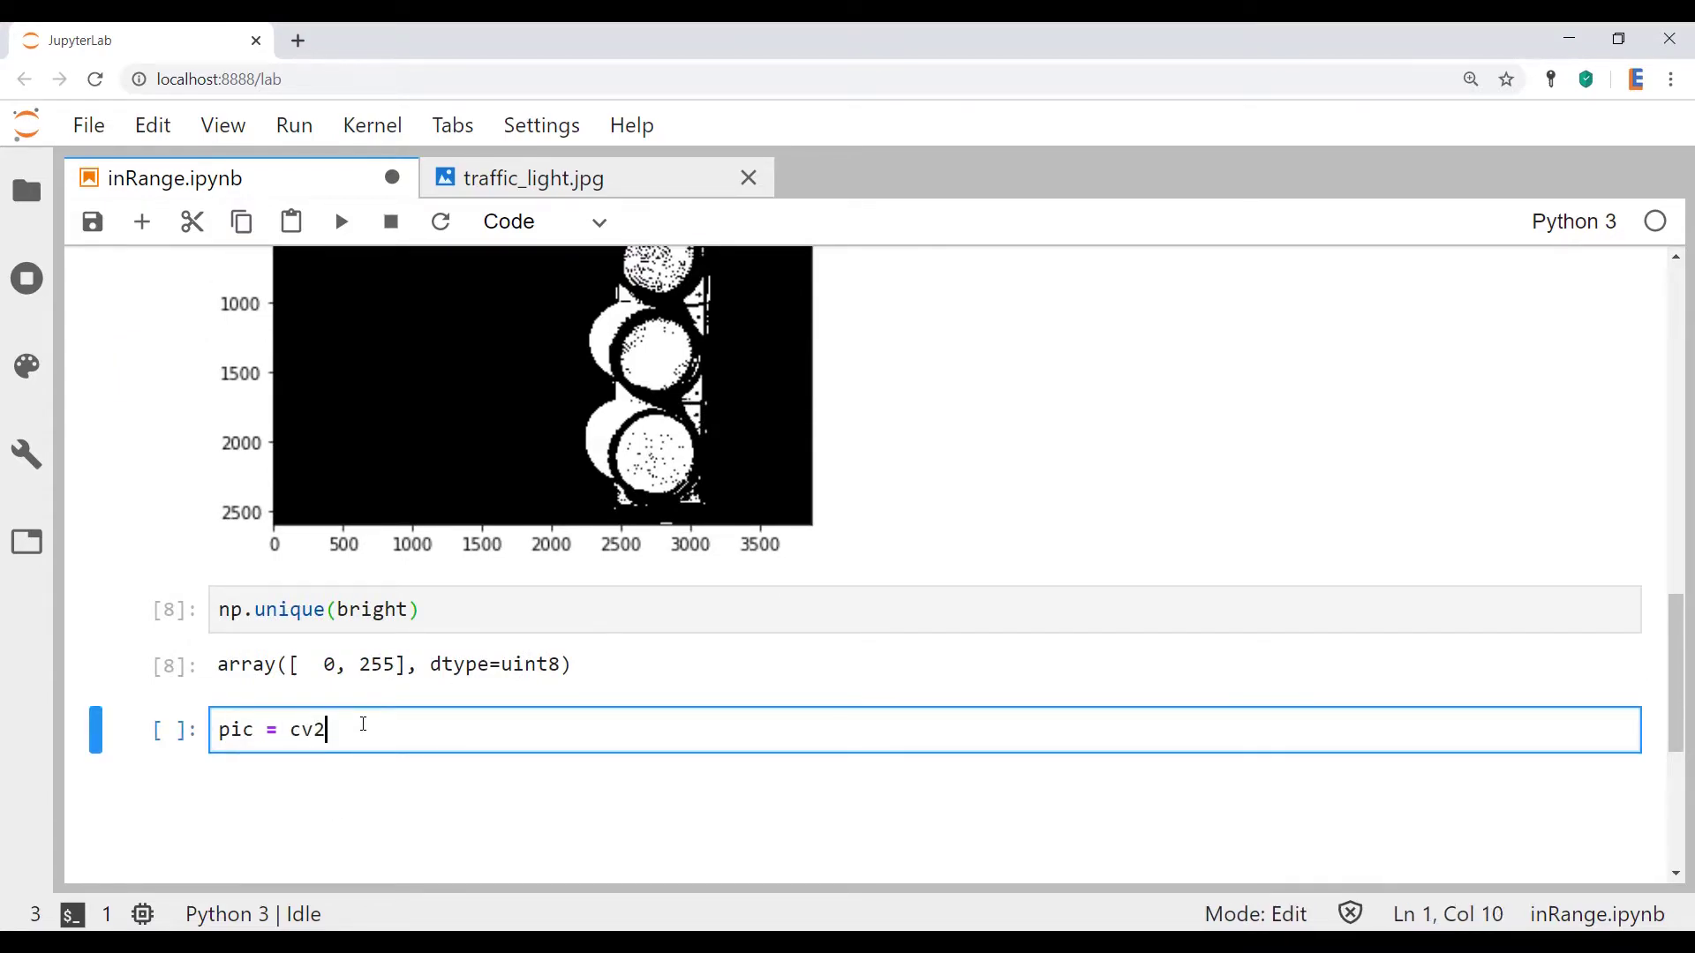
{"action": "type", "text": ".imread("}
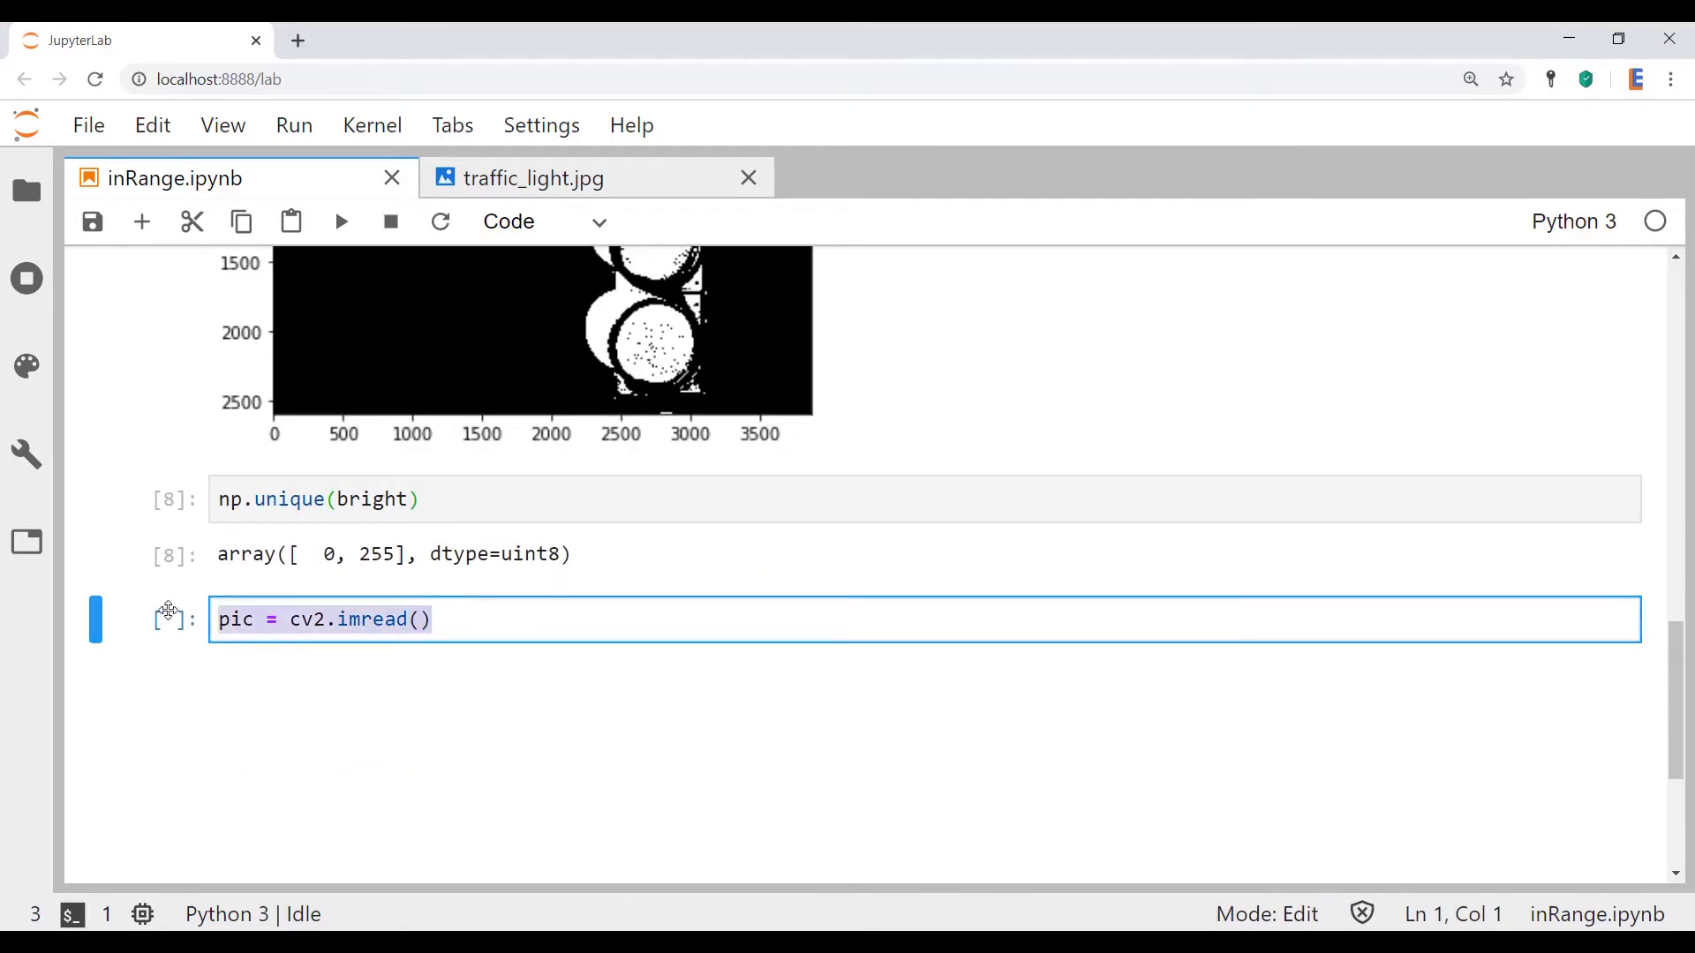
{"action": "type", "text": "'traffic_light.jpg',0"}
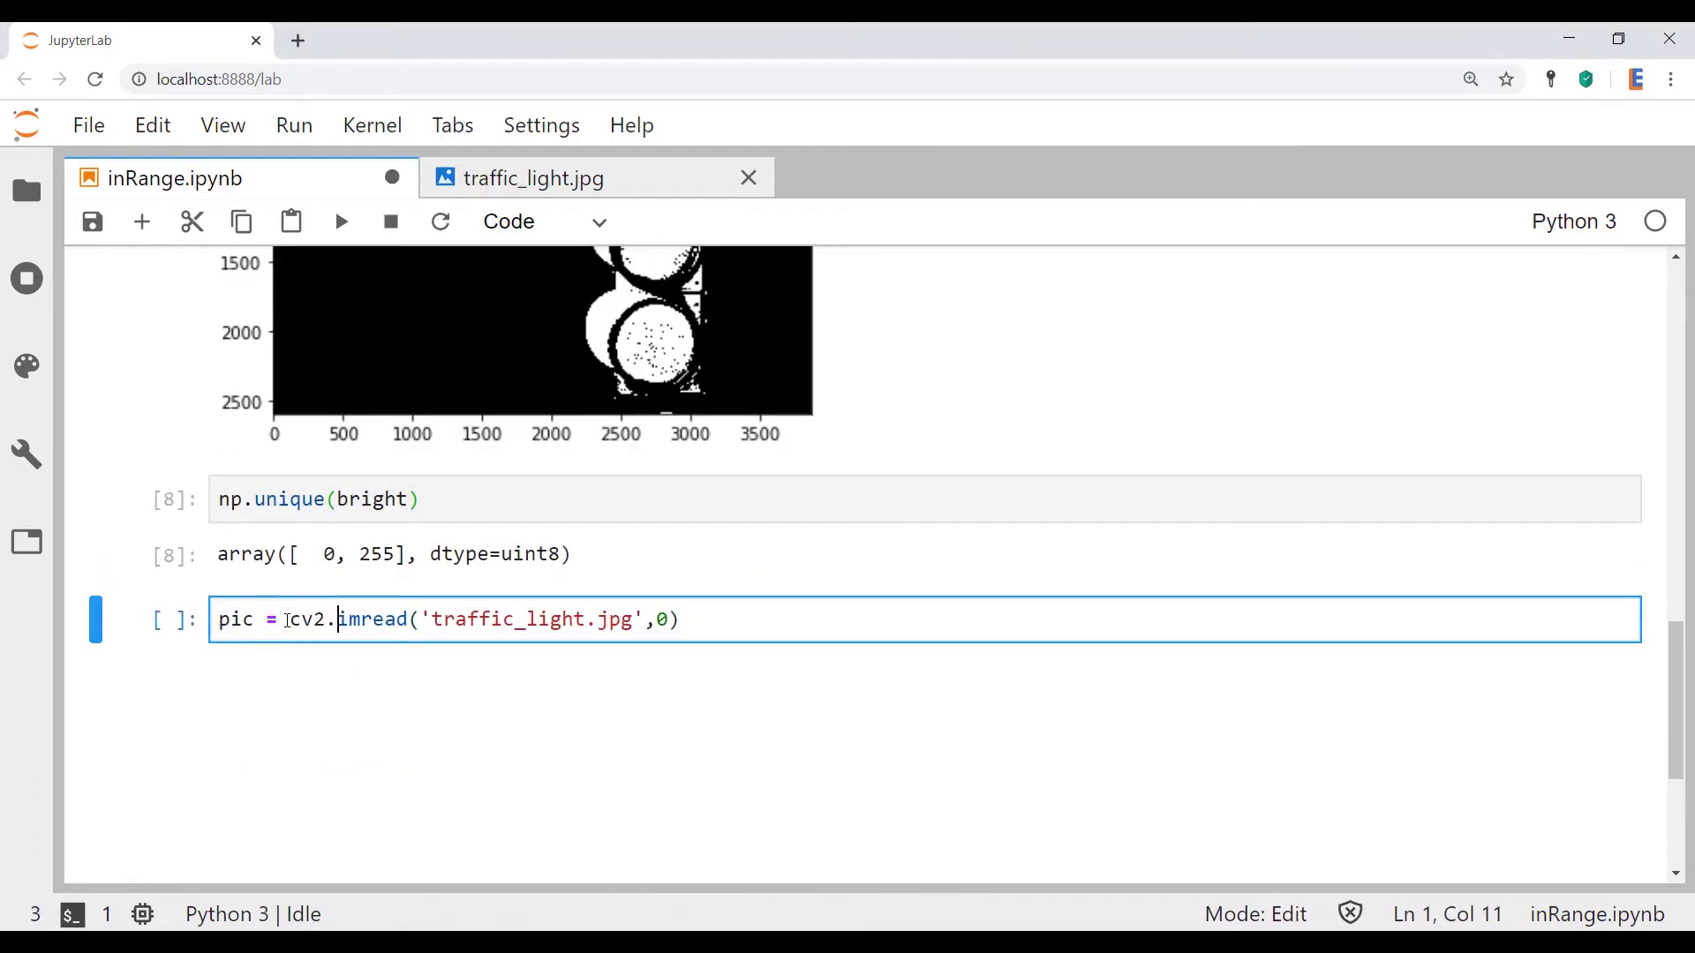
{"action": "left_click", "coordinate": [671, 620]}
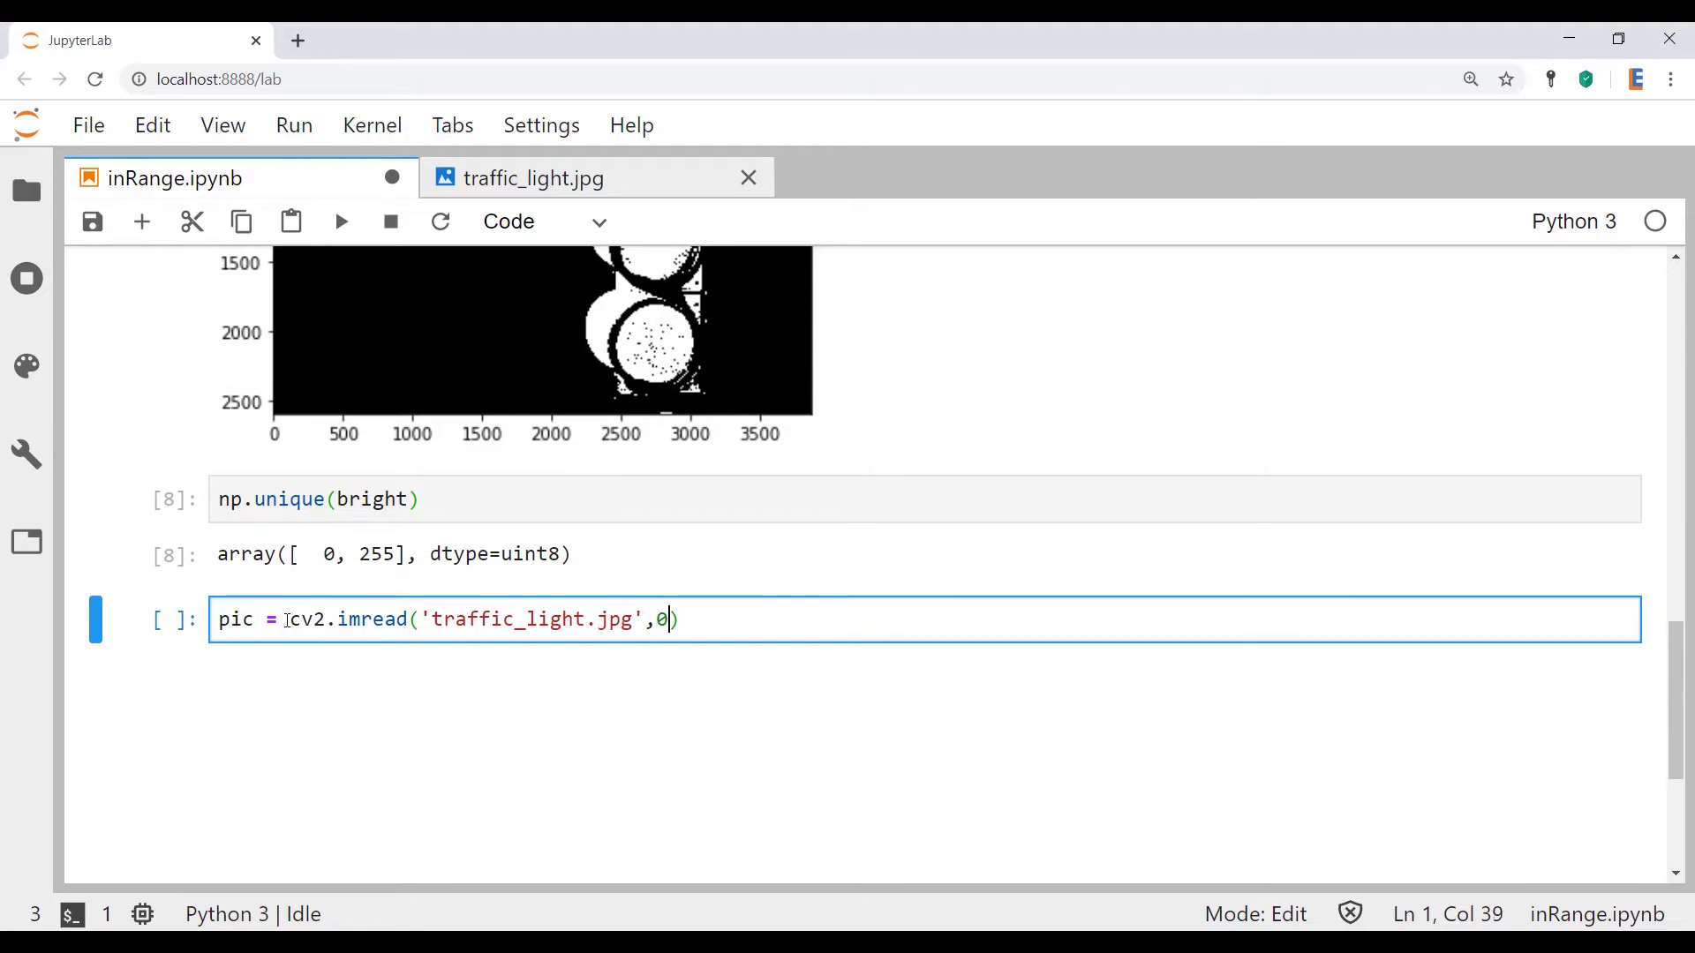
Convert pic from BGR to RGB with cv2.cvtColor and display it with plt.imshow.
{"action": "type", "text": "pic"}
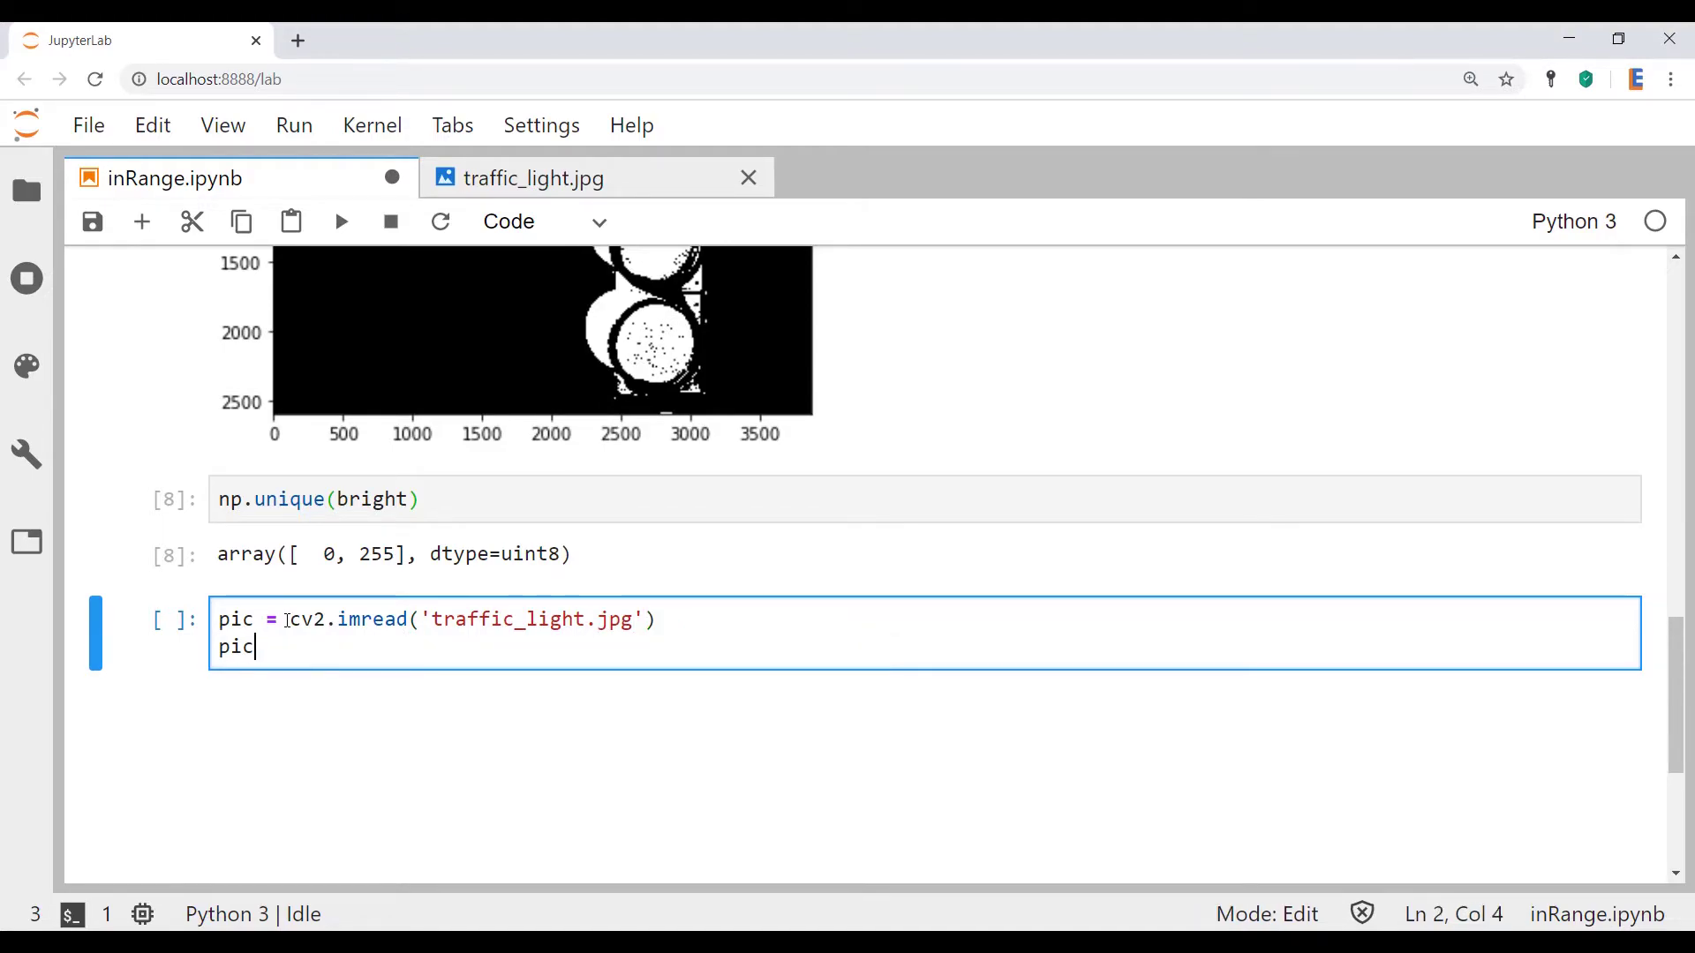
{"action": "type", "text": "= cv2.cvtColor"}
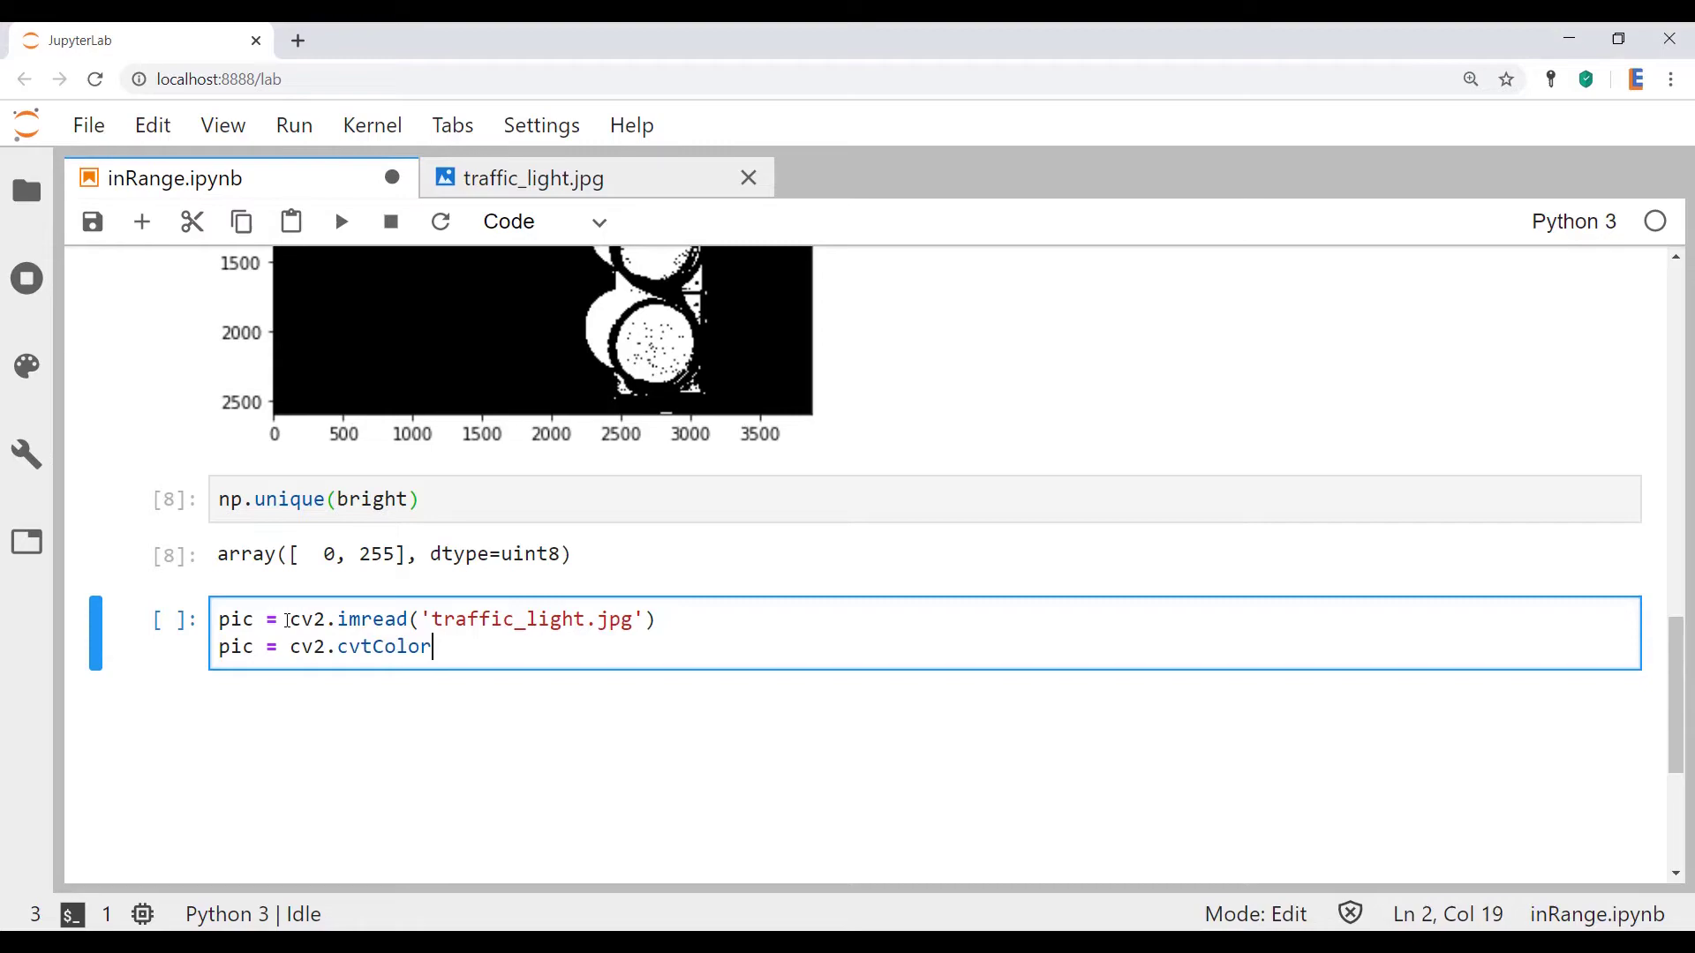
{"action": "type", "text": "(pic,cv2.COLOR_BGR2RGB"}
{"action": "type", "text": "plt.o"}
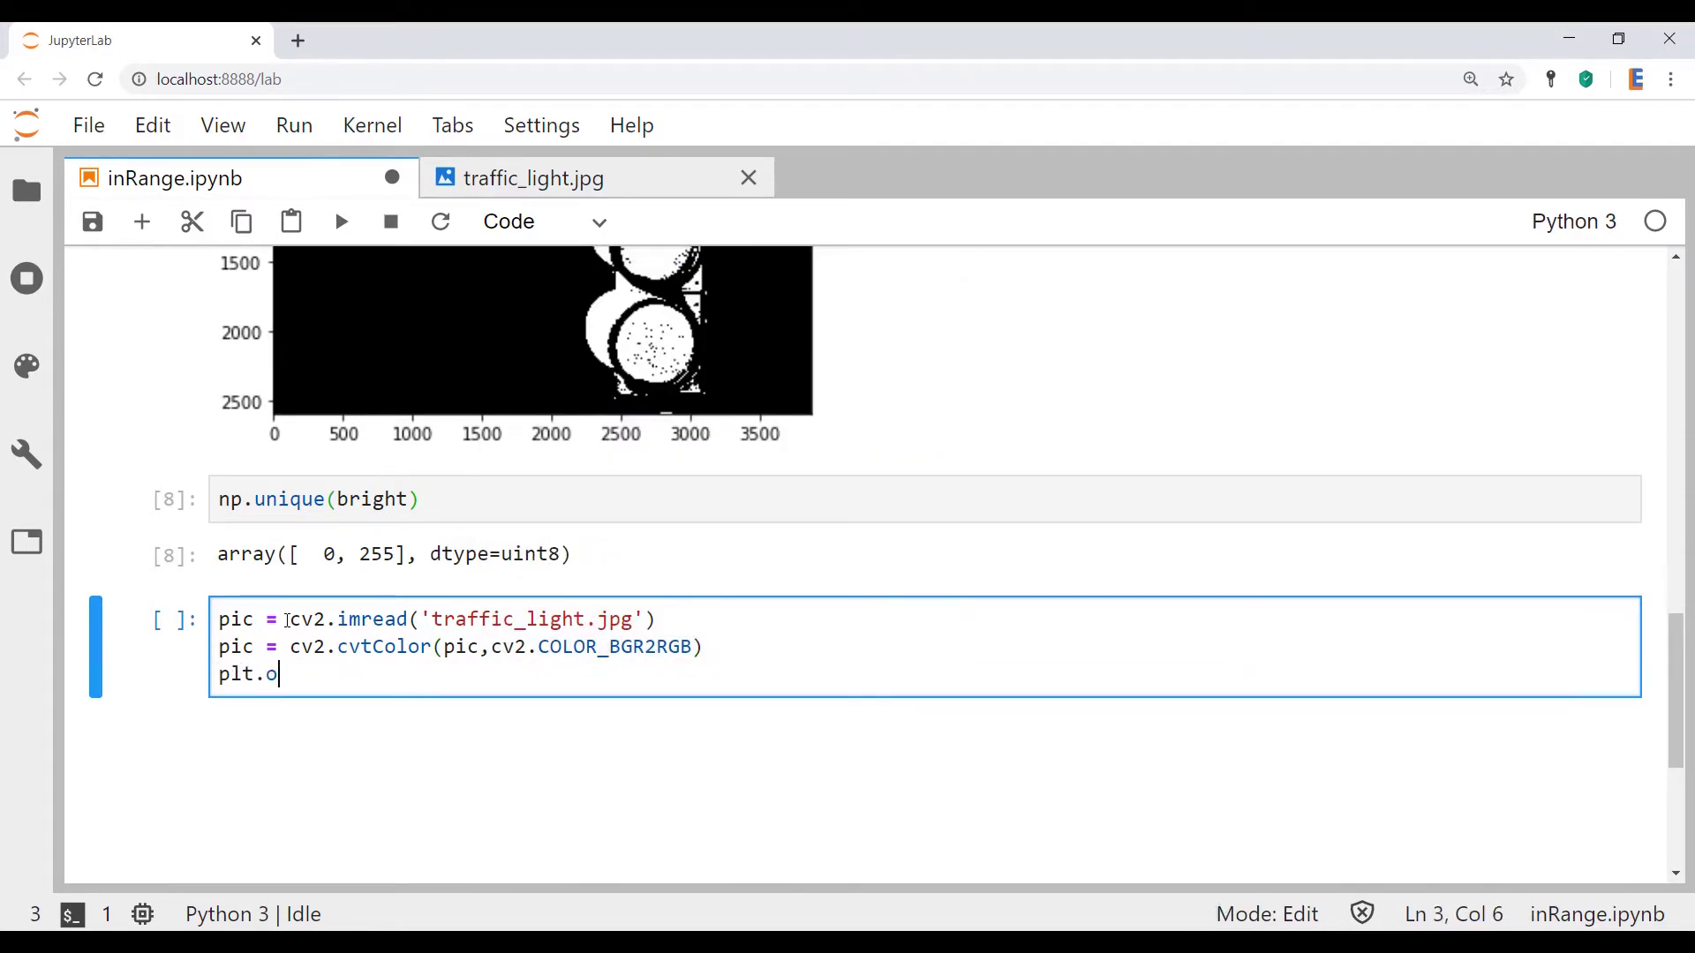
{"action": "type", "text": "mshow*pci"}
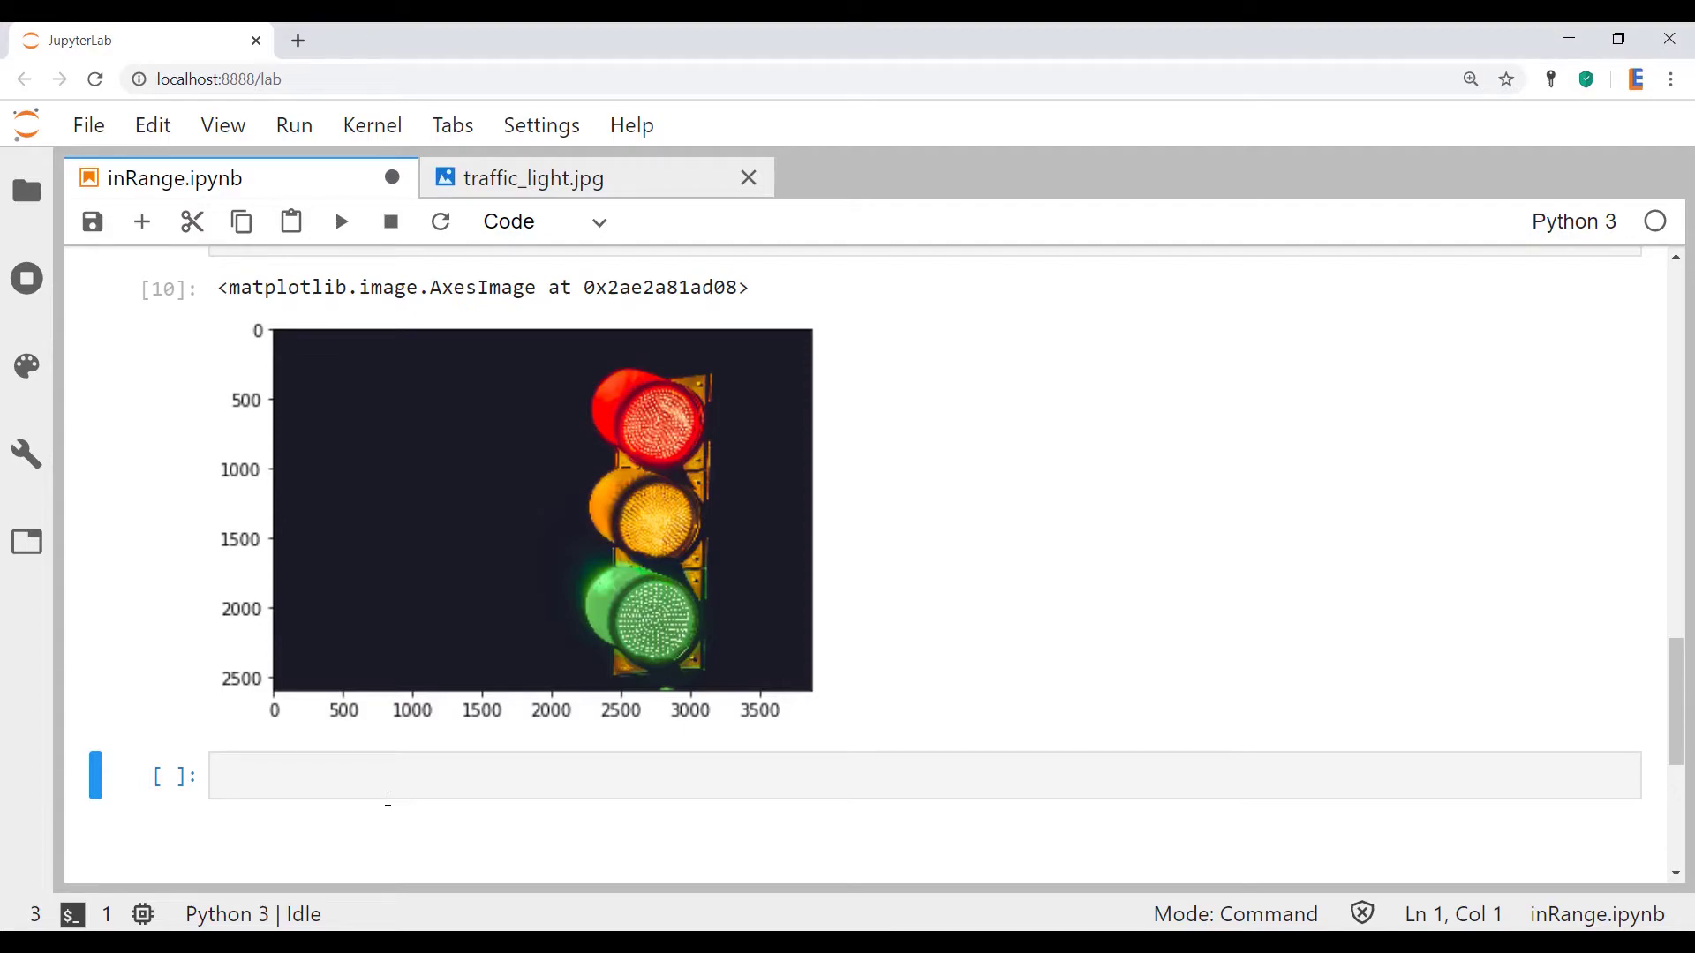
{"action": "mouse_move", "coordinate": [616, 393]}
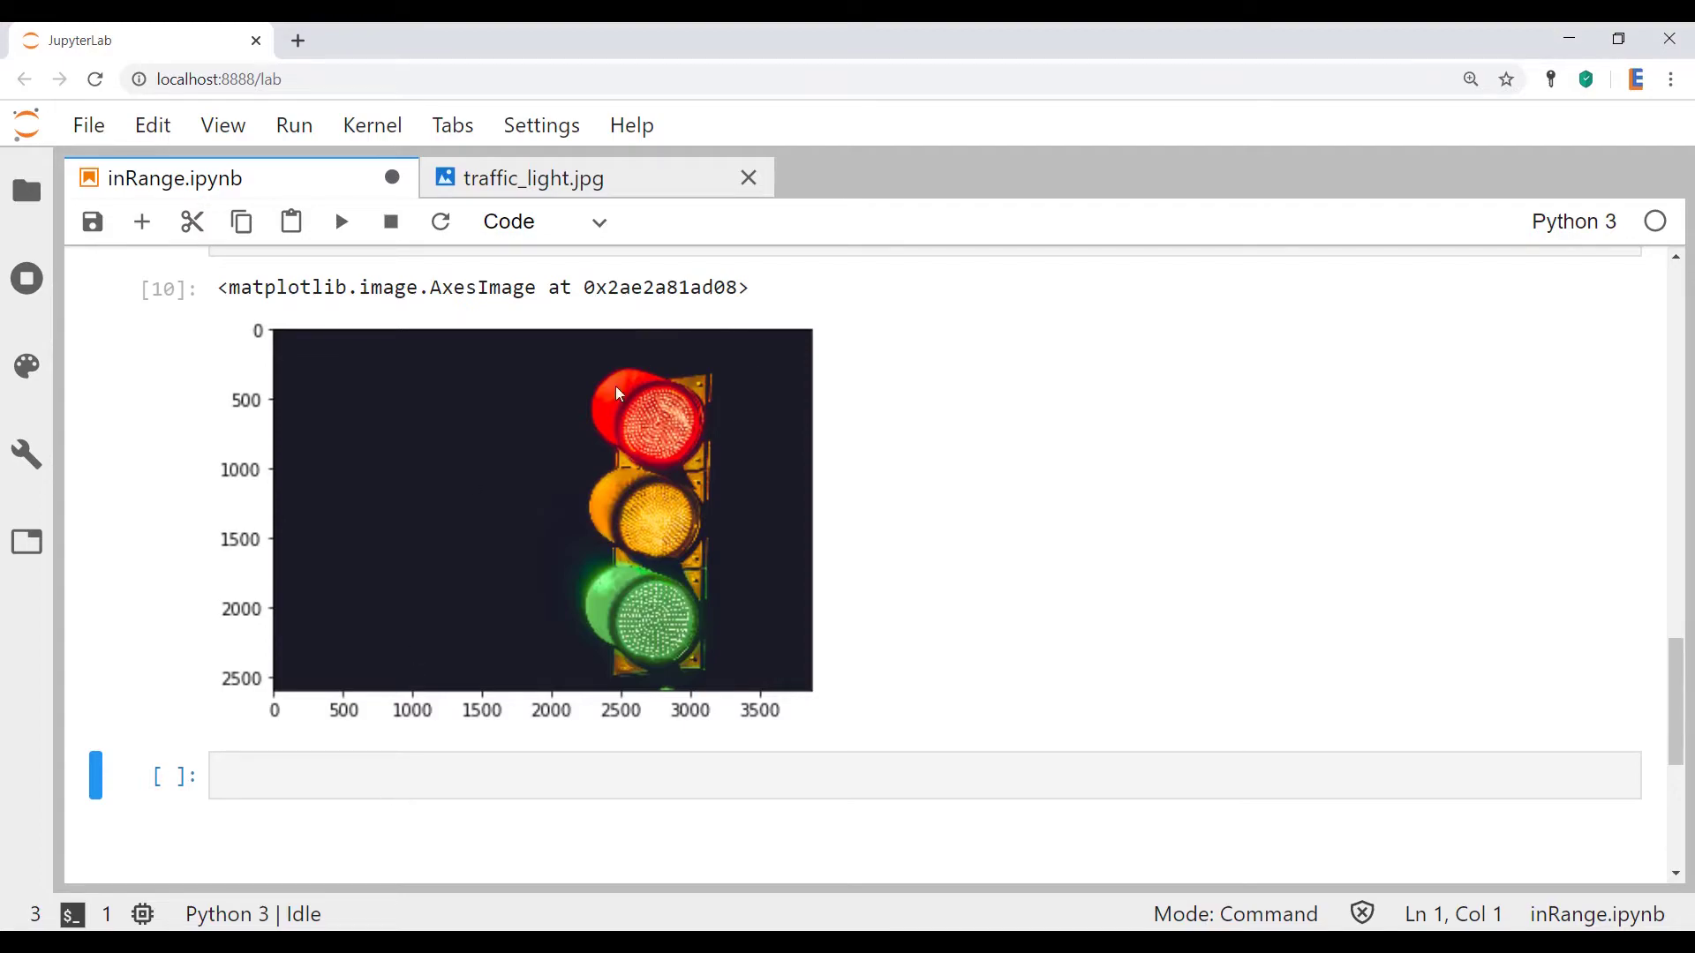
{"action": "mouse_move", "coordinate": [668, 426]}
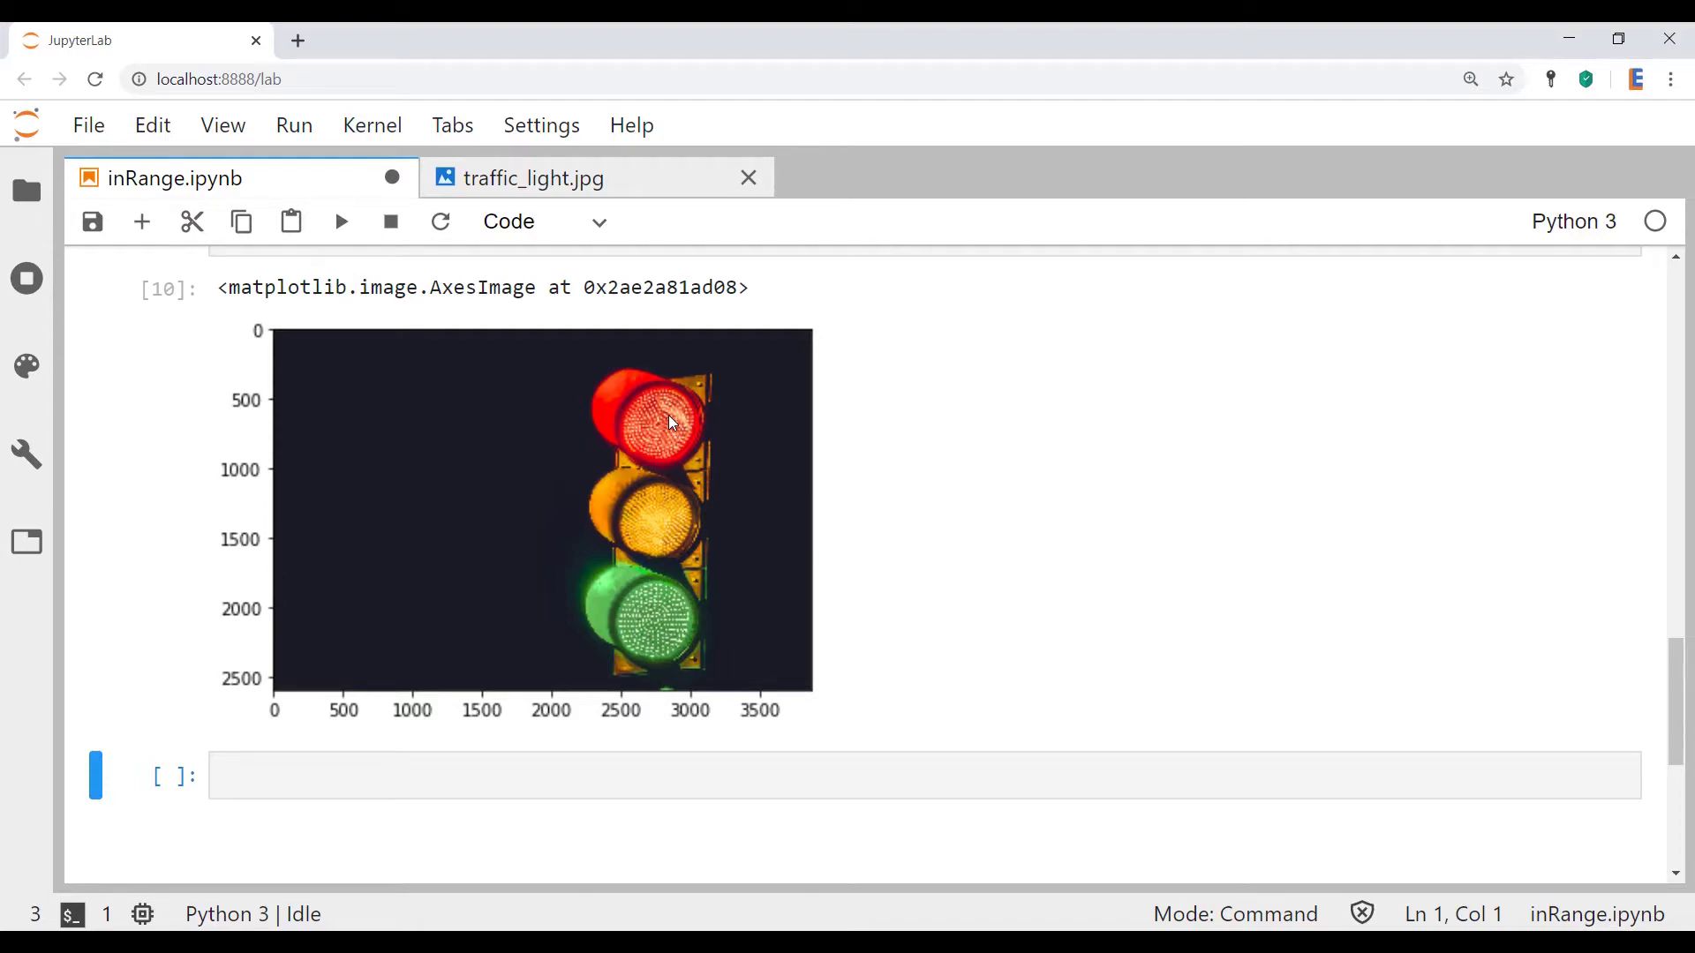
{"action": "mouse_move", "coordinate": [690, 486]}
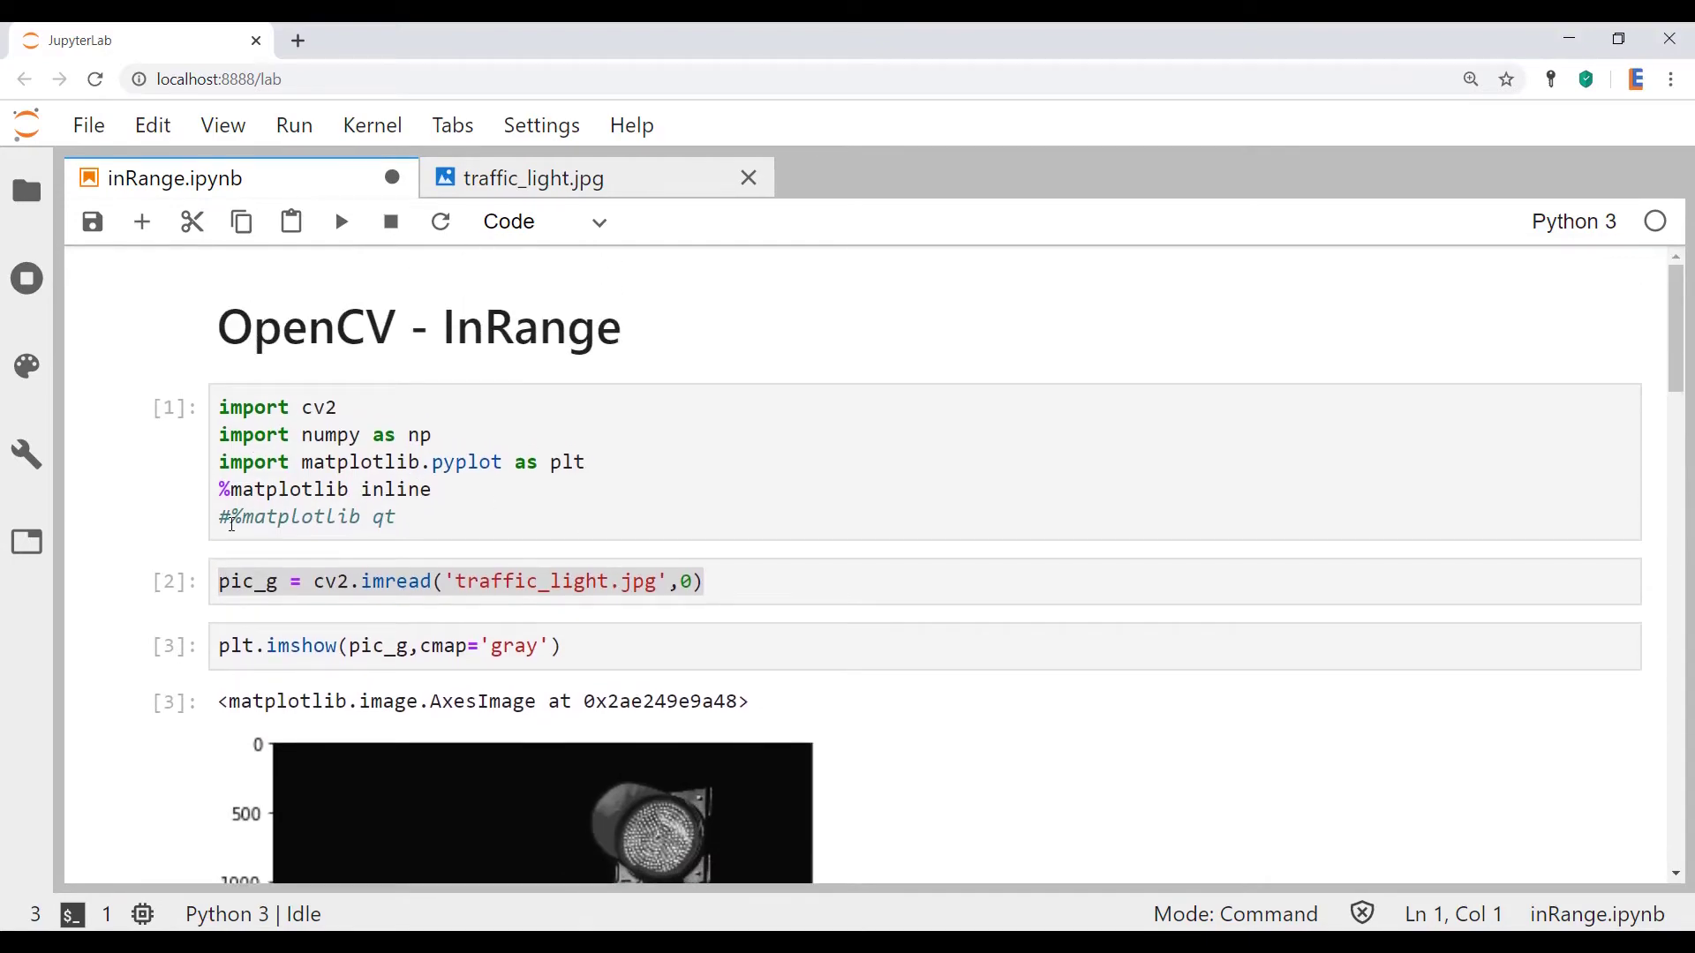
Switch the matplotlib backend to qt in the imports cell and open the colour image in a separate Figure 1 window.
{"action": "left_click", "coordinate": [228, 518]}
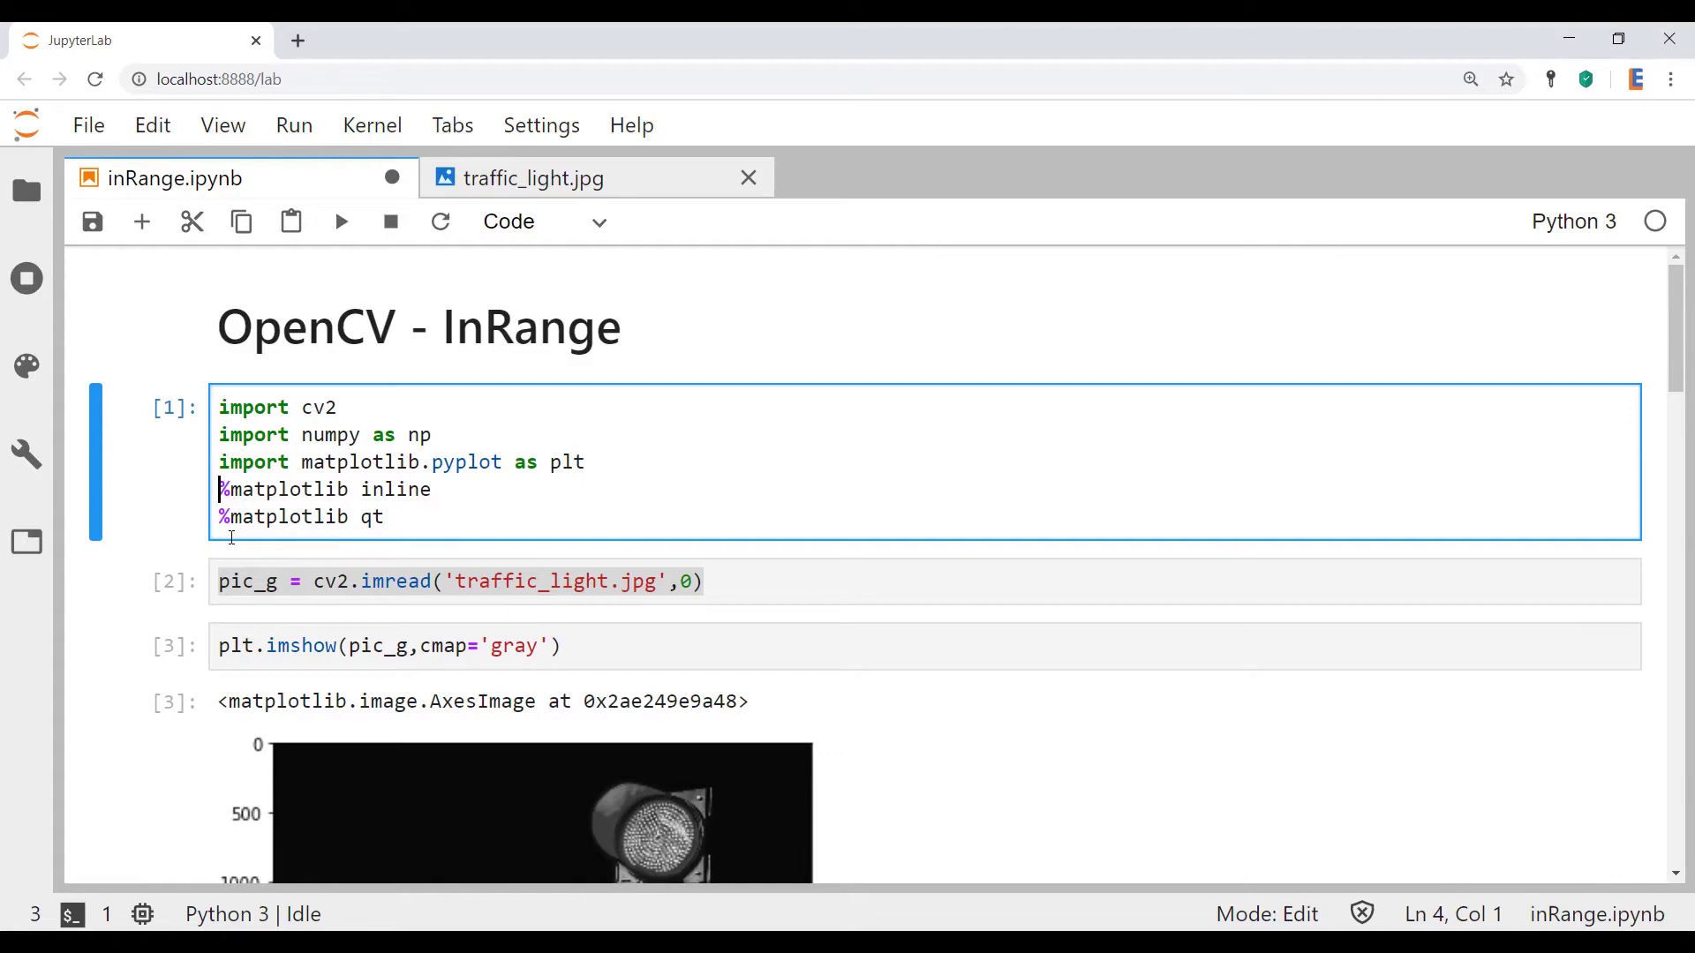
{"action": "scroll", "scroll_direction": "down", "scroll_amount": 3}
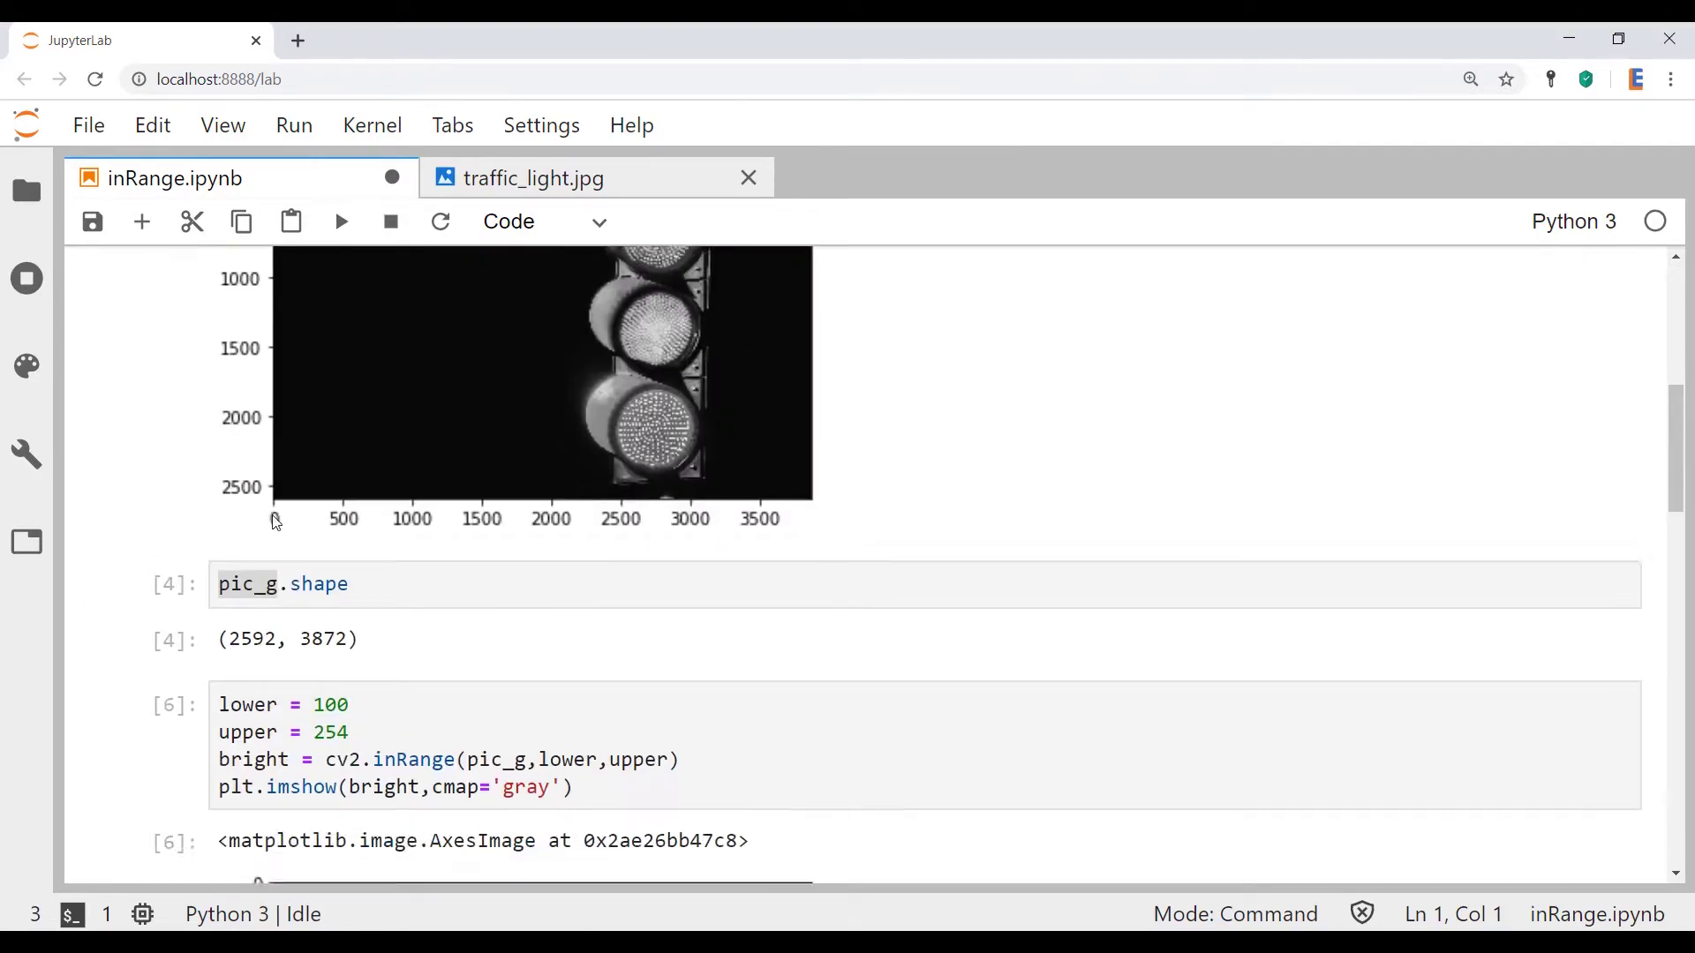
{"action": "scroll", "scroll_direction": "down", "scroll_amount": 3}
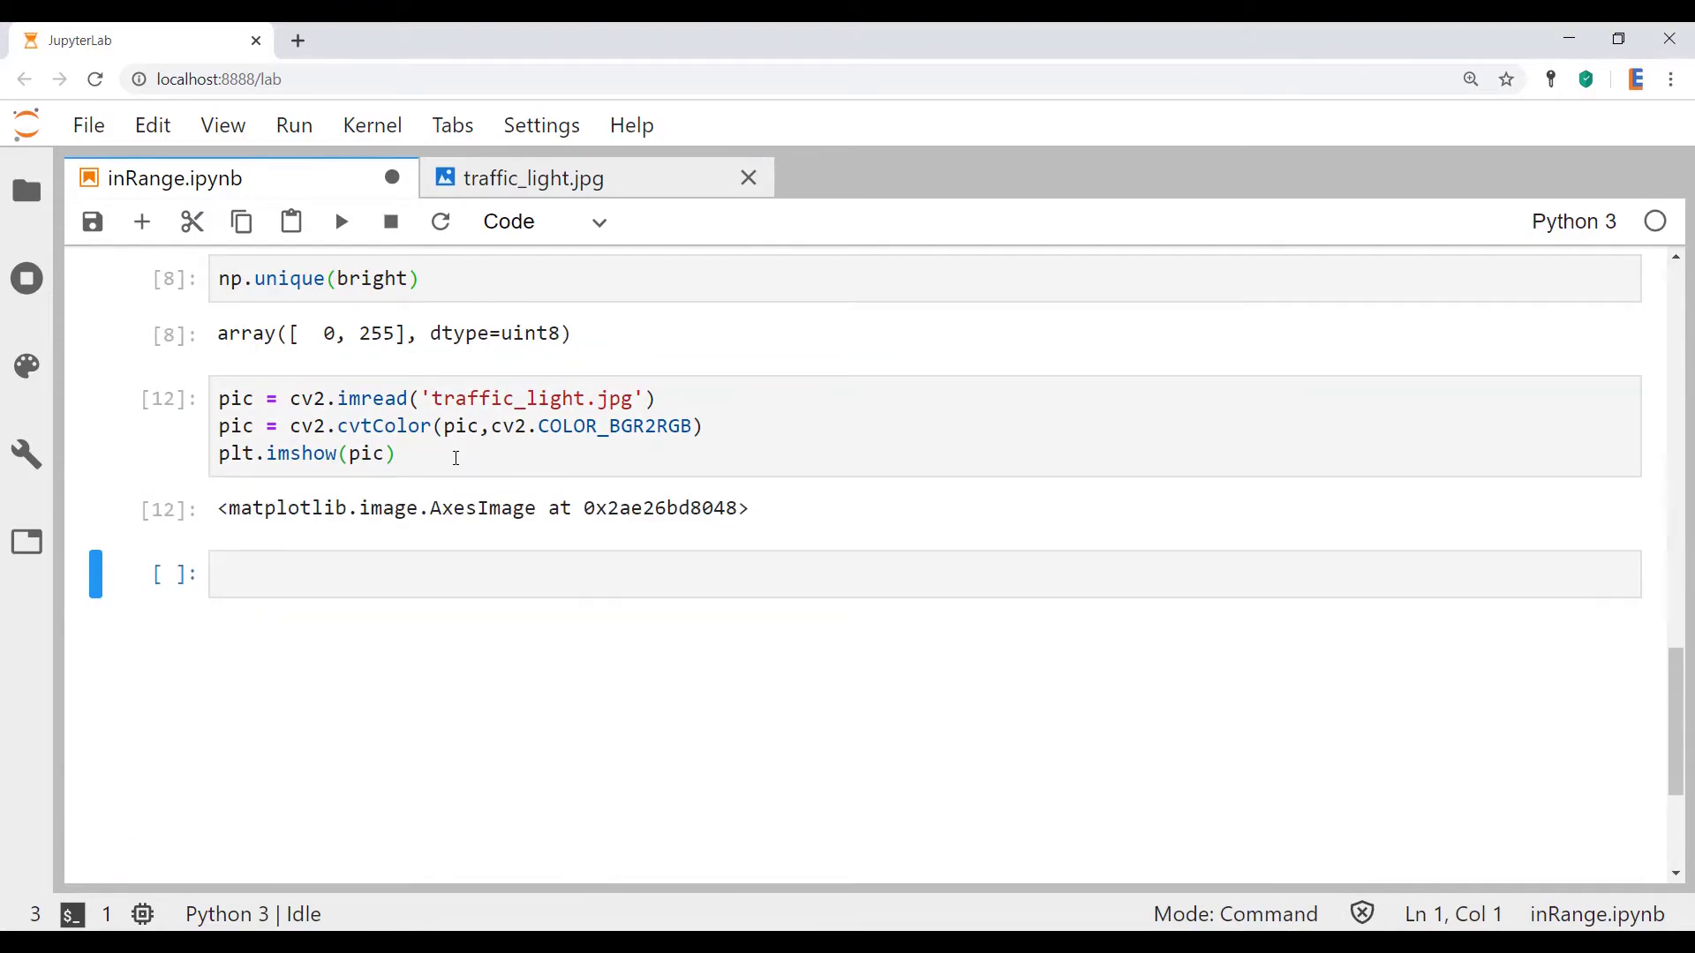
{"action": "left_click", "coordinate": [341, 222]}
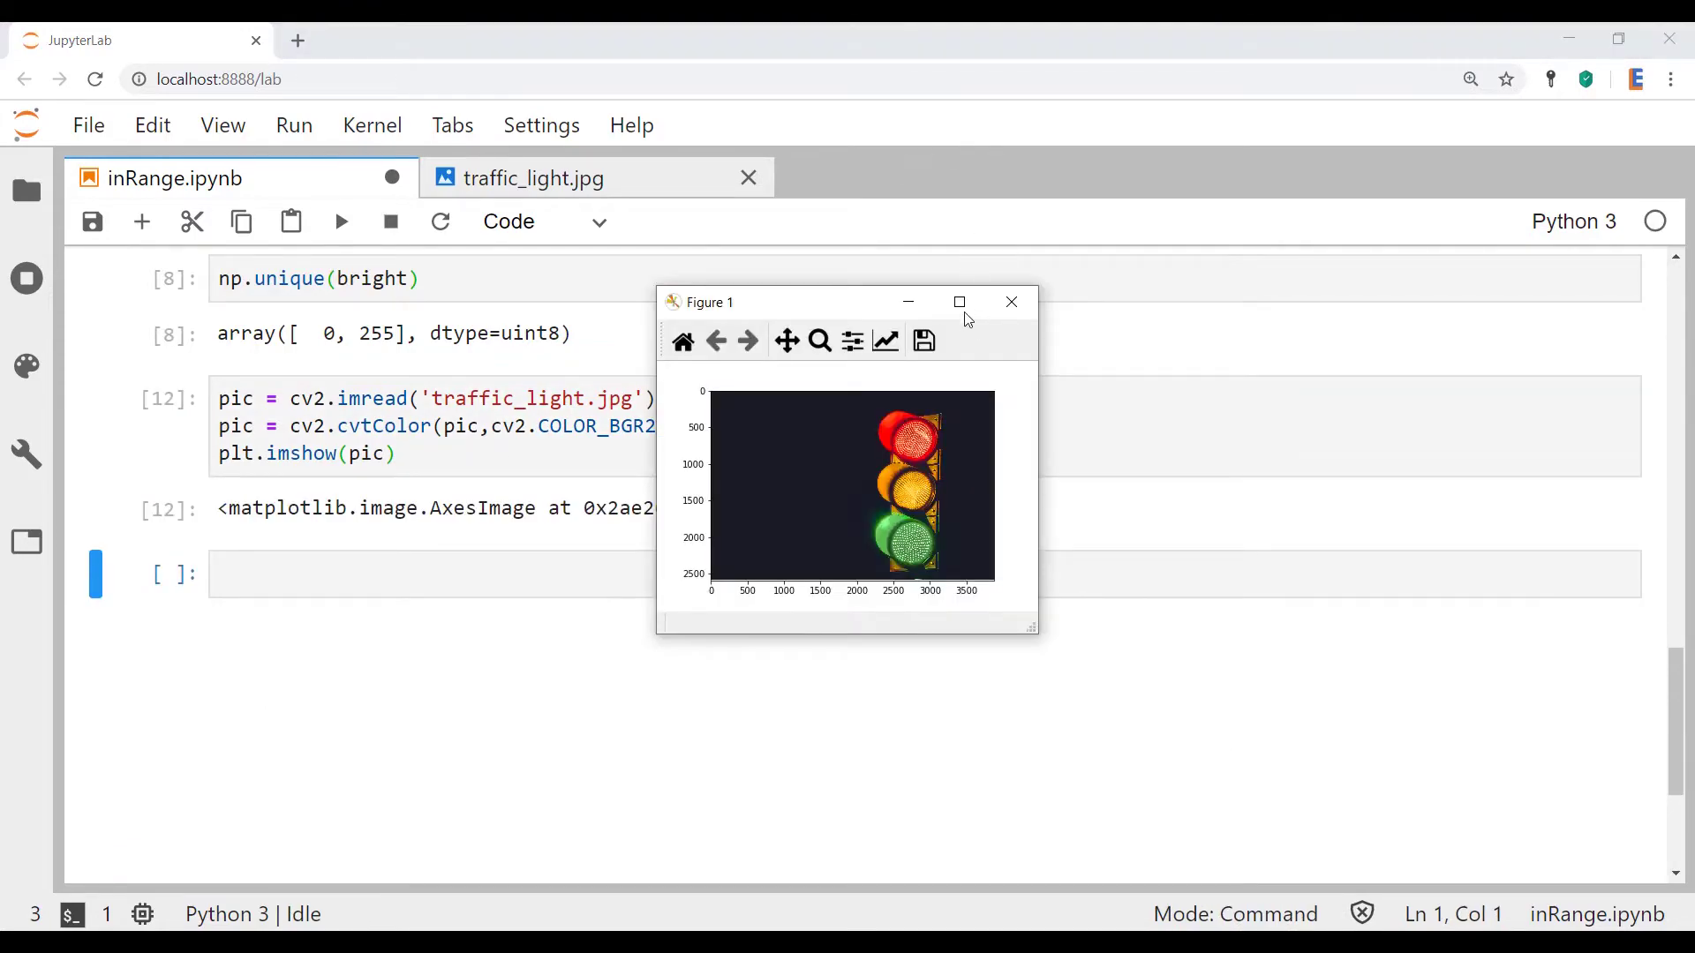
{"action": "left_click", "coordinate": [959, 301]}
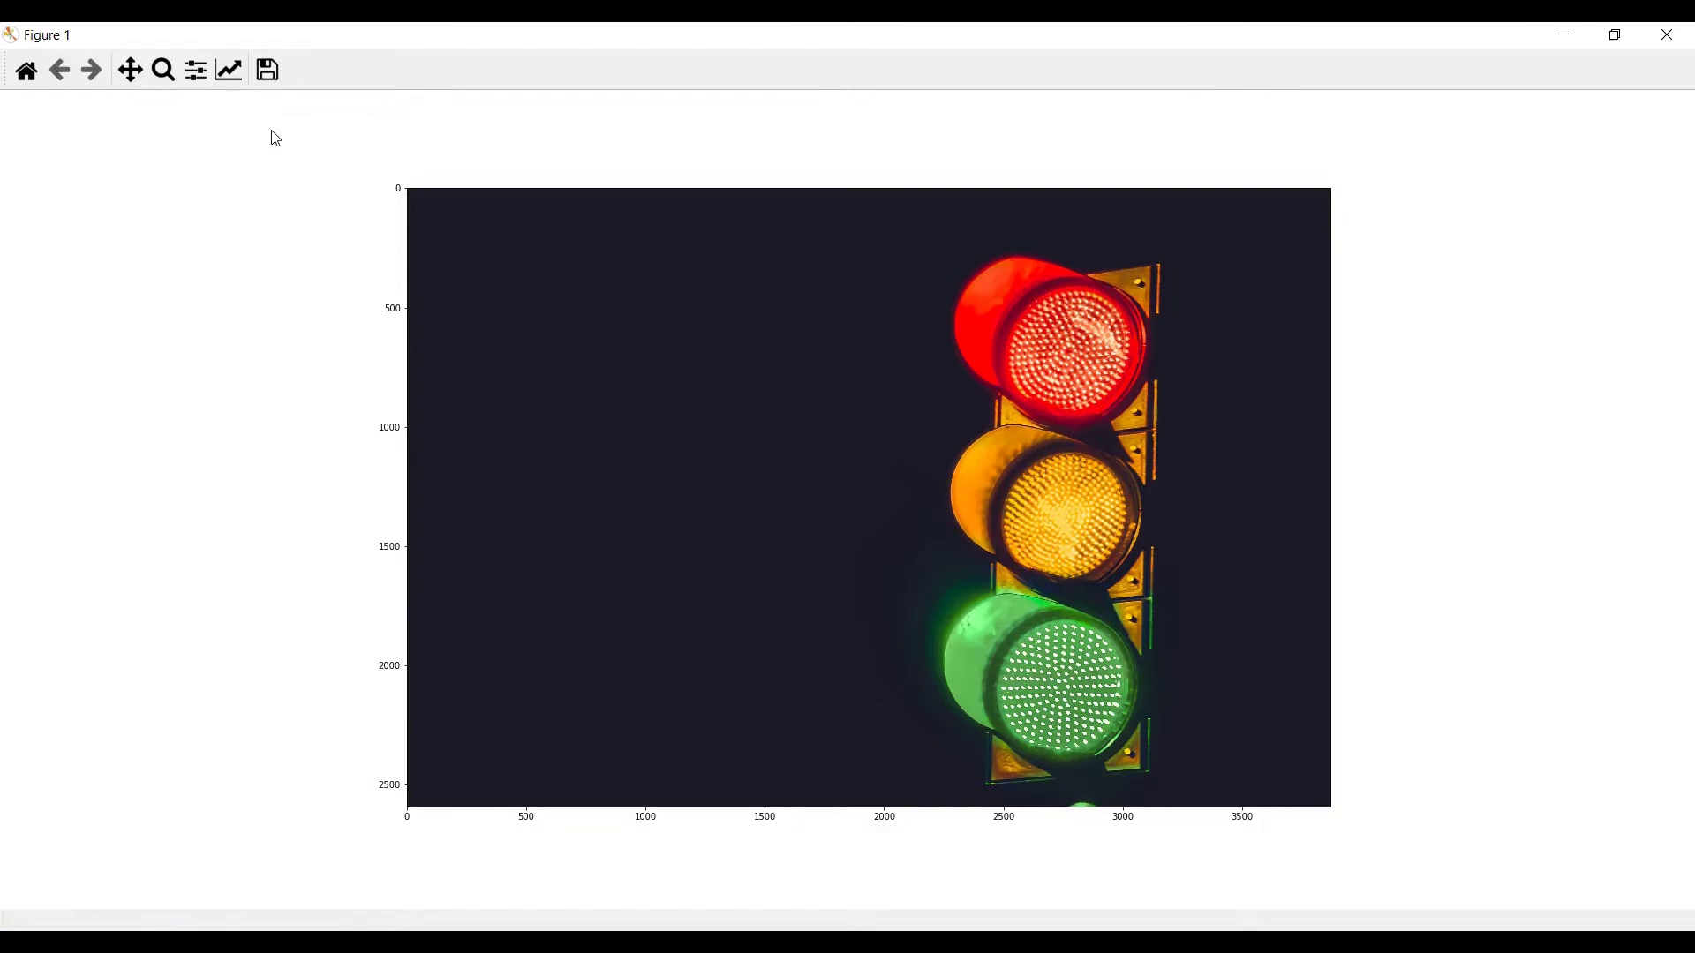
Select the zoom-to-rectangle tool to enlarge the red traffic light.
{"action": "left_click", "coordinate": [162, 69]}
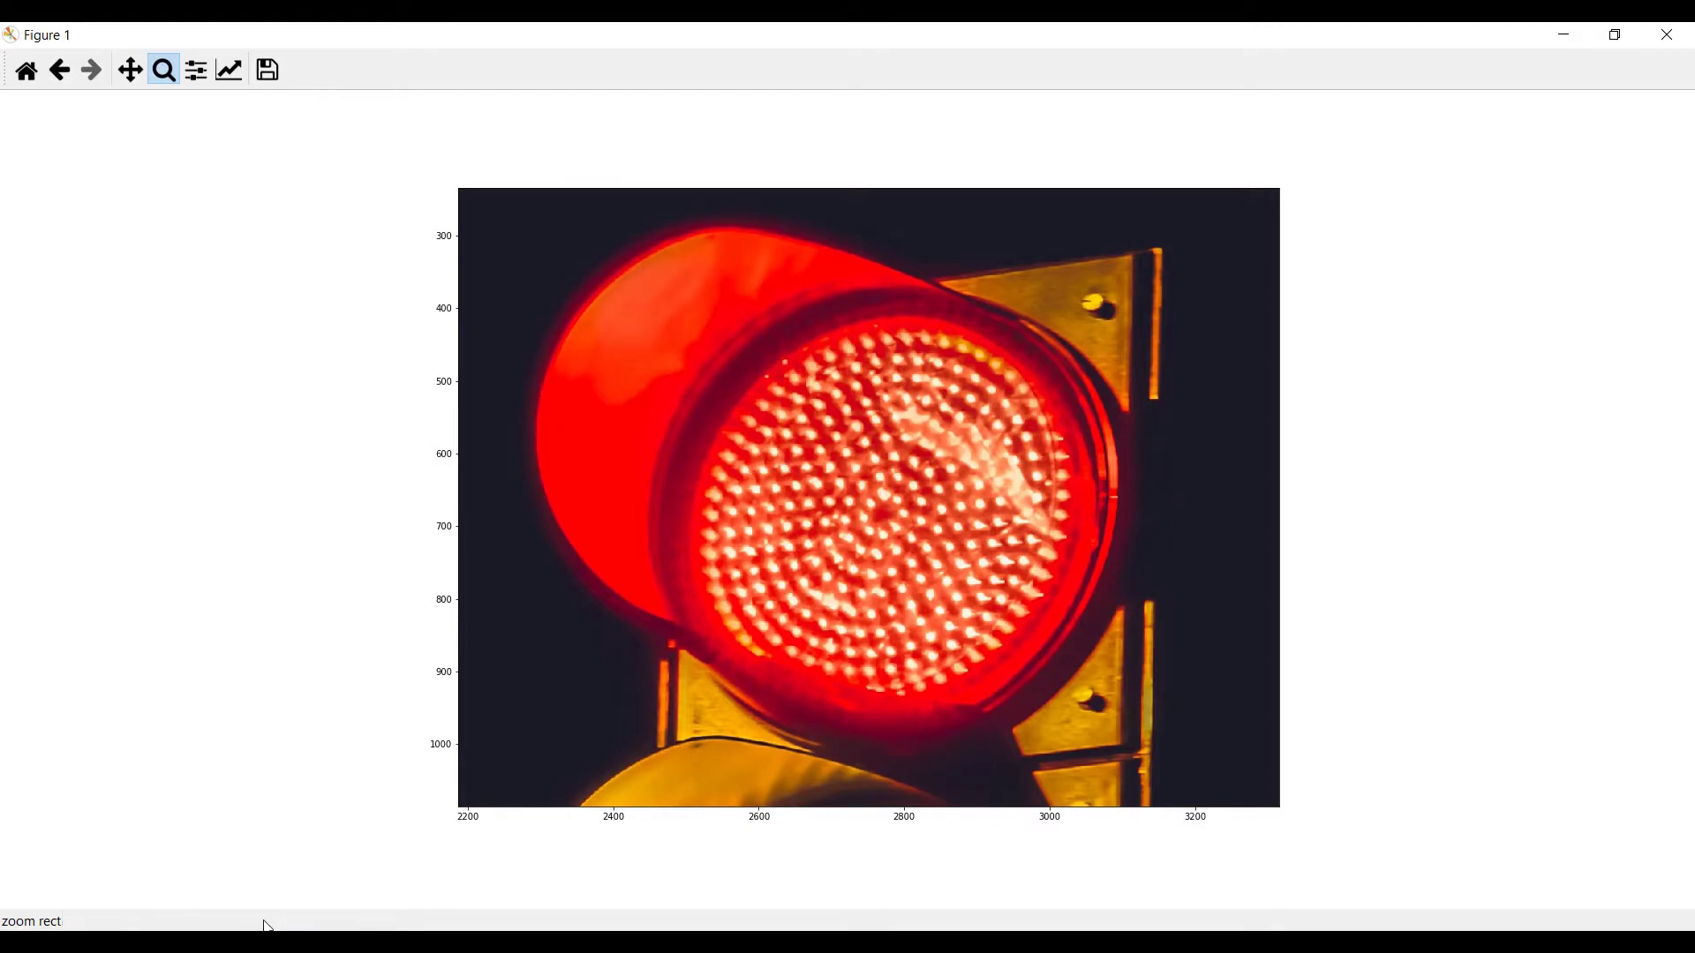
{"action": "mouse_move", "coordinate": [633, 328]}
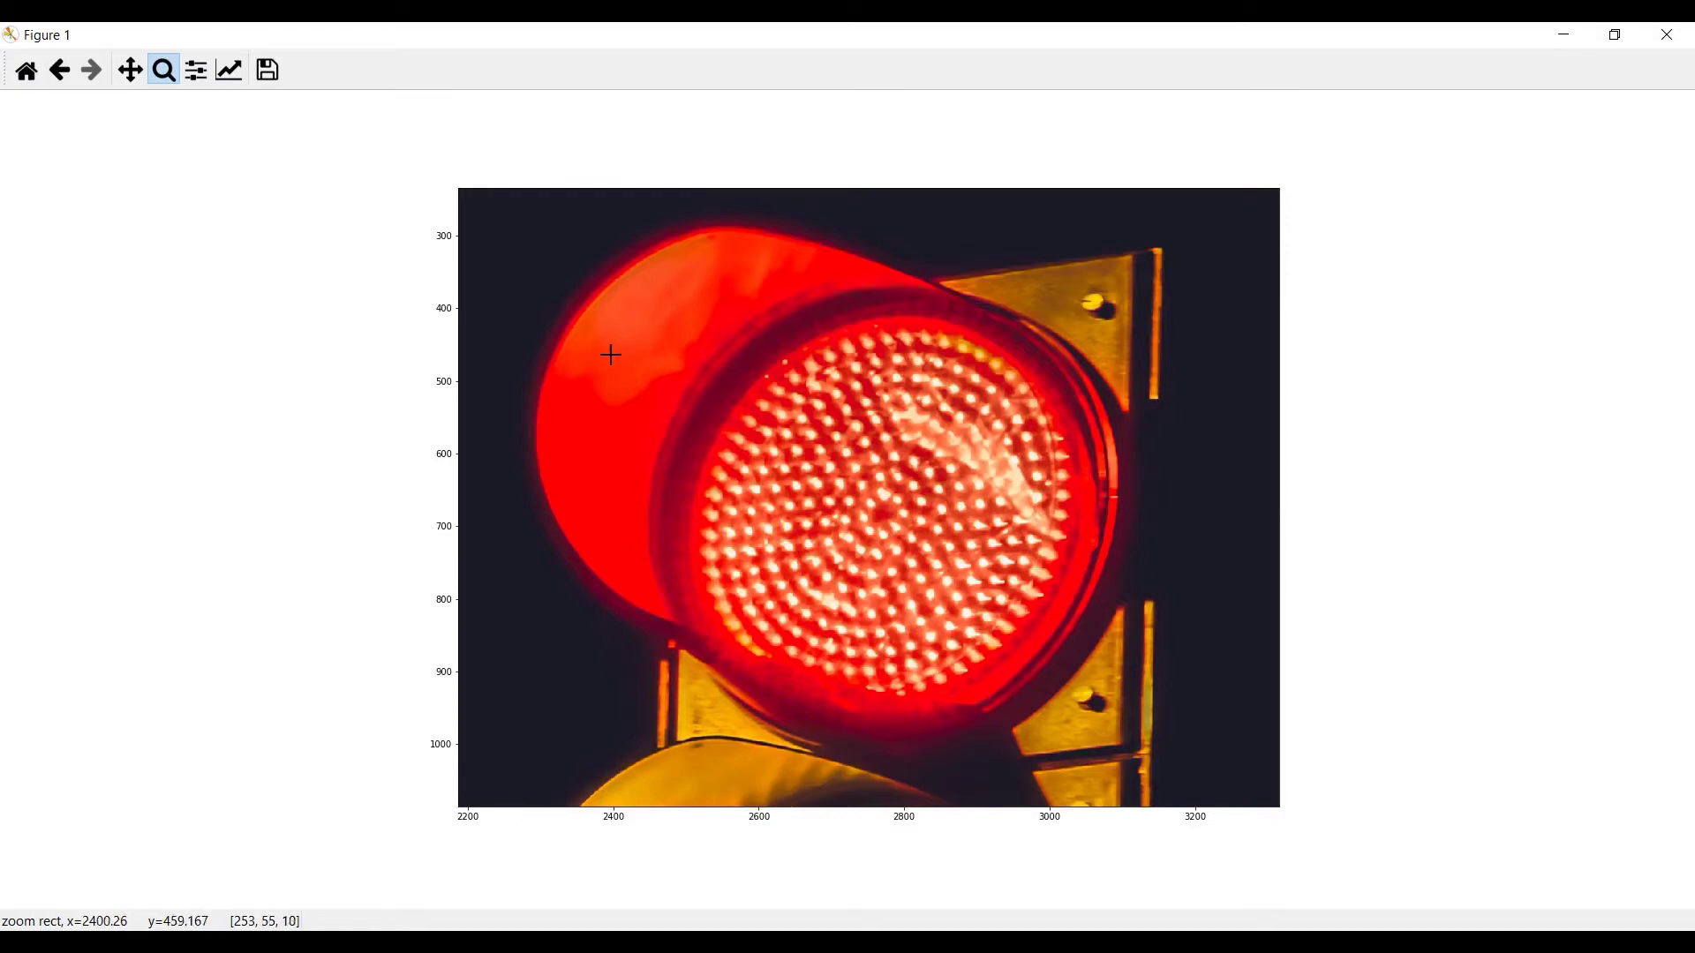
{"action": "mouse_move", "coordinate": [586, 378]}
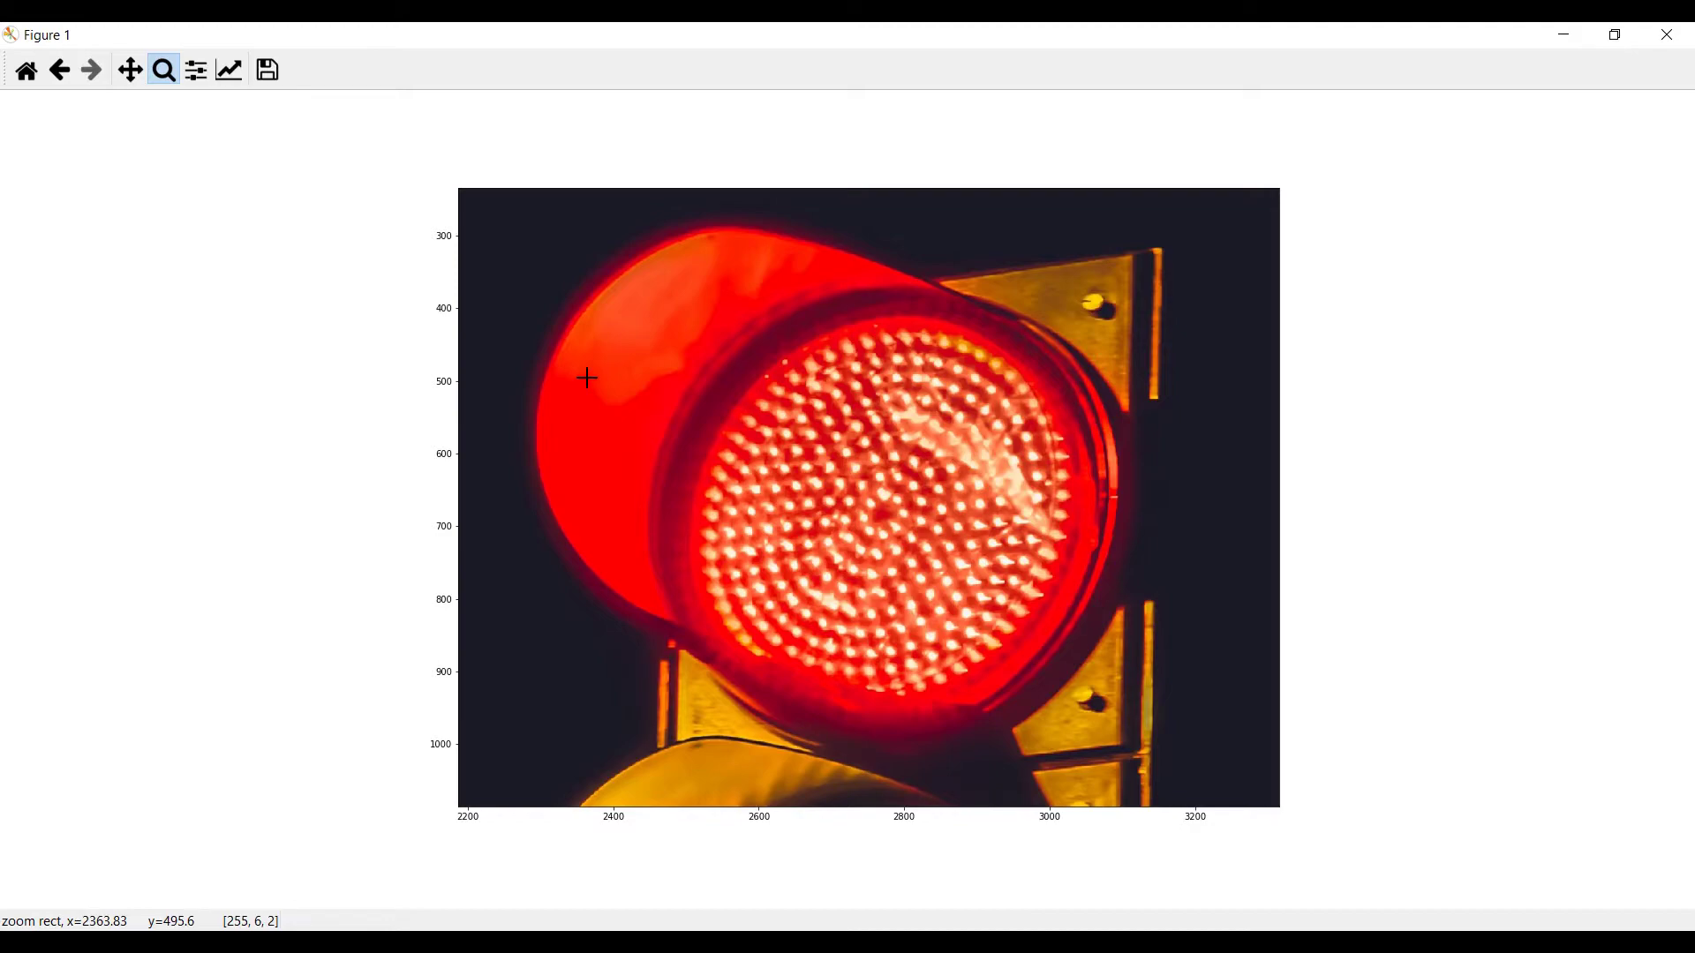
{"action": "mouse_move", "coordinate": [713, 406]}
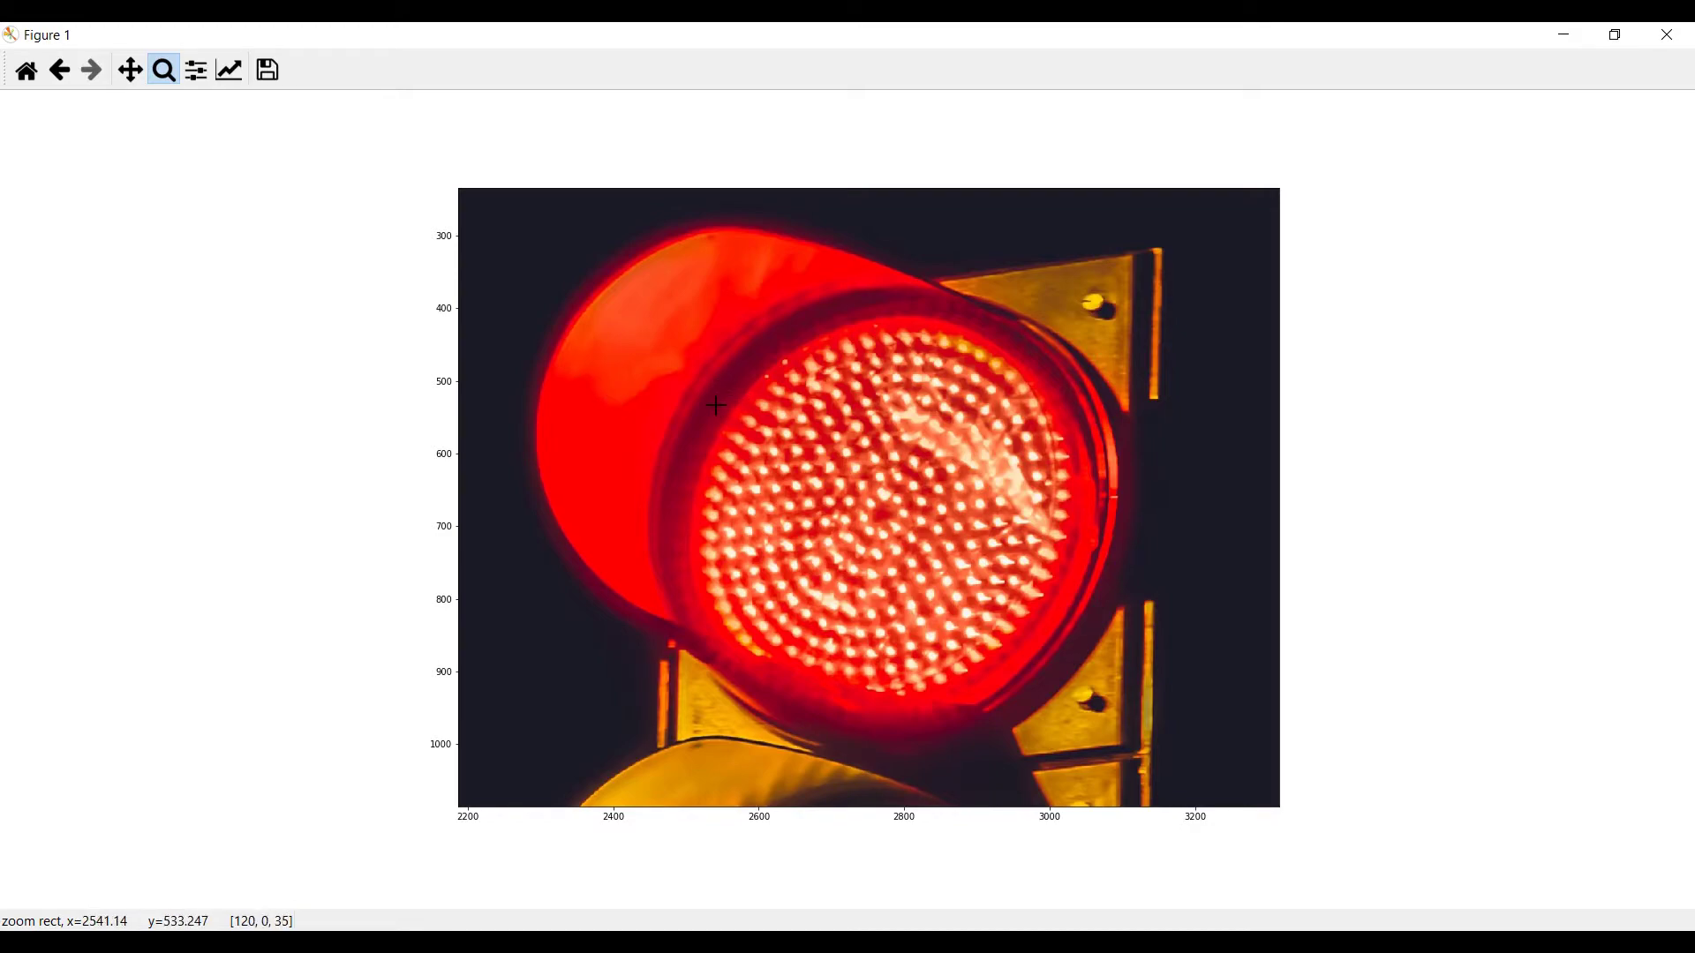
{"action": "mouse_move", "coordinate": [757, 343]}
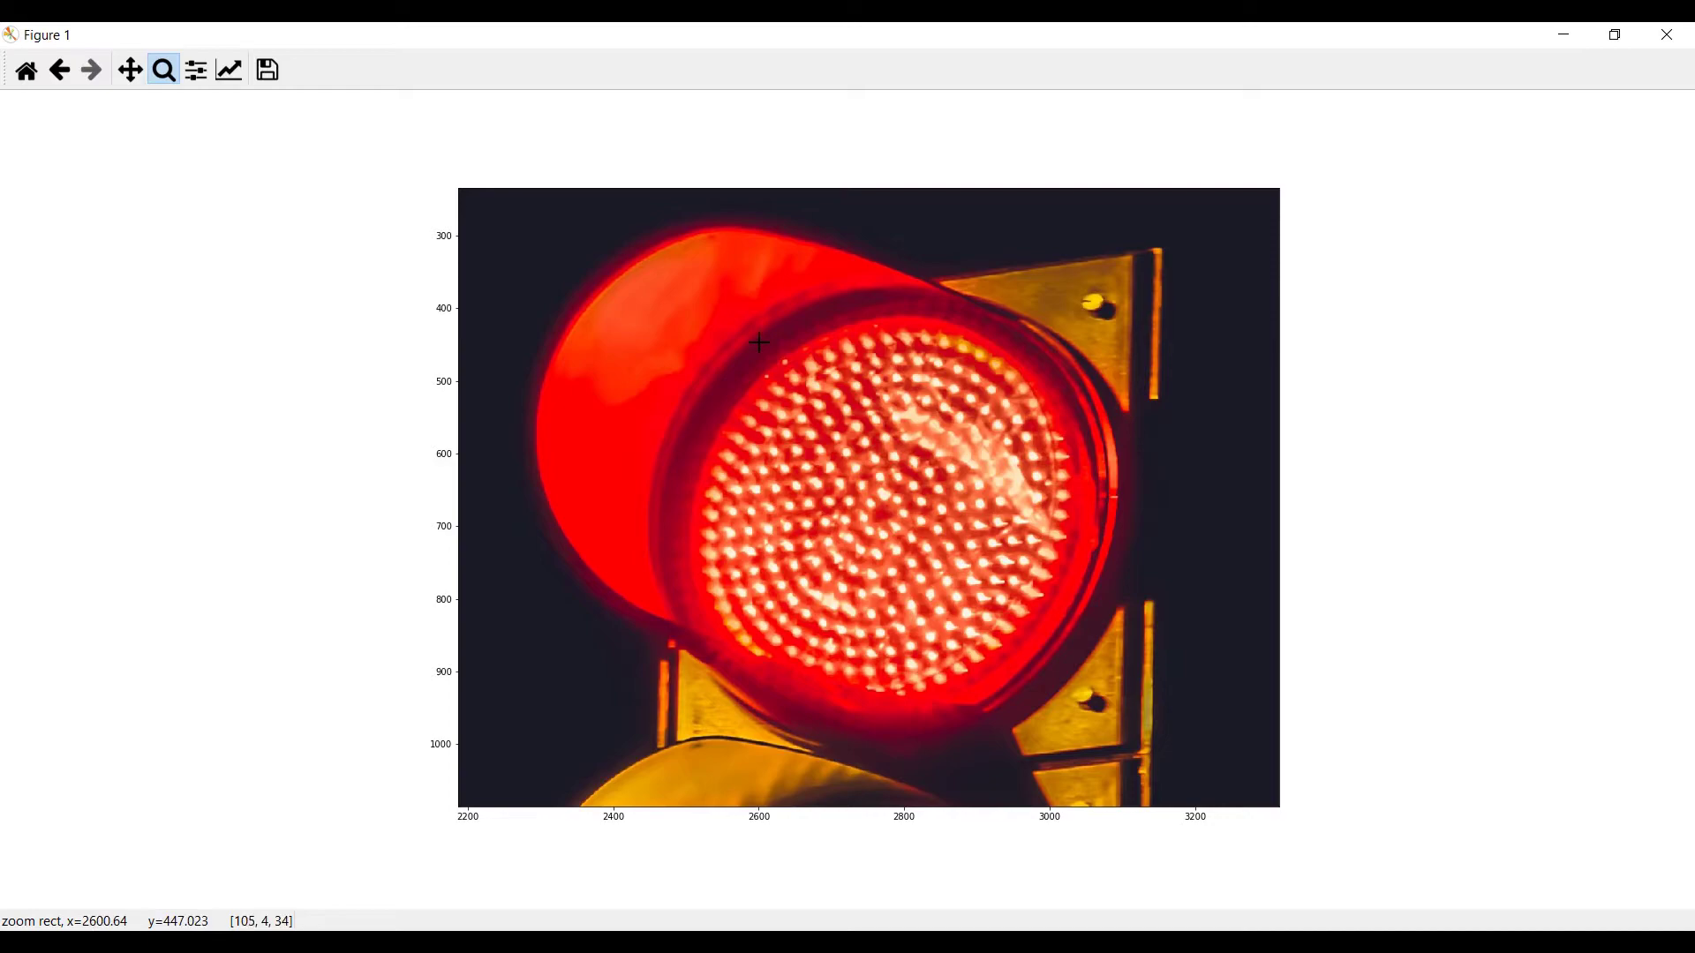
{"action": "mouse_move", "coordinate": [773, 337]}
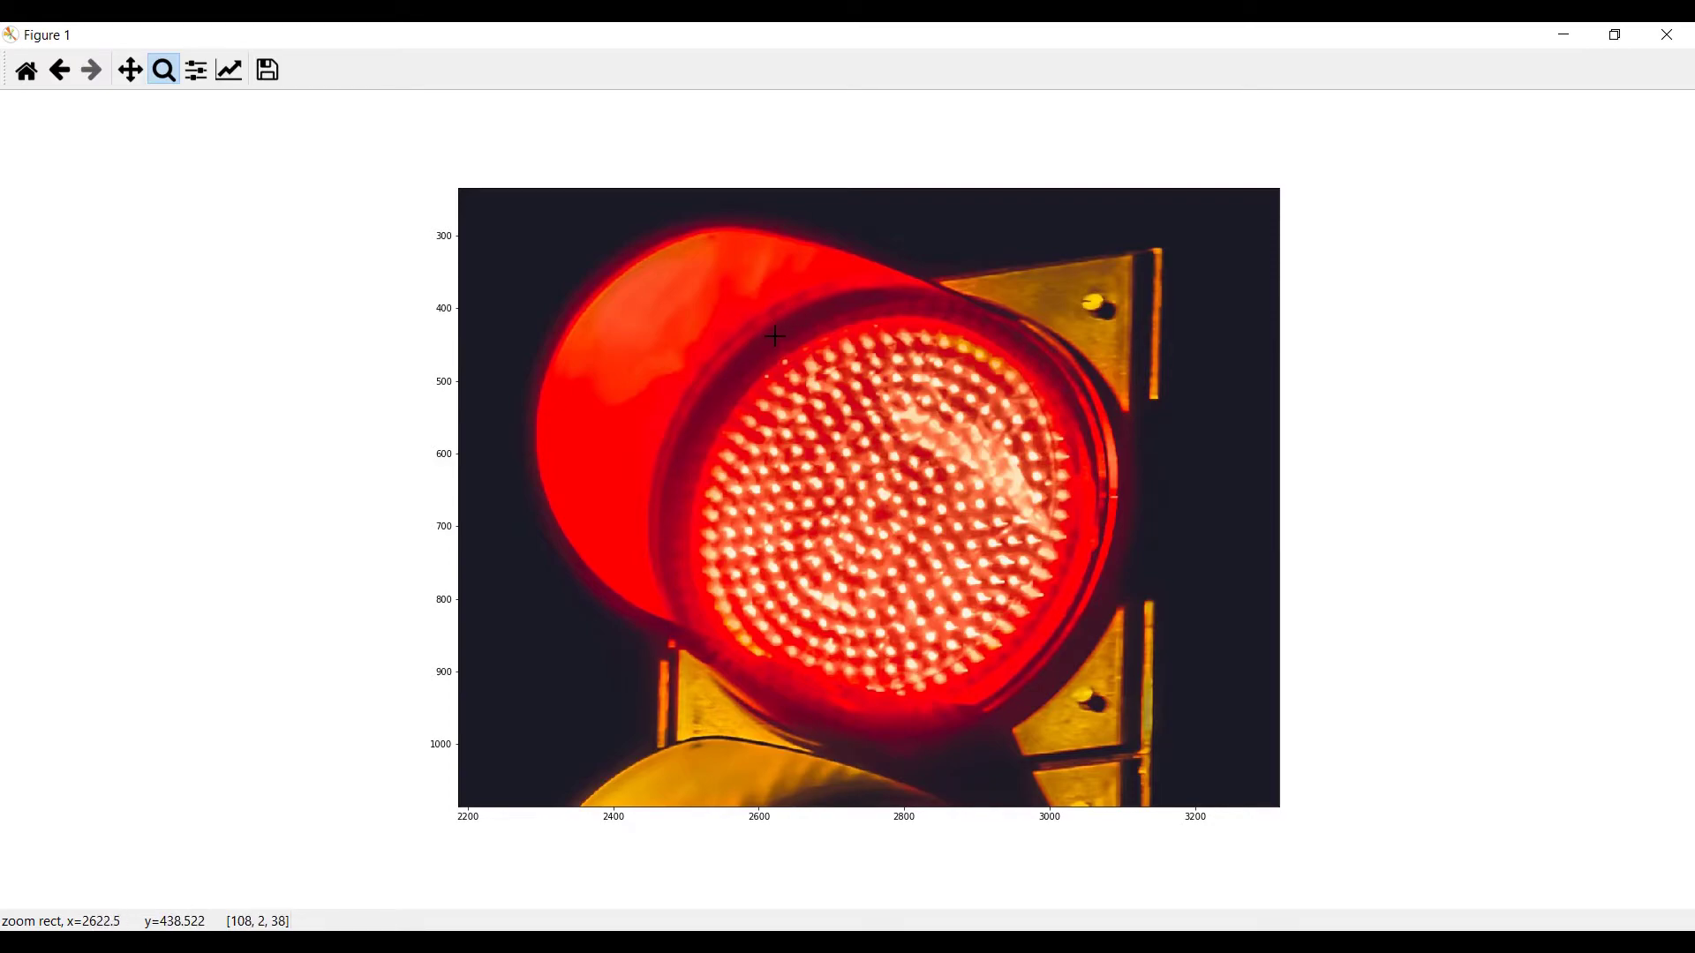
{"action": "mouse_move", "coordinate": [773, 336]}
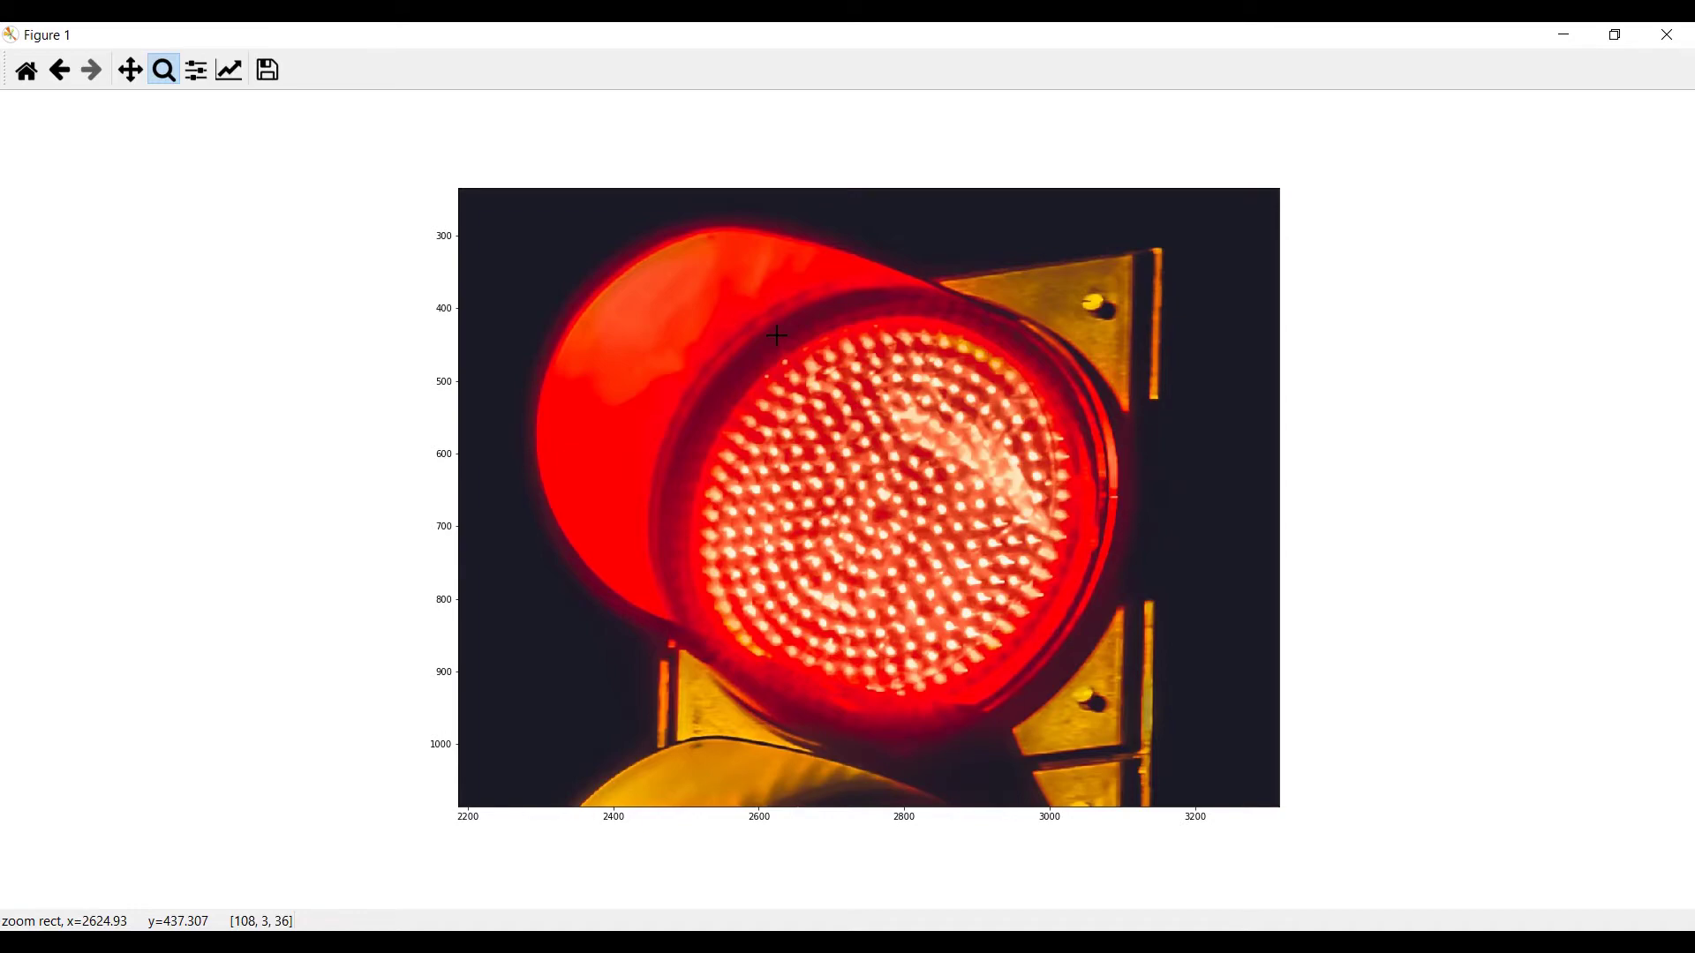
{"action": "mouse_move", "coordinate": [808, 314]}
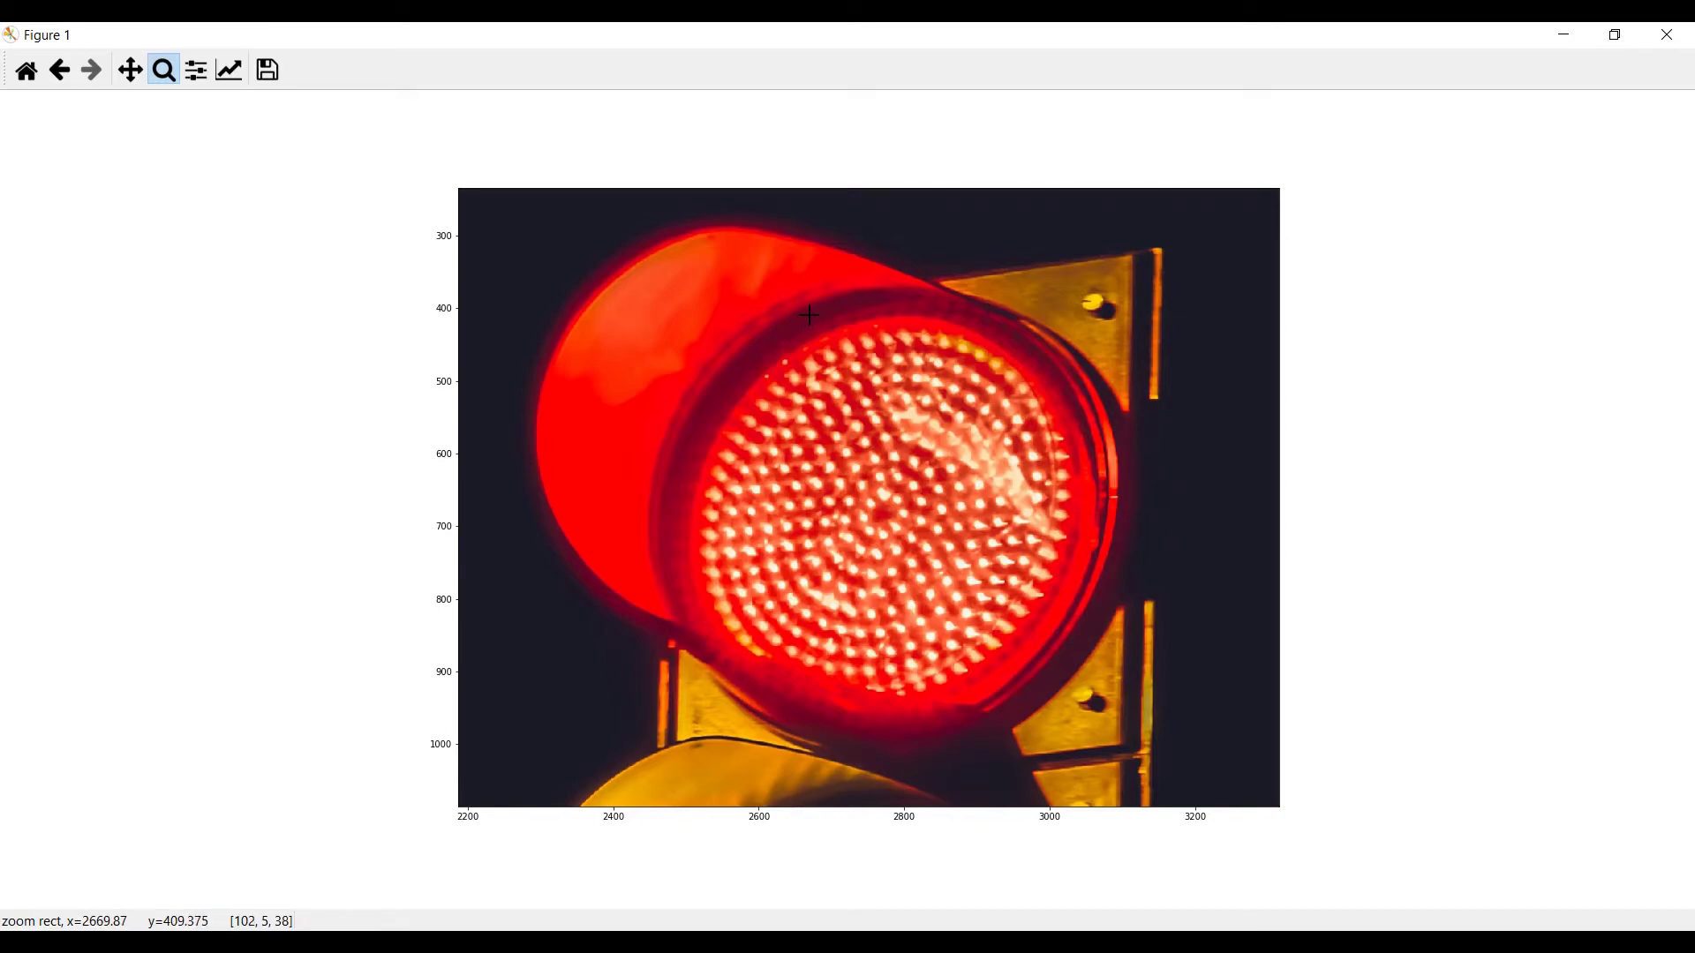
{"action": "mouse_move", "coordinate": [777, 383]}
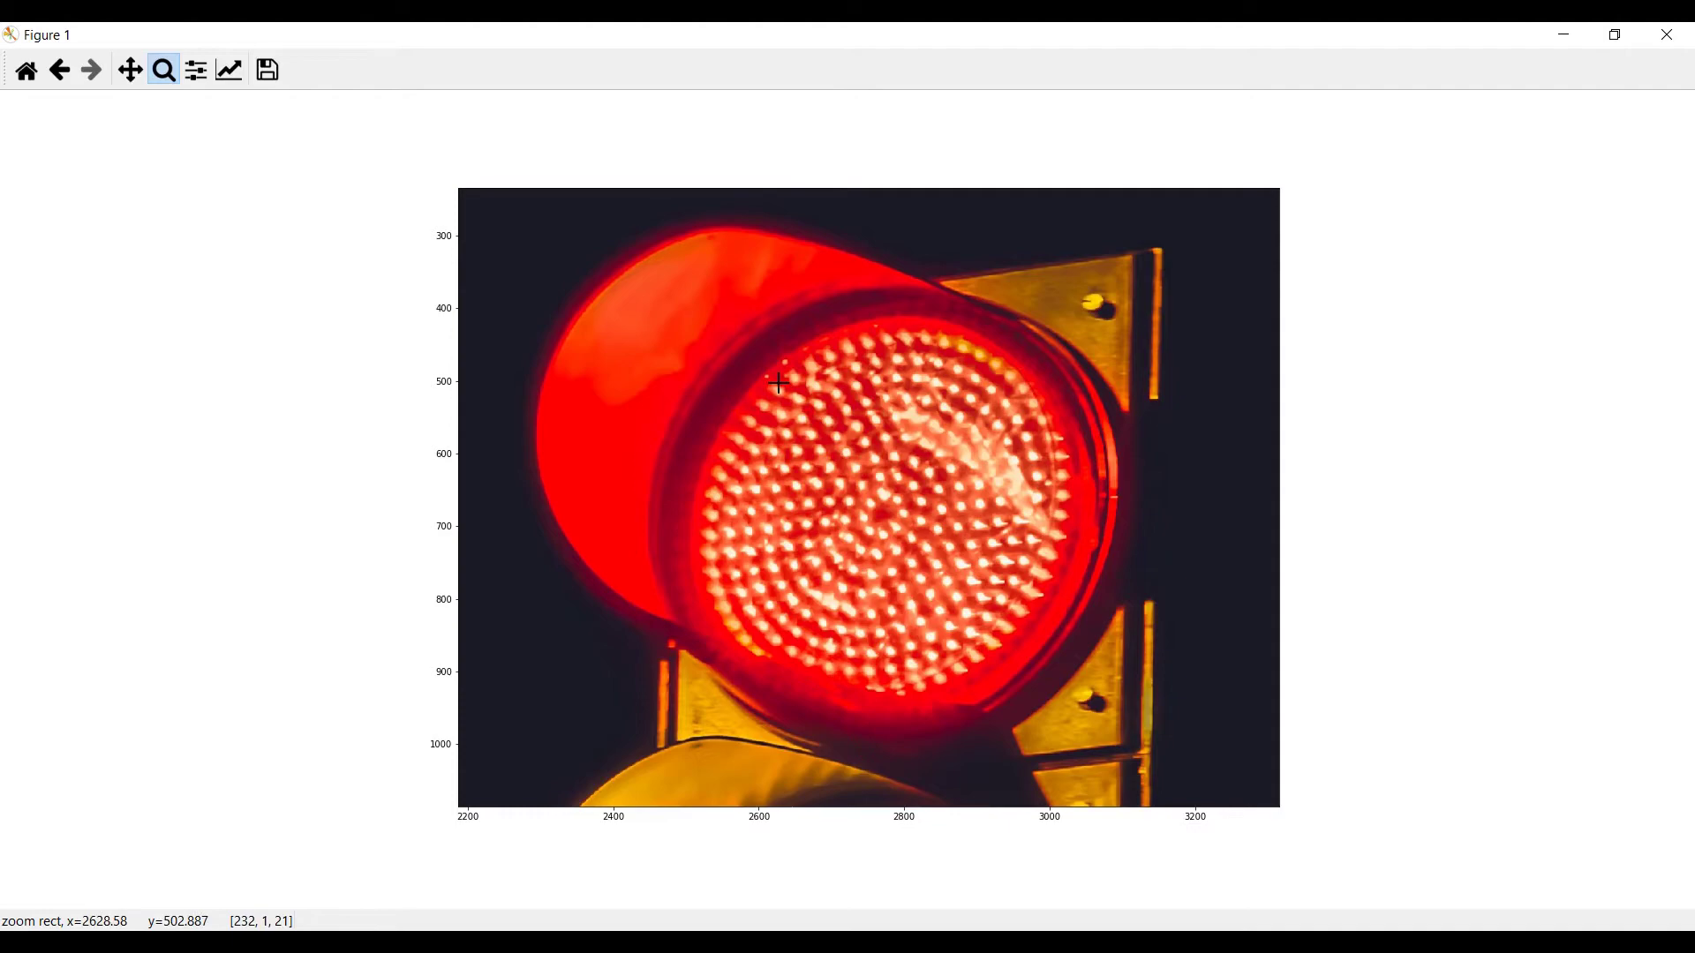
{"action": "mouse_move", "coordinate": [770, 270]}
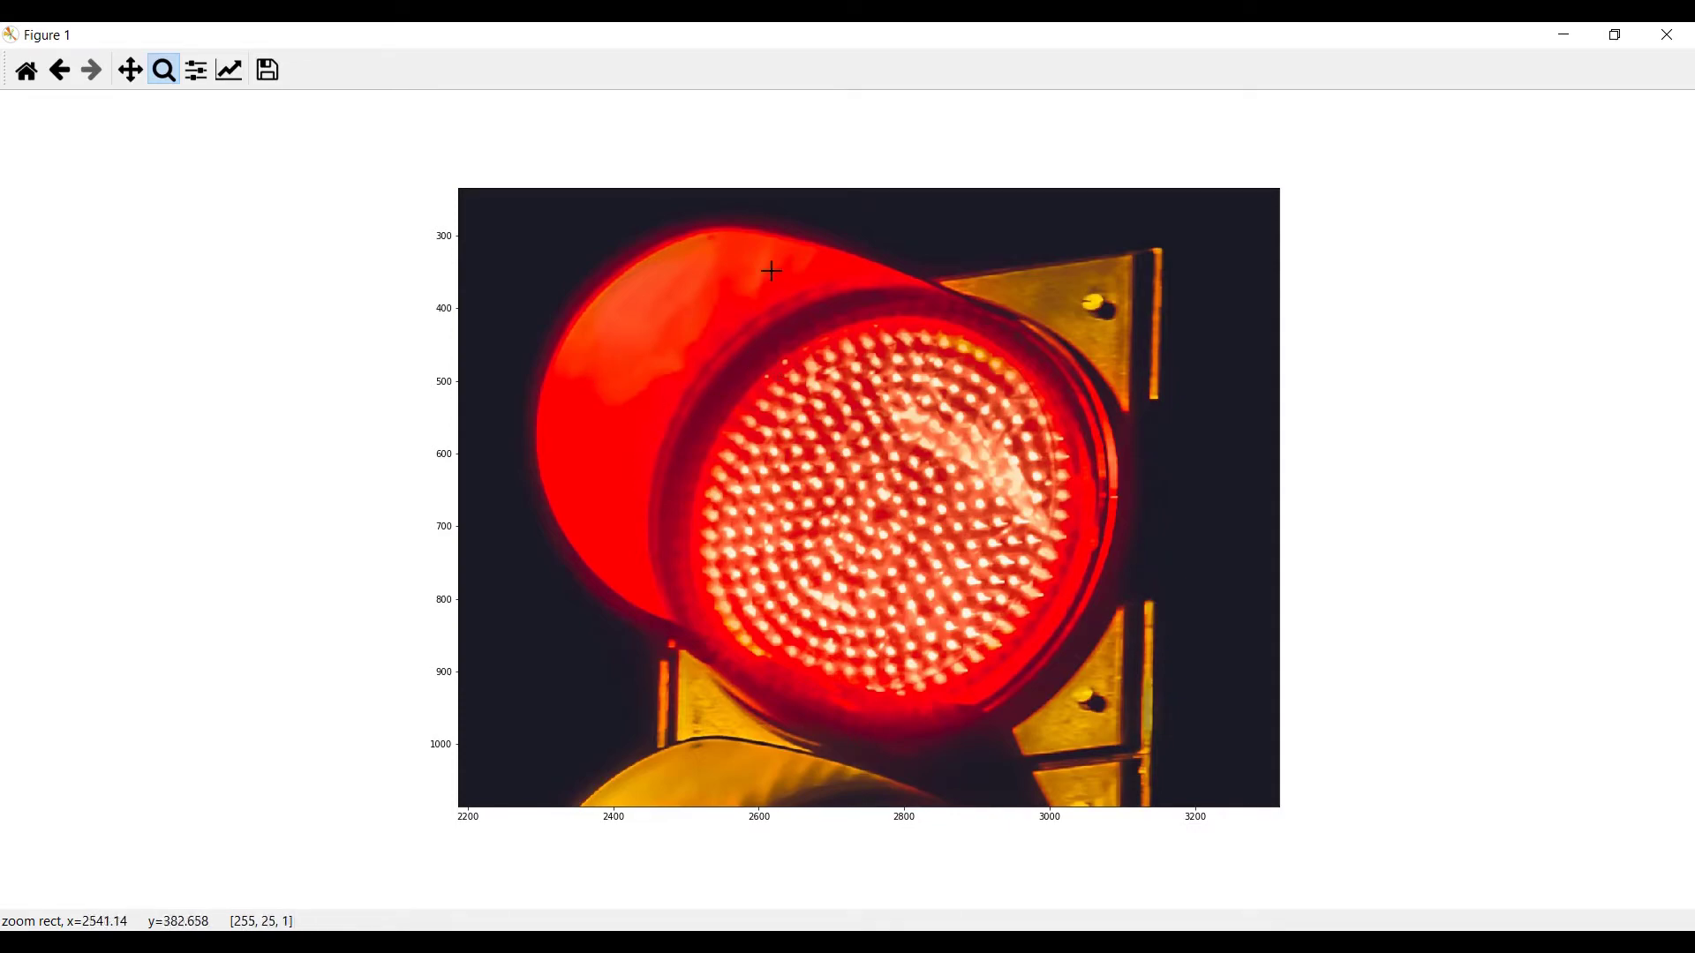
{"action": "mouse_move", "coordinate": [759, 478]}
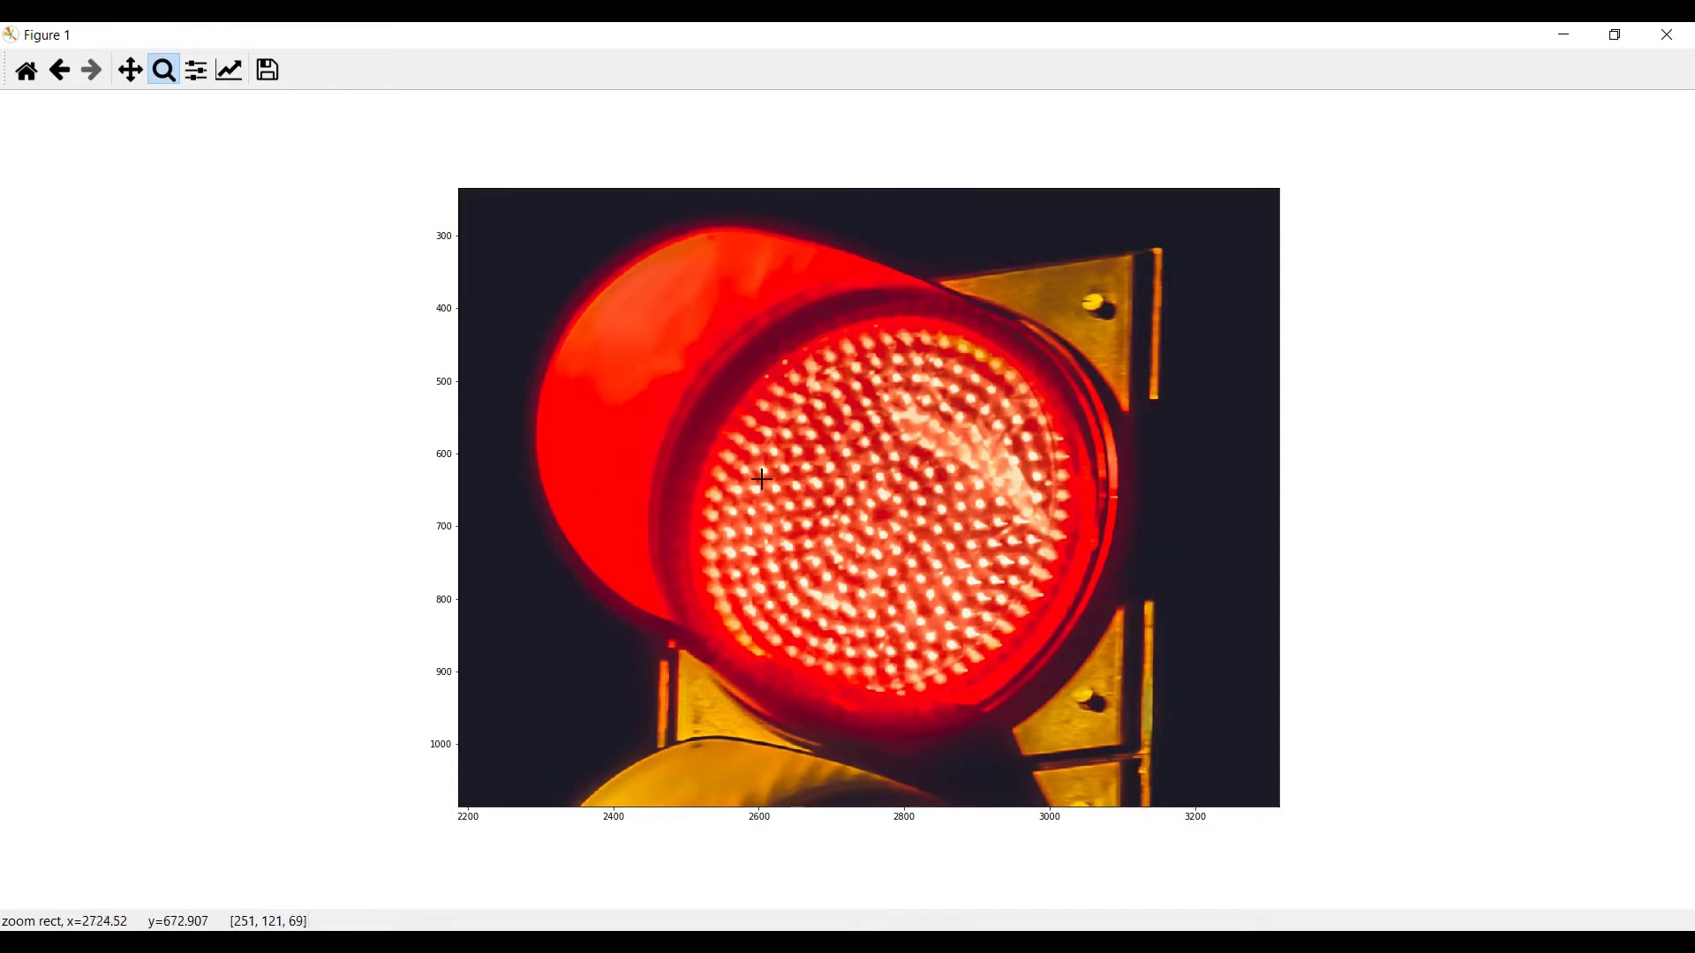
{"action": "mouse_move", "coordinate": [681, 422]}
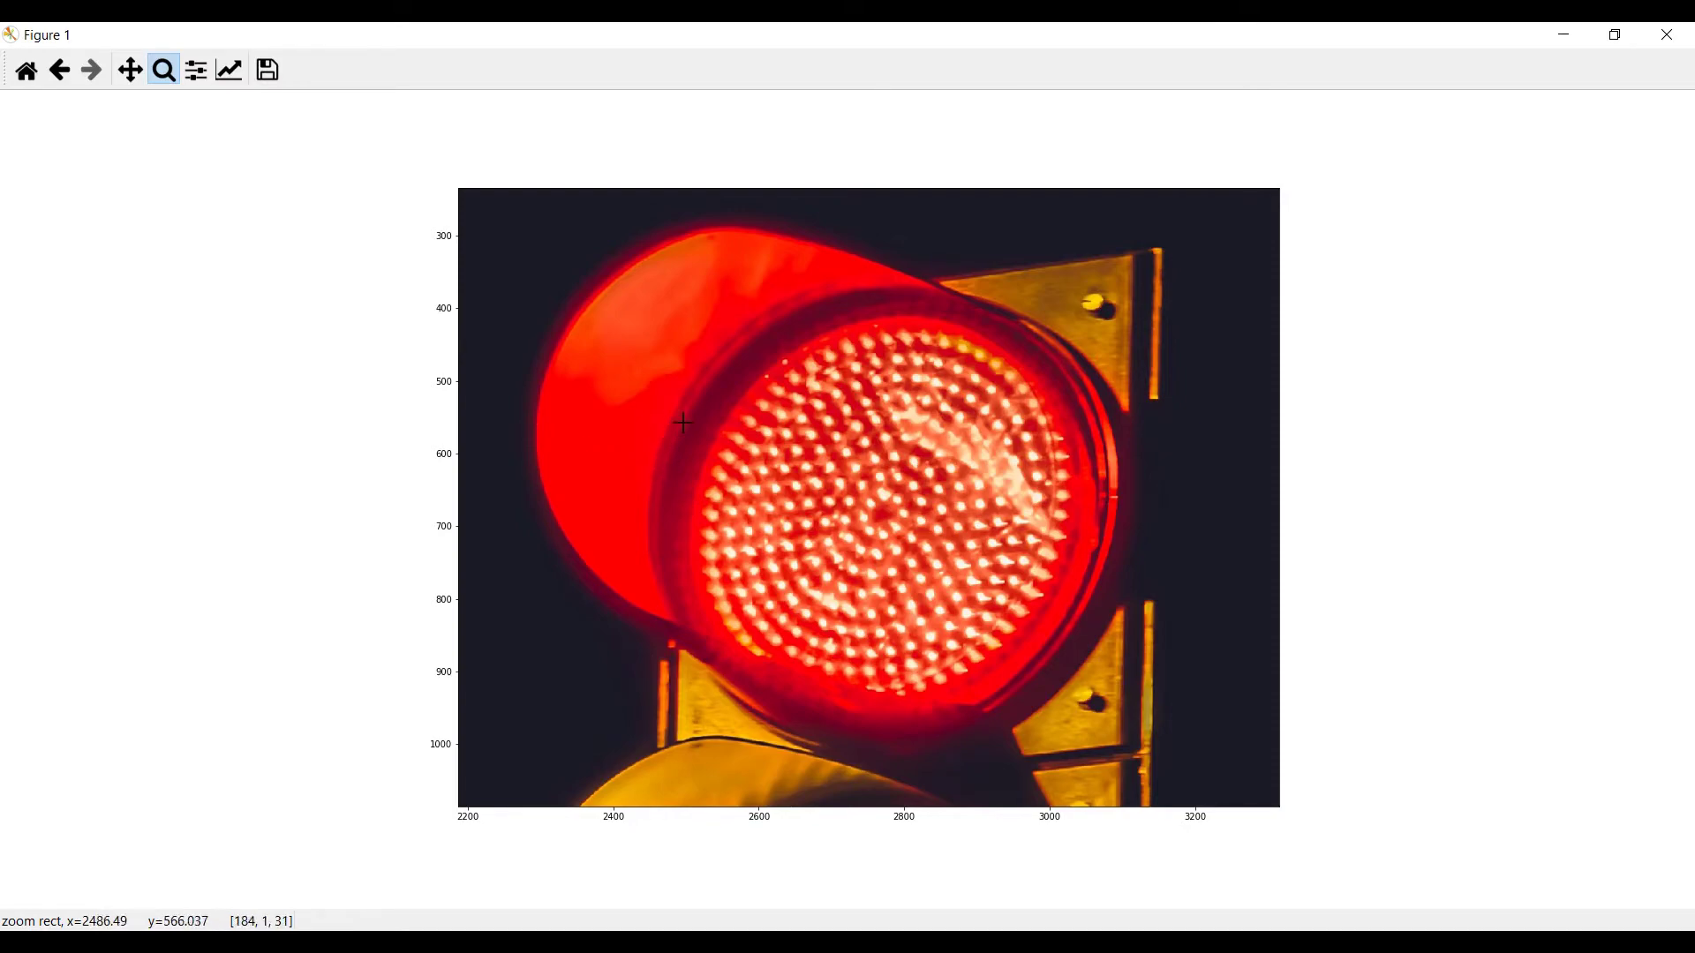
{"action": "mouse_move", "coordinate": [814, 484]}
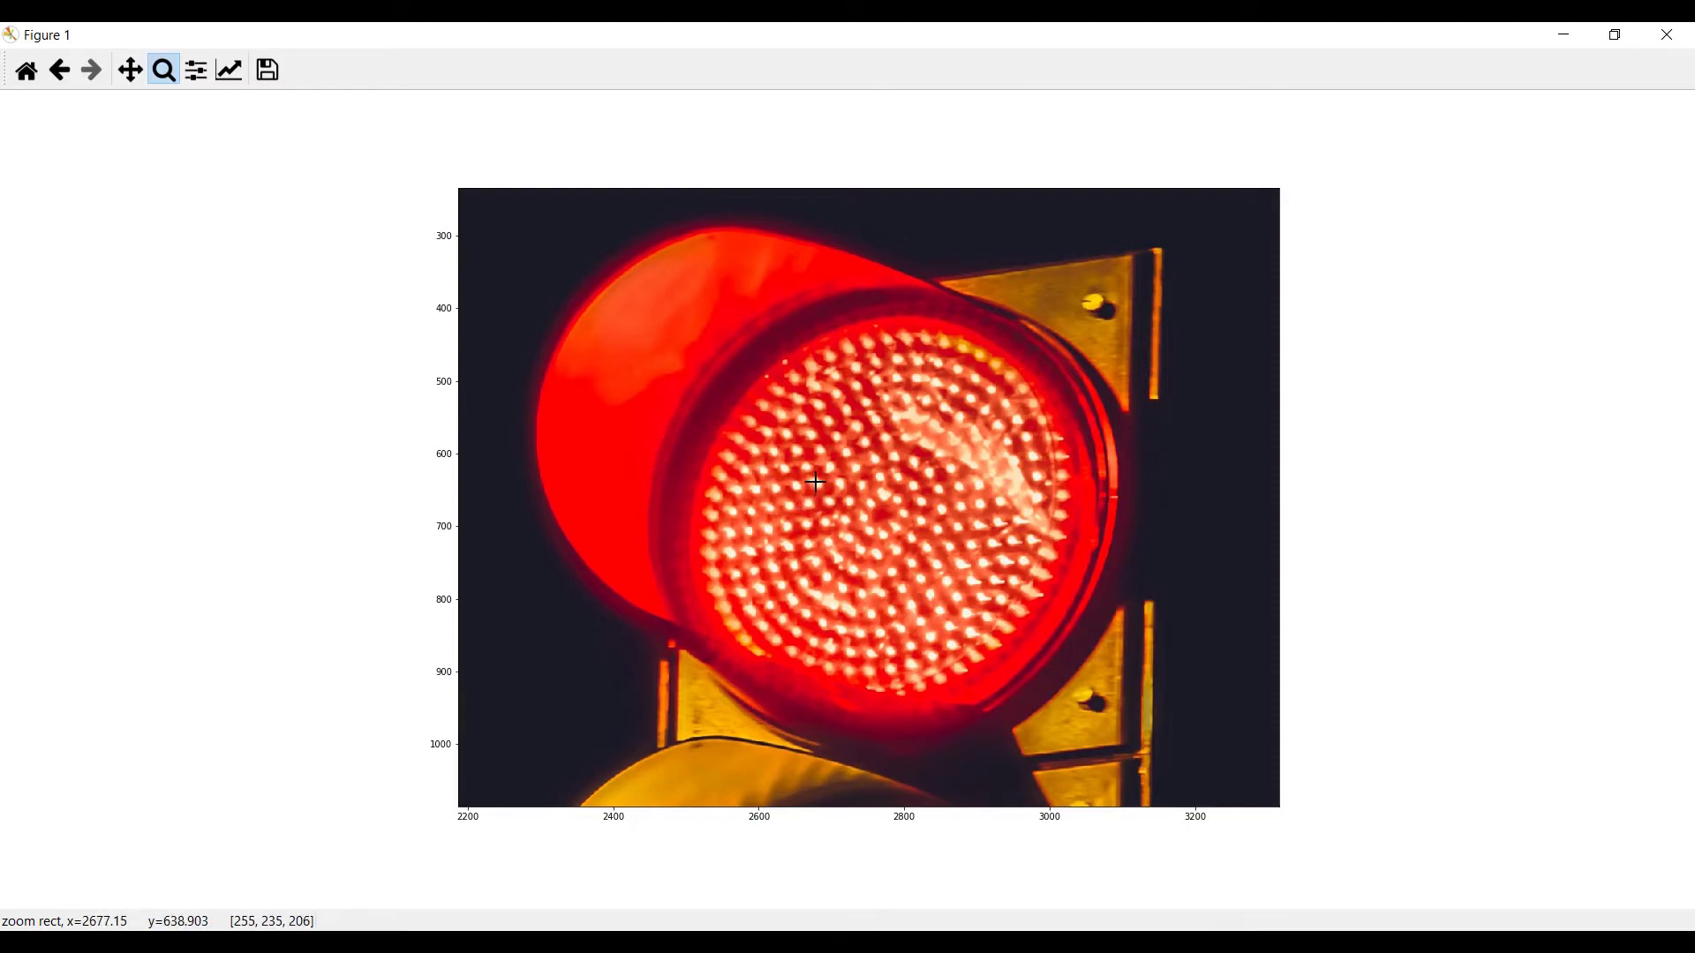
{"action": "mouse_move", "coordinate": [816, 484]}
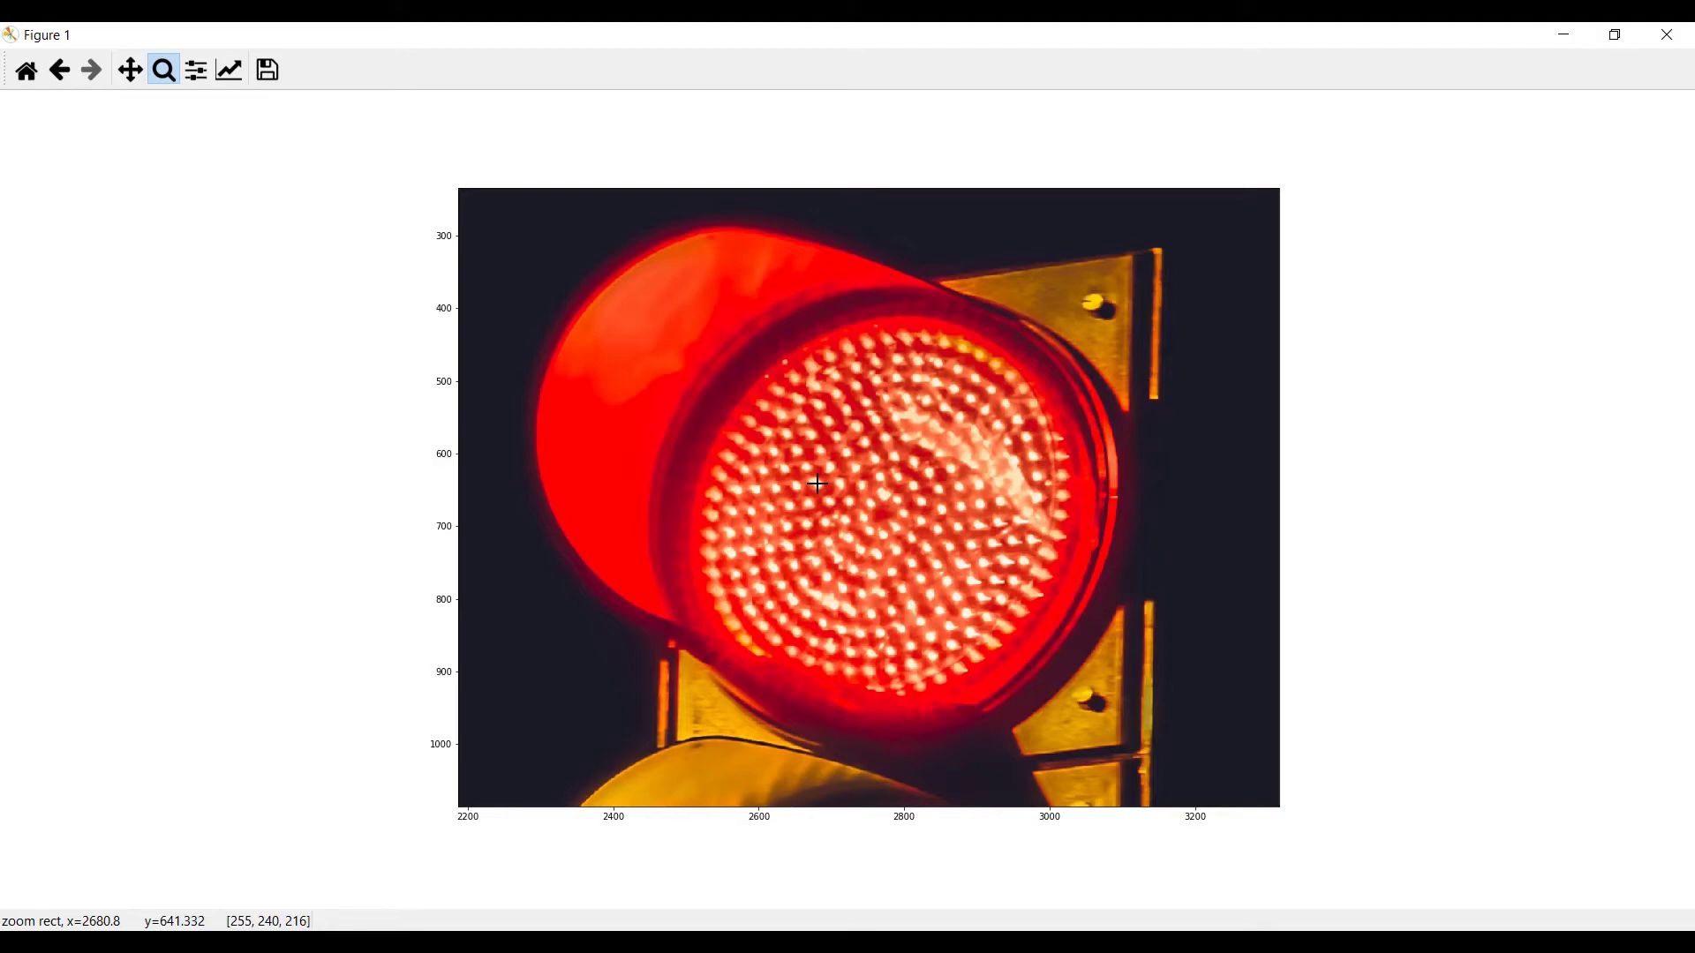
{"action": "mouse_move", "coordinate": [815, 481]}
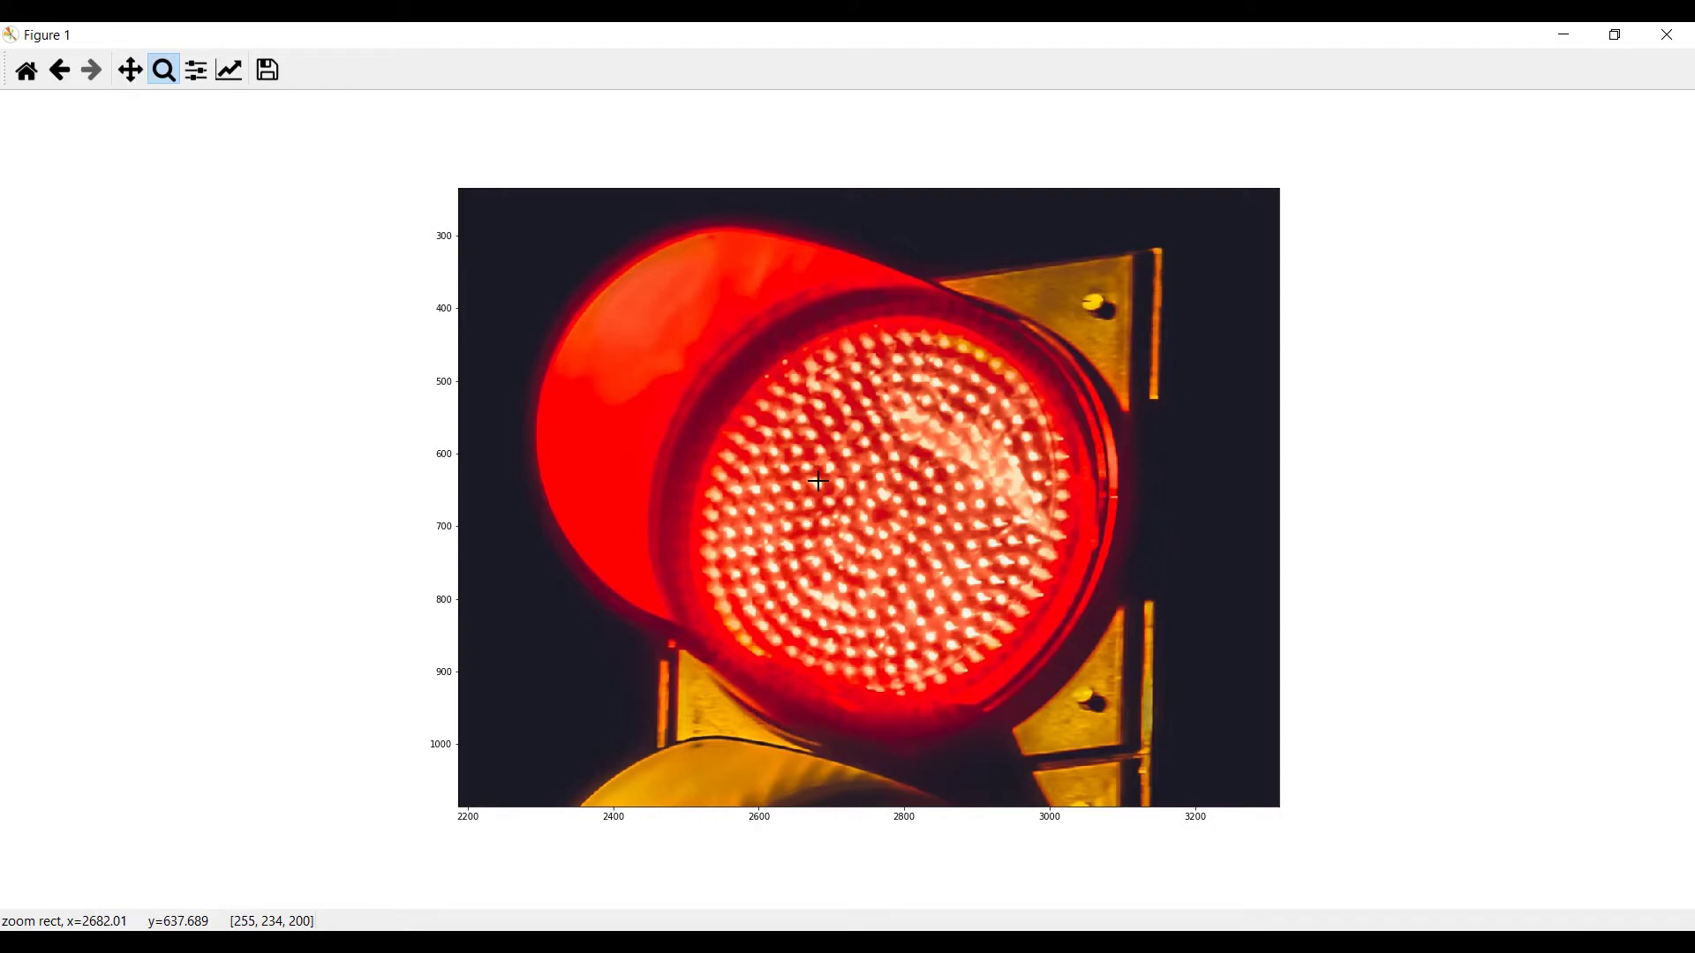
{"action": "mouse_move", "coordinate": [1038, 393]}
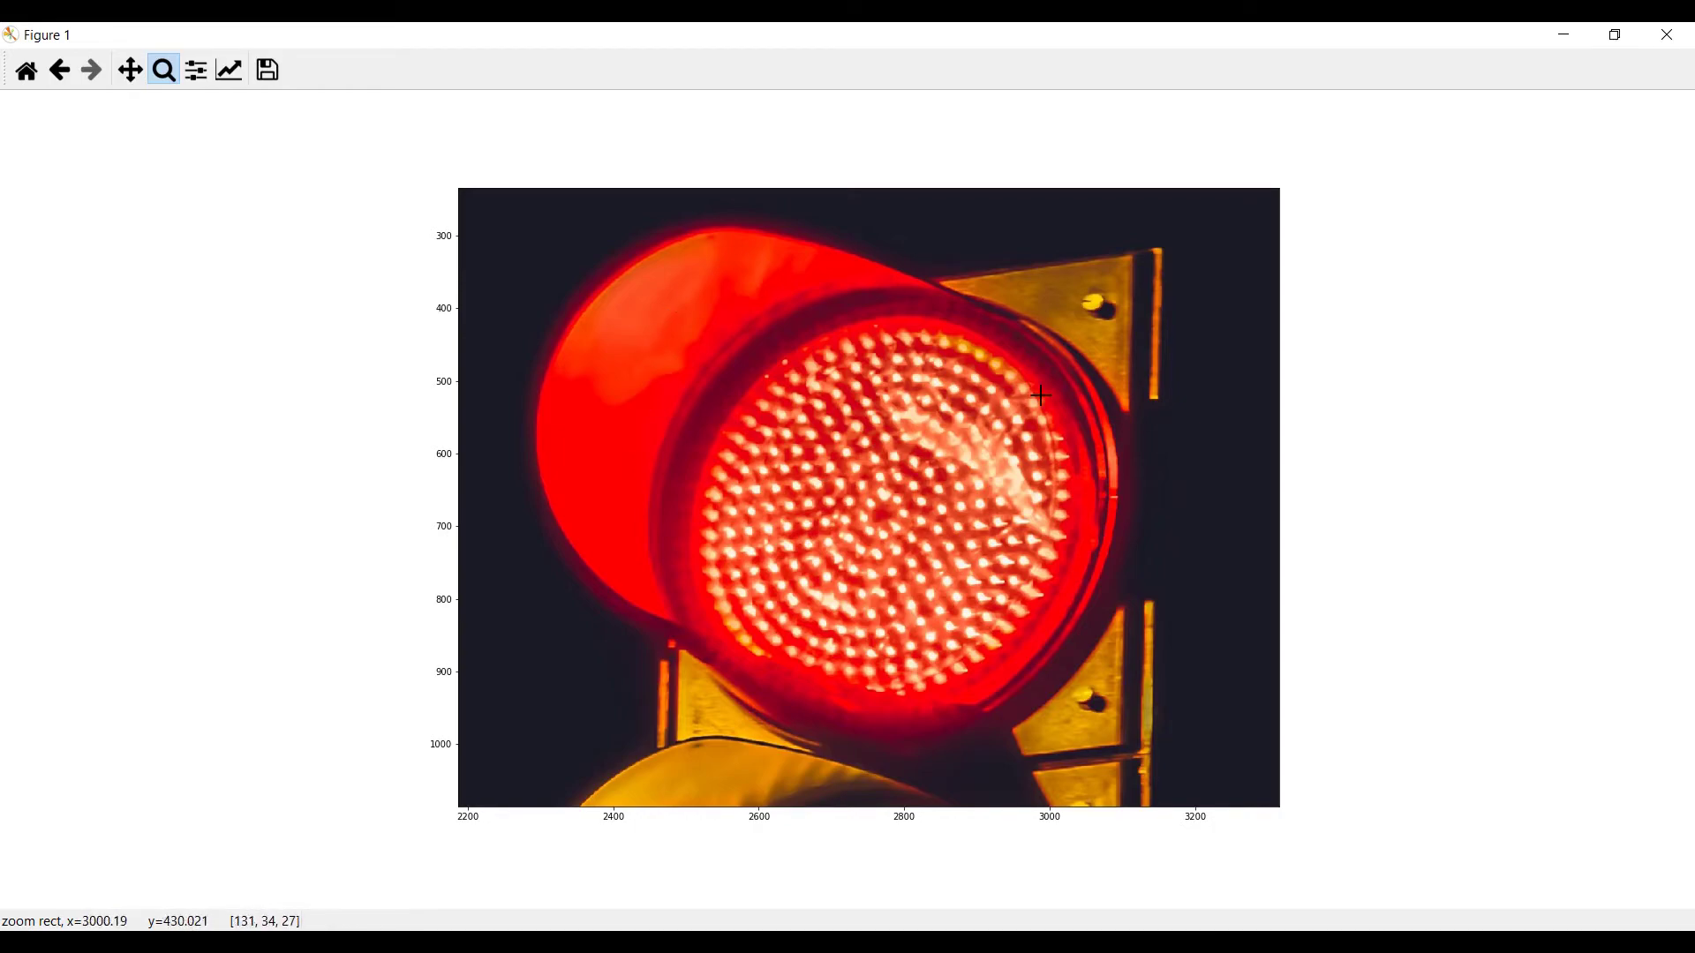
{"action": "mouse_move", "coordinate": [778, 474]}
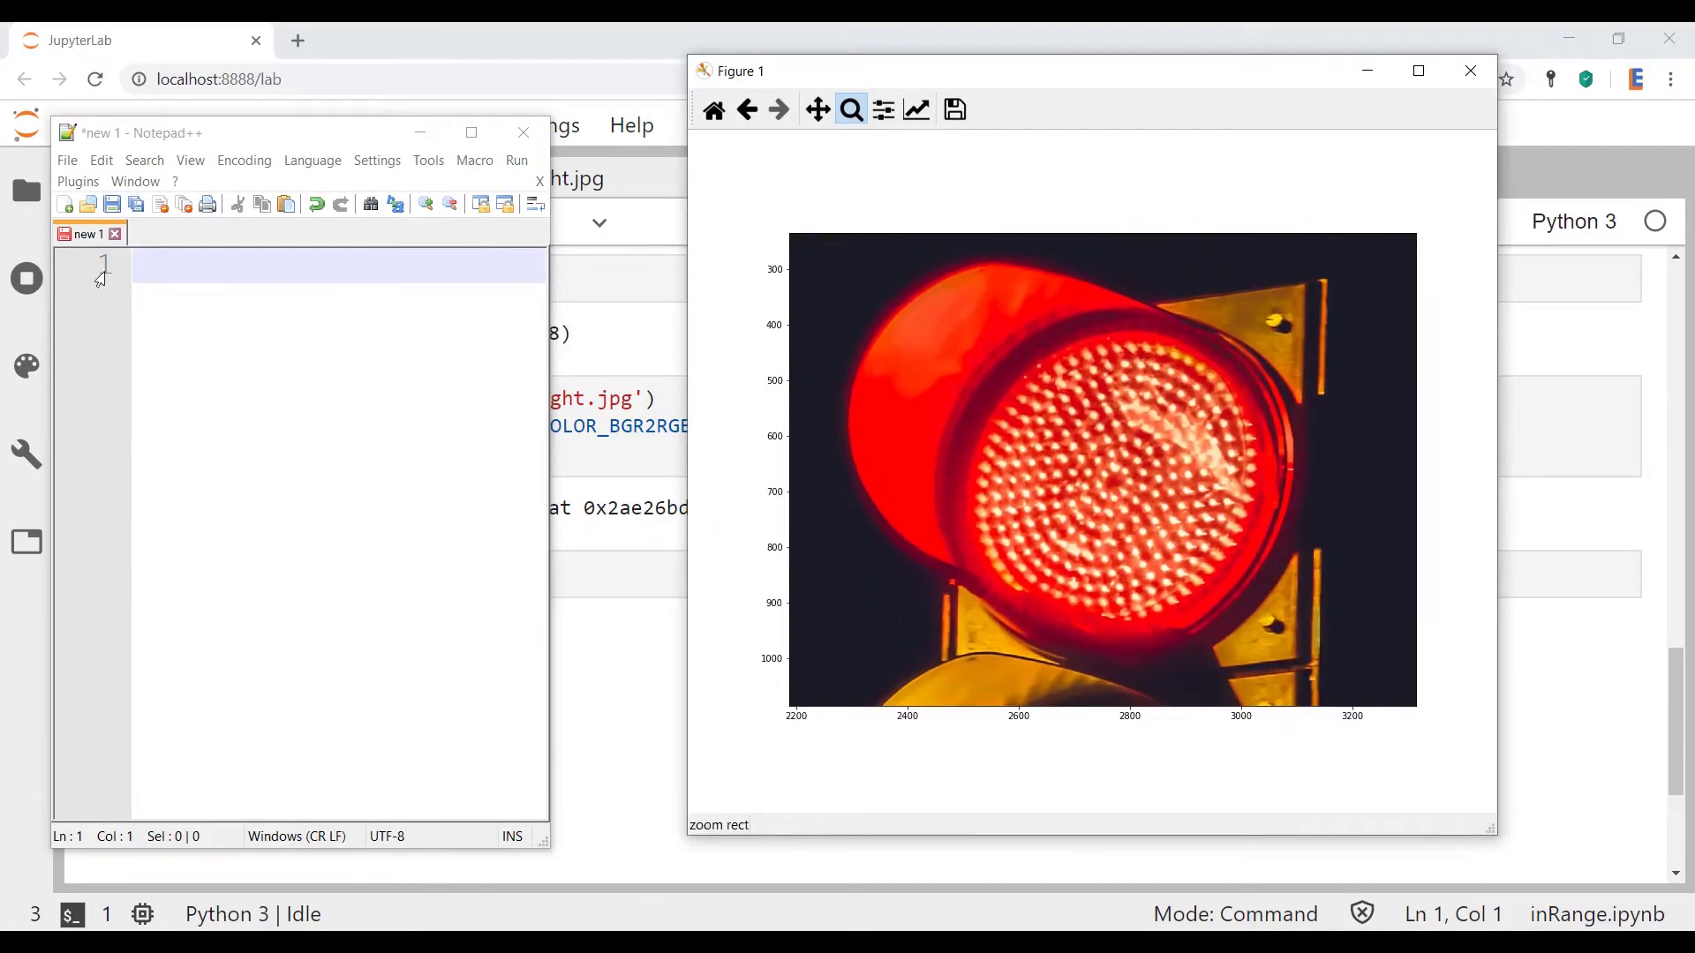
{"action": "mouse_move", "coordinate": [897, 413]}
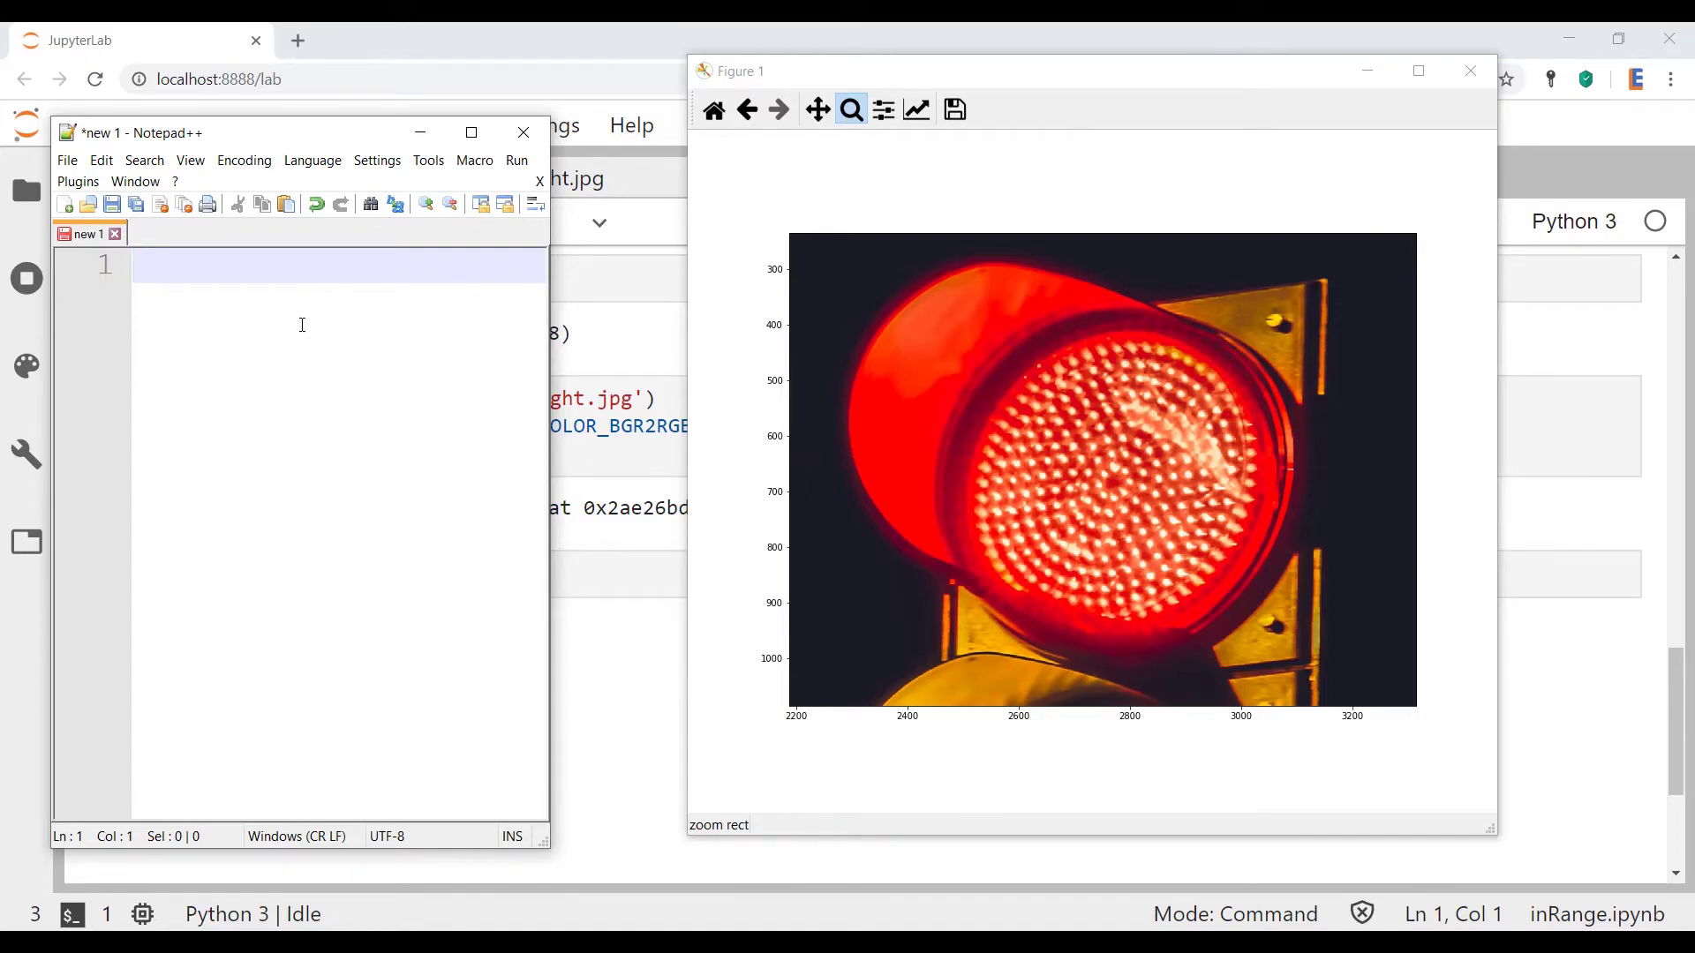
Note 254,0,0 in Notepad++, zoom into the red lamp's LEDs, and record the second sample 255,248,231.
{"action": "type", "text": "254,0,0"}
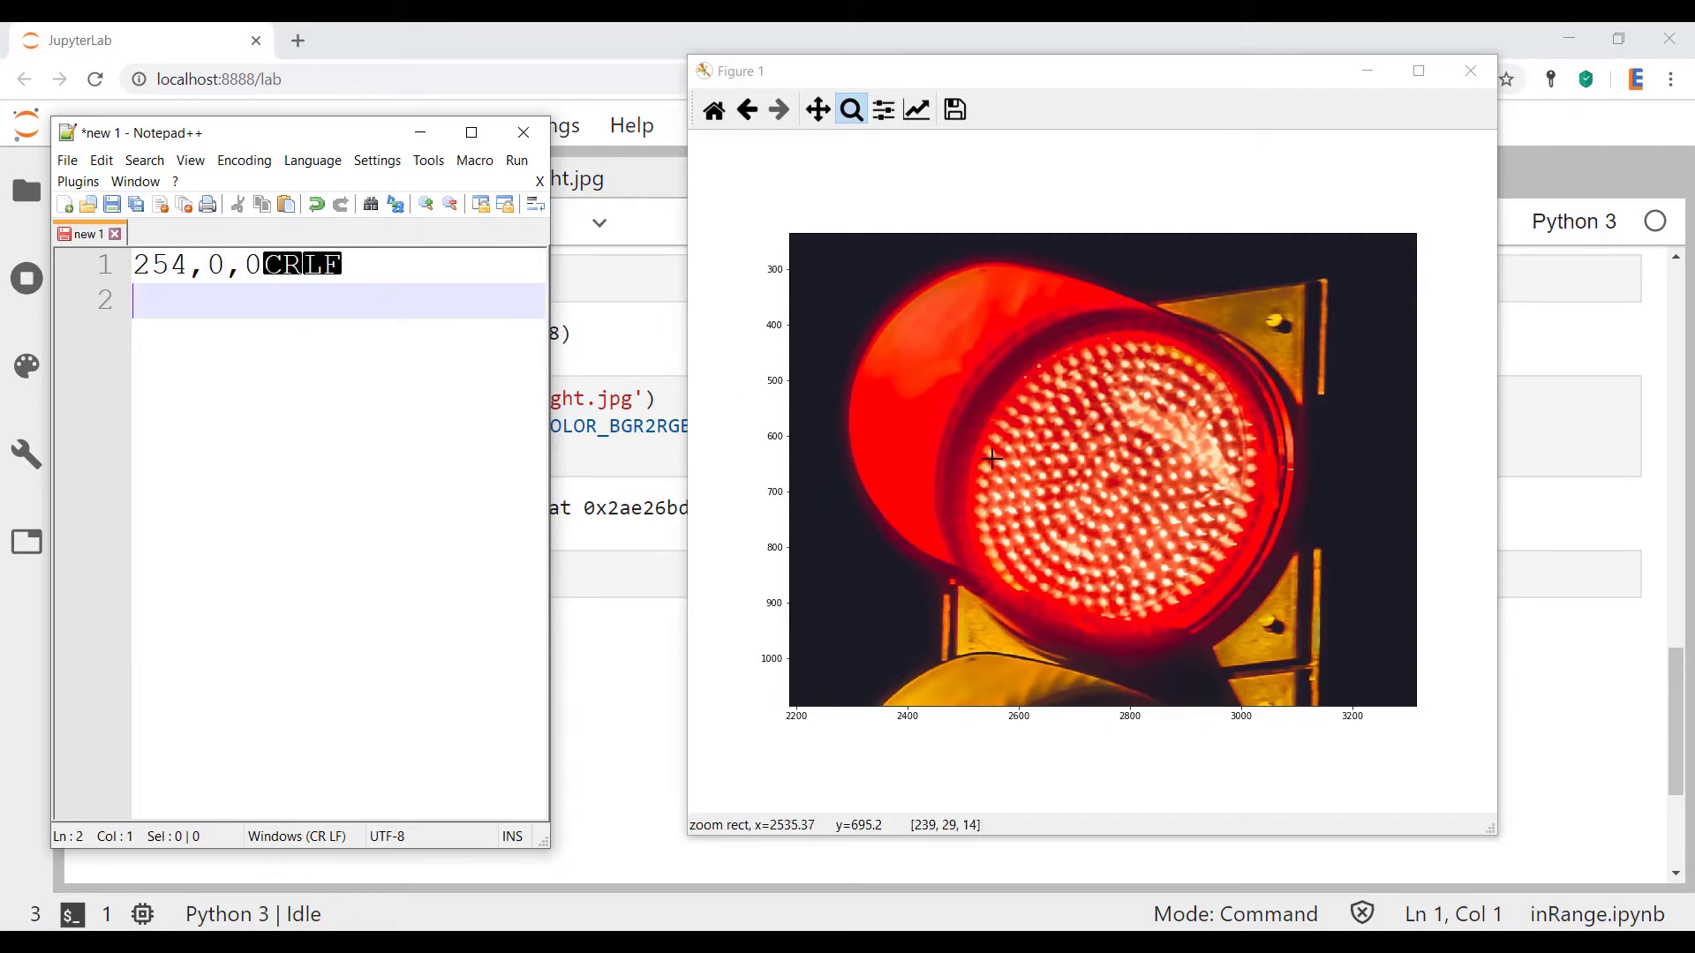
{"action": "left_click_drag", "start_coordinate": [992, 456], "coordinate": [1214, 567]}
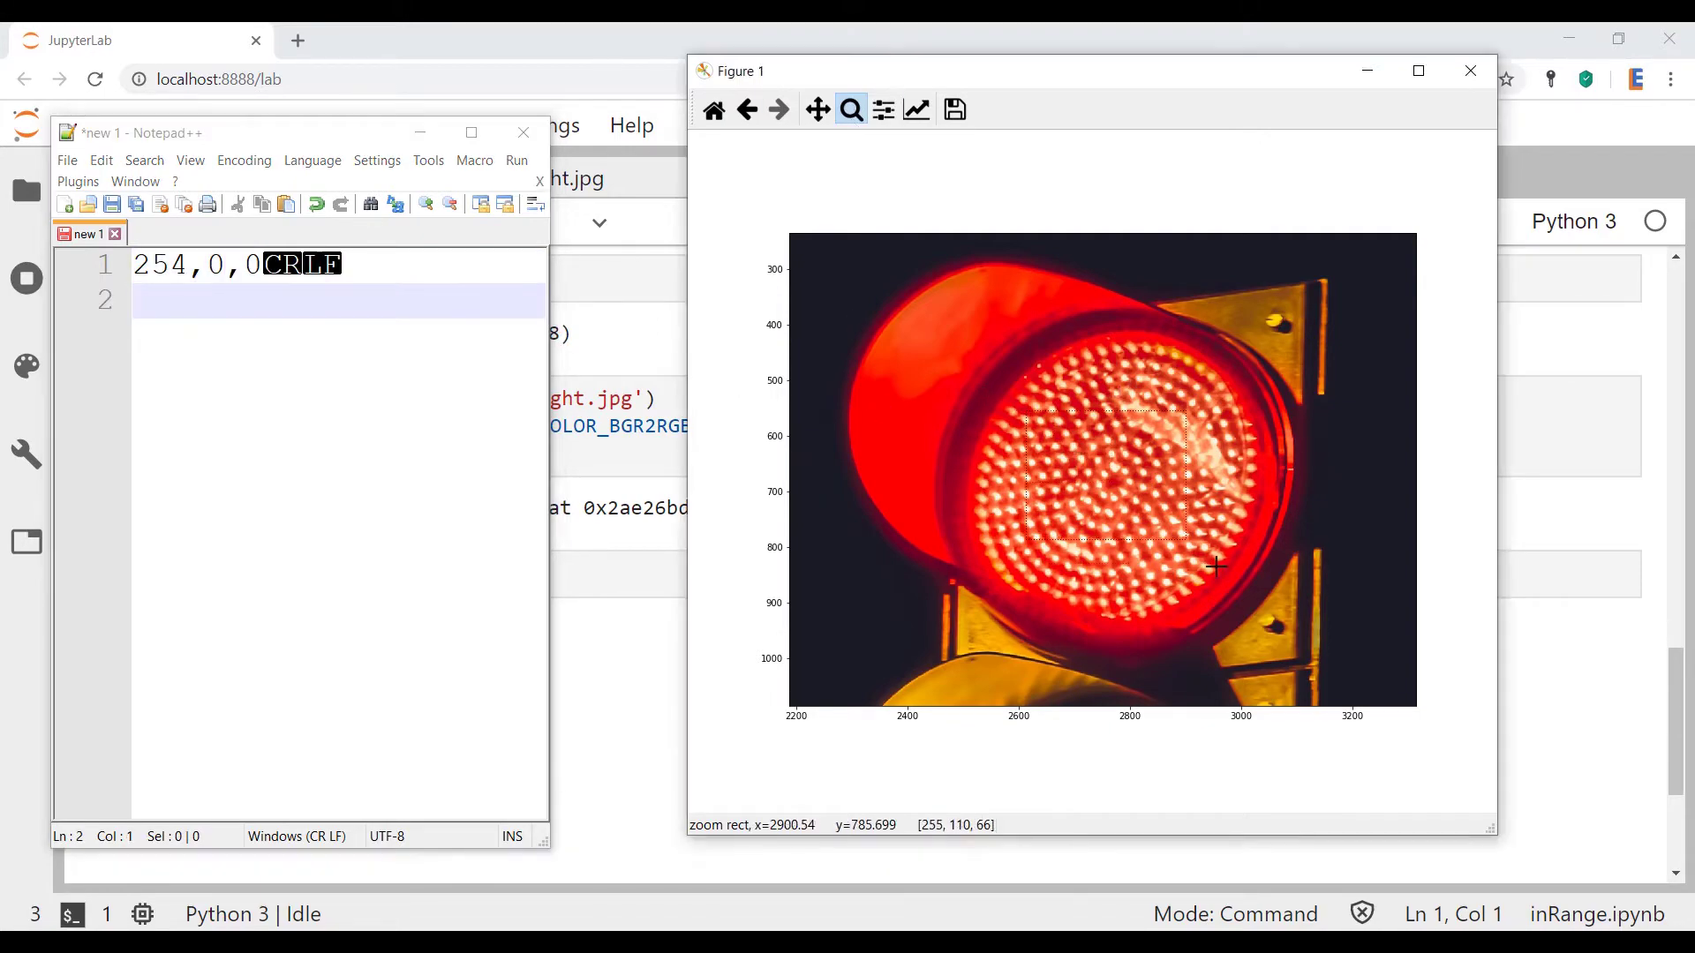
{"action": "left_click_drag", "start_coordinate": [1033, 406], "coordinate": [1162, 530]}
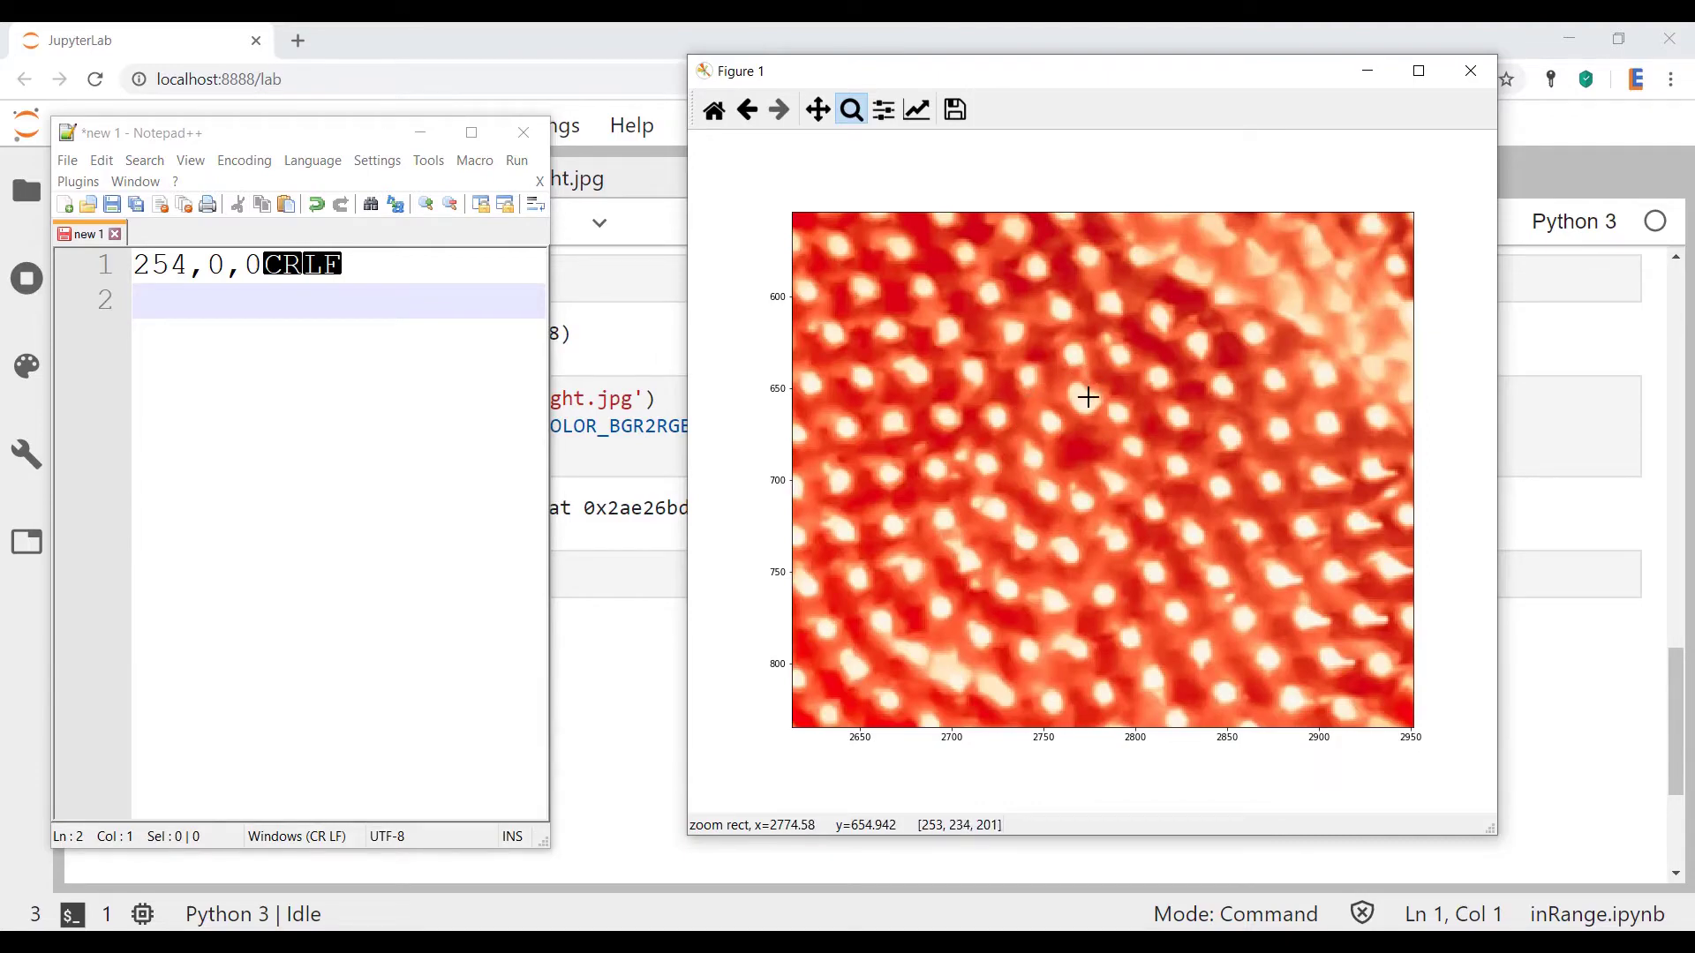
{"action": "mouse_move", "coordinate": [1082, 400]}
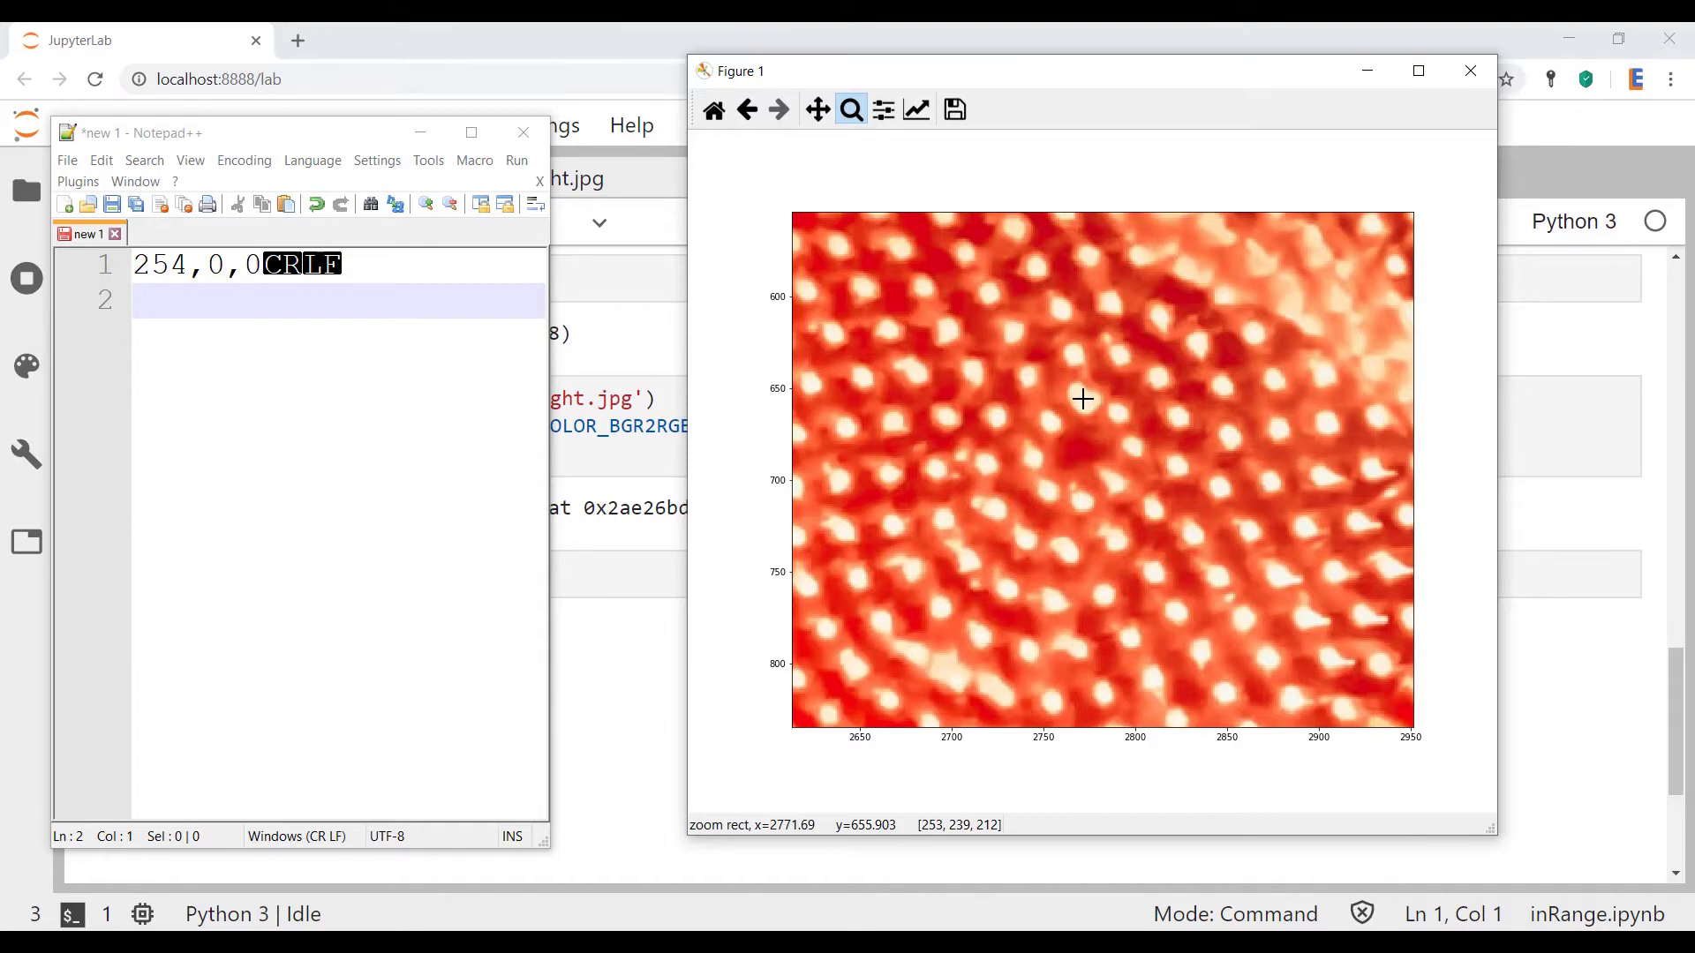
{"action": "left_click", "coordinate": [141, 314]}
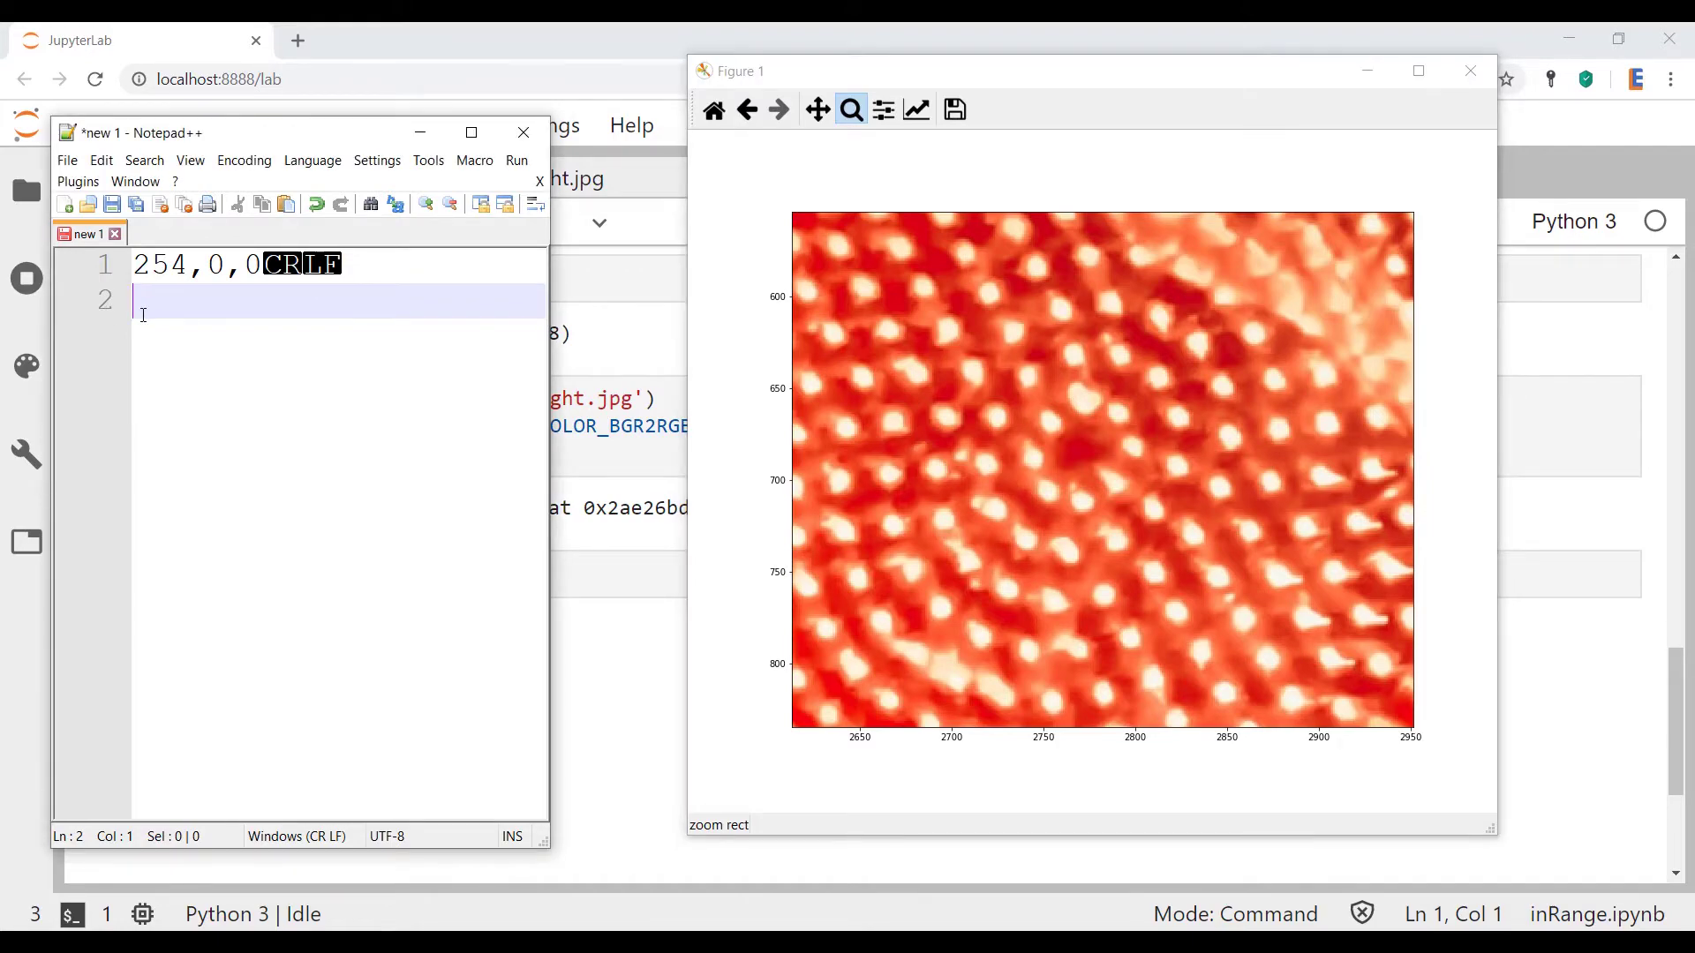
{"action": "type", "text": "25"}
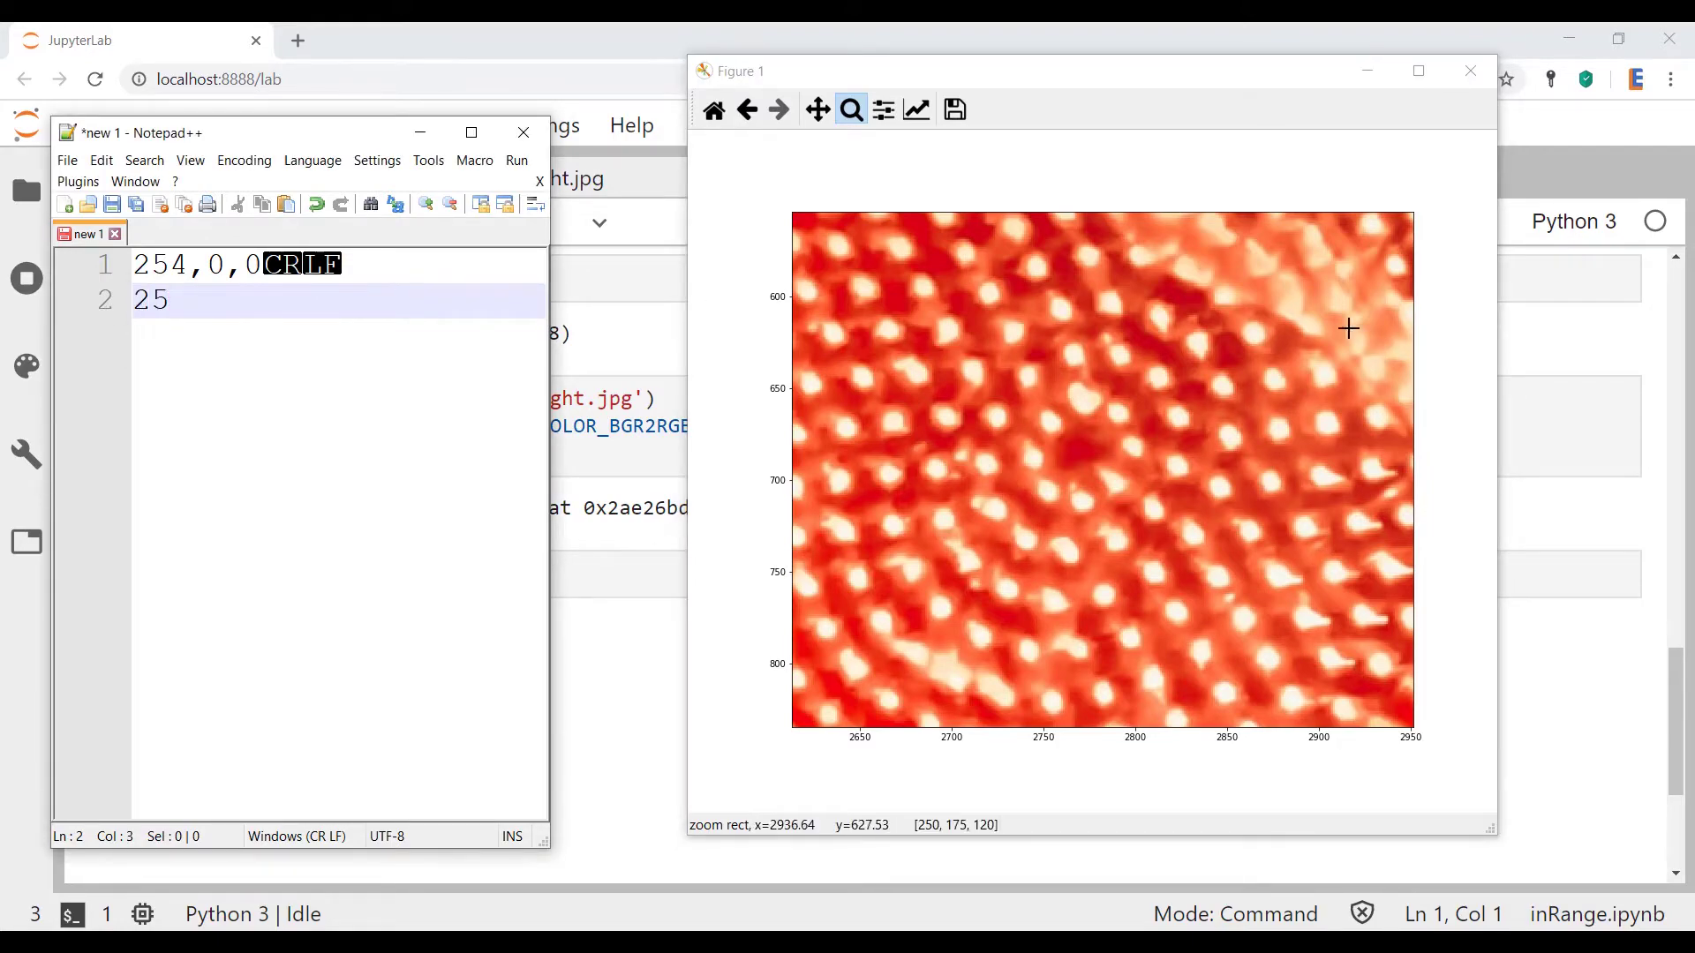
{"action": "mouse_move", "coordinate": [1047, 420]}
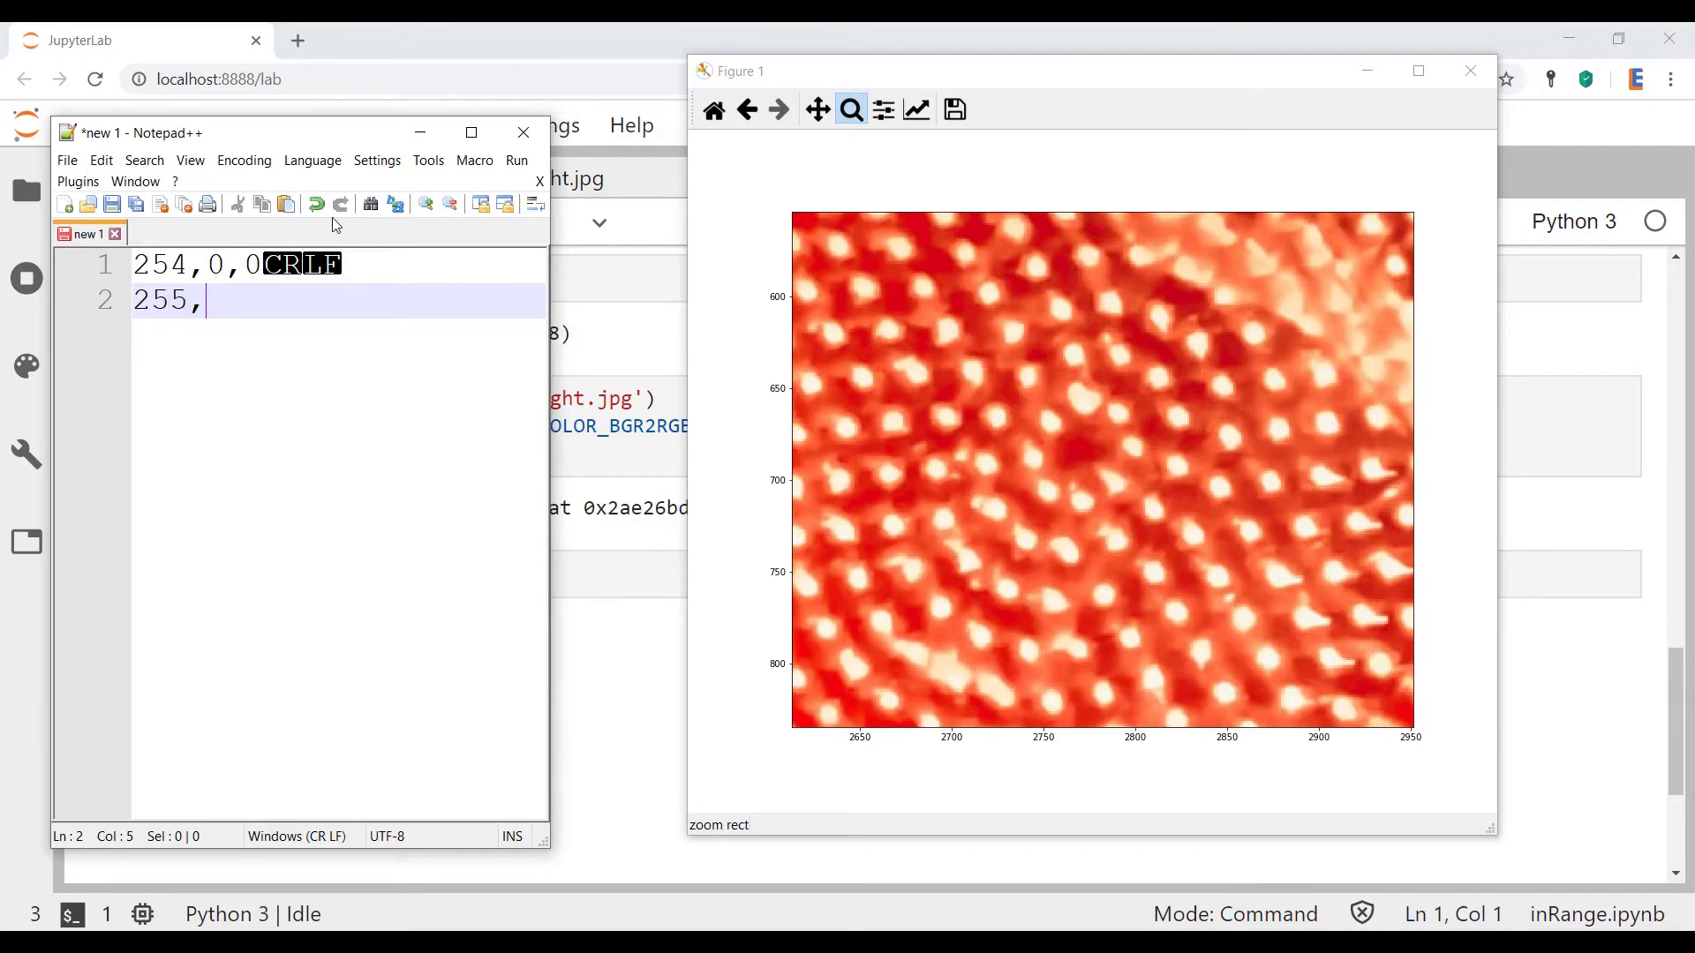
{"action": "type", "text": "248,231"}
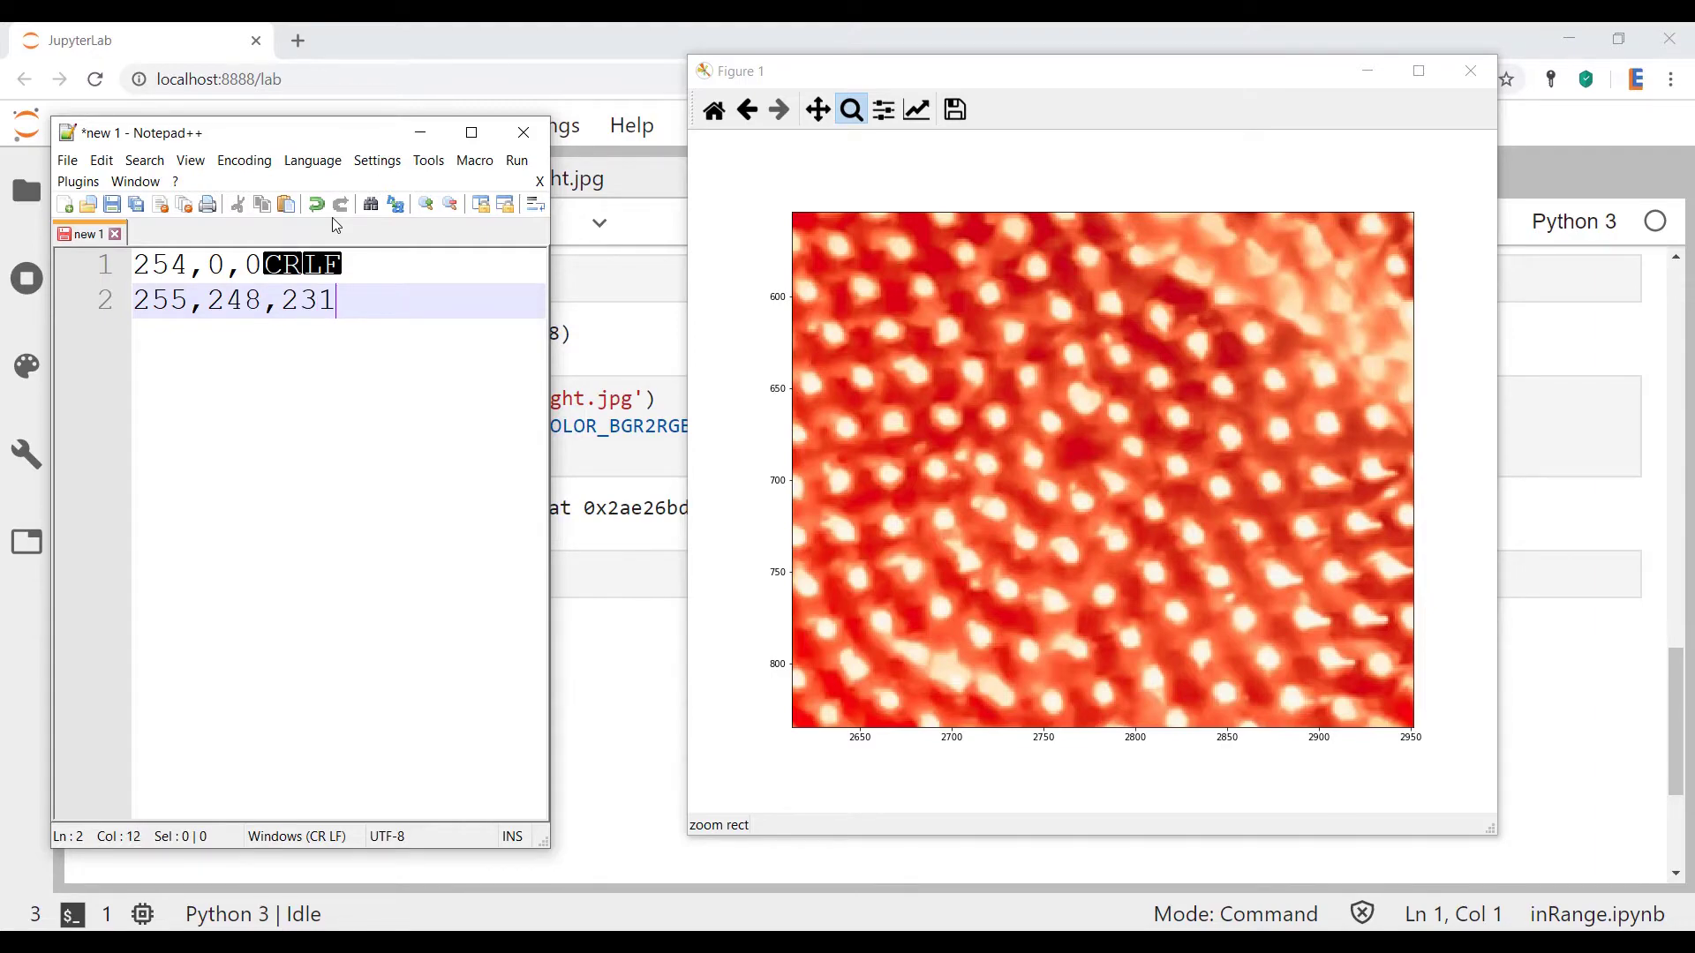
{"action": "mouse_move", "coordinate": [1082, 400]}
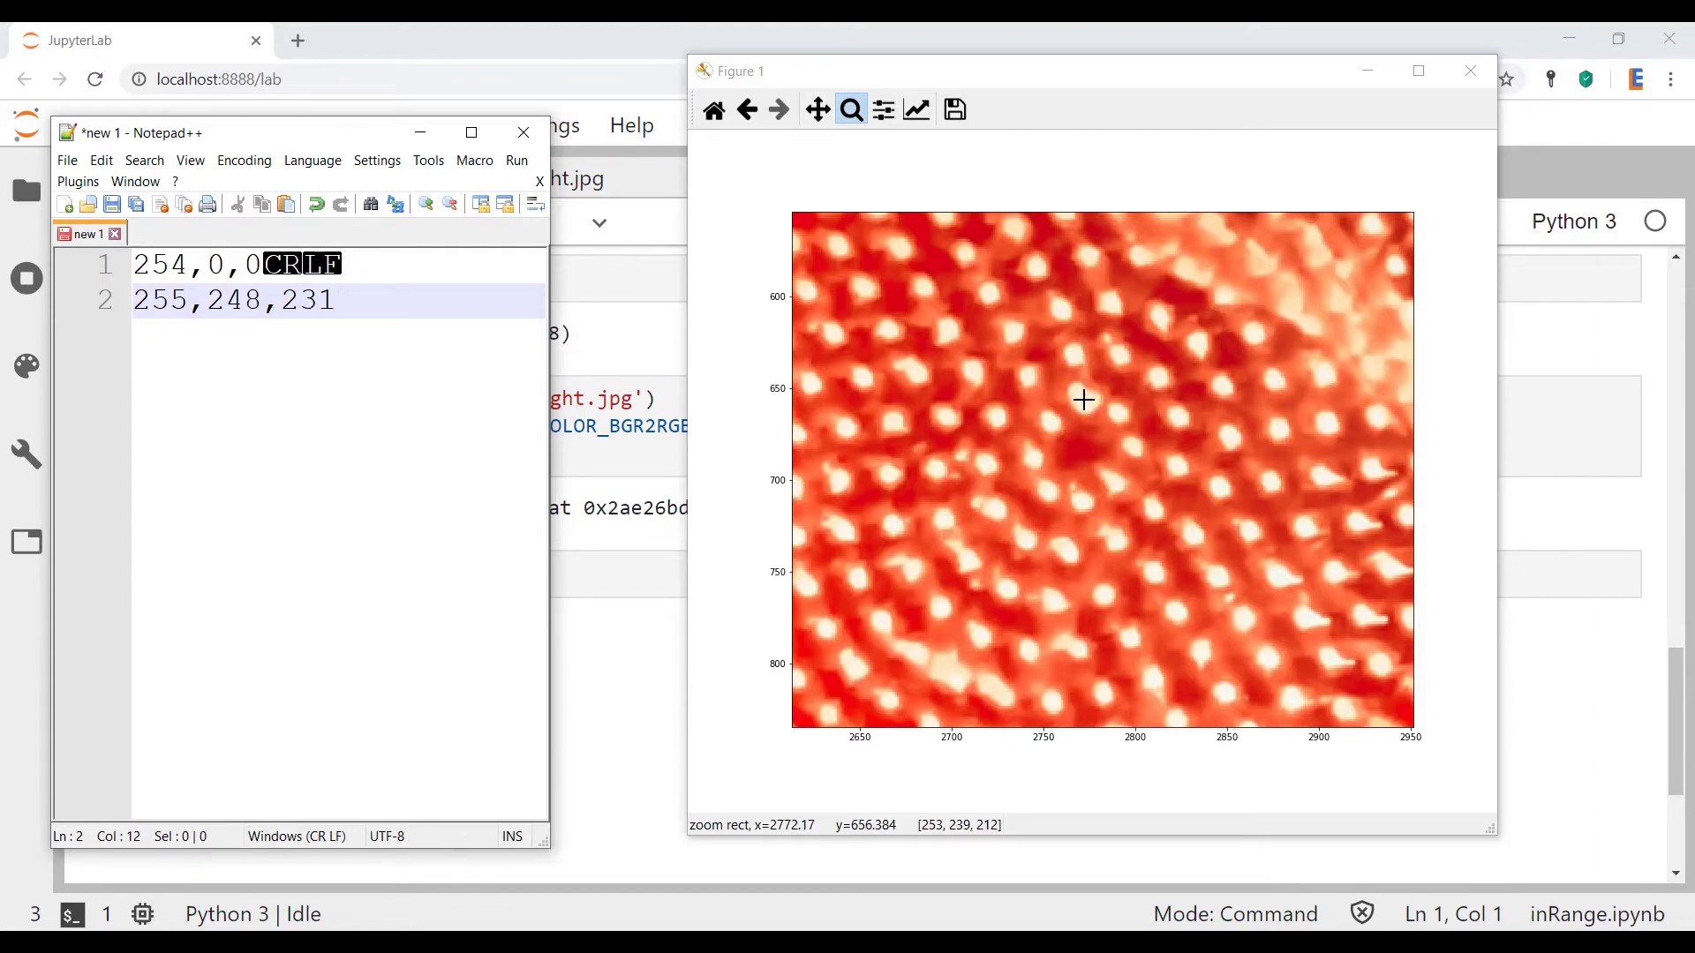
Add the third sampled colour 206,0,23 on a new line of the notes.
{"action": "key", "text": "Enter"}
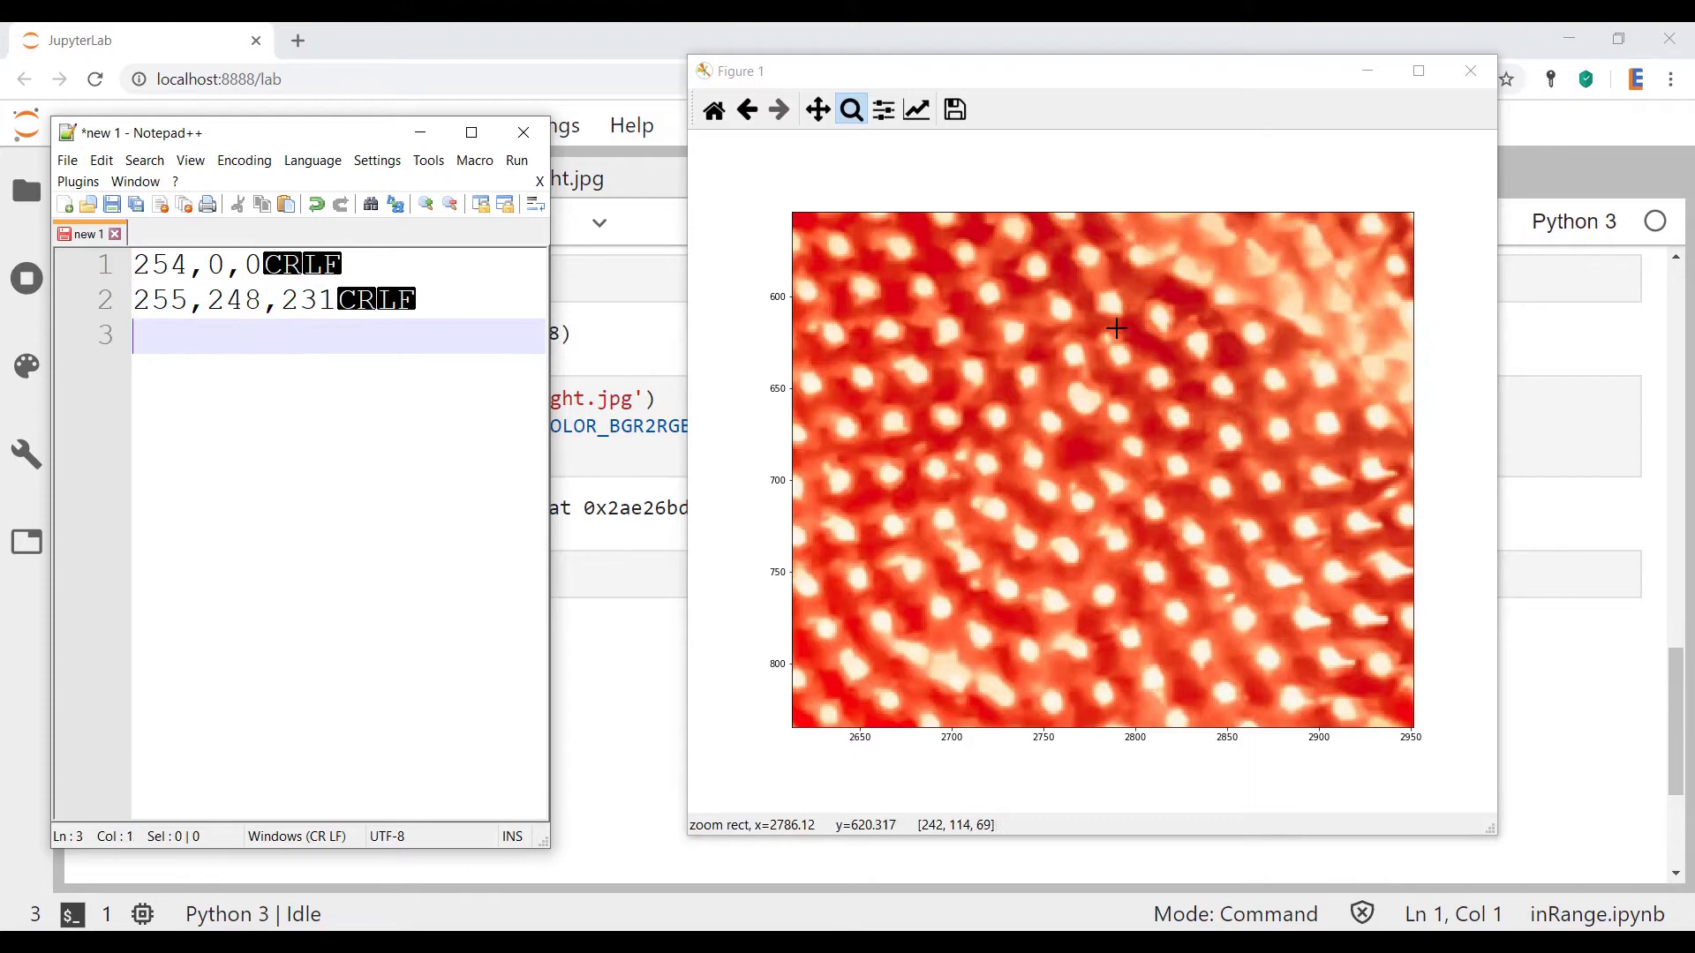
{"action": "mouse_move", "coordinate": [1077, 452]}
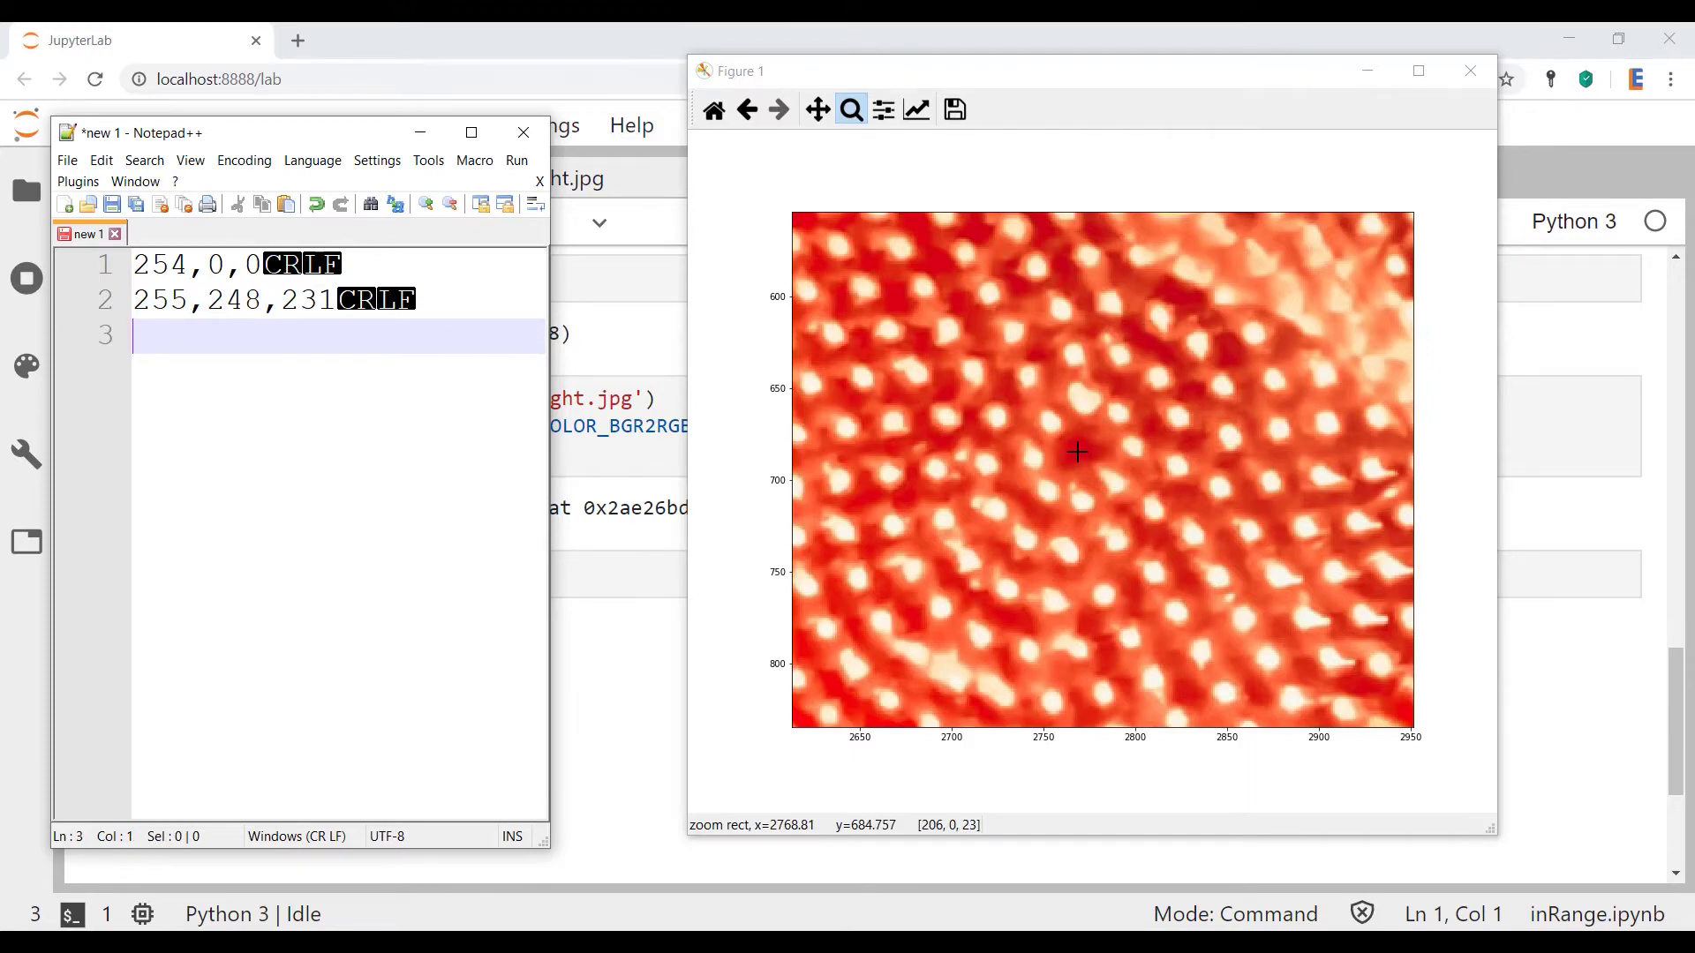
{"action": "type", "text": "206,"}
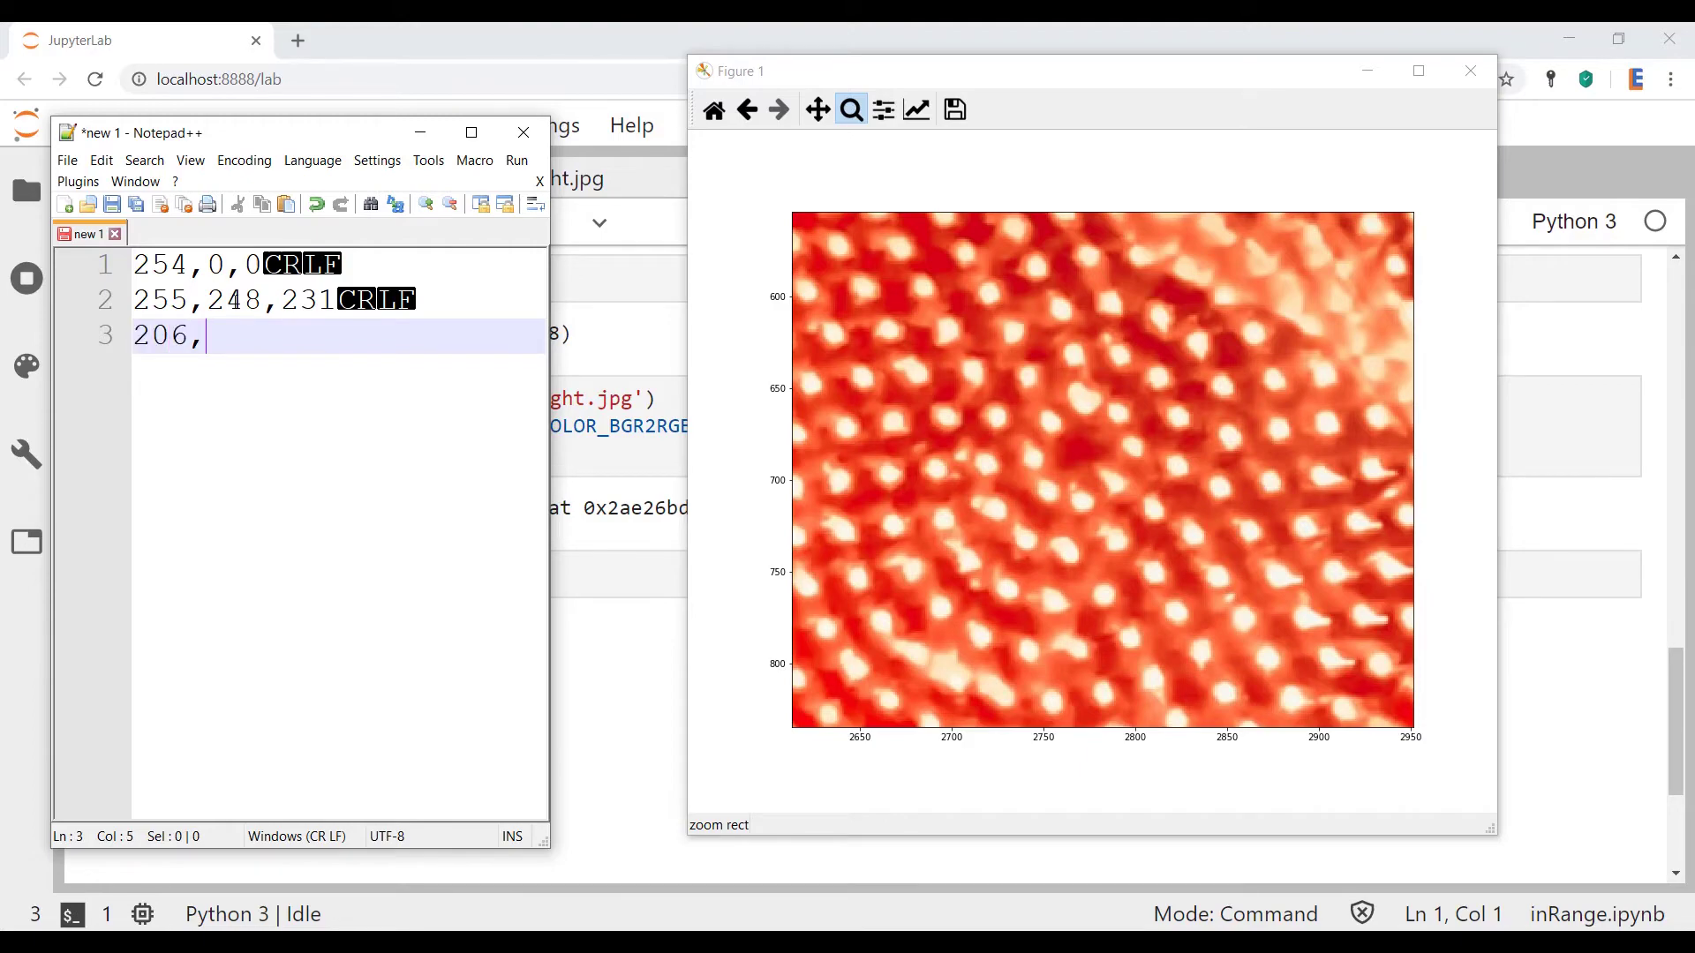
{"action": "type", "text": "0,2"}
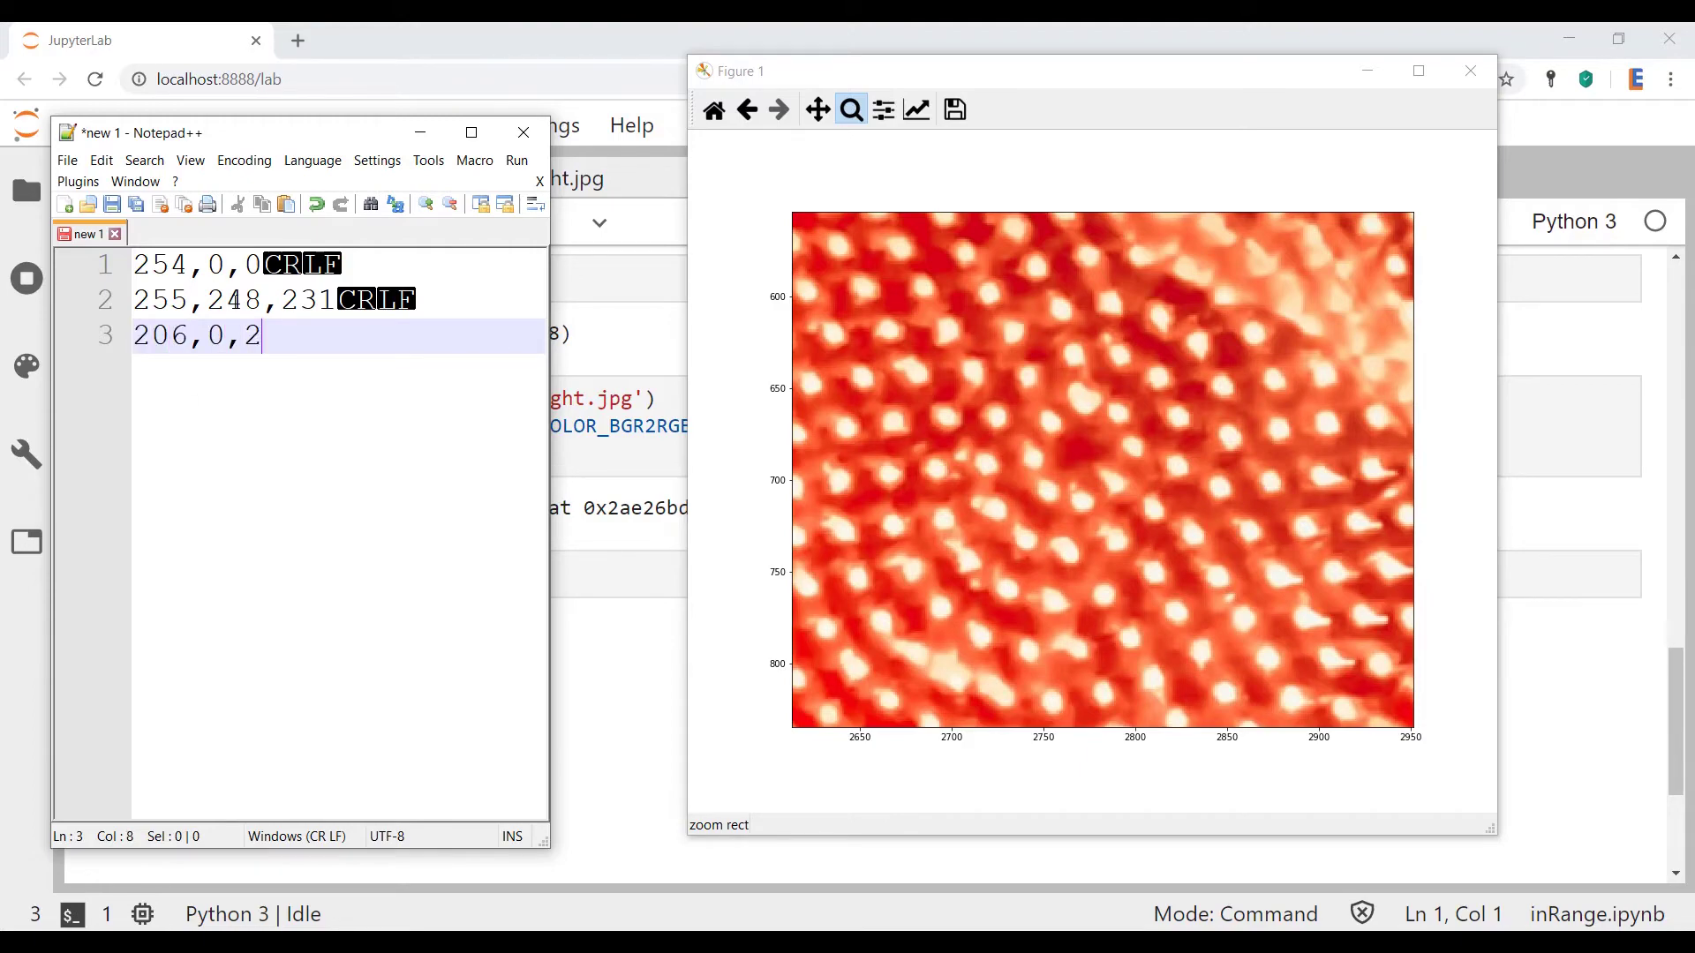
{"action": "type", "text": "3"}
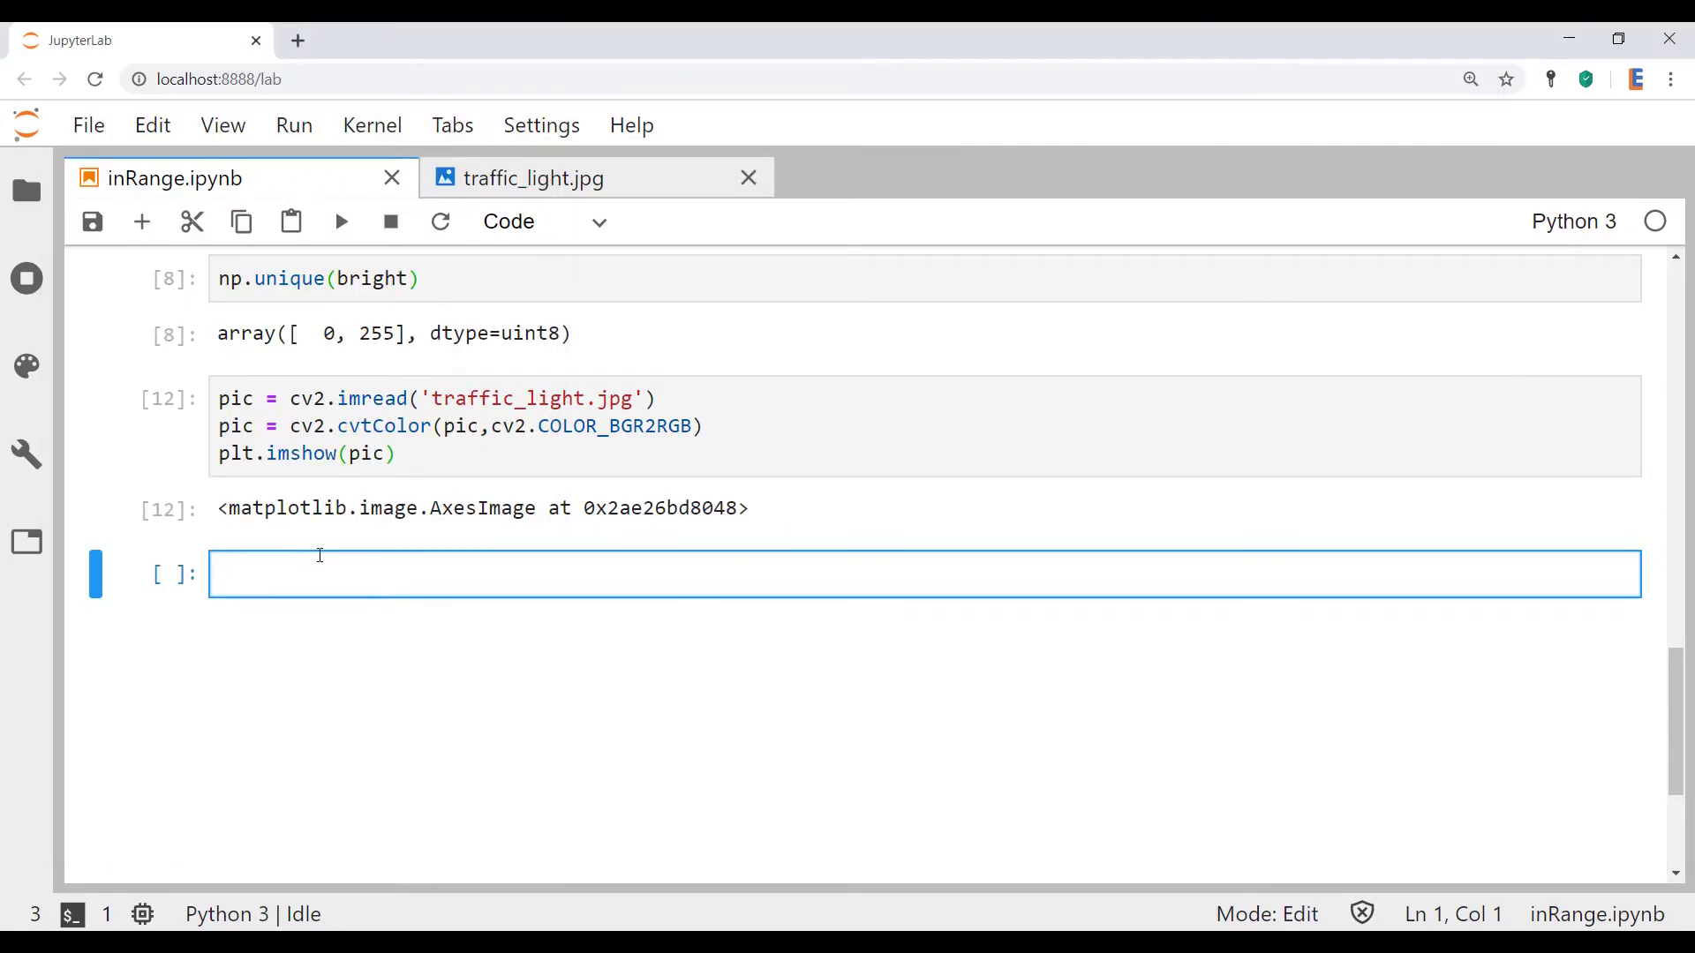
Render a Markdown cell '# Samples' listing 254,0,0, 255,248,231 and 206,0,23.
{"action": "type", "text": "# Samples"}
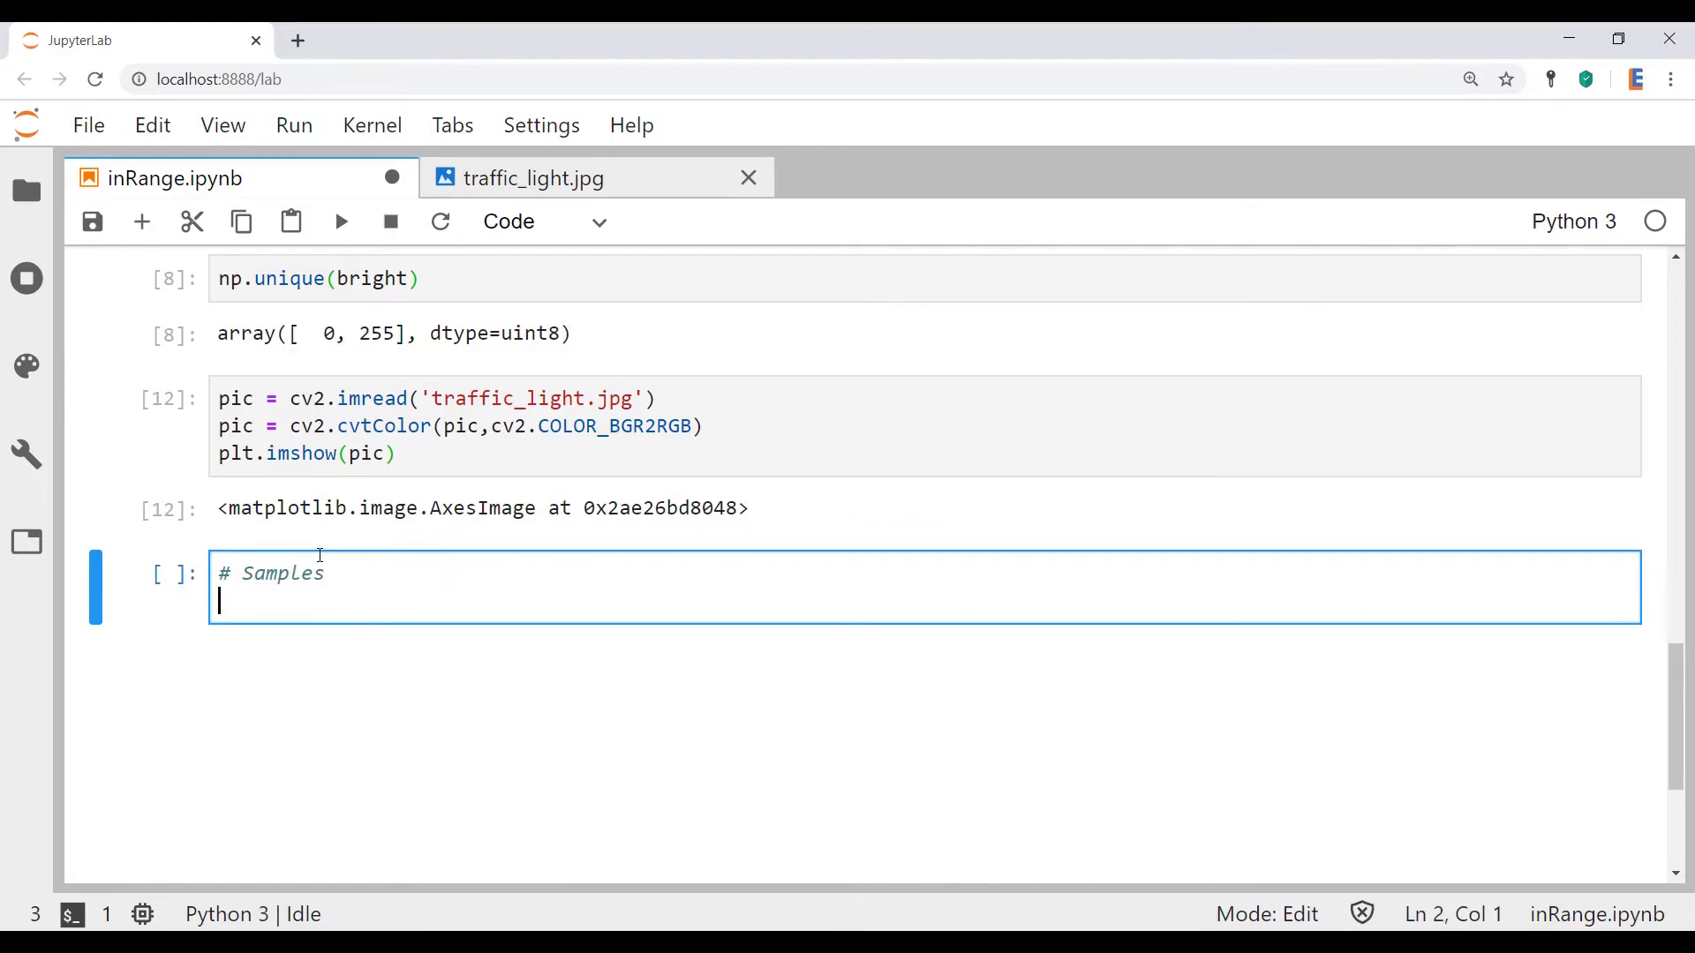
{"action": "type", "text": "254,0,0"}
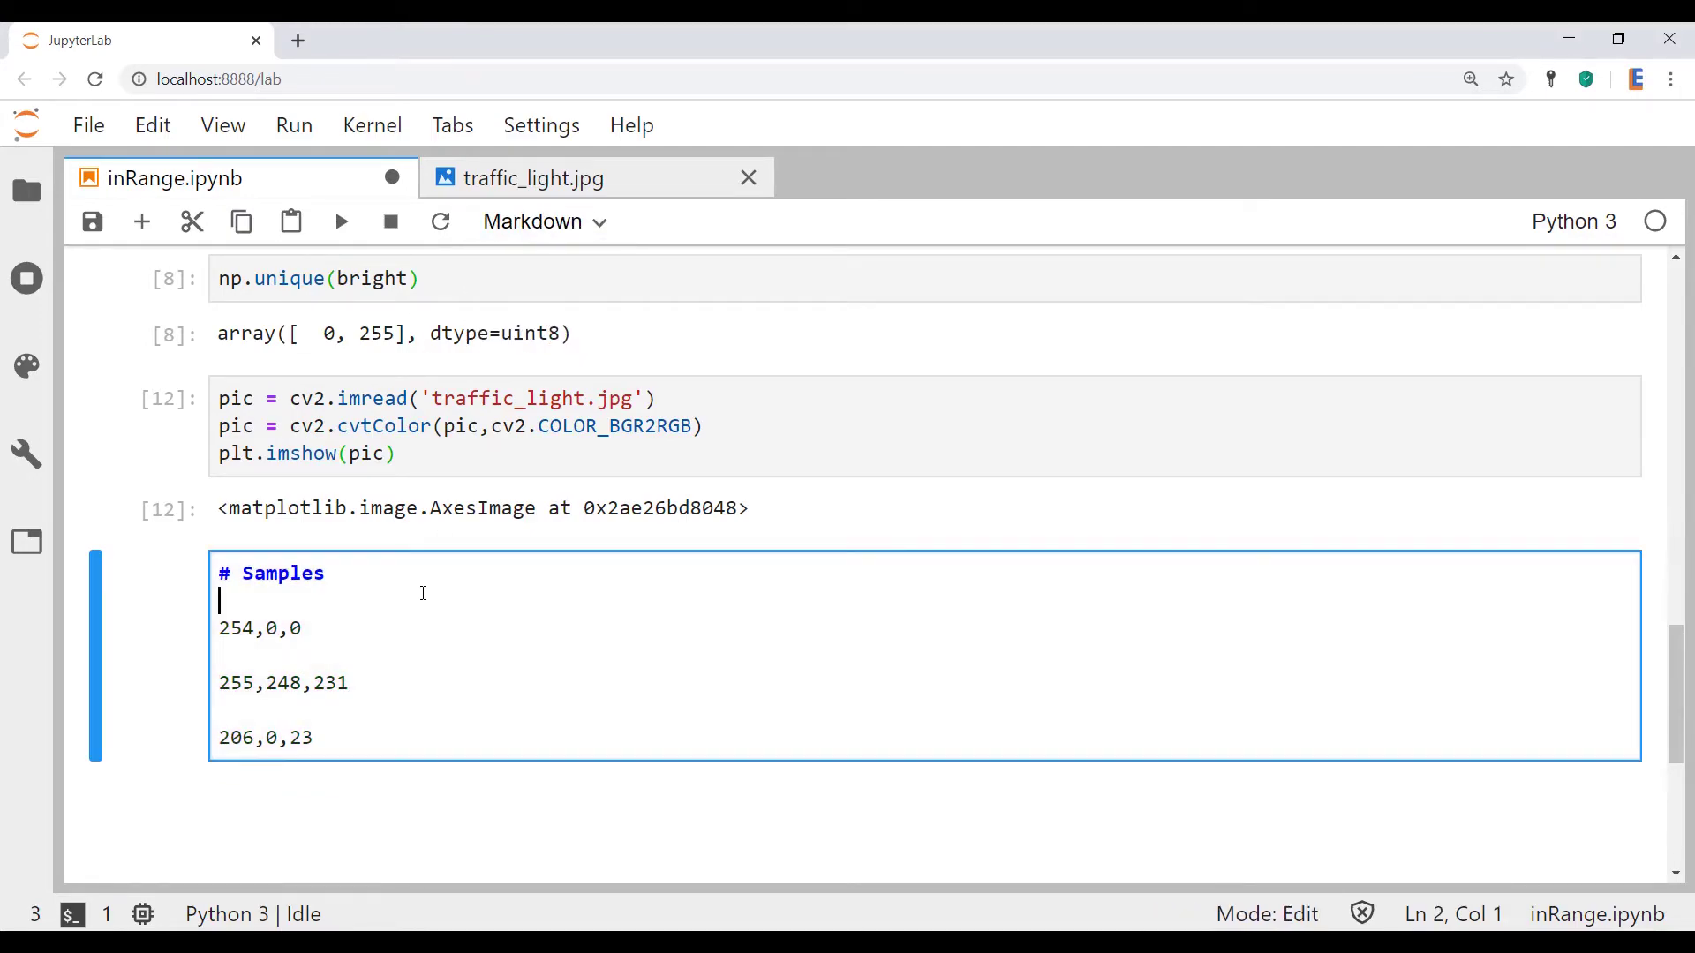
{"action": "key", "text": "shift+enter"}
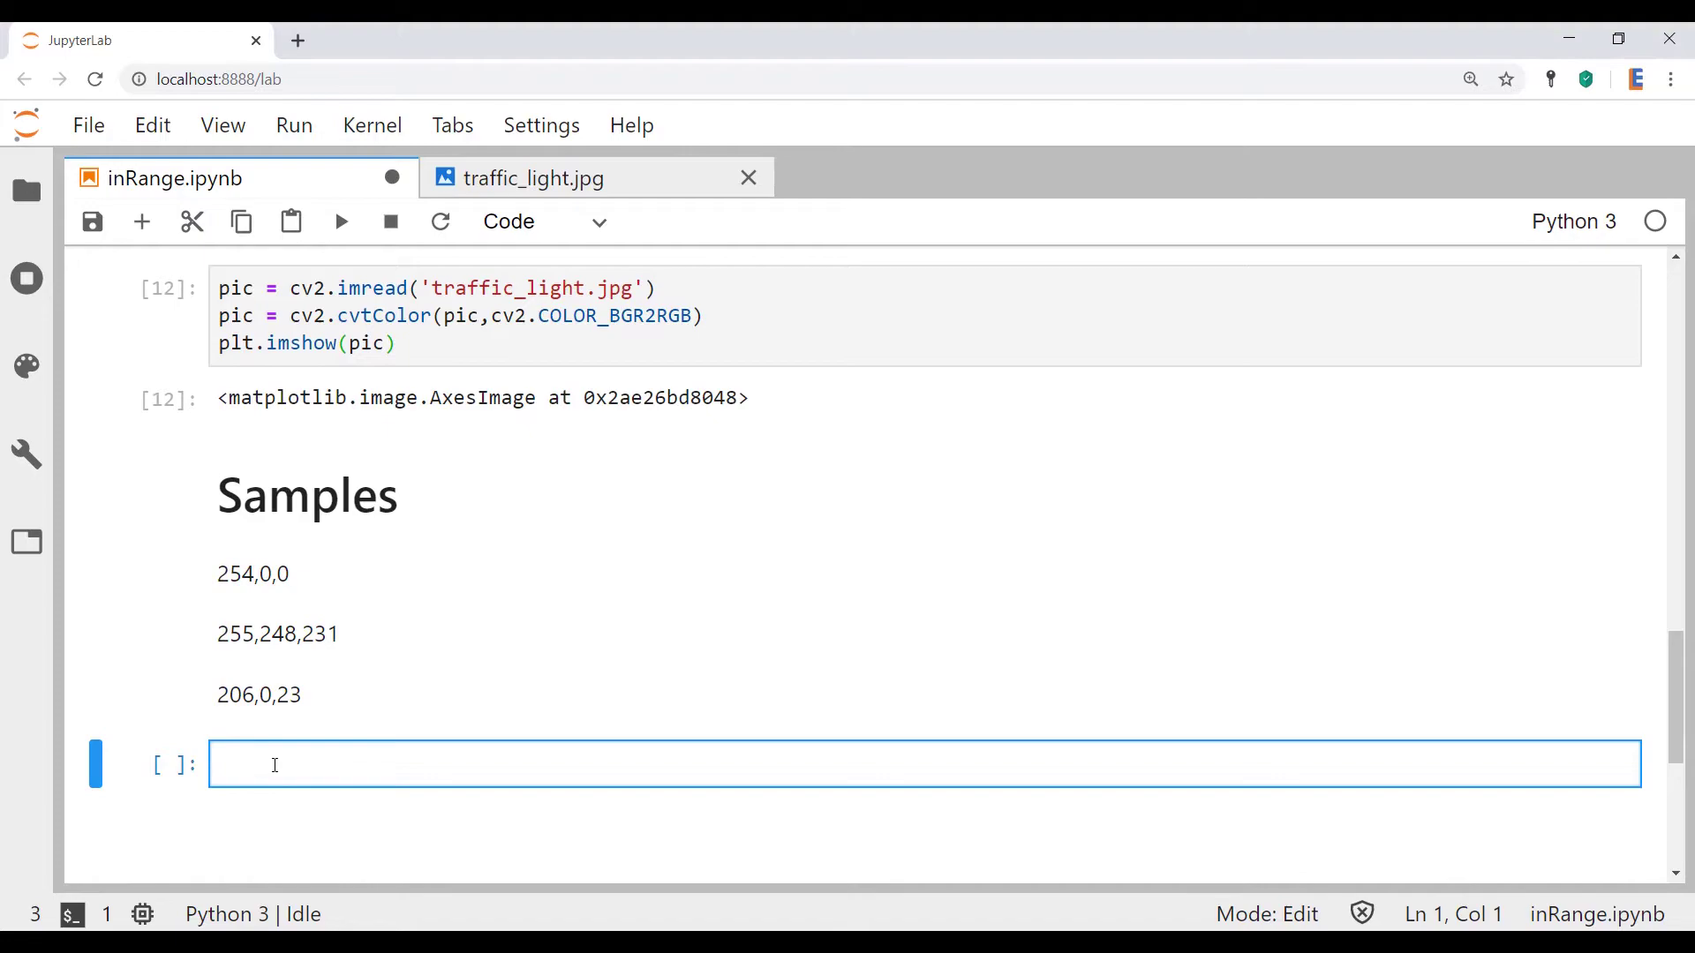
Define lower = [206,0,23] and upper = [255,248,231] as np.array bounds in a new cell.
{"action": "left_click", "coordinate": [273, 764]}
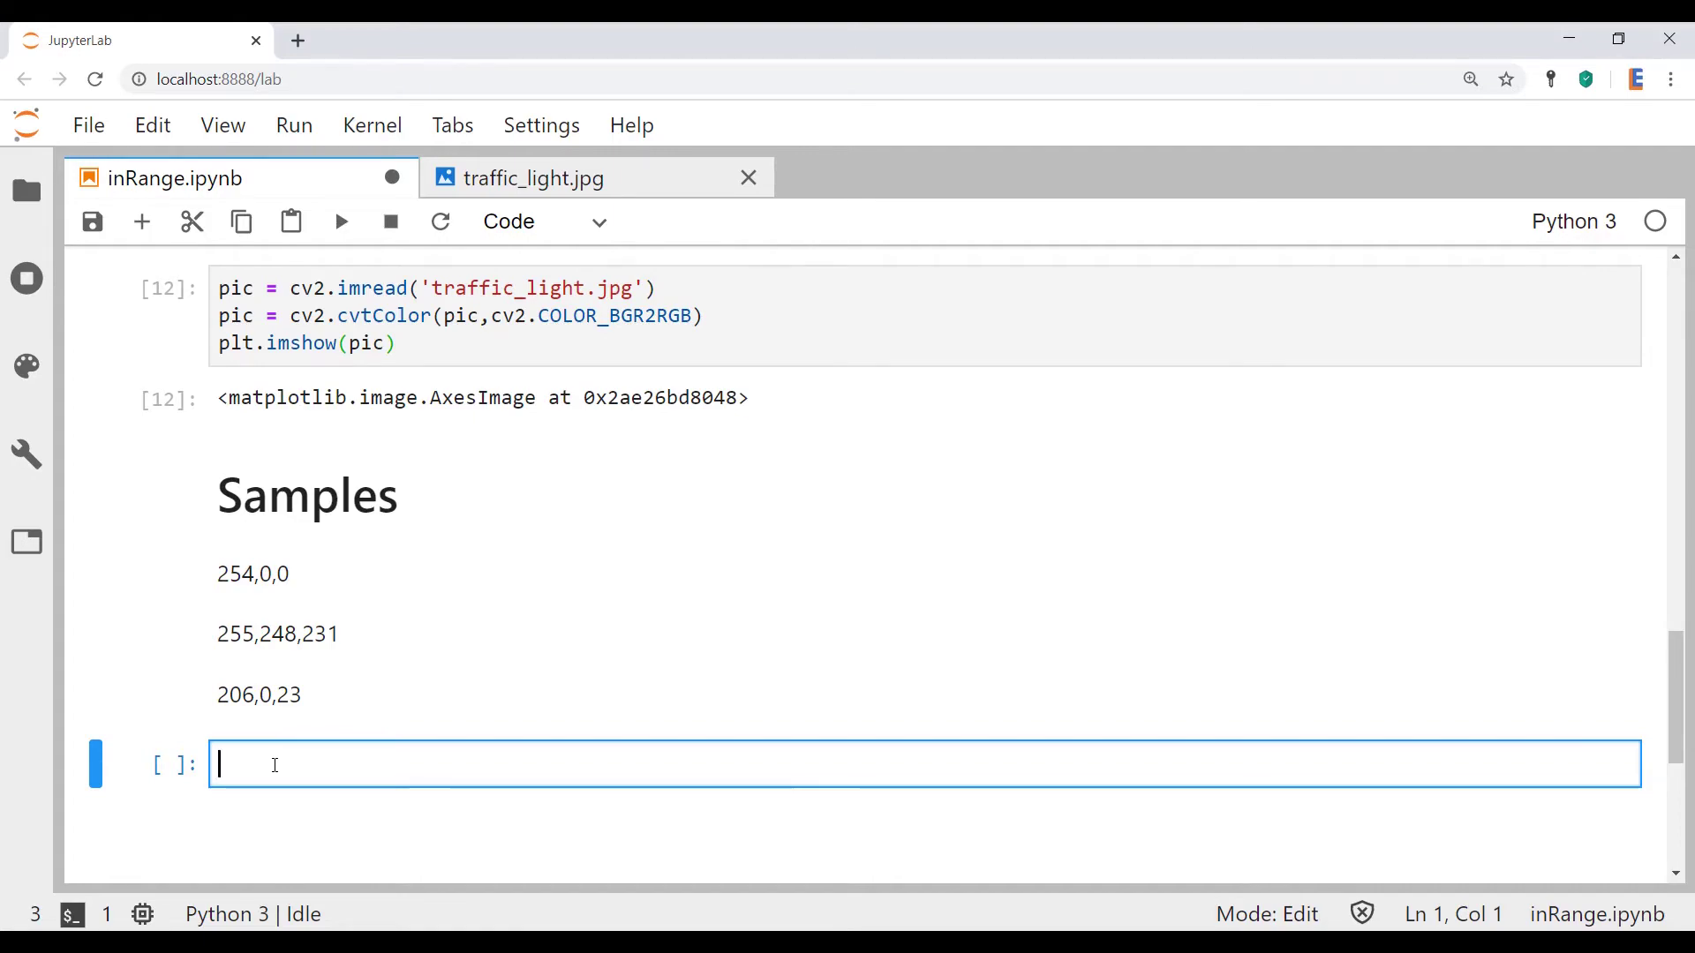
{"action": "type", "text": "lower ="}
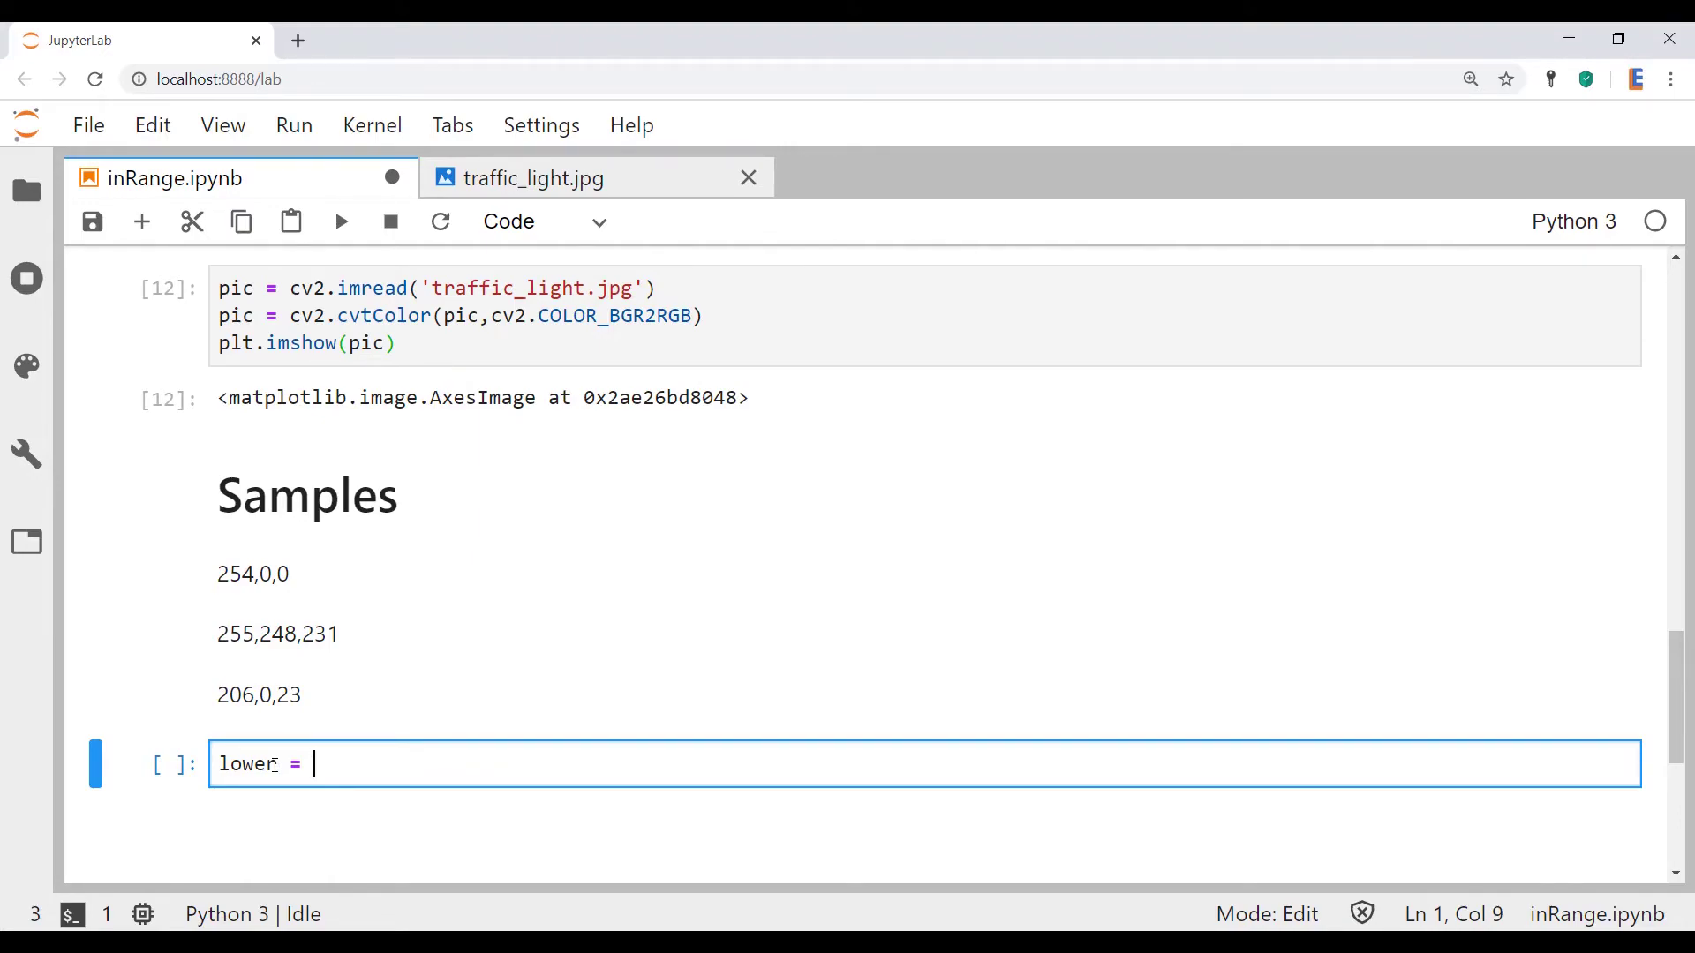
{"action": "type", "text": "[206,"}
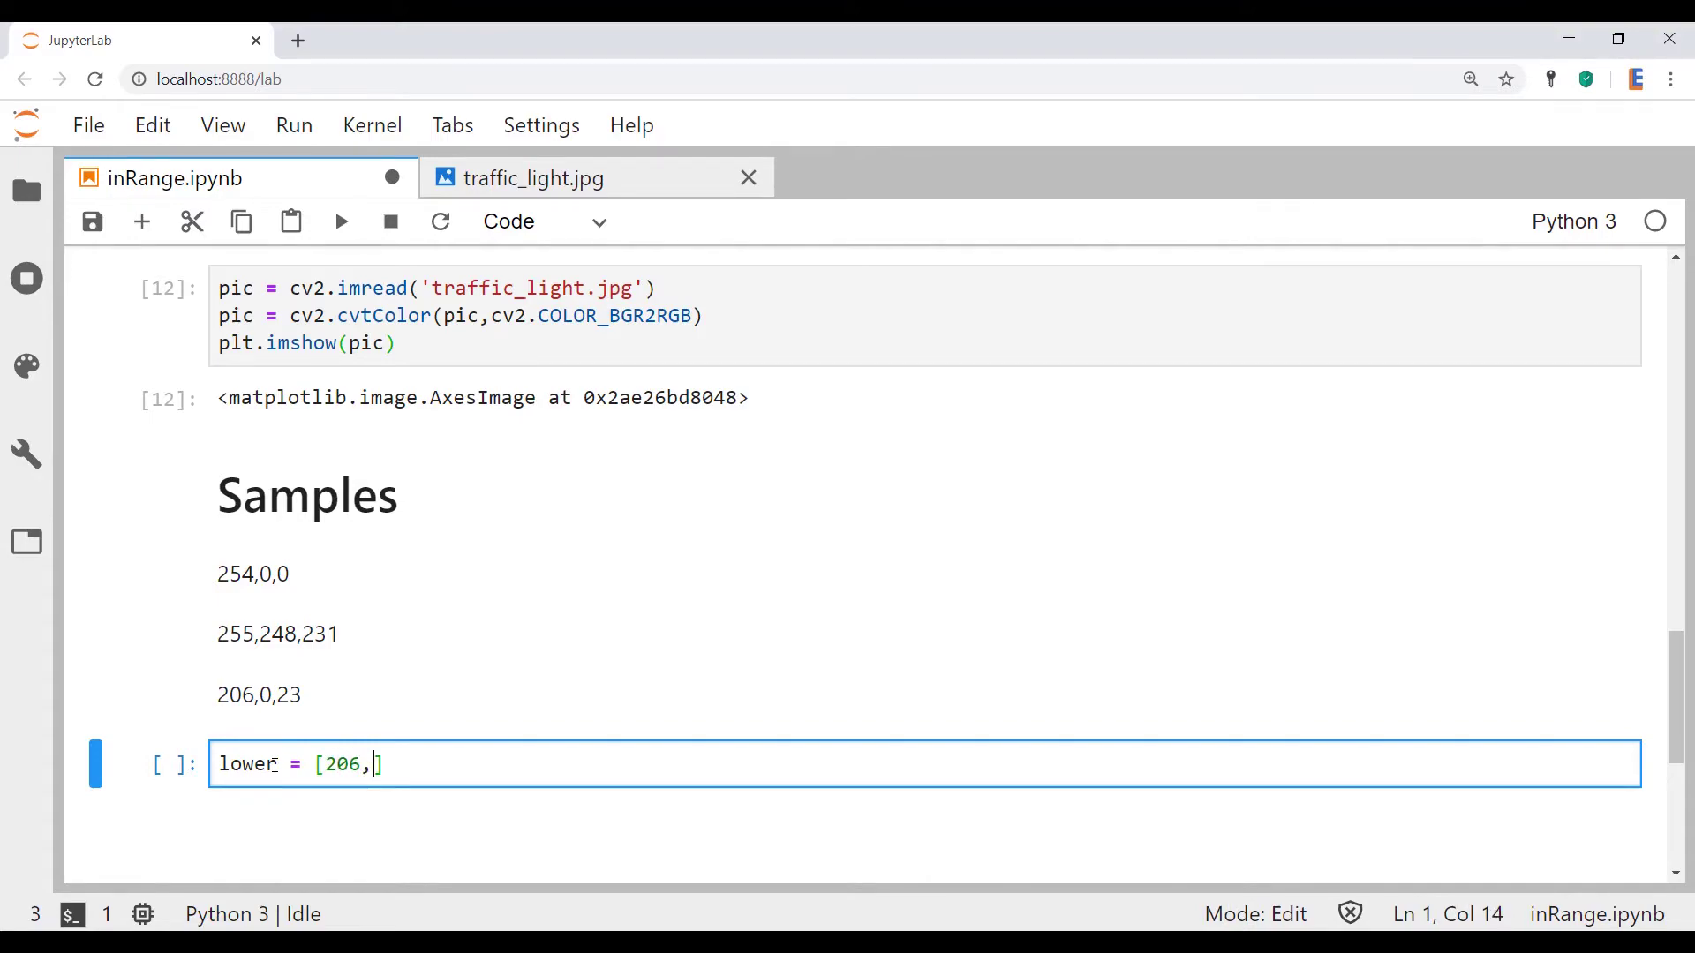
{"action": "type", "text": "0,23"}
{"action": "type", "text": "upp"}
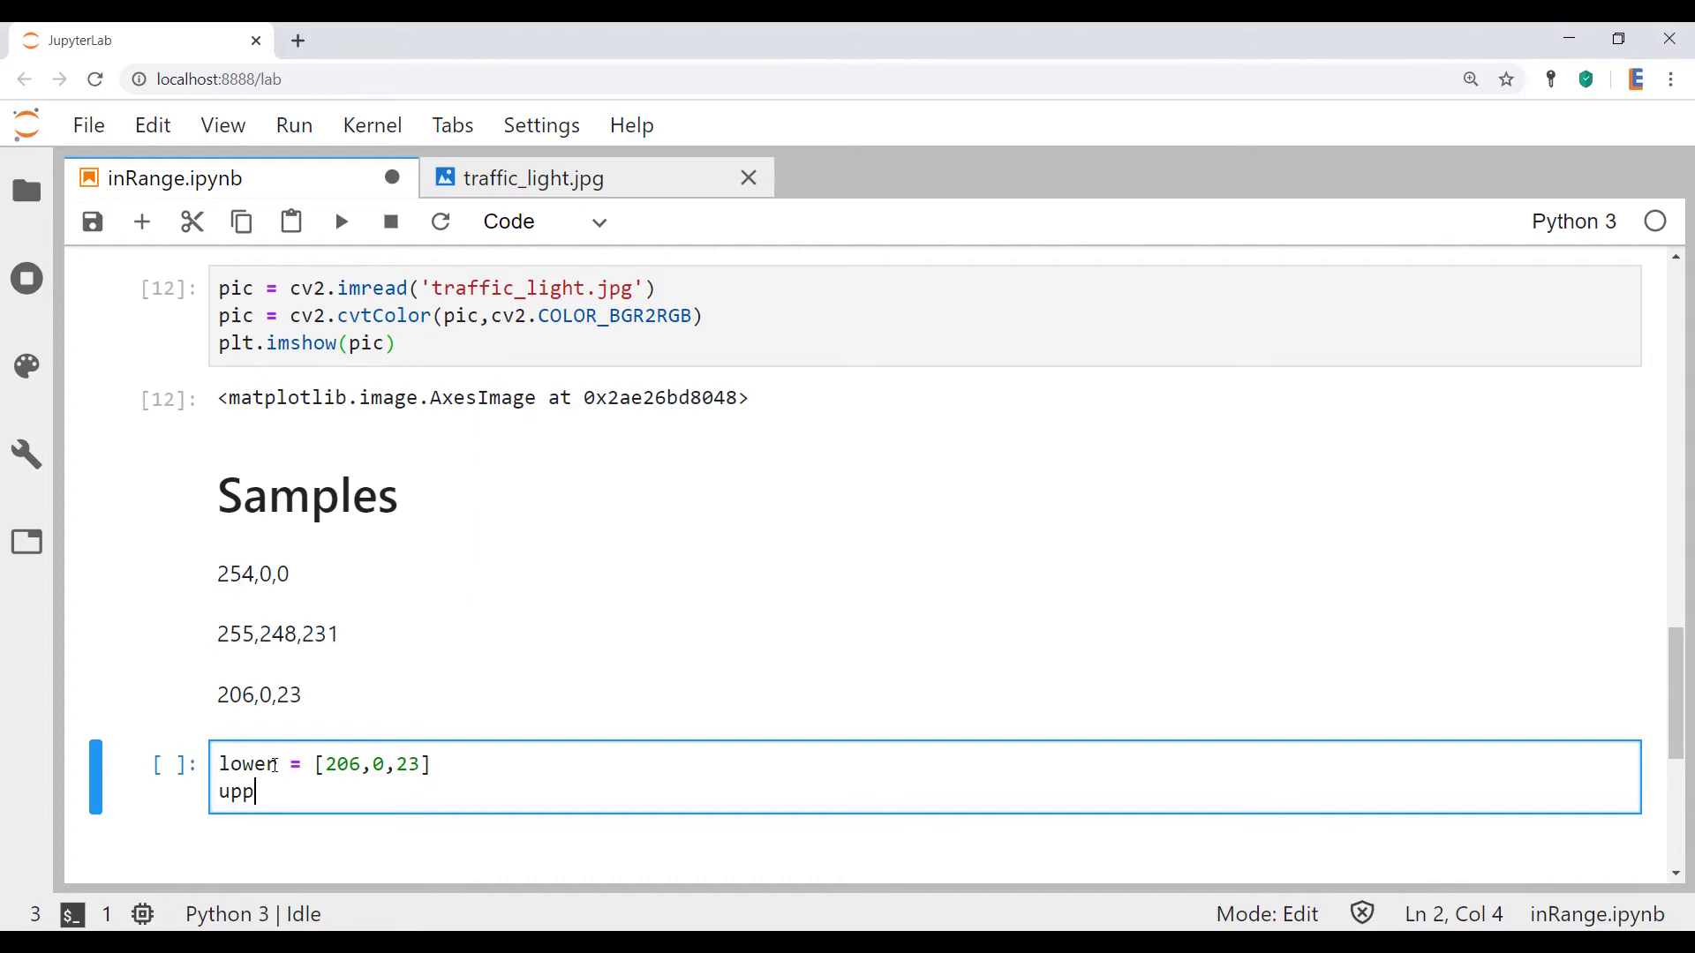
{"action": "type", "text": "er = ["}
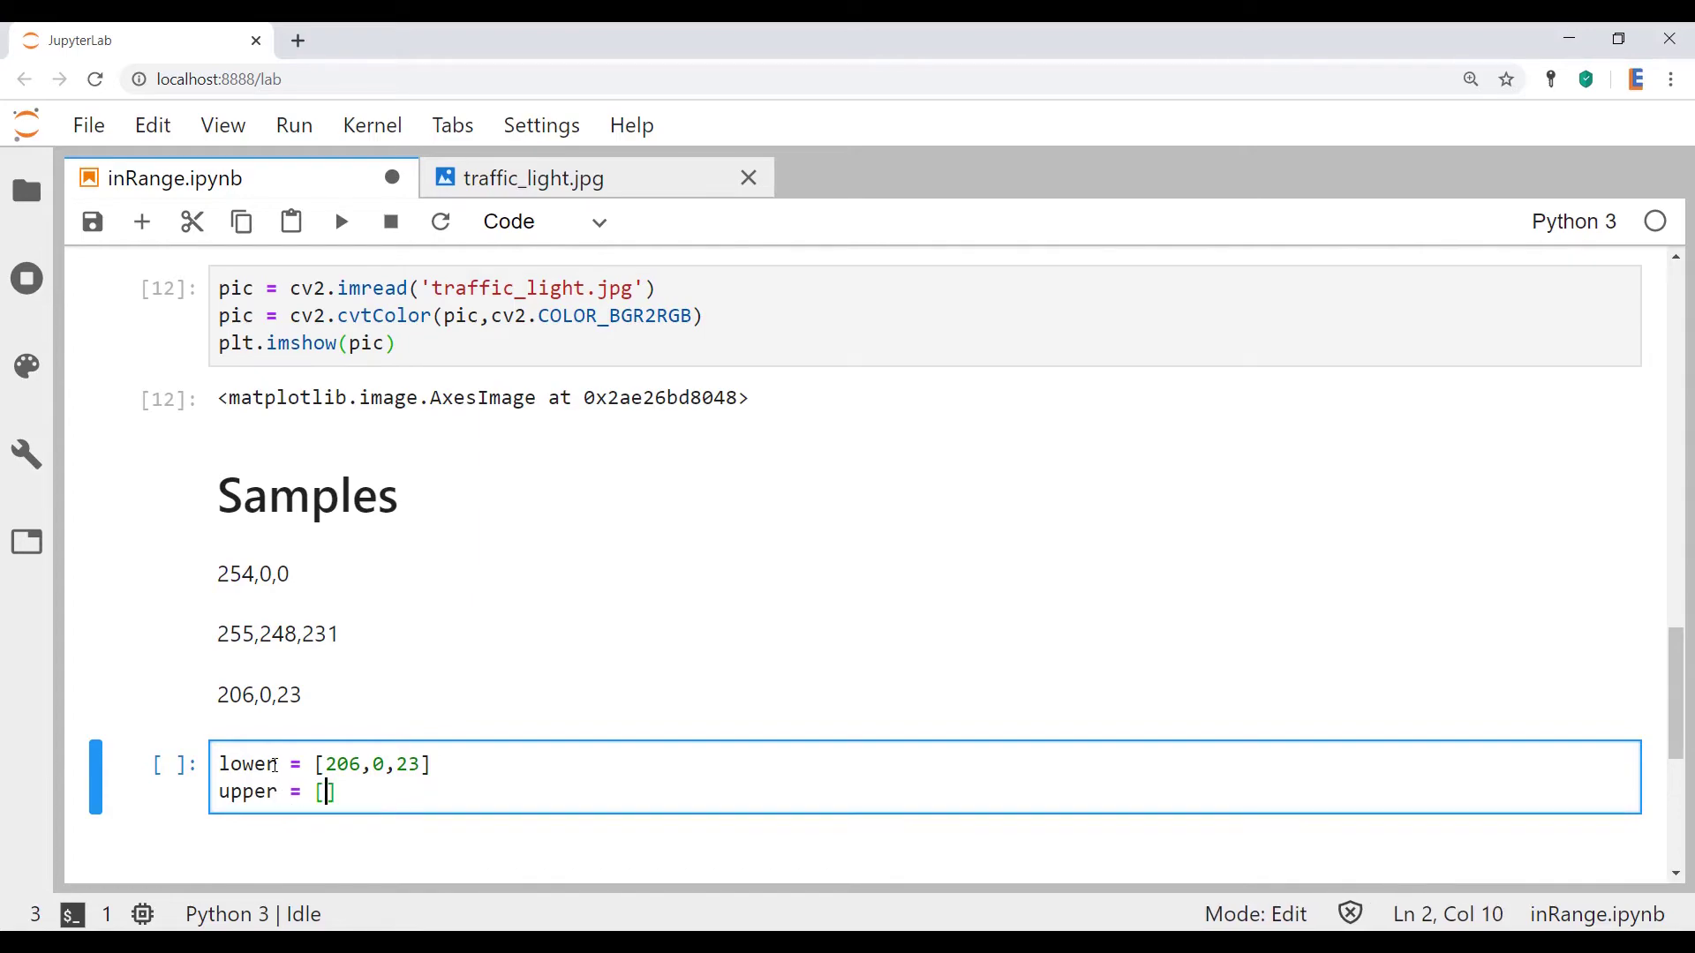
{"action": "type", "text": "2"}
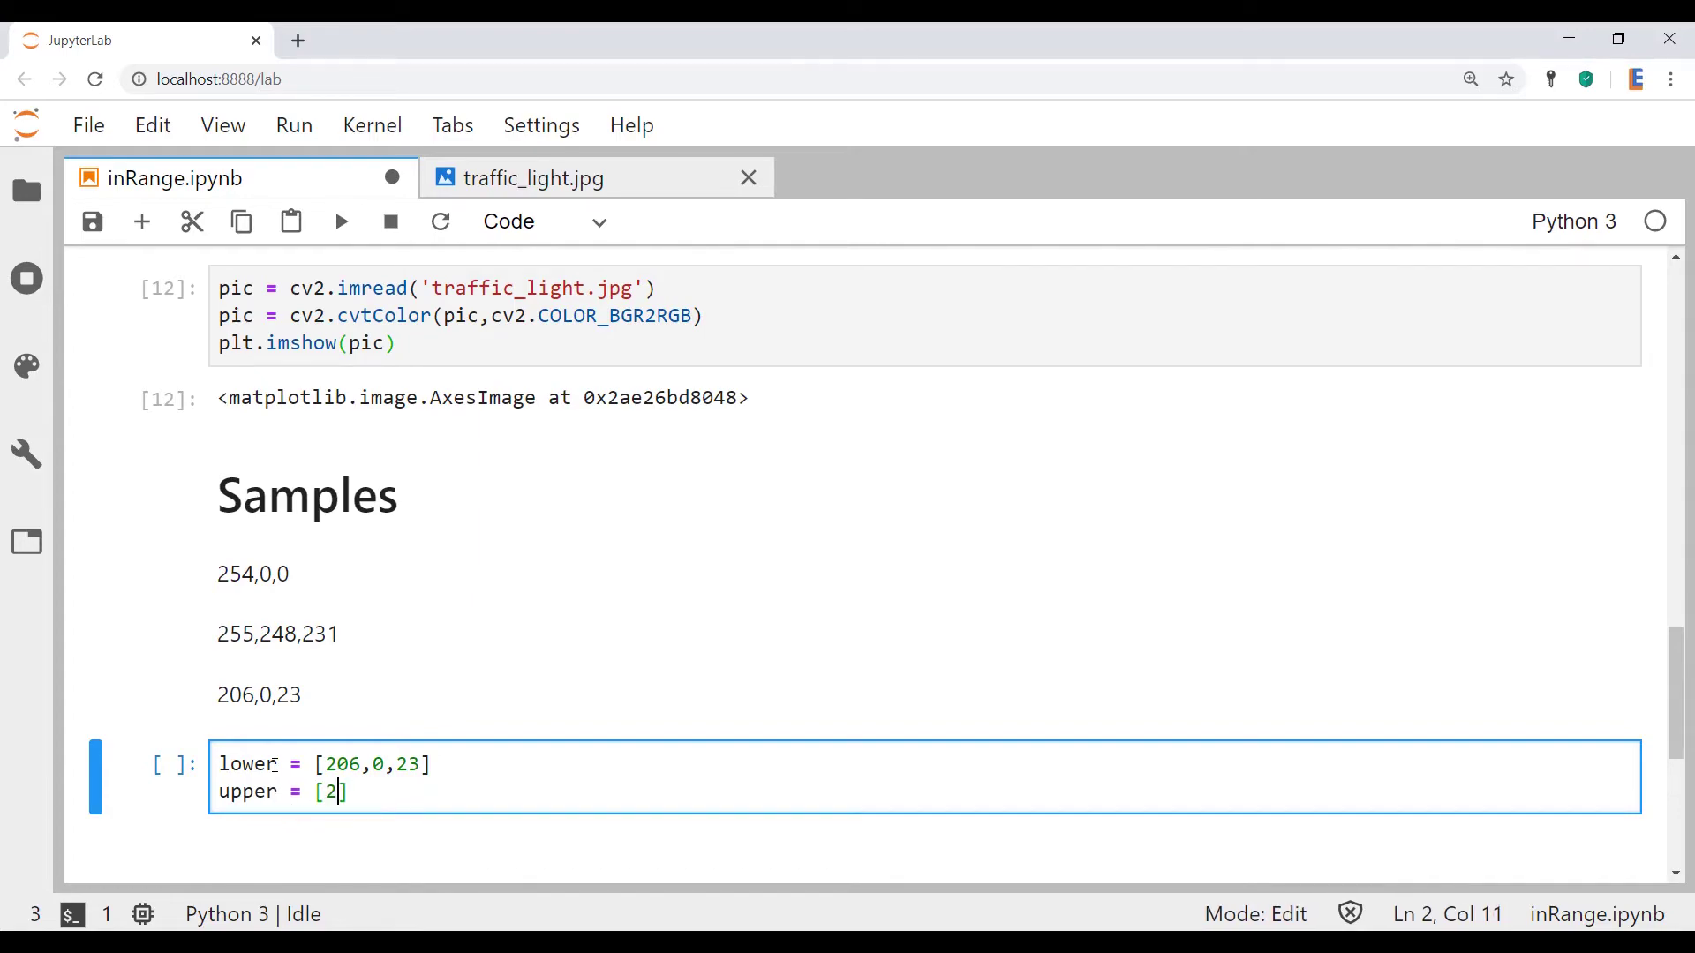
{"action": "type", "text": "55,248,"}
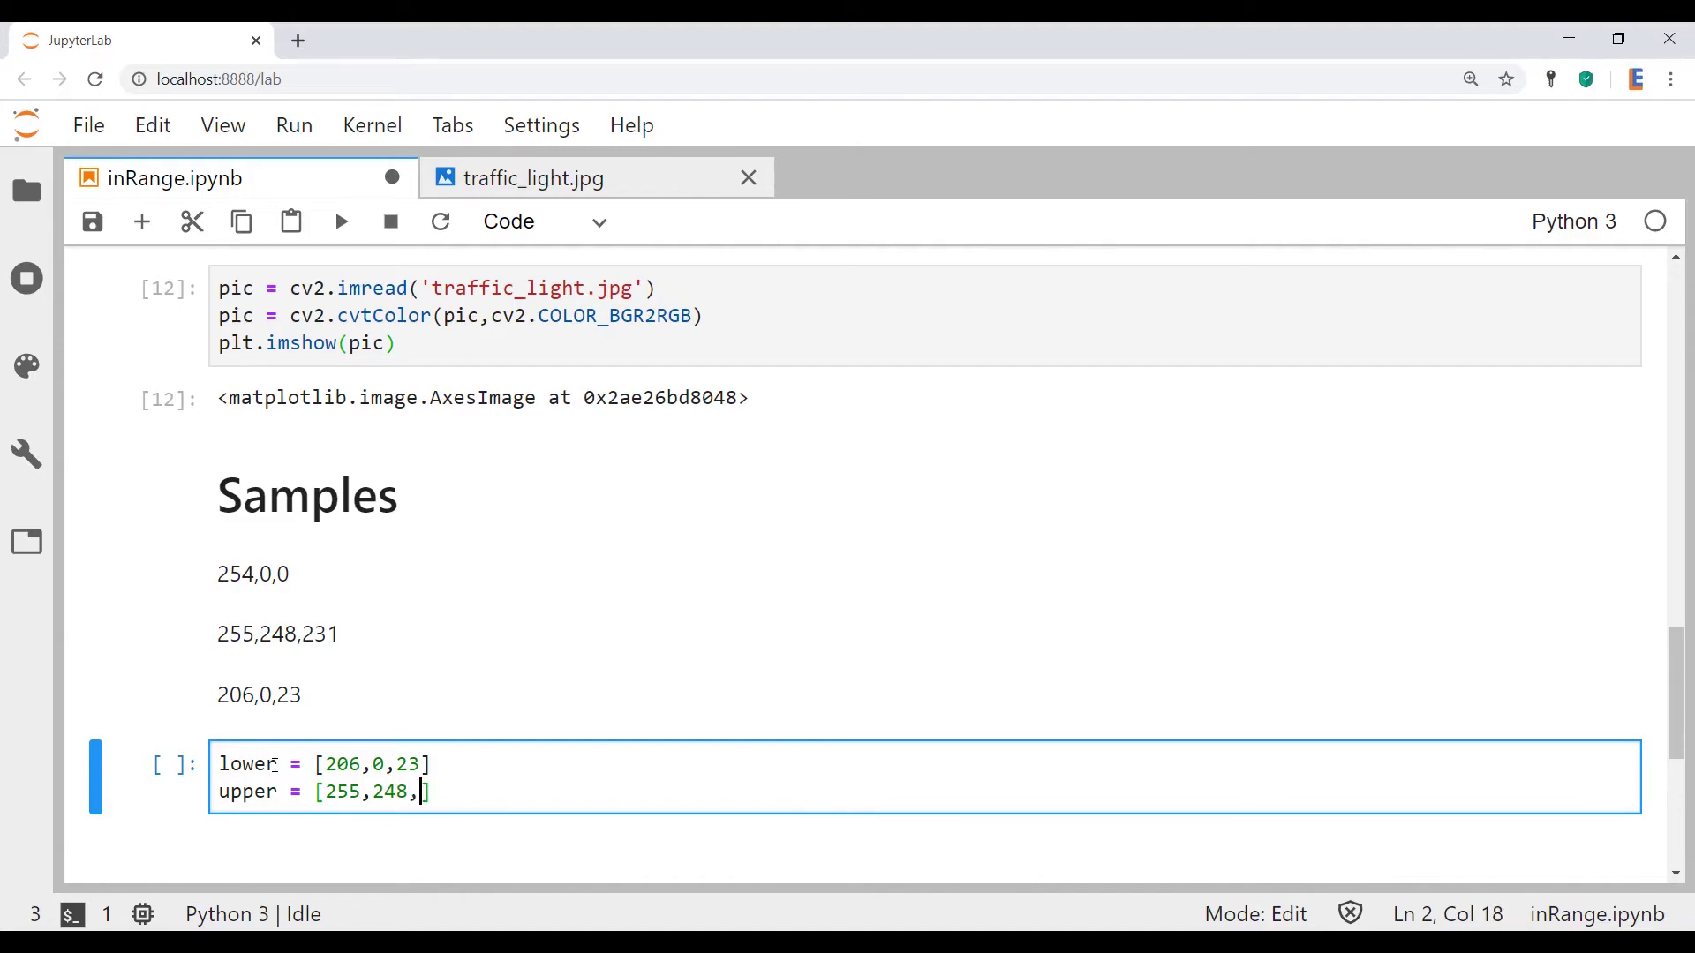
{"action": "type", "text": "231]"}
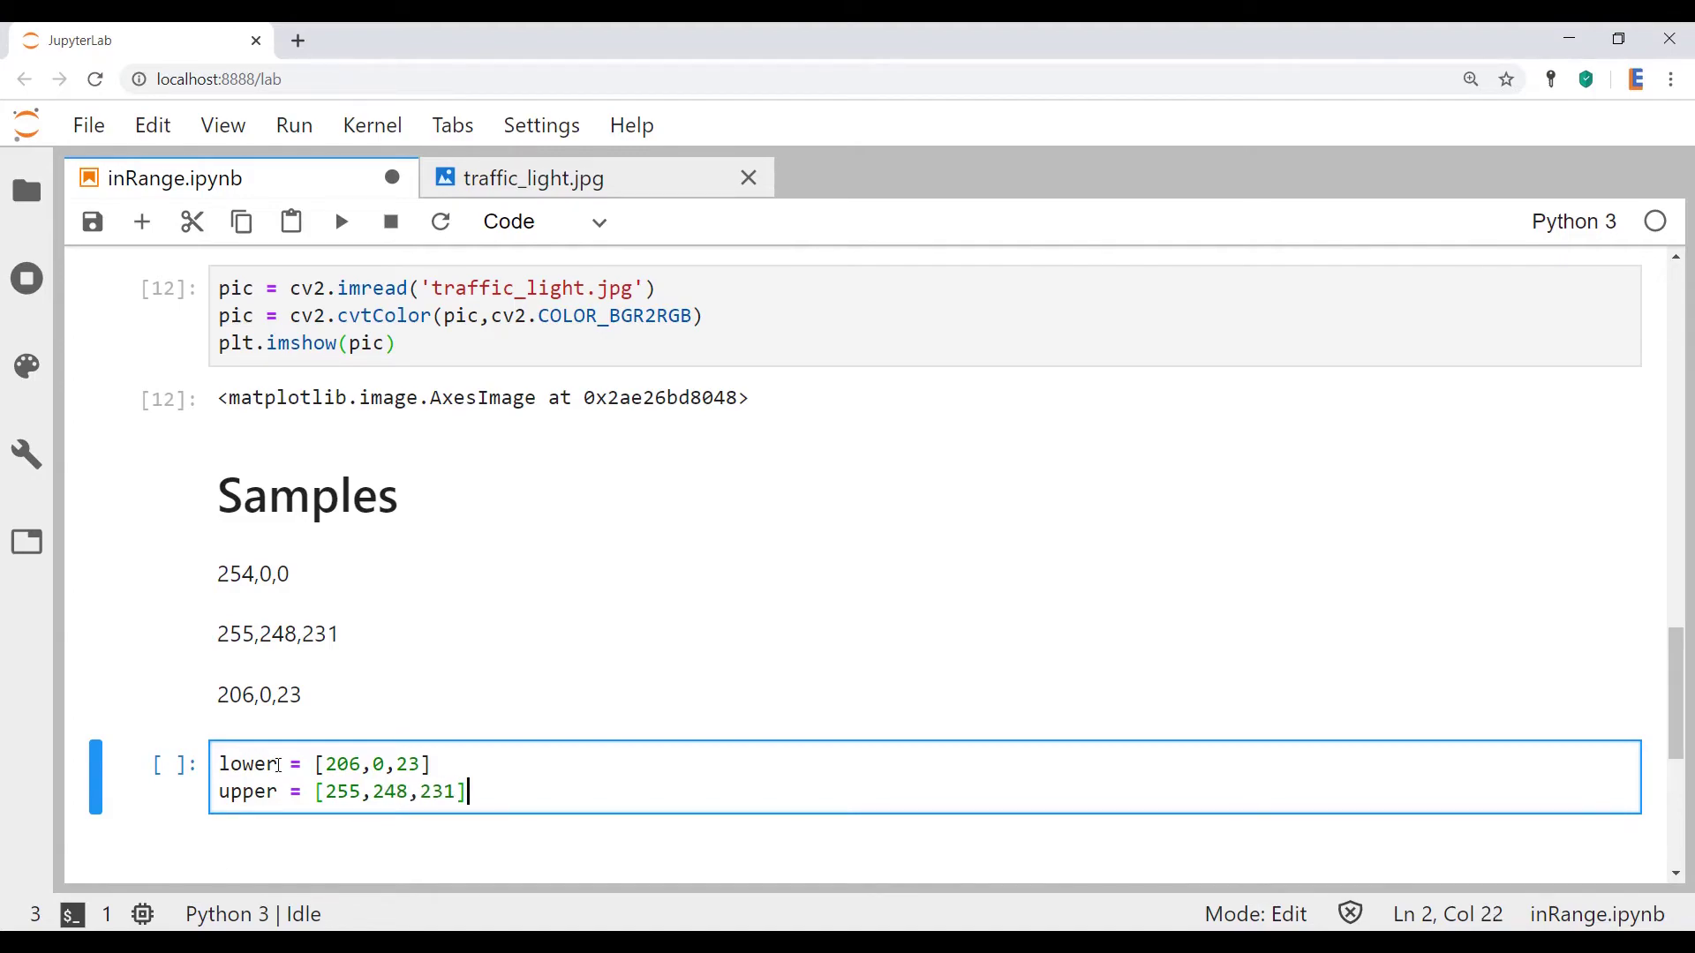
Compute red_selection = cv2.inrange(pic, lower, upper) and plot it with cmap='gray'; running raises an AttributeError.
{"action": "type", "text": "red_"}
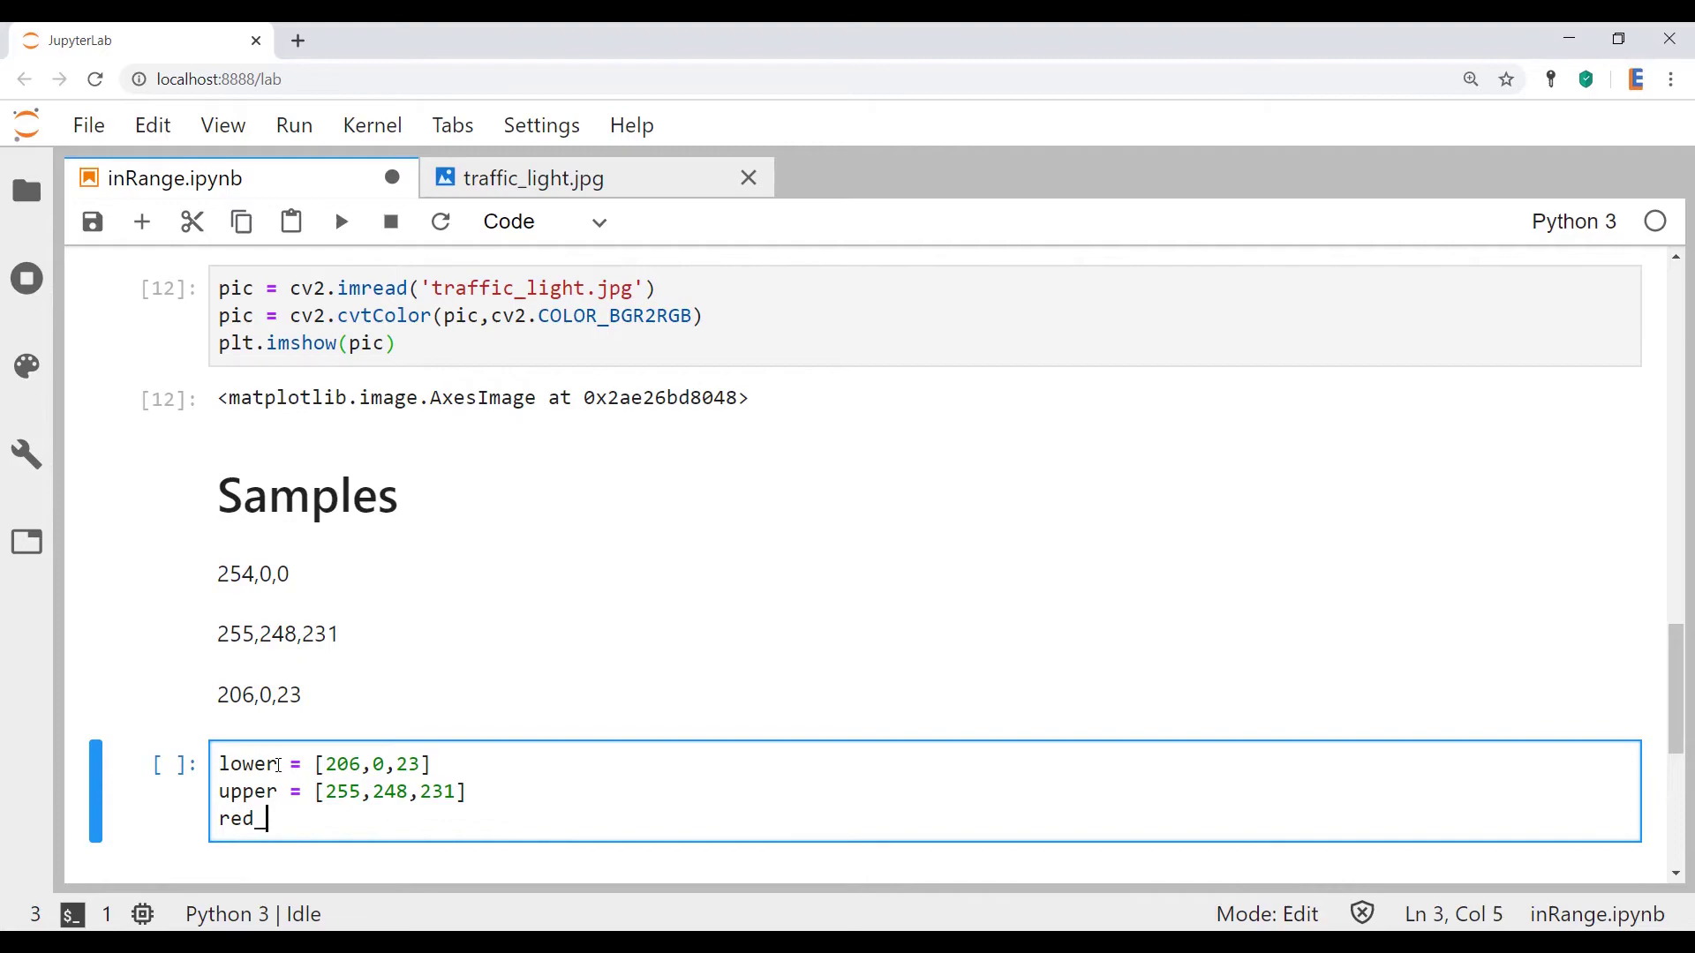
{"action": "type", "text": "selection ="}
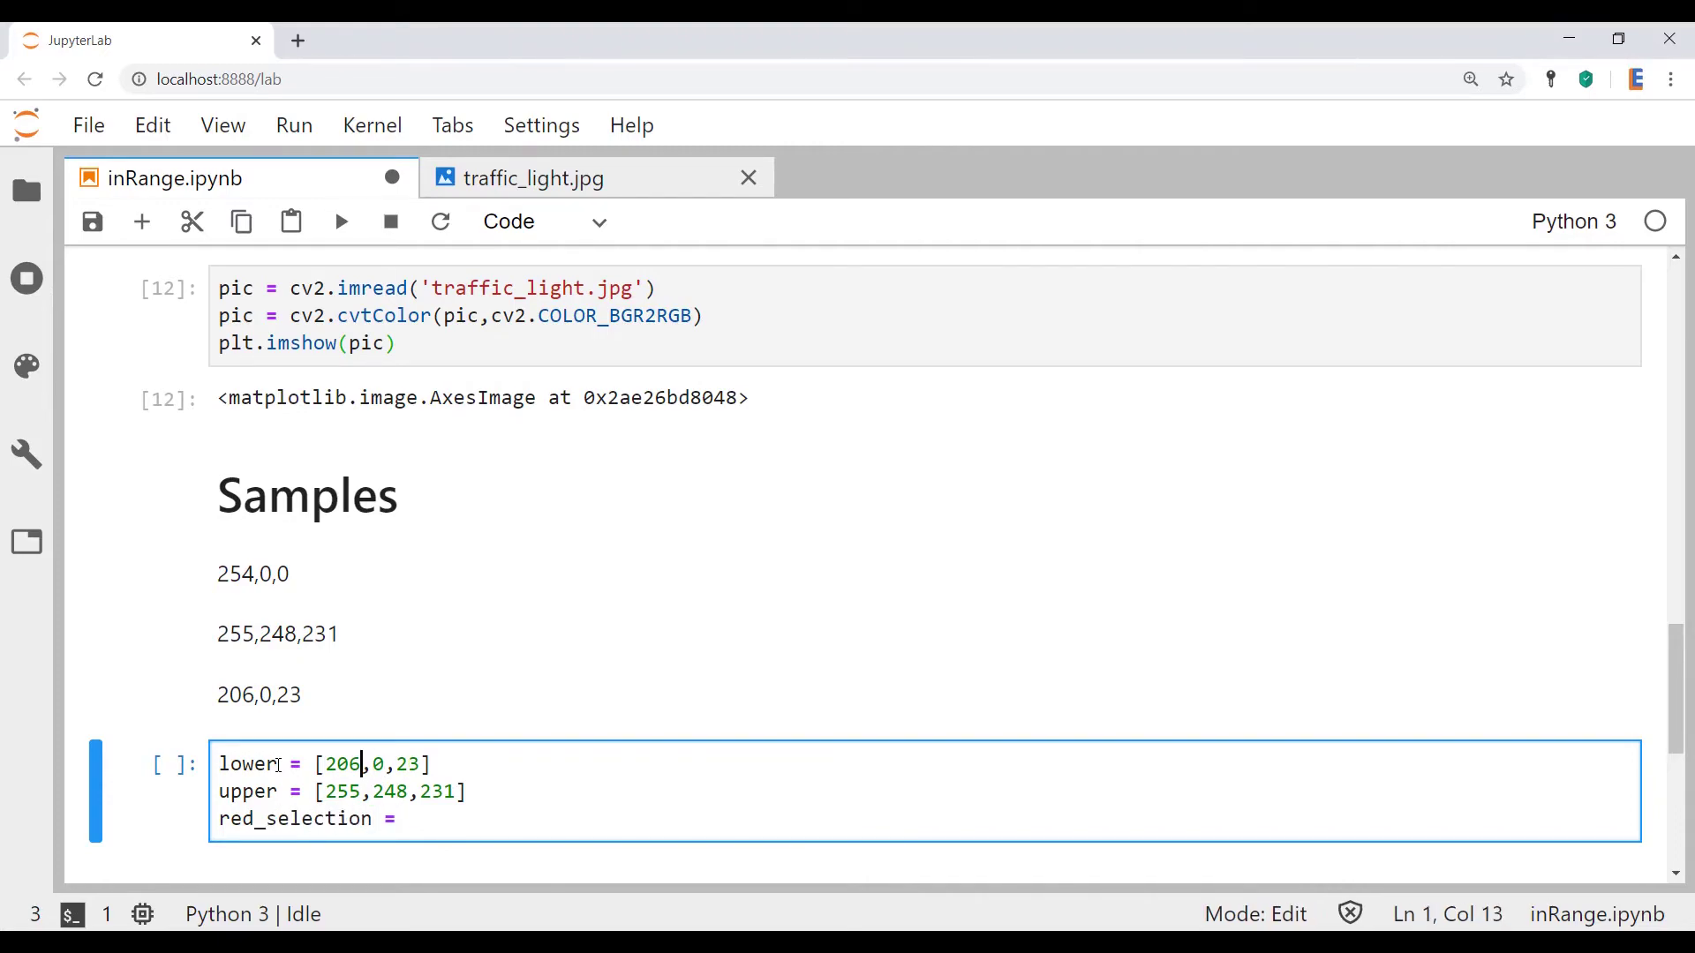
{"action": "type", "text": "np.sa"}
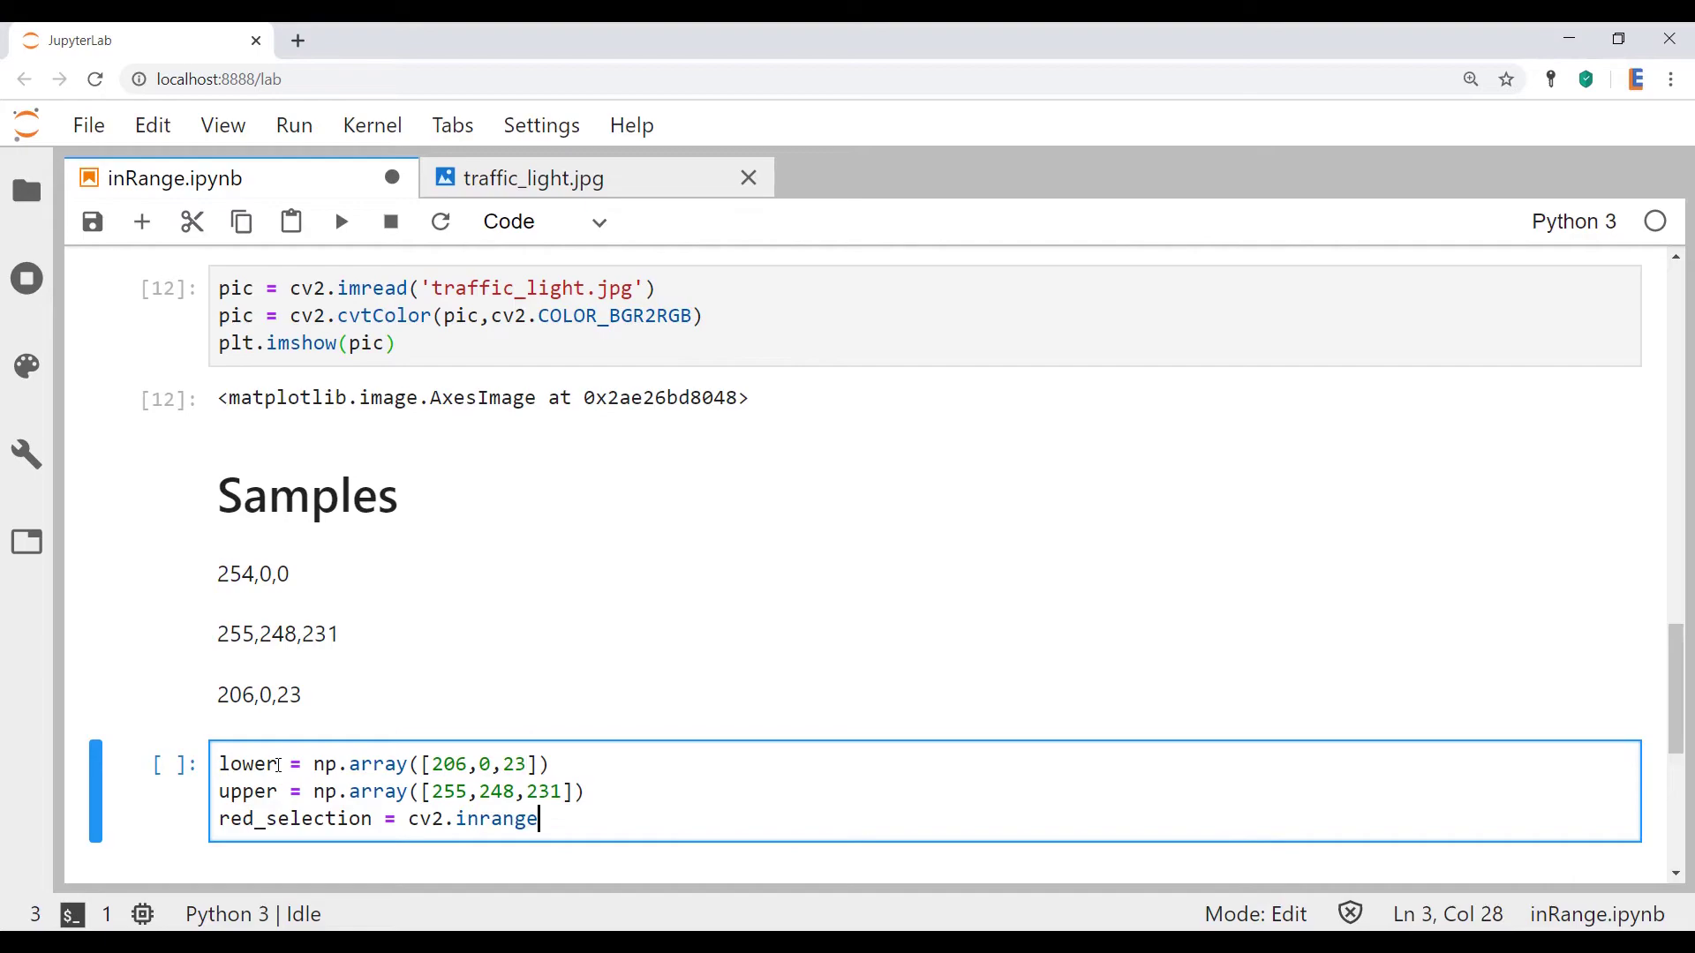
{"action": "type", "text": "(pic,lower,upper)"}
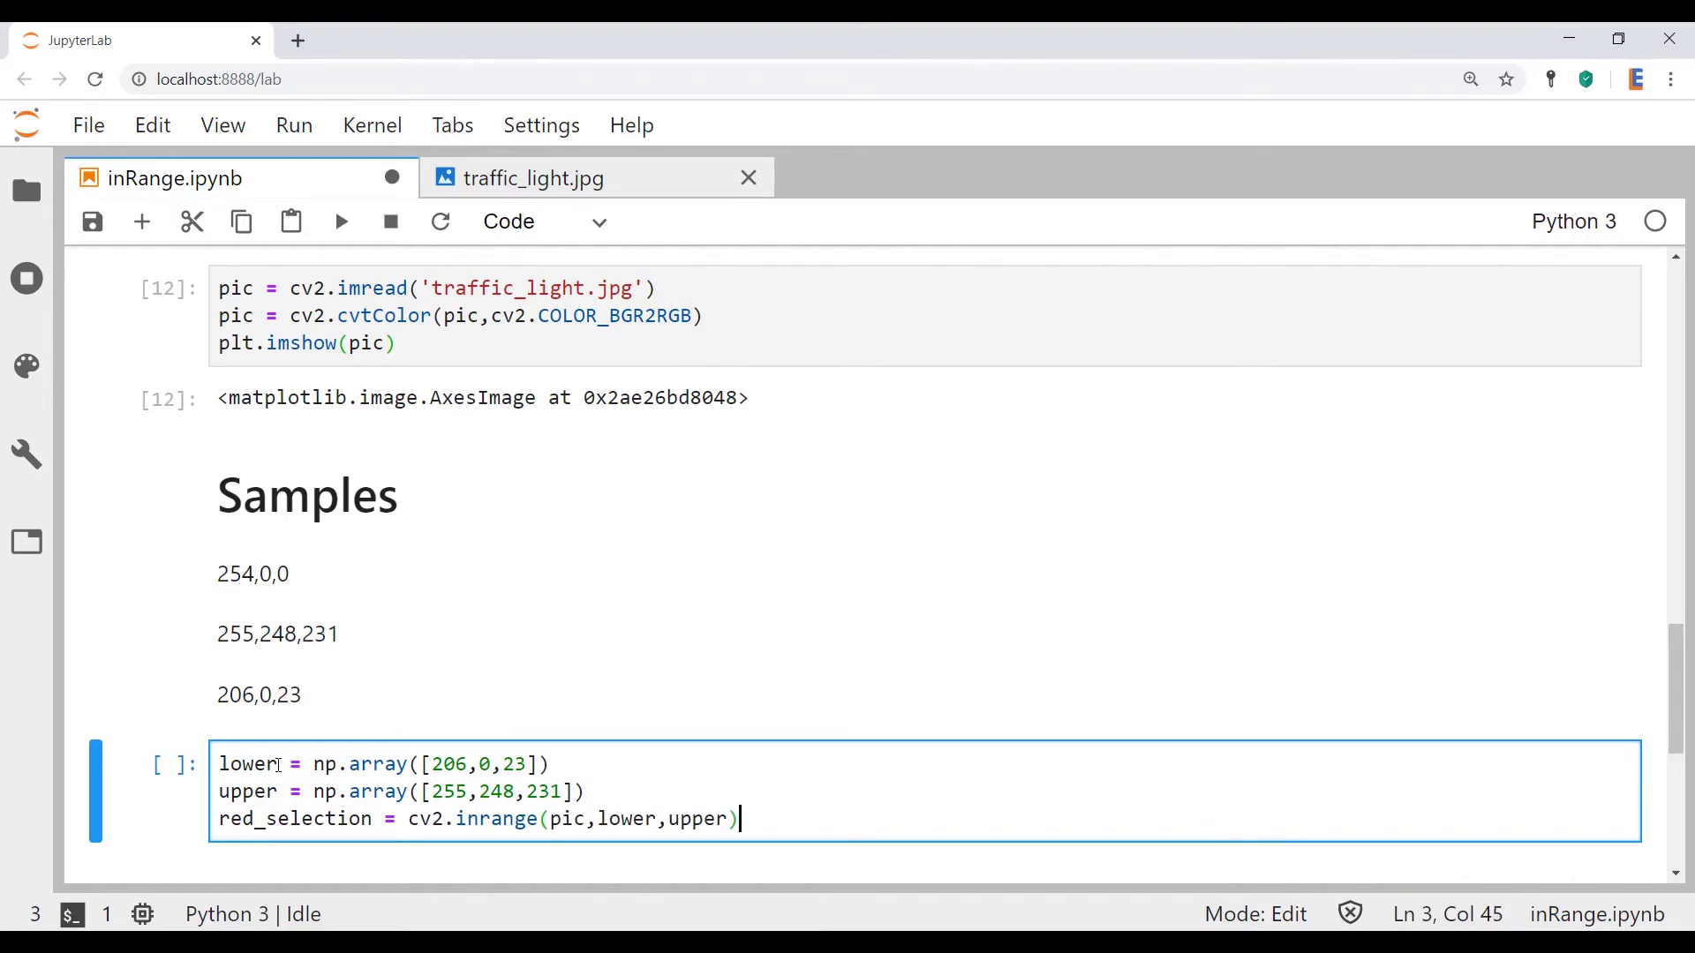
{"action": "type", "text": "plt.i"}
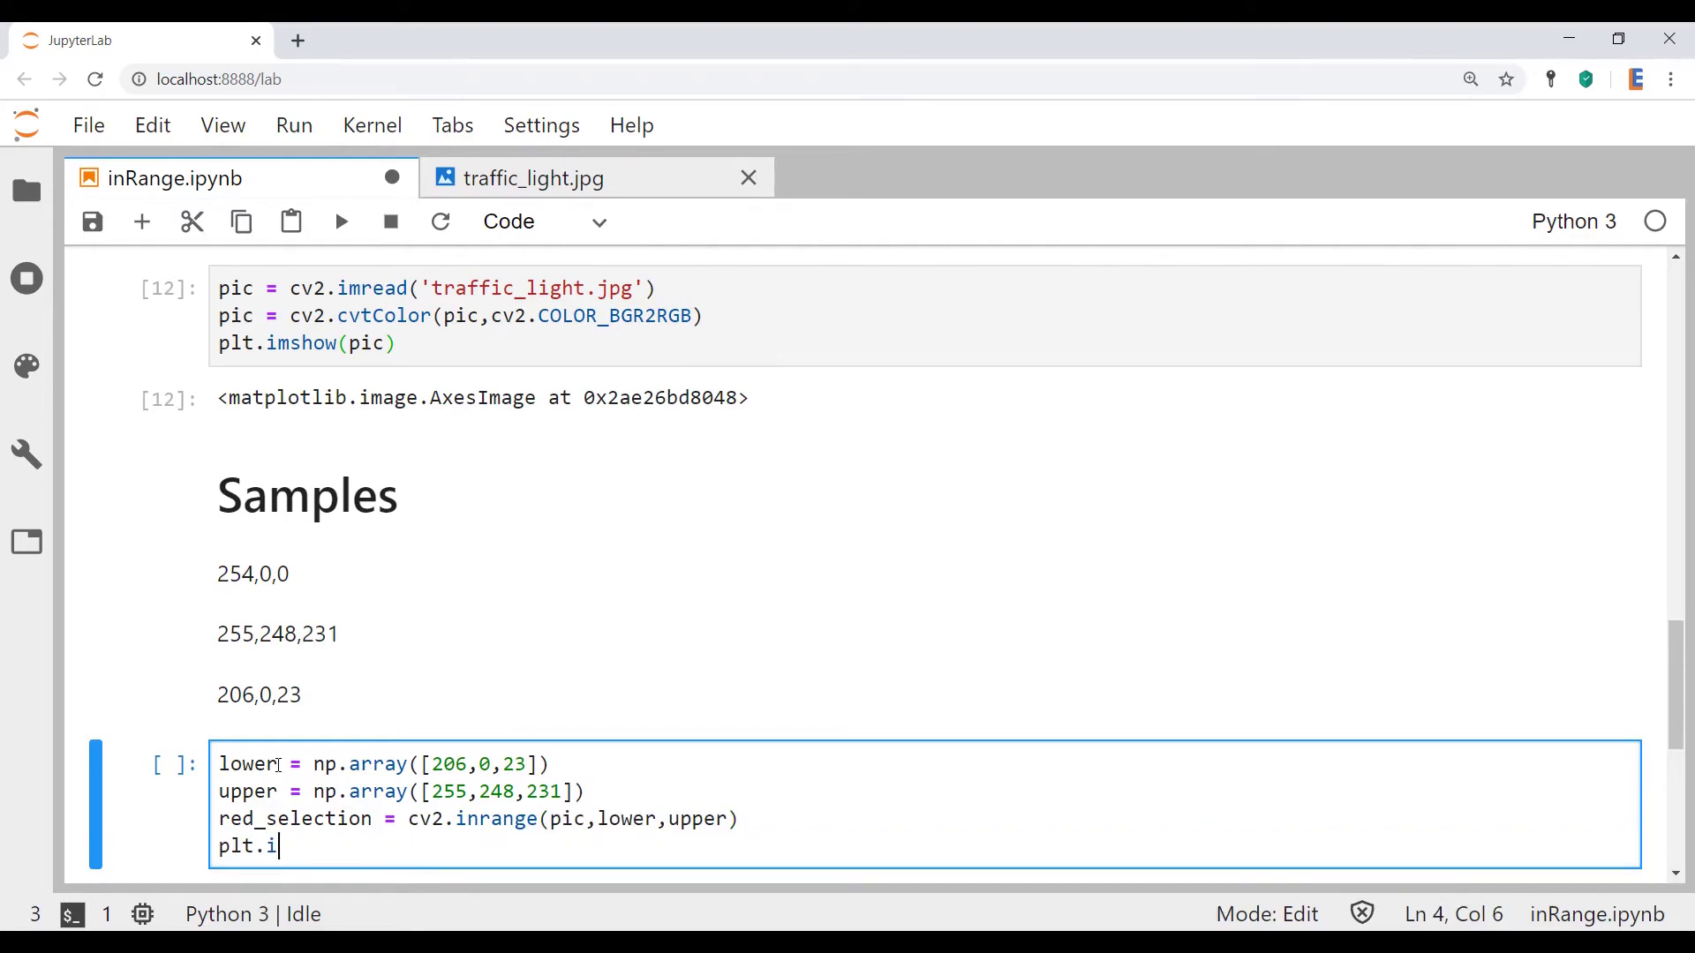
{"action": "type", "text": "mshow(red_s"}
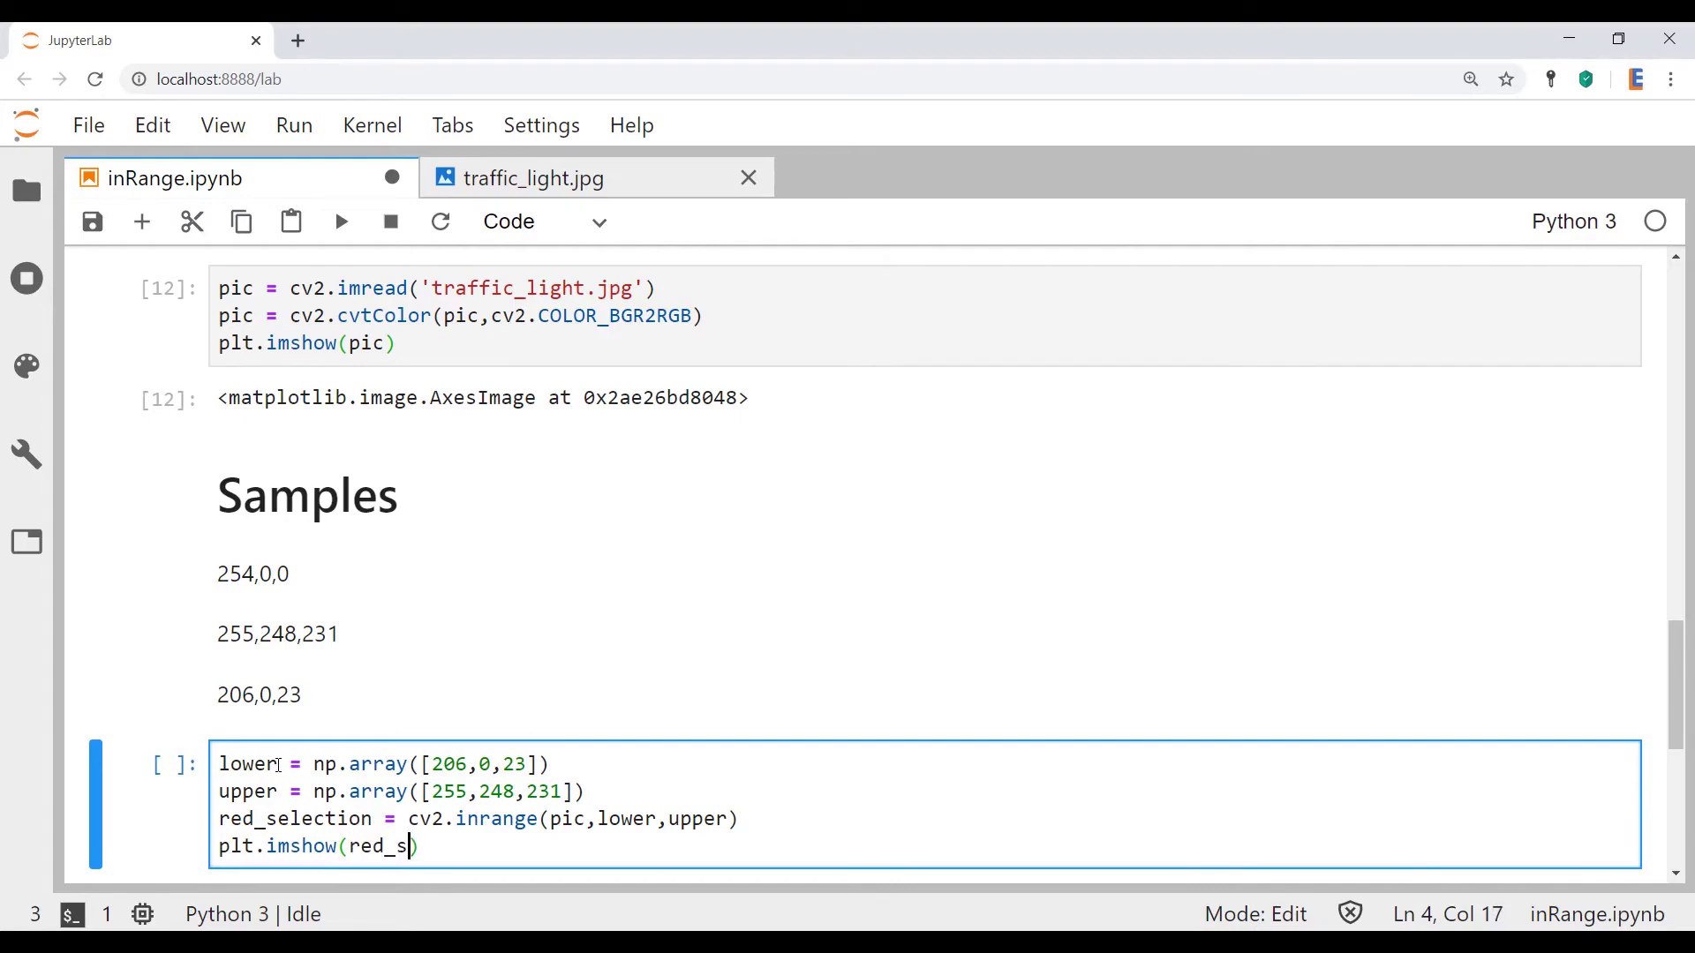
{"action": "type", "text": "election,"}
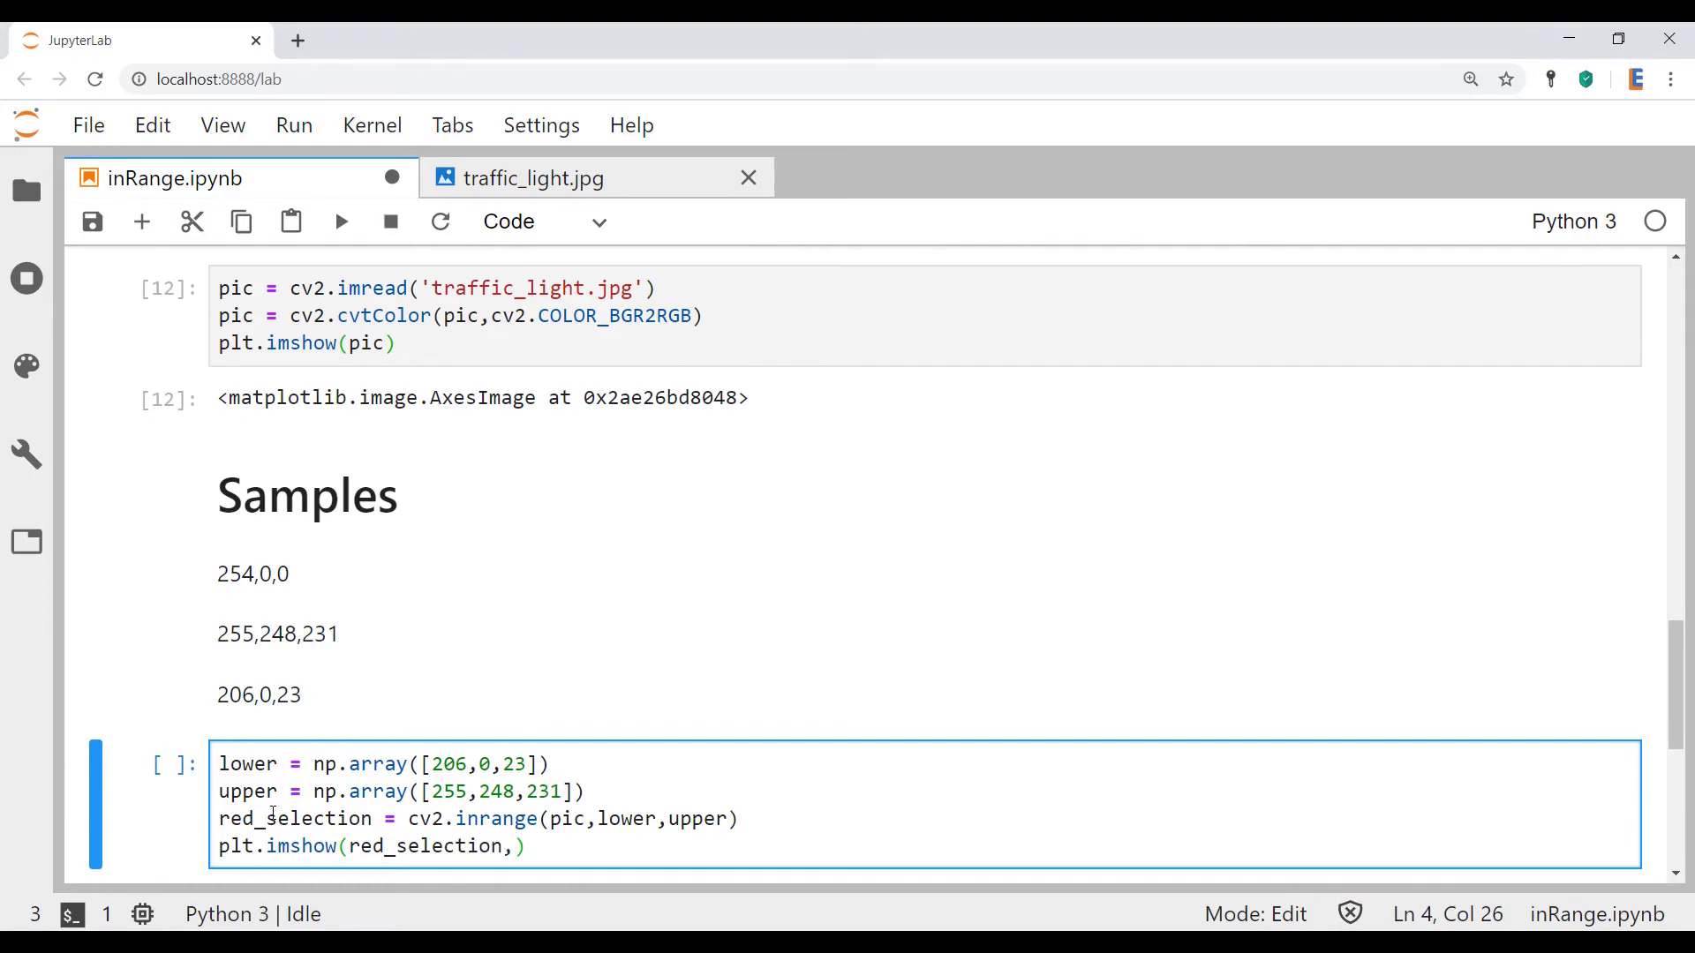
{"action": "type", "text": "cmap='gray"}
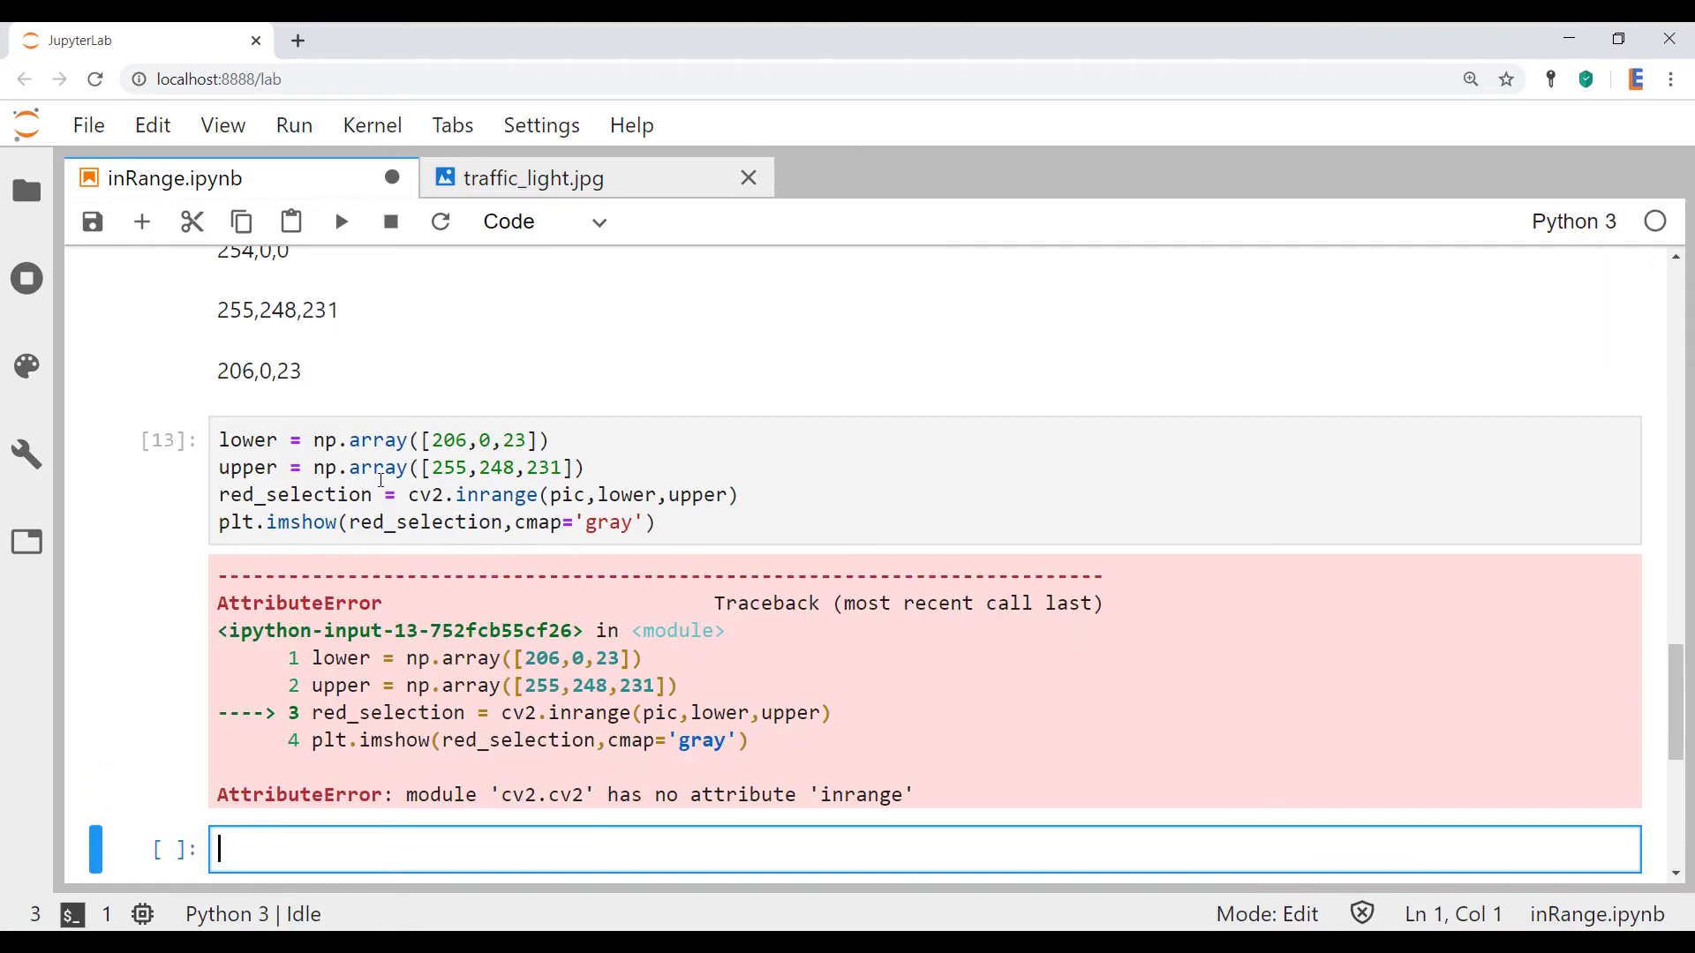
Correct cv2.inrange to cv2.inRange and rerun so the gray mask of the lit lamps appears.
{"action": "left_click", "coordinate": [489, 494]}
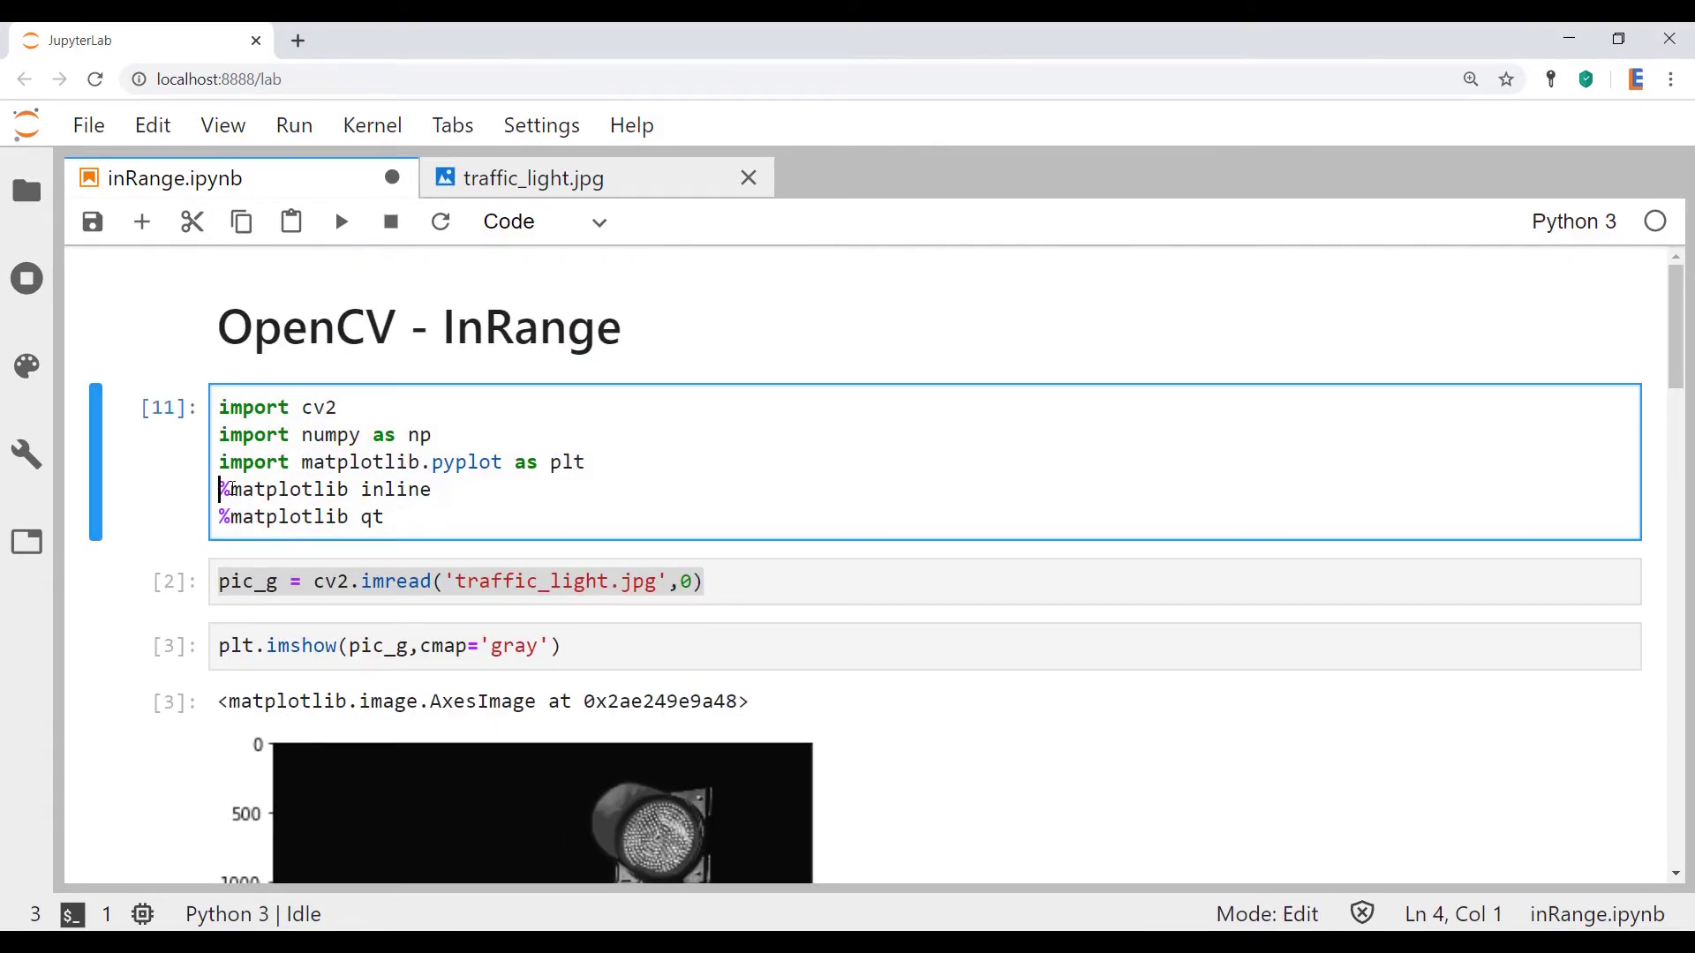
{"action": "scroll", "scroll_direction": "down", "scroll_amount": 3}
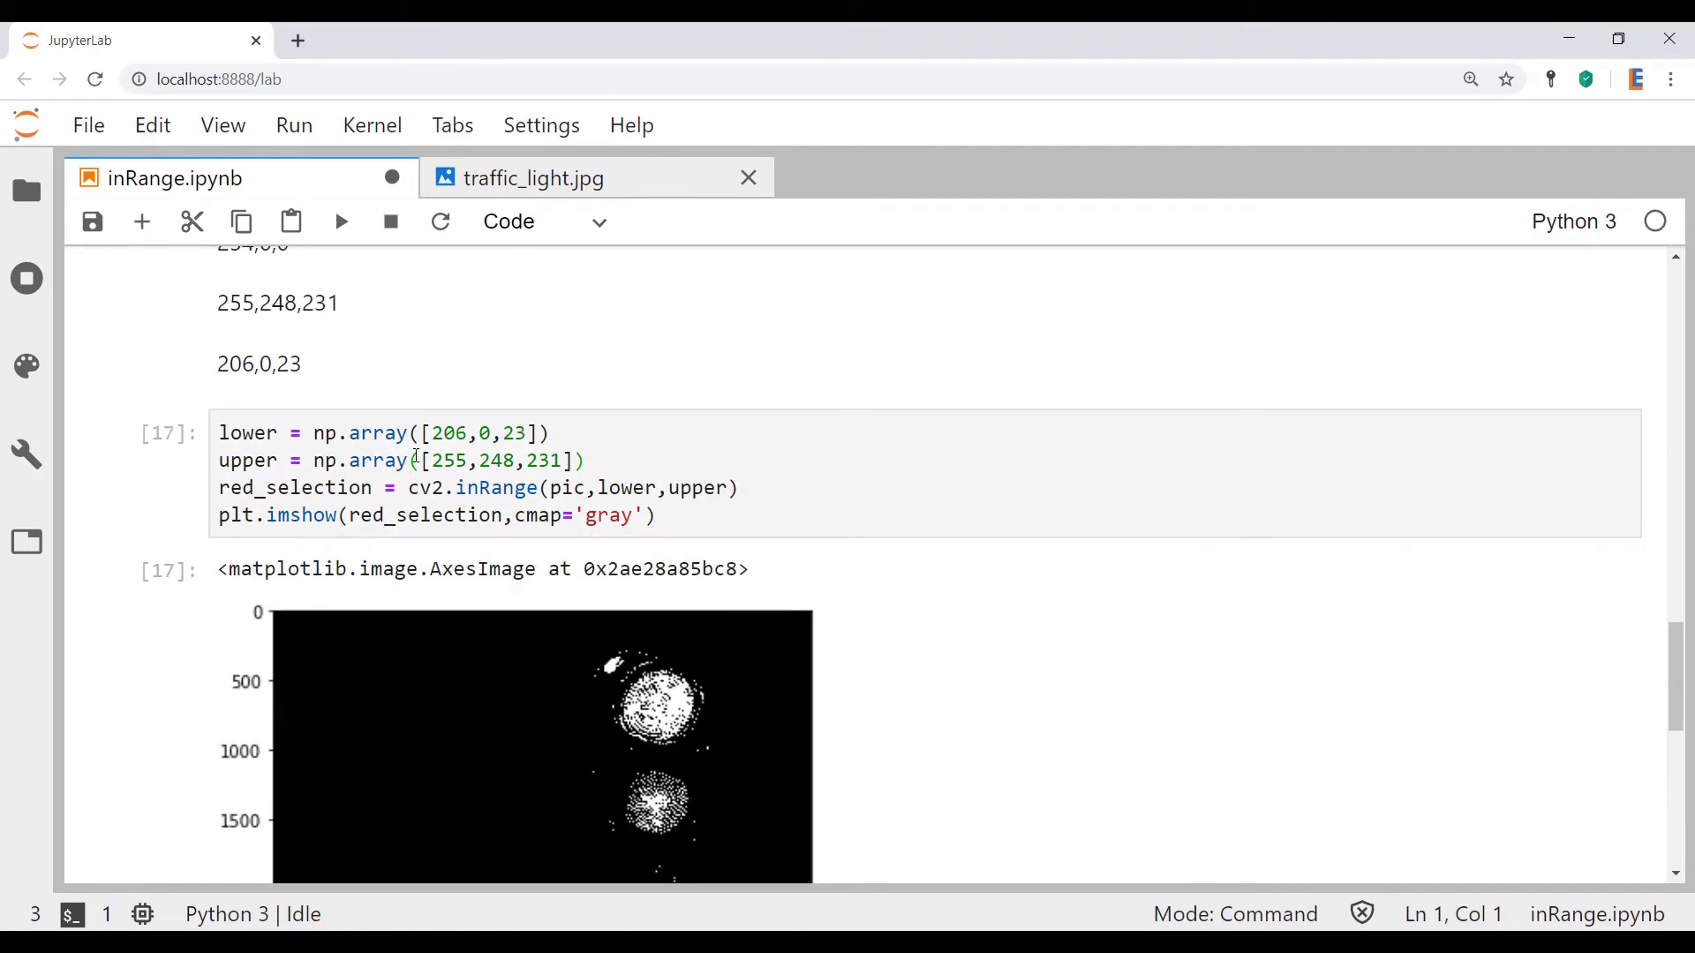
Scroll down to the new cell loading traffic_light.jpg into pic2 and showing it in colour.
{"action": "scroll", "scroll_direction": "down", "scroll_amount": 3}
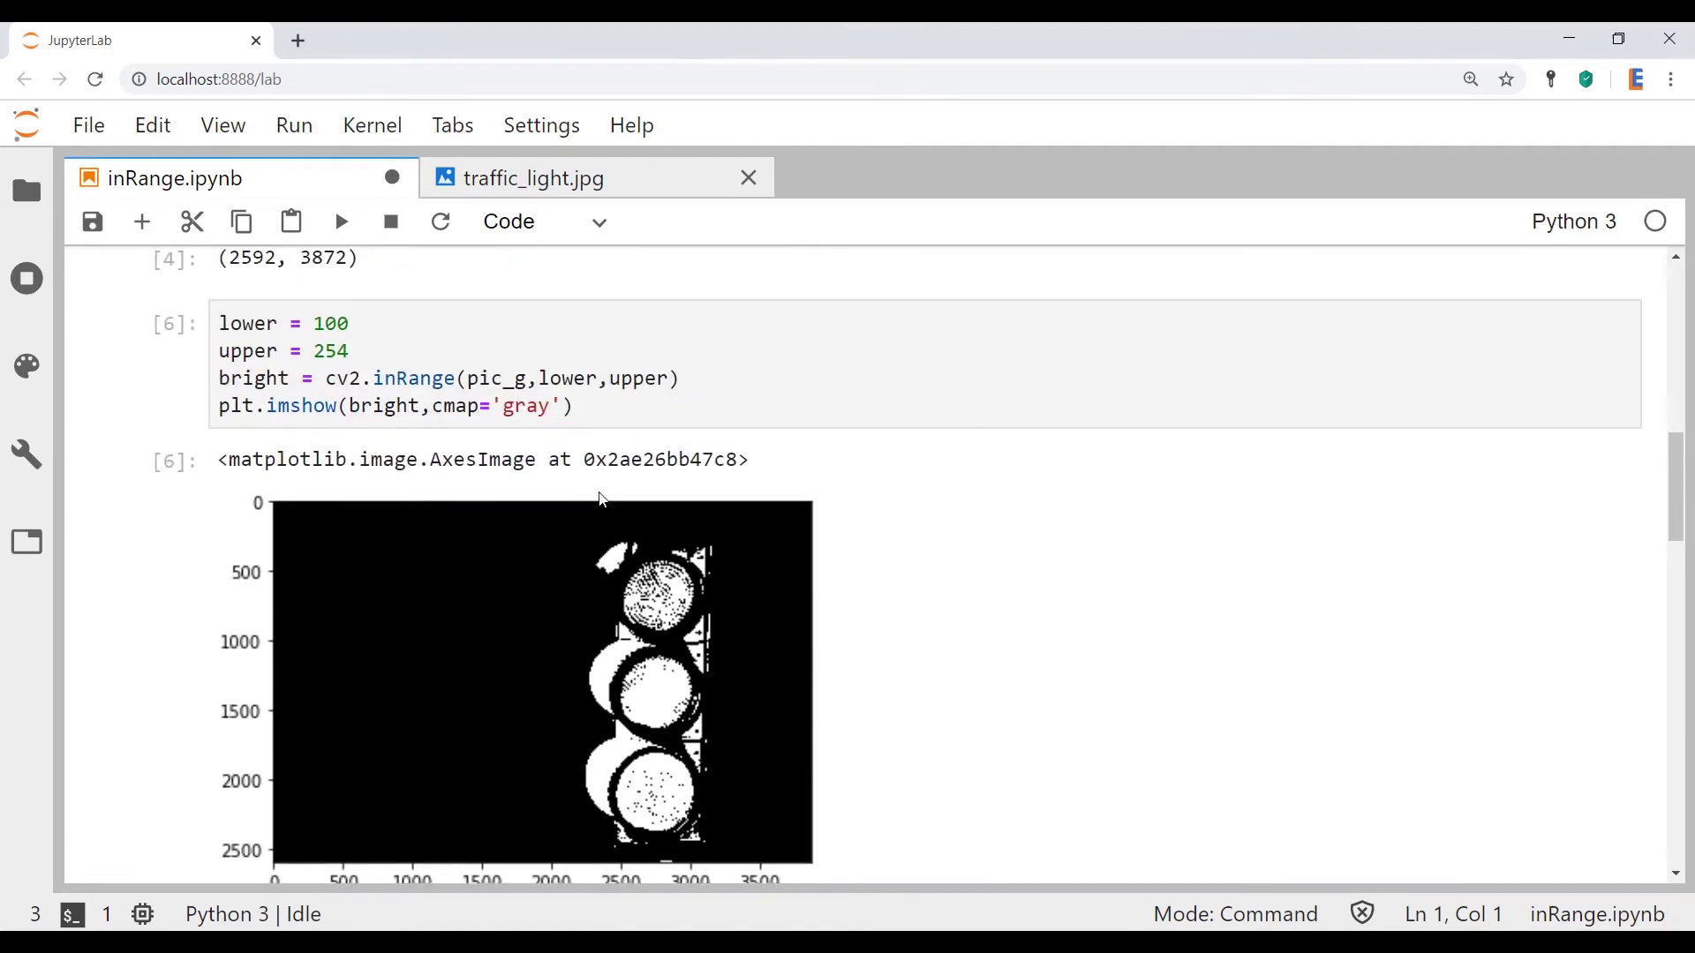
{"action": "scroll", "scroll_direction": "down", "scroll_amount": 3}
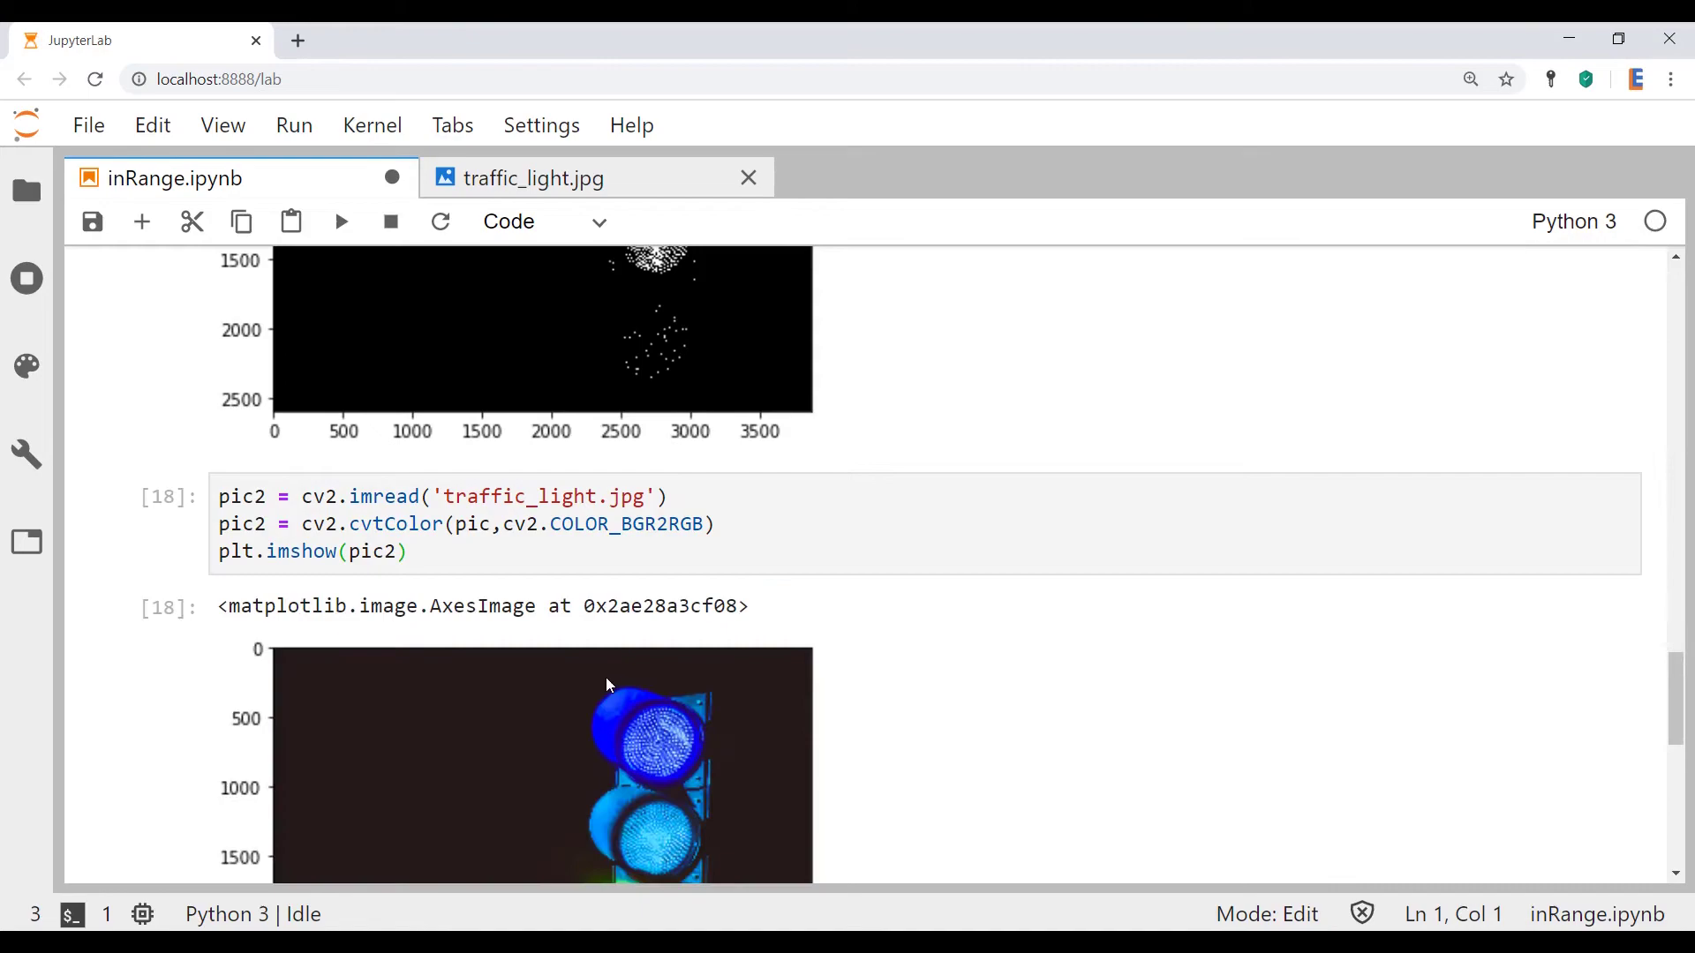
{"action": "mouse_move", "coordinate": [420, 540]}
{"action": "type", "text": "2"}
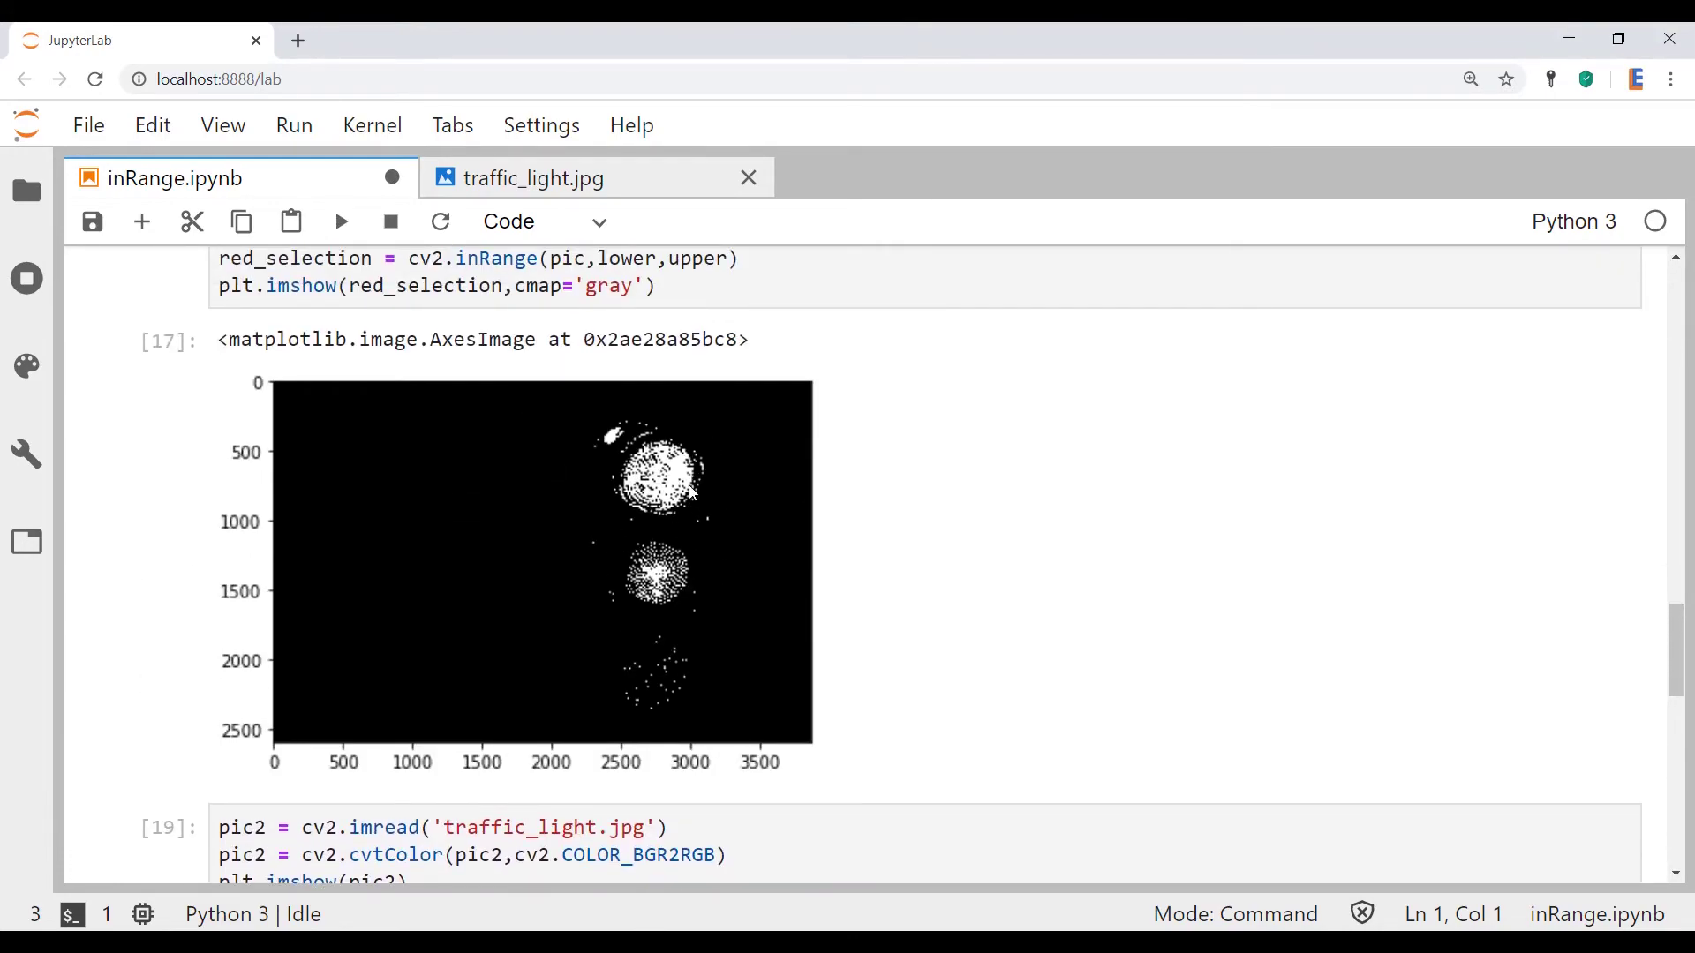
{"action": "scroll", "scroll_direction": "down", "scroll_amount": 3}
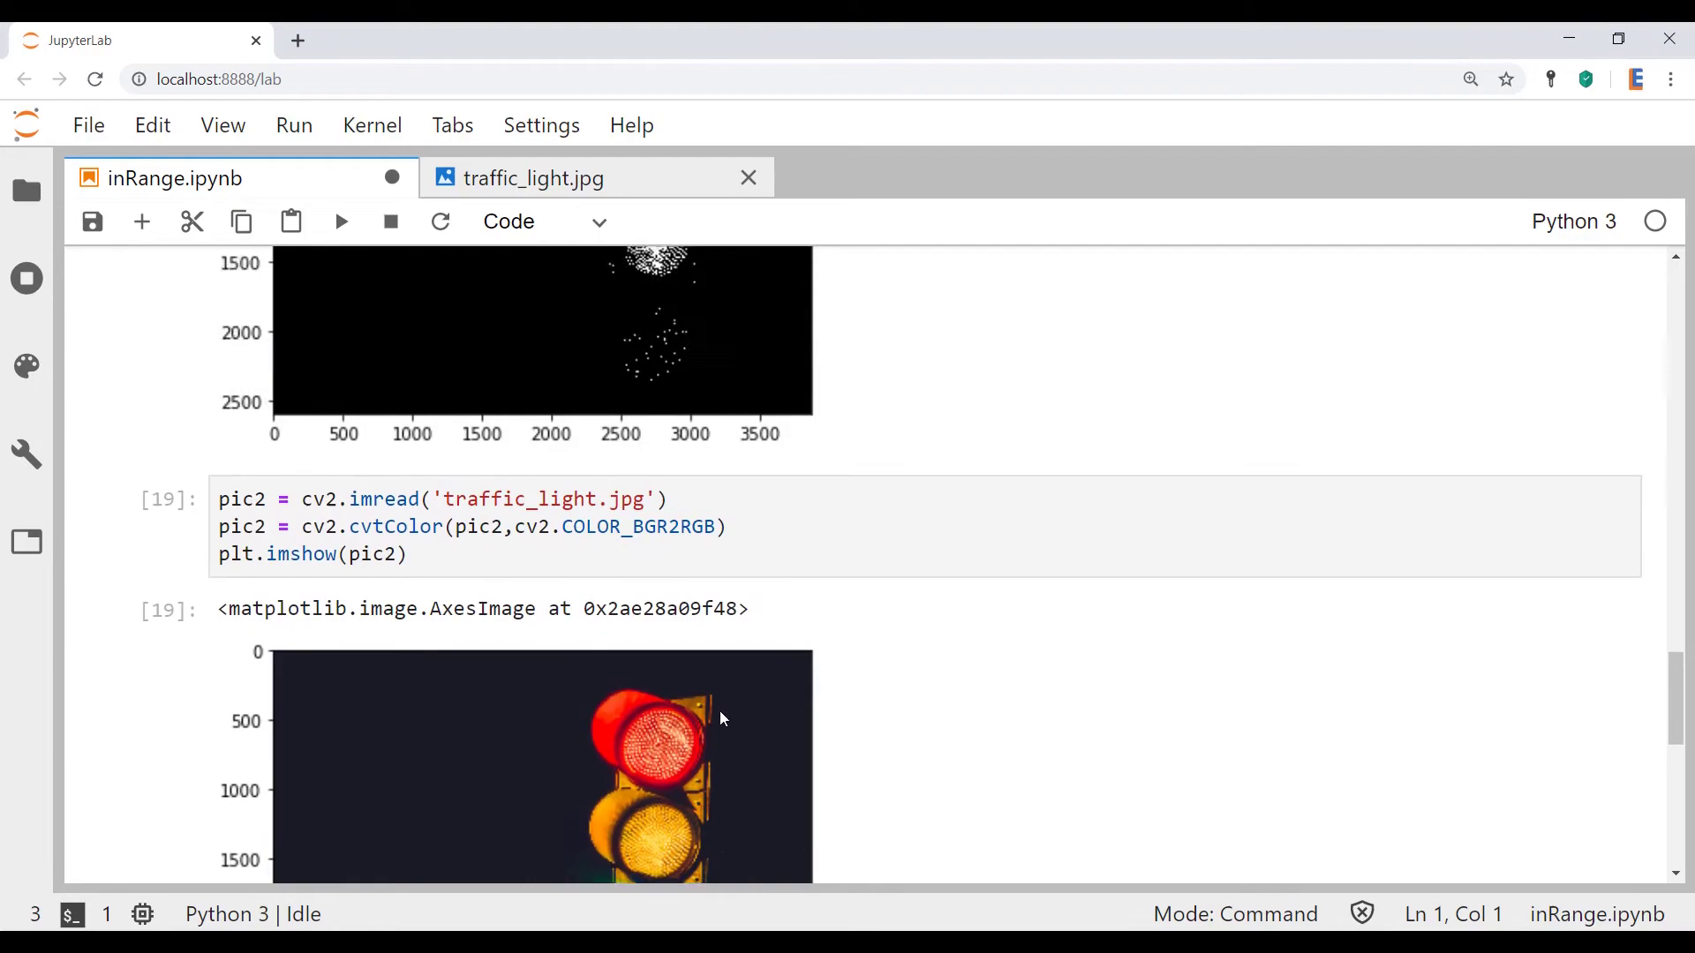
{"action": "scroll", "scroll_direction": "down", "scroll_amount": 3}
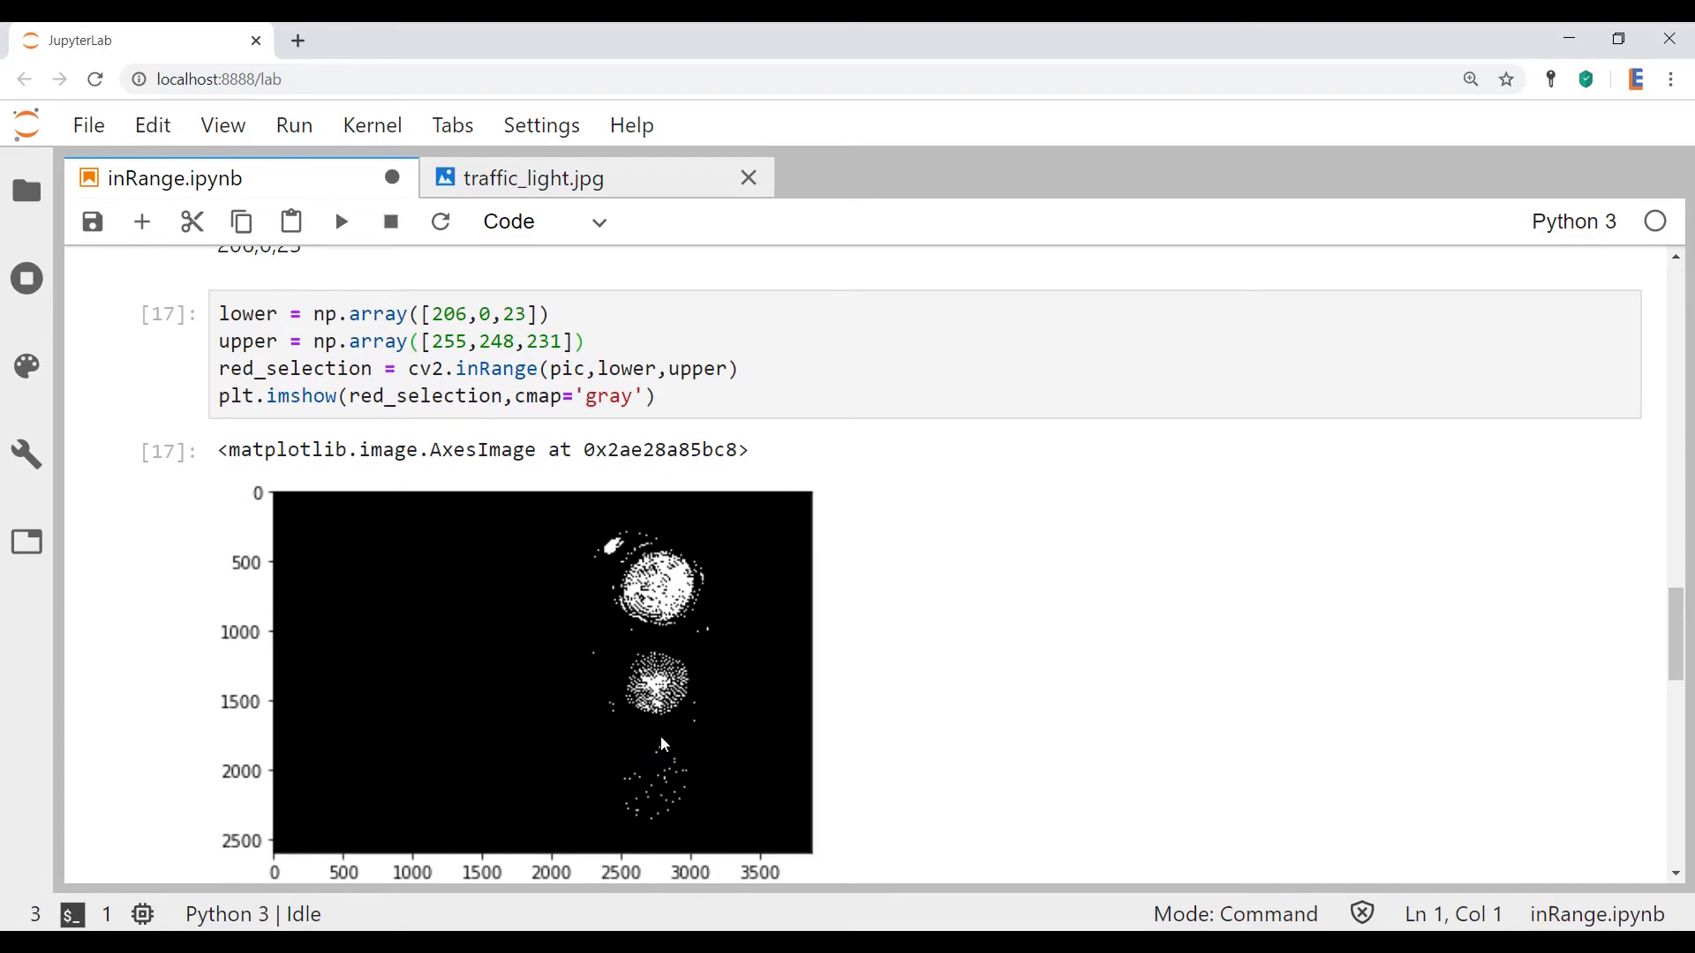
{"action": "mouse_move", "coordinate": [681, 763]}
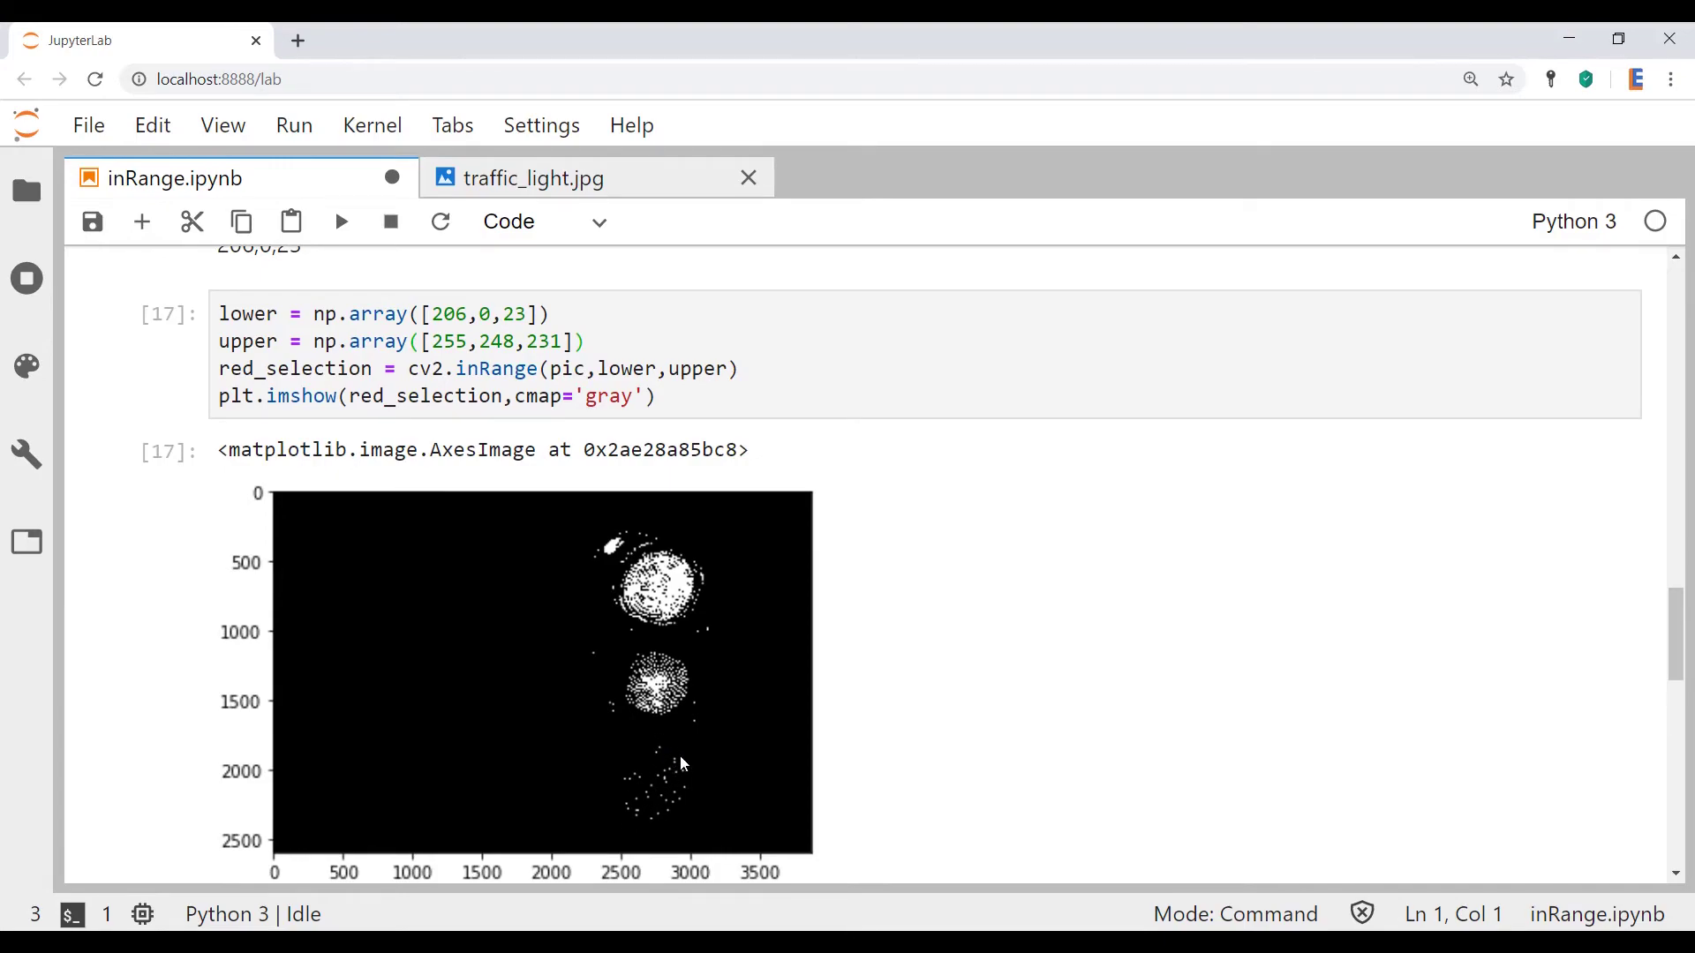
{"action": "mouse_move", "coordinate": [665, 777]}
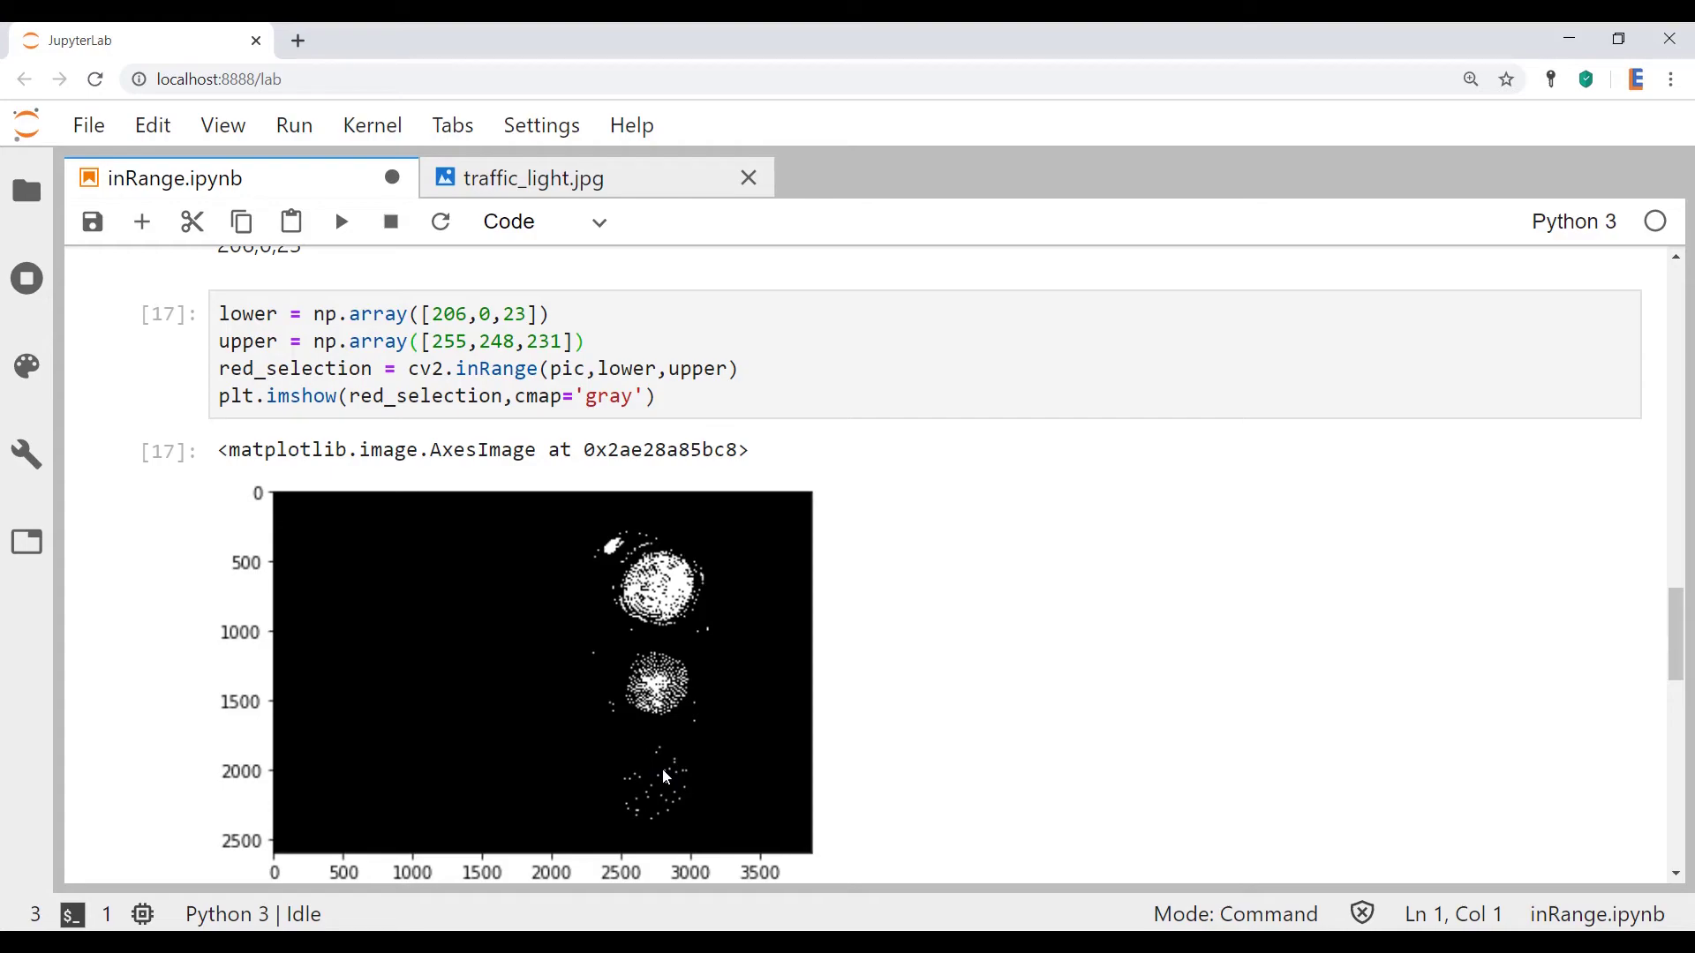
{"action": "mouse_move", "coordinate": [362, 286]}
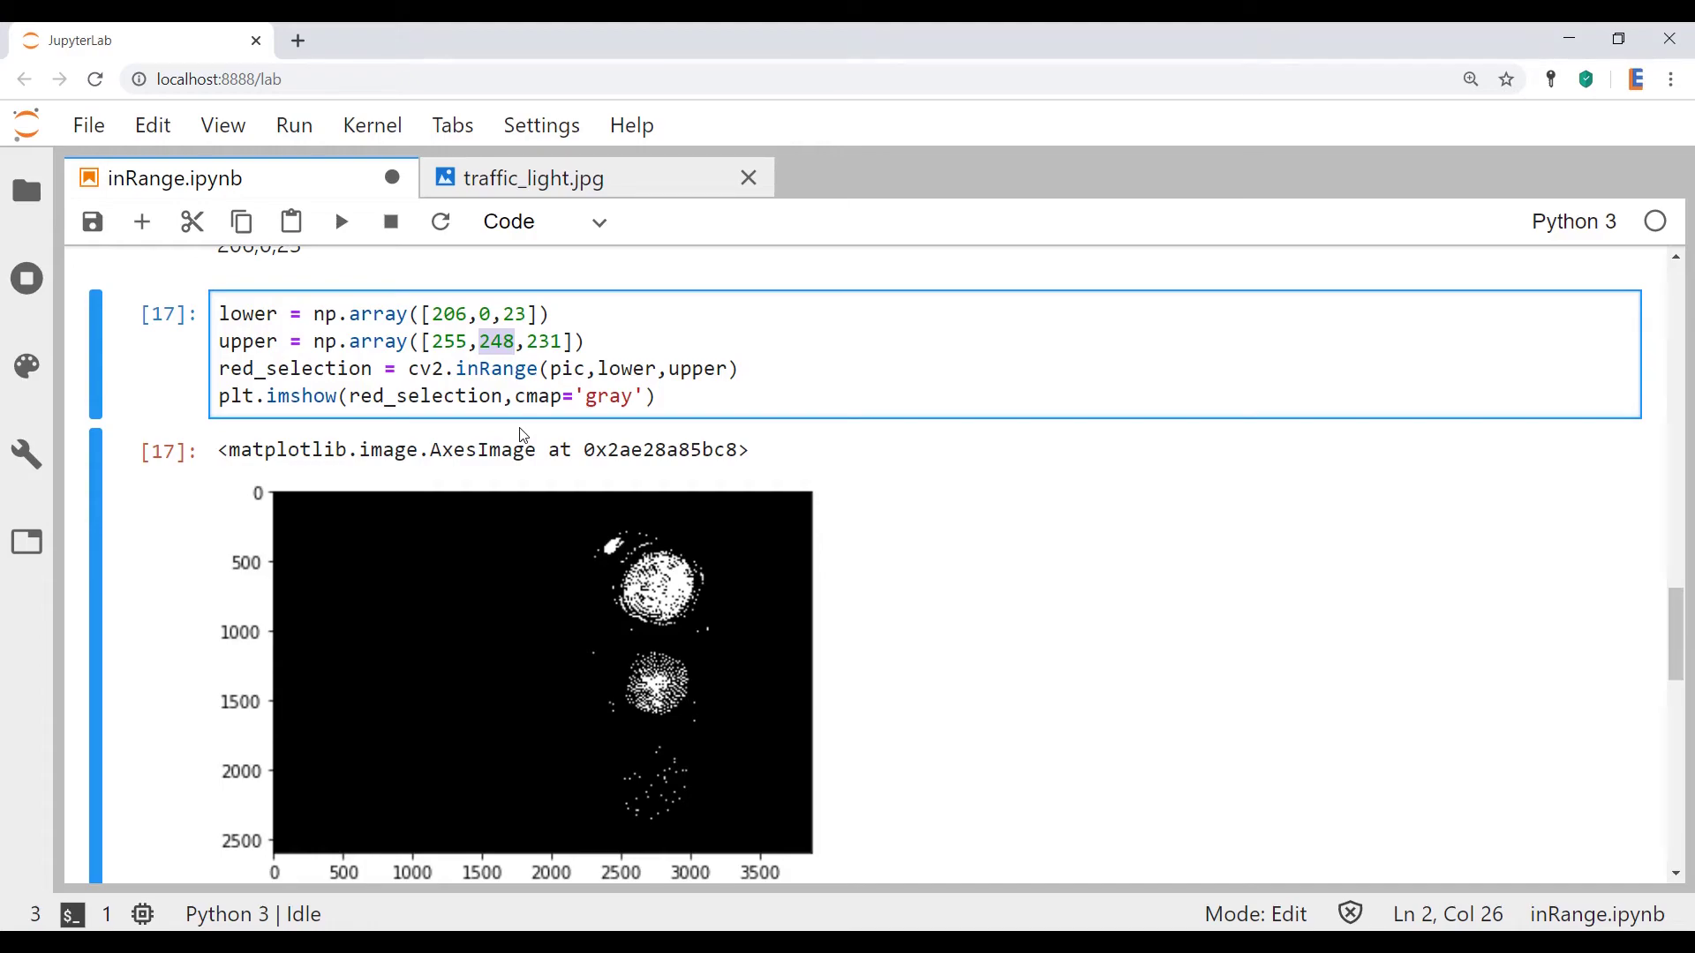
Try upper green values 100, 248 and 200 in the inRange mask, settling on 200.
{"action": "type", "text": "100"}
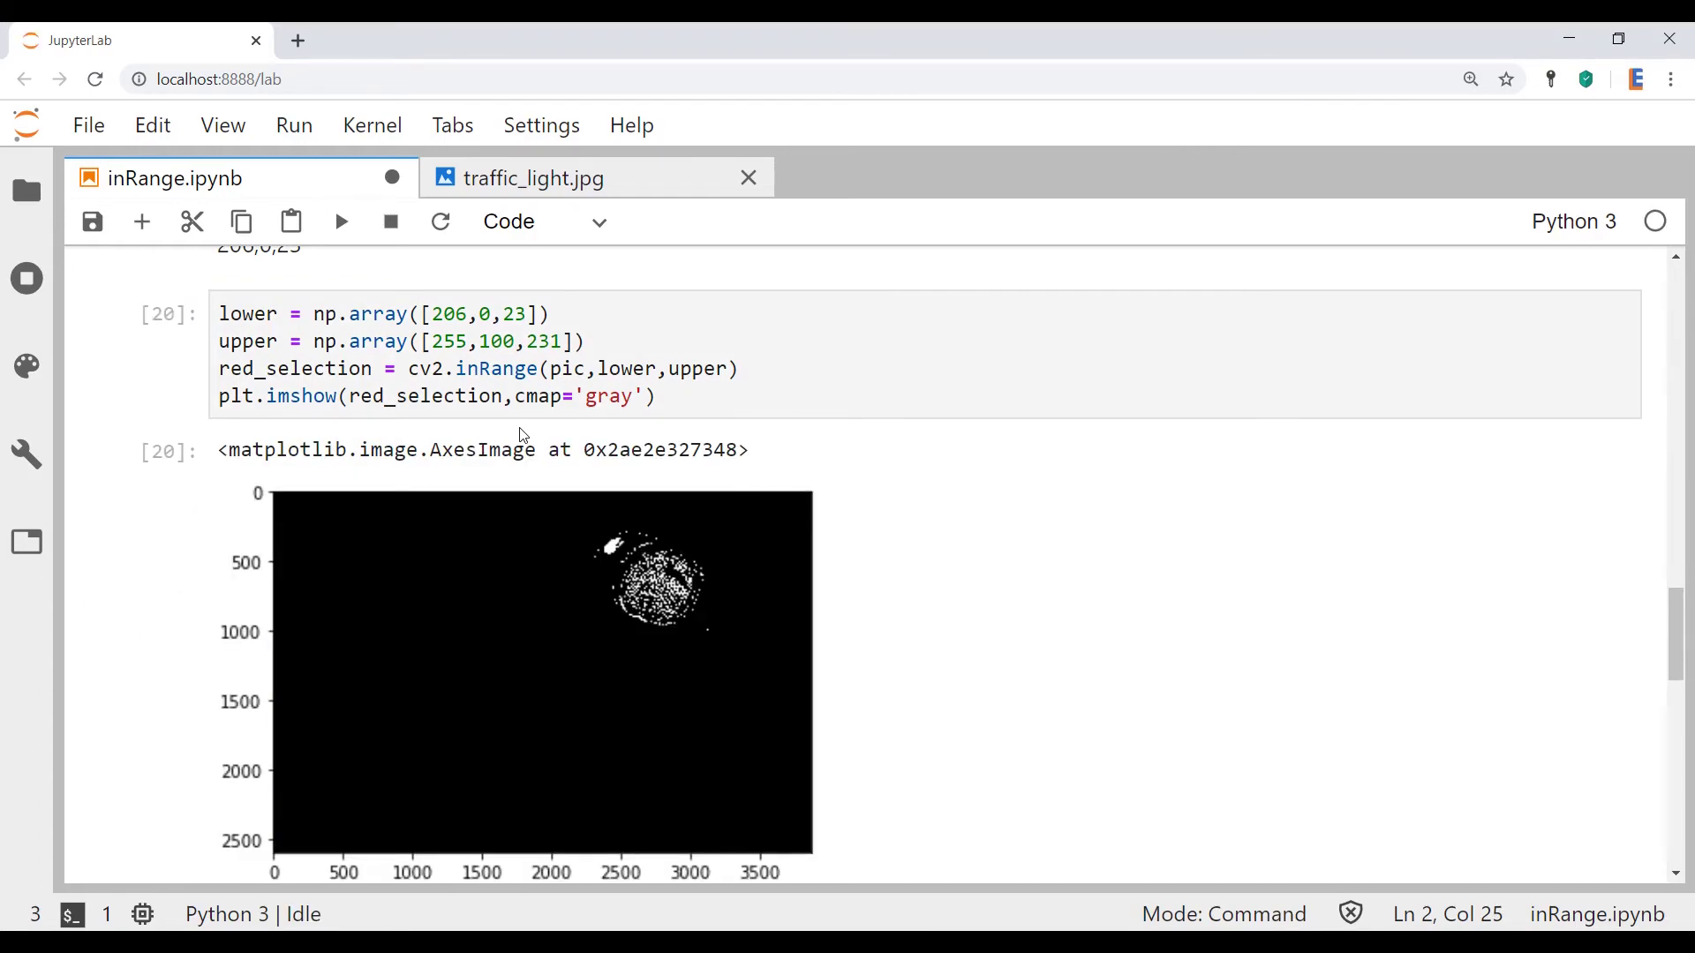
{"action": "mouse_move", "coordinate": [676, 749]}
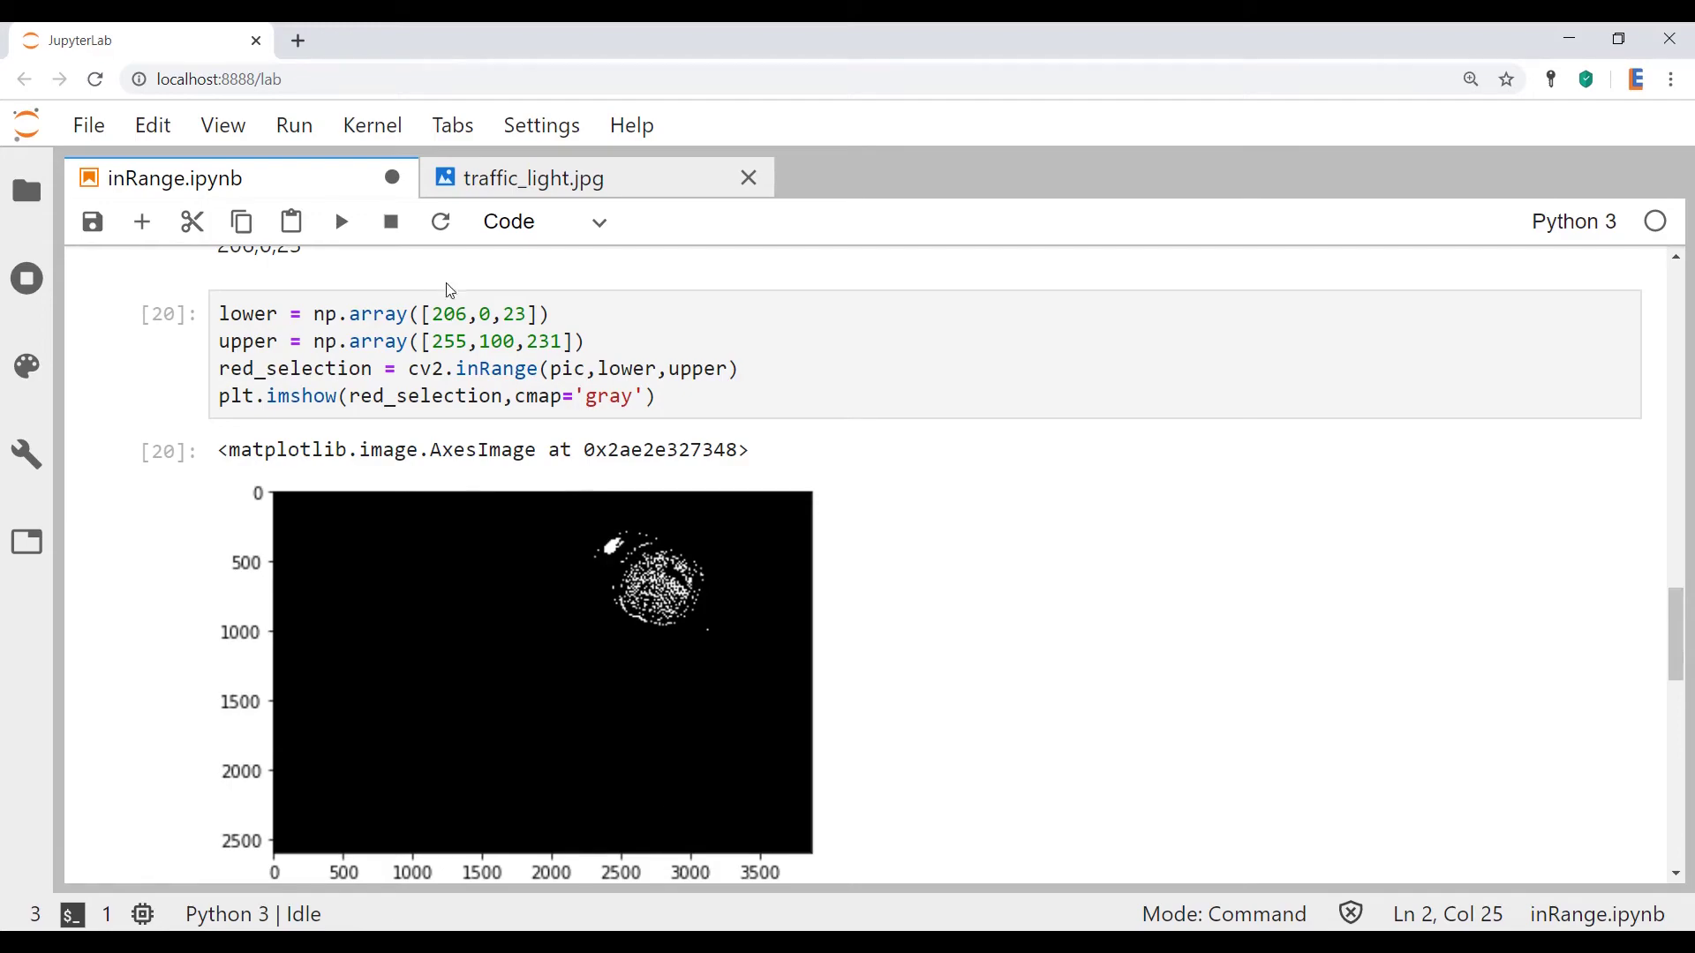
{"action": "left_click", "coordinate": [491, 340]}
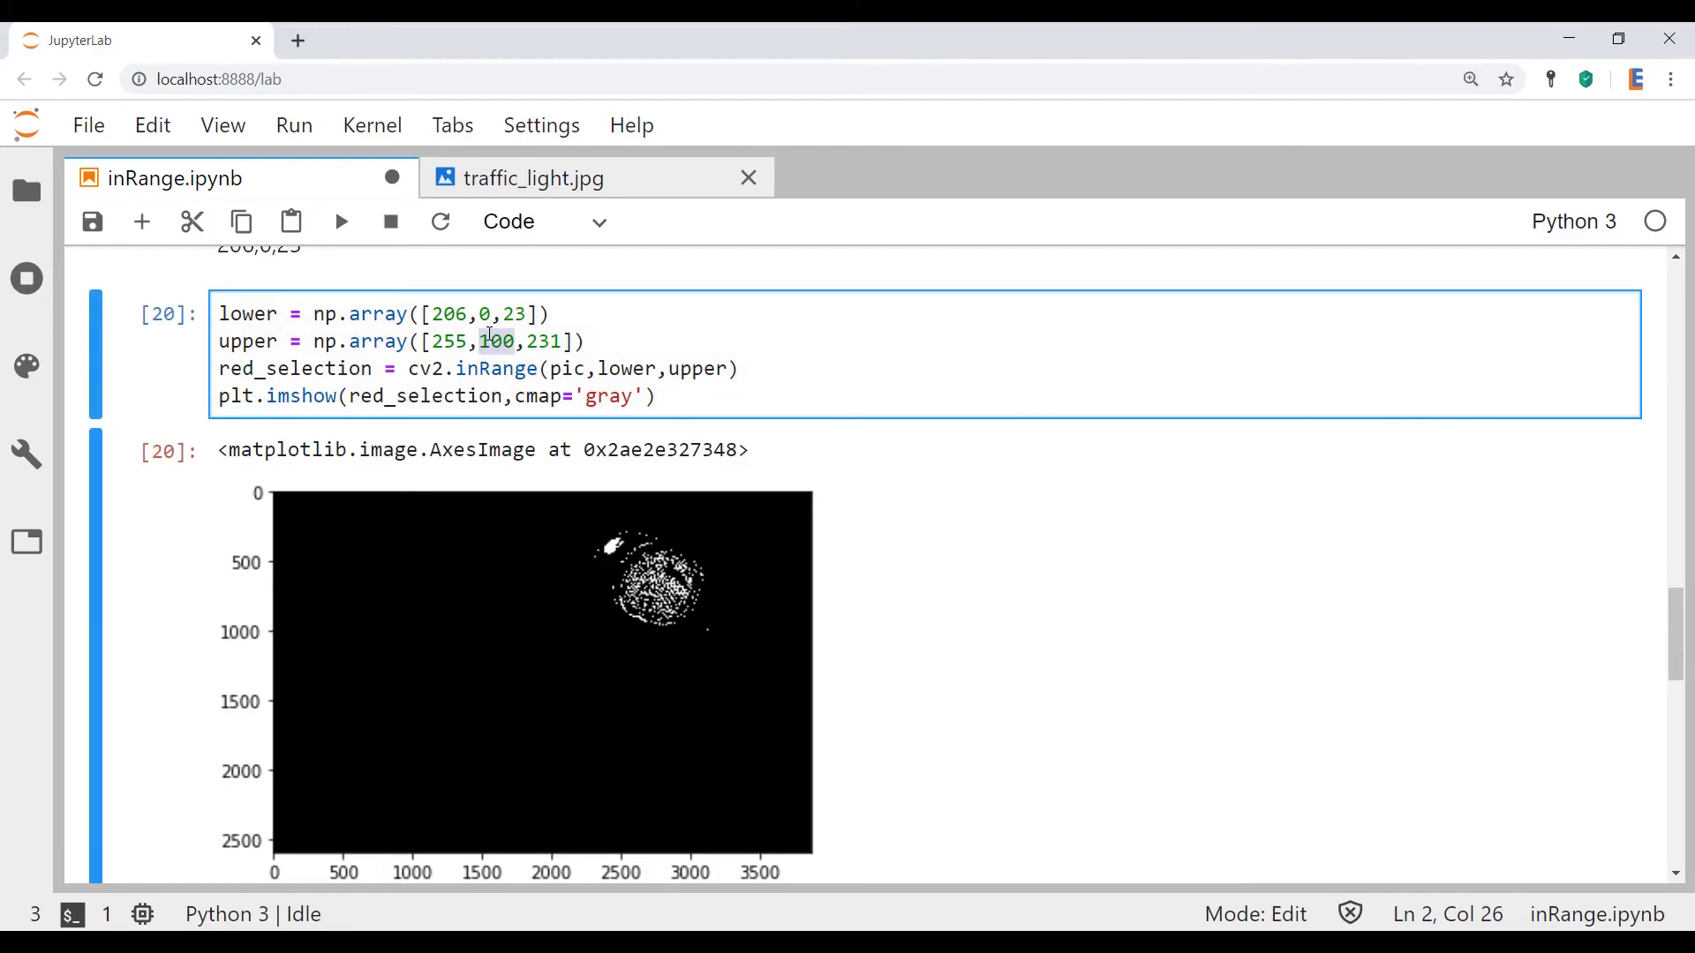
{"action": "type", "text": "248"}
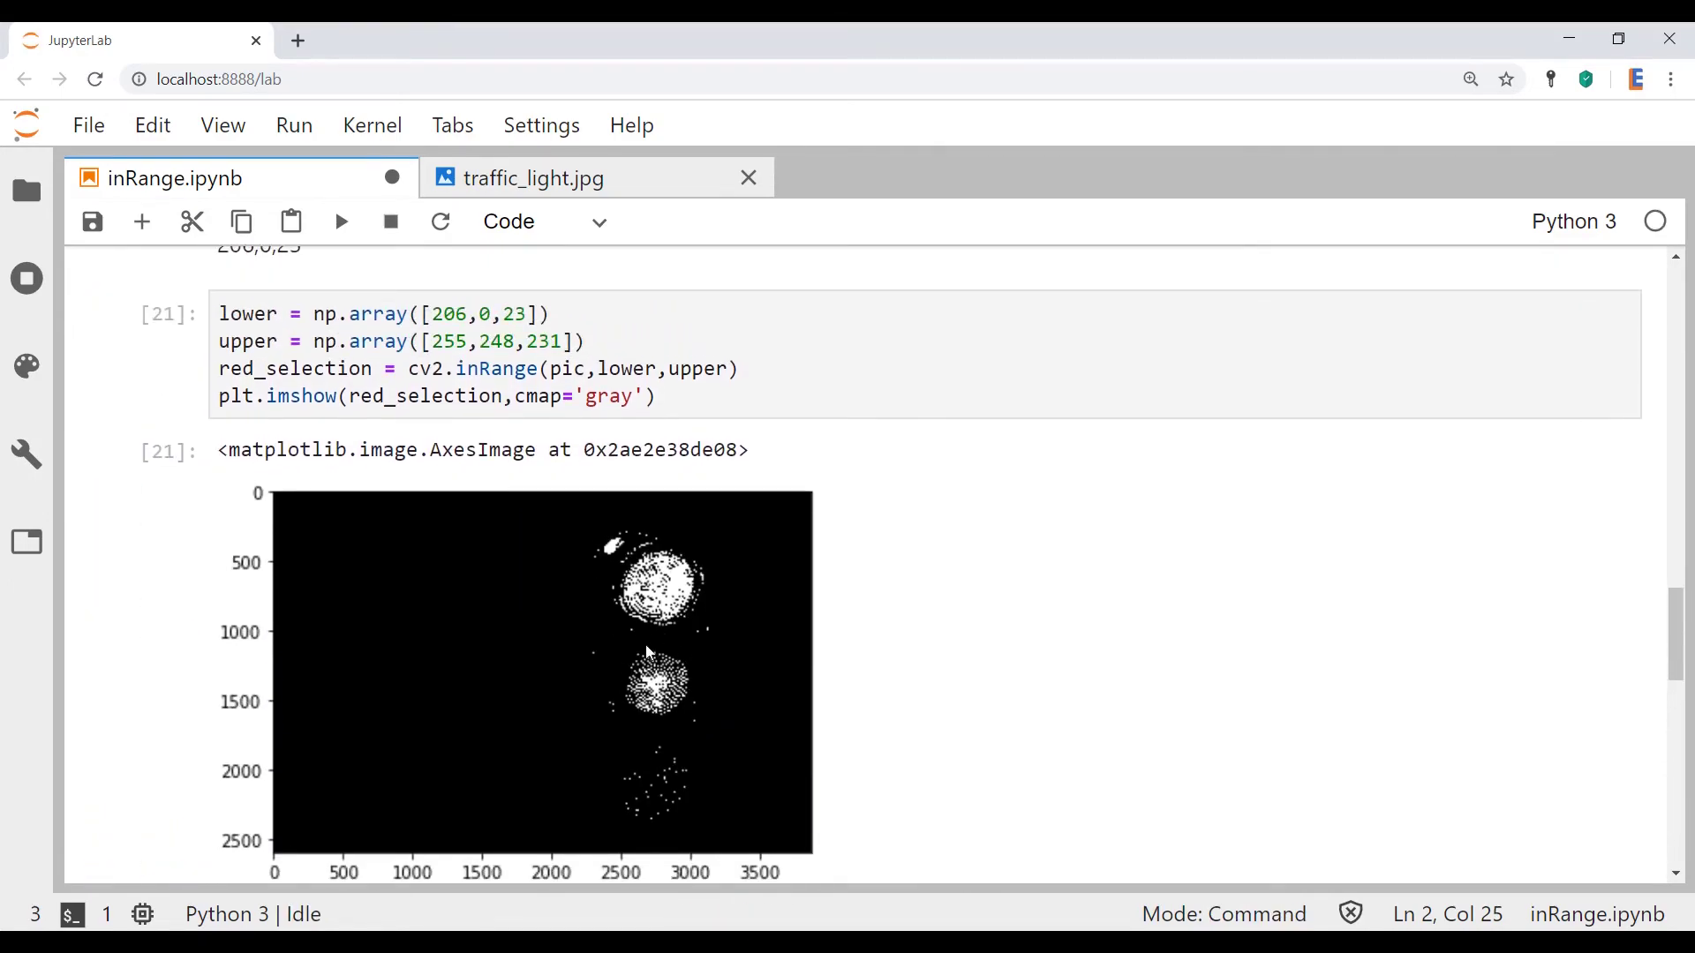
{"action": "mouse_move", "coordinate": [687, 678]}
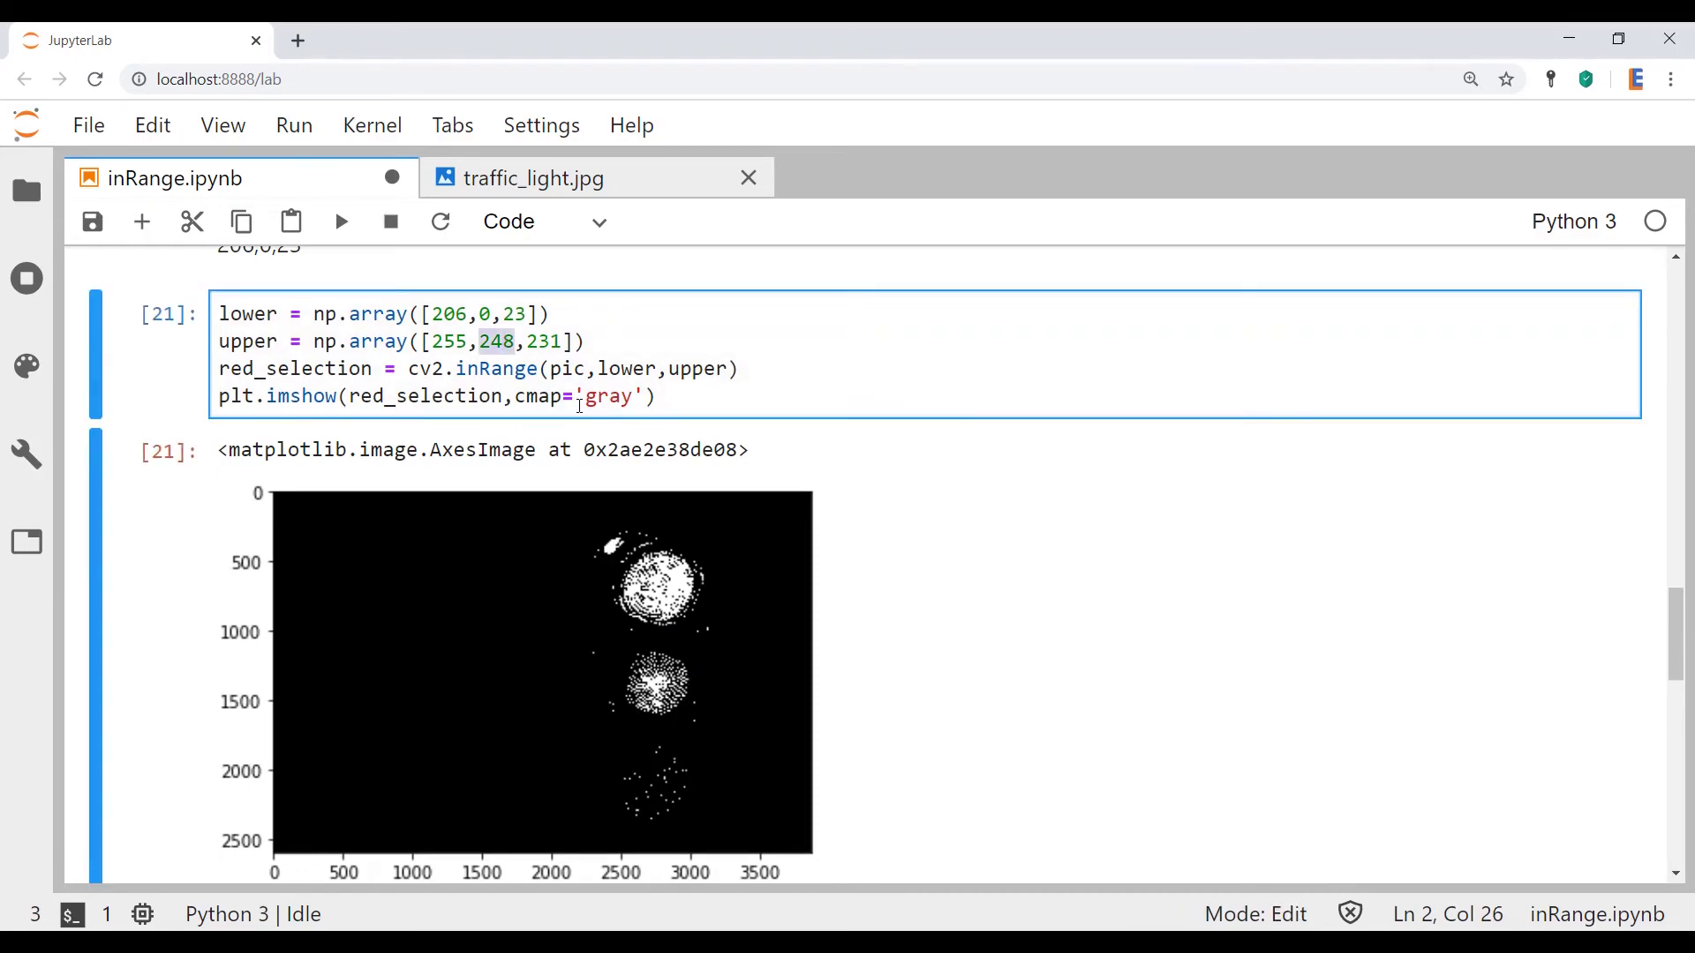
{"action": "type", "text": "200"}
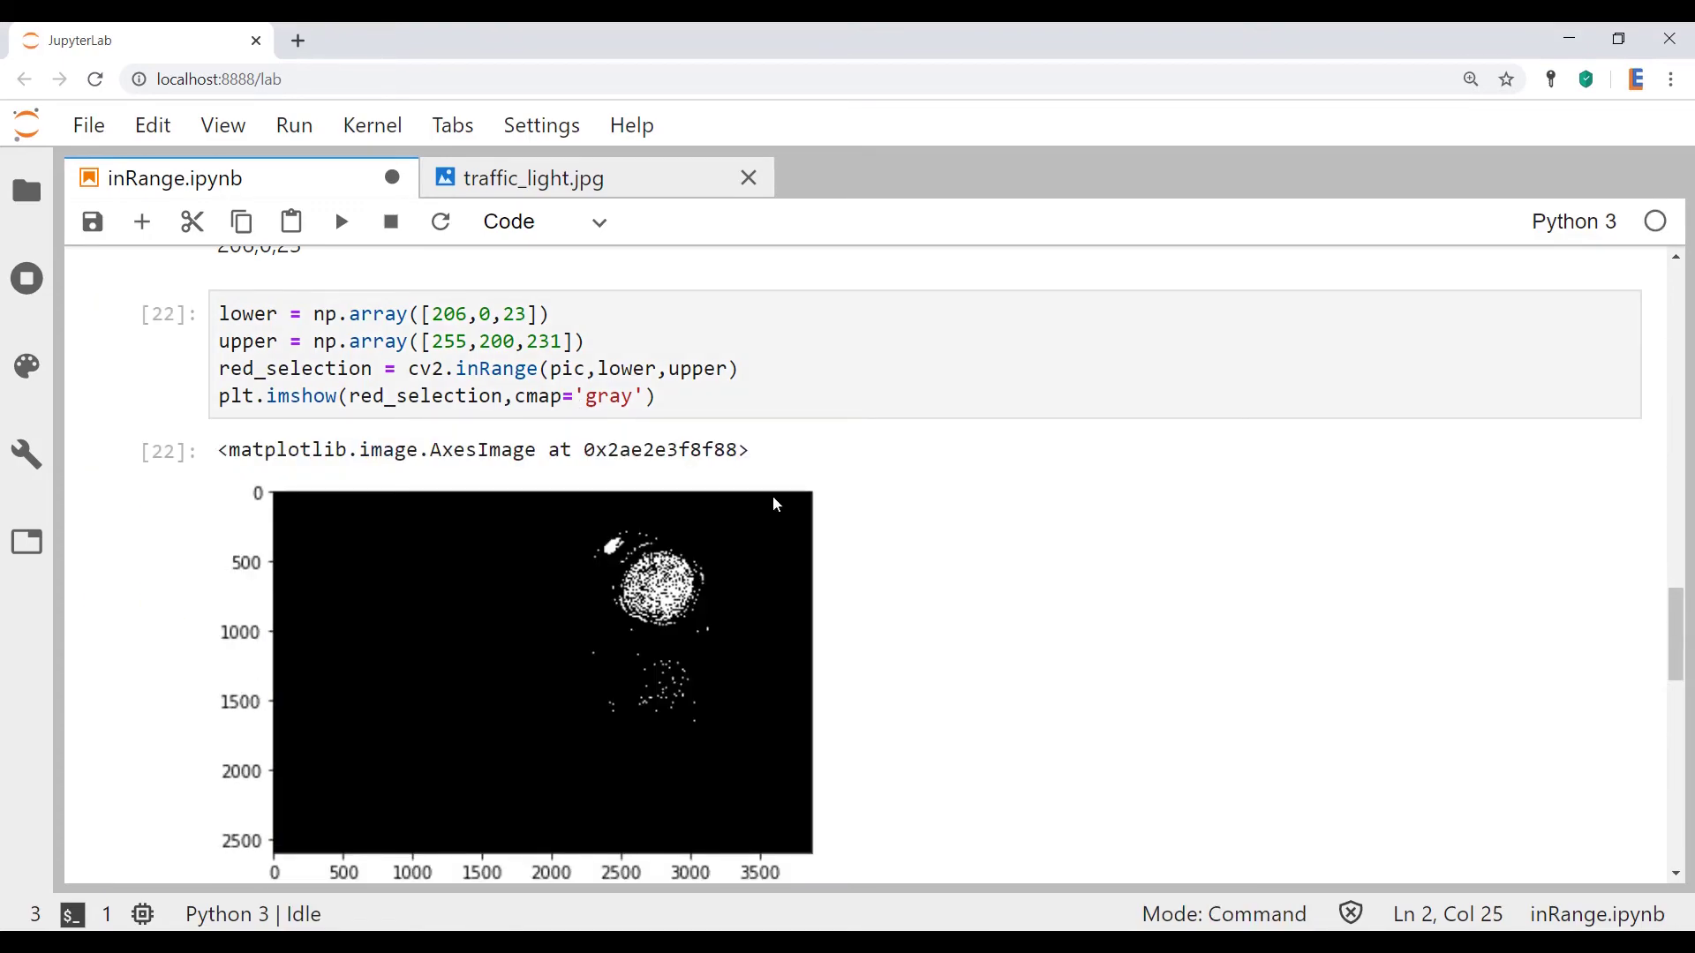
{"action": "mouse_move", "coordinate": [695, 715]}
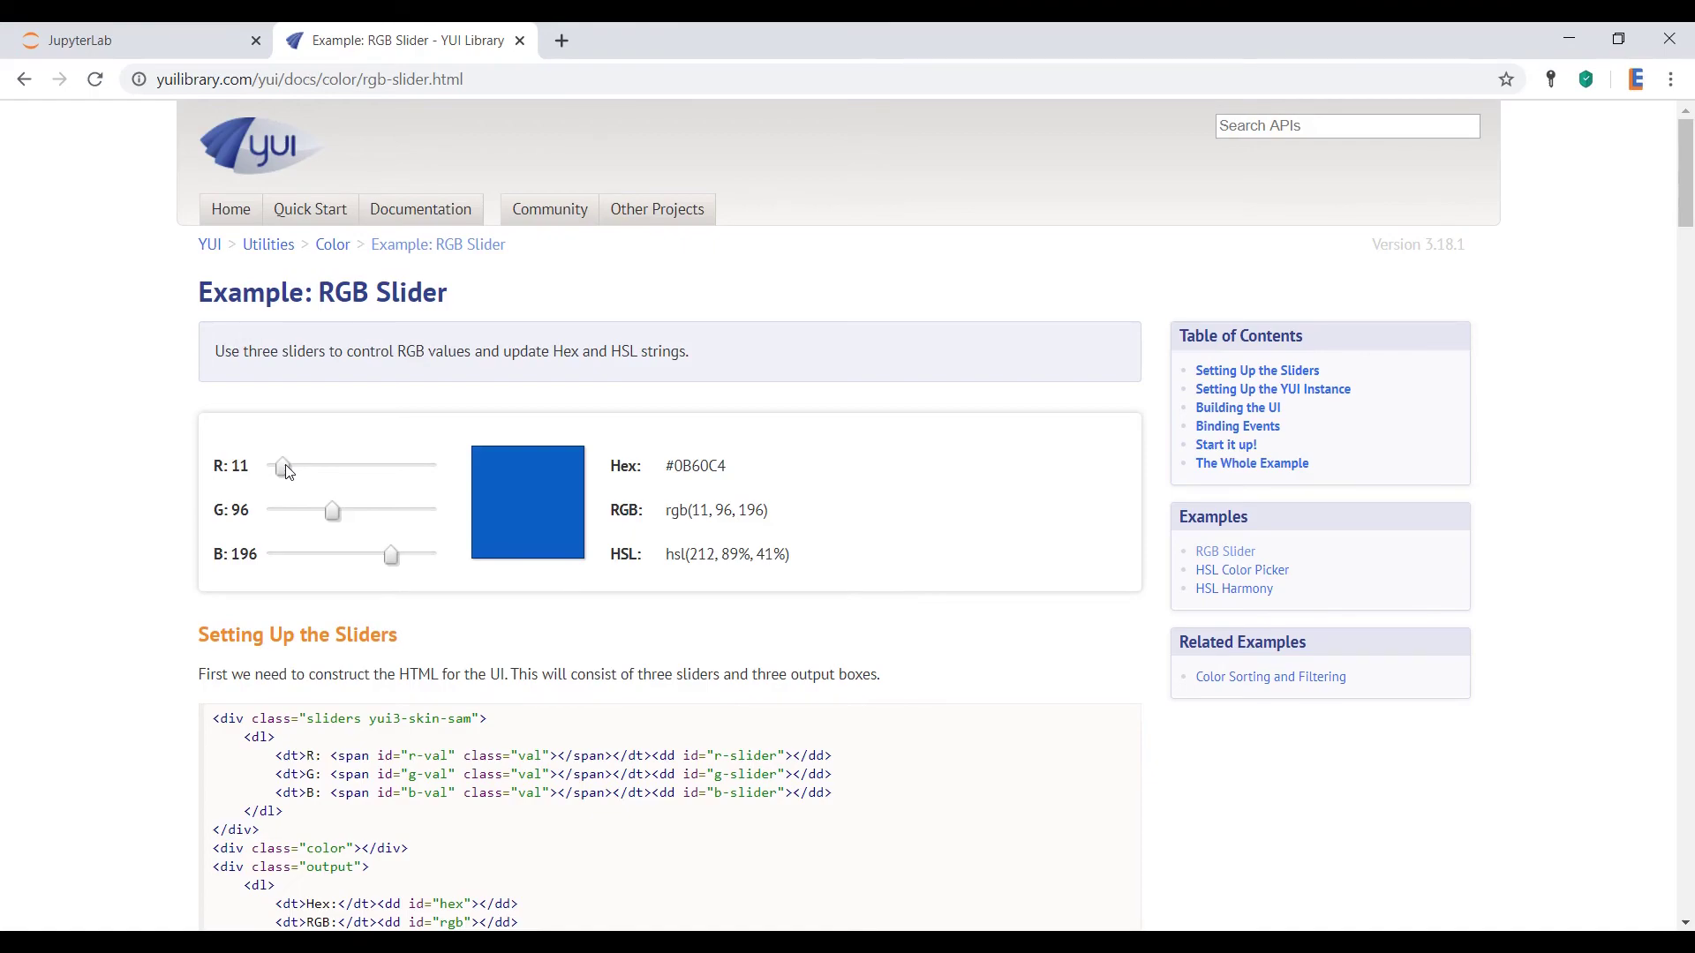
Set R 255, B 0, G 255 to preview yellow #FFFF00, then return to the notebook.
{"action": "left_click_drag", "start_coordinate": [283, 466], "coordinate": [426, 466]}
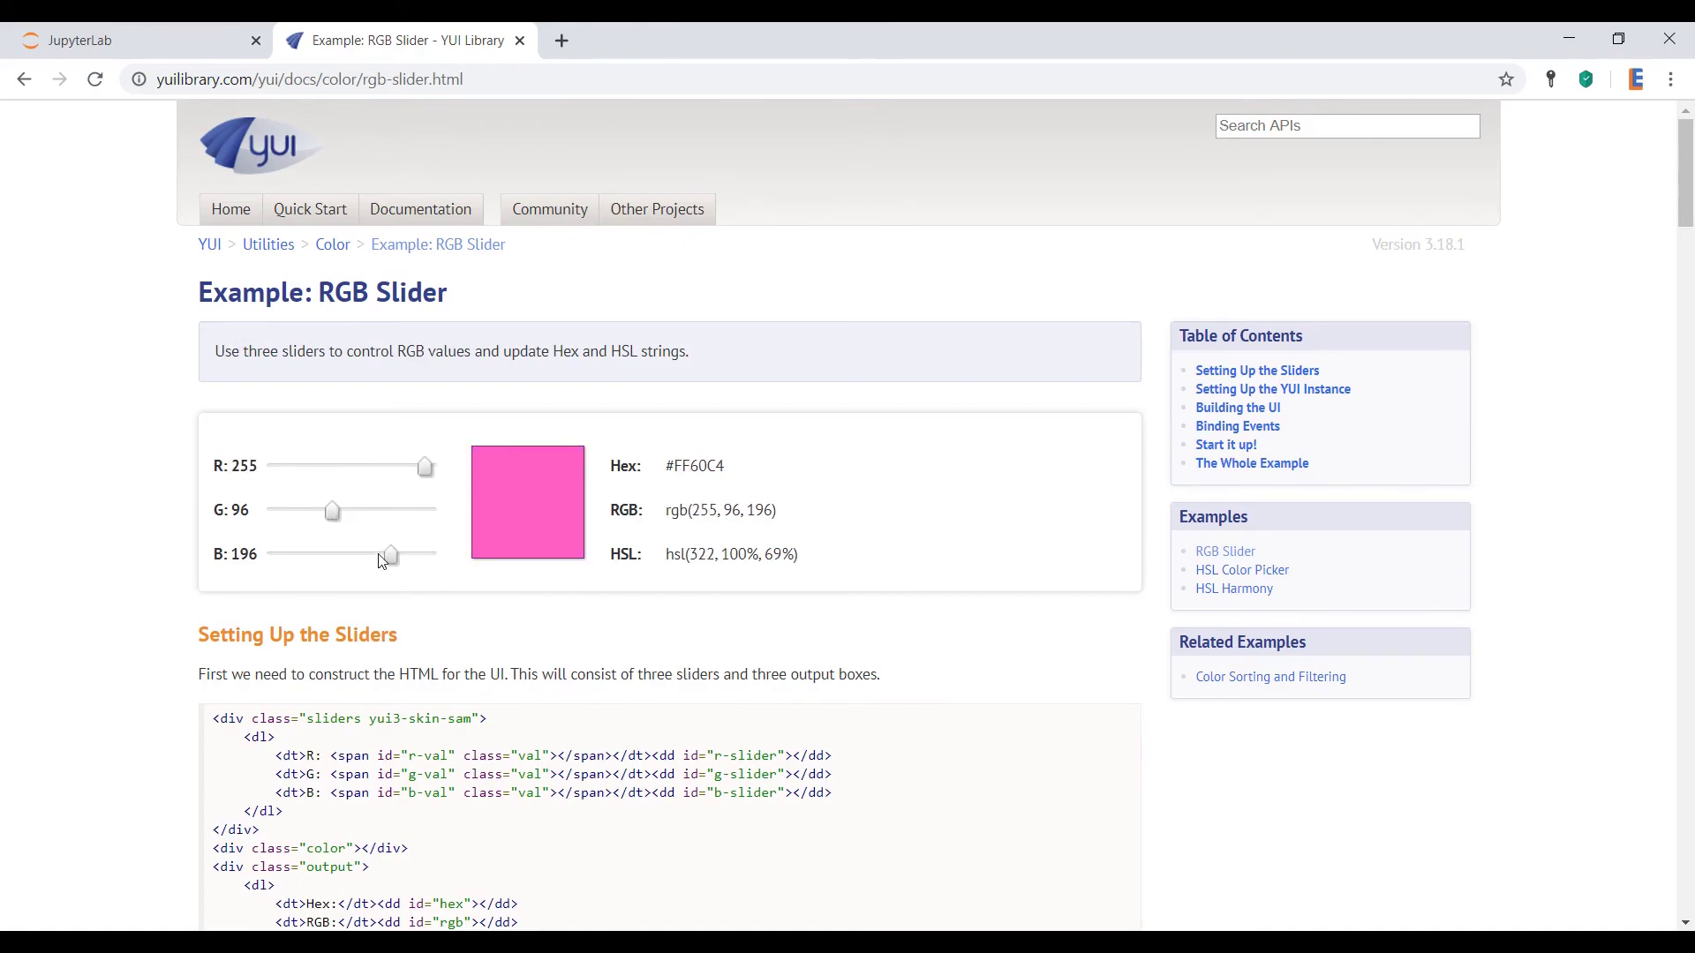
{"action": "left_click_drag", "start_coordinate": [388, 553], "coordinate": [275, 552]}
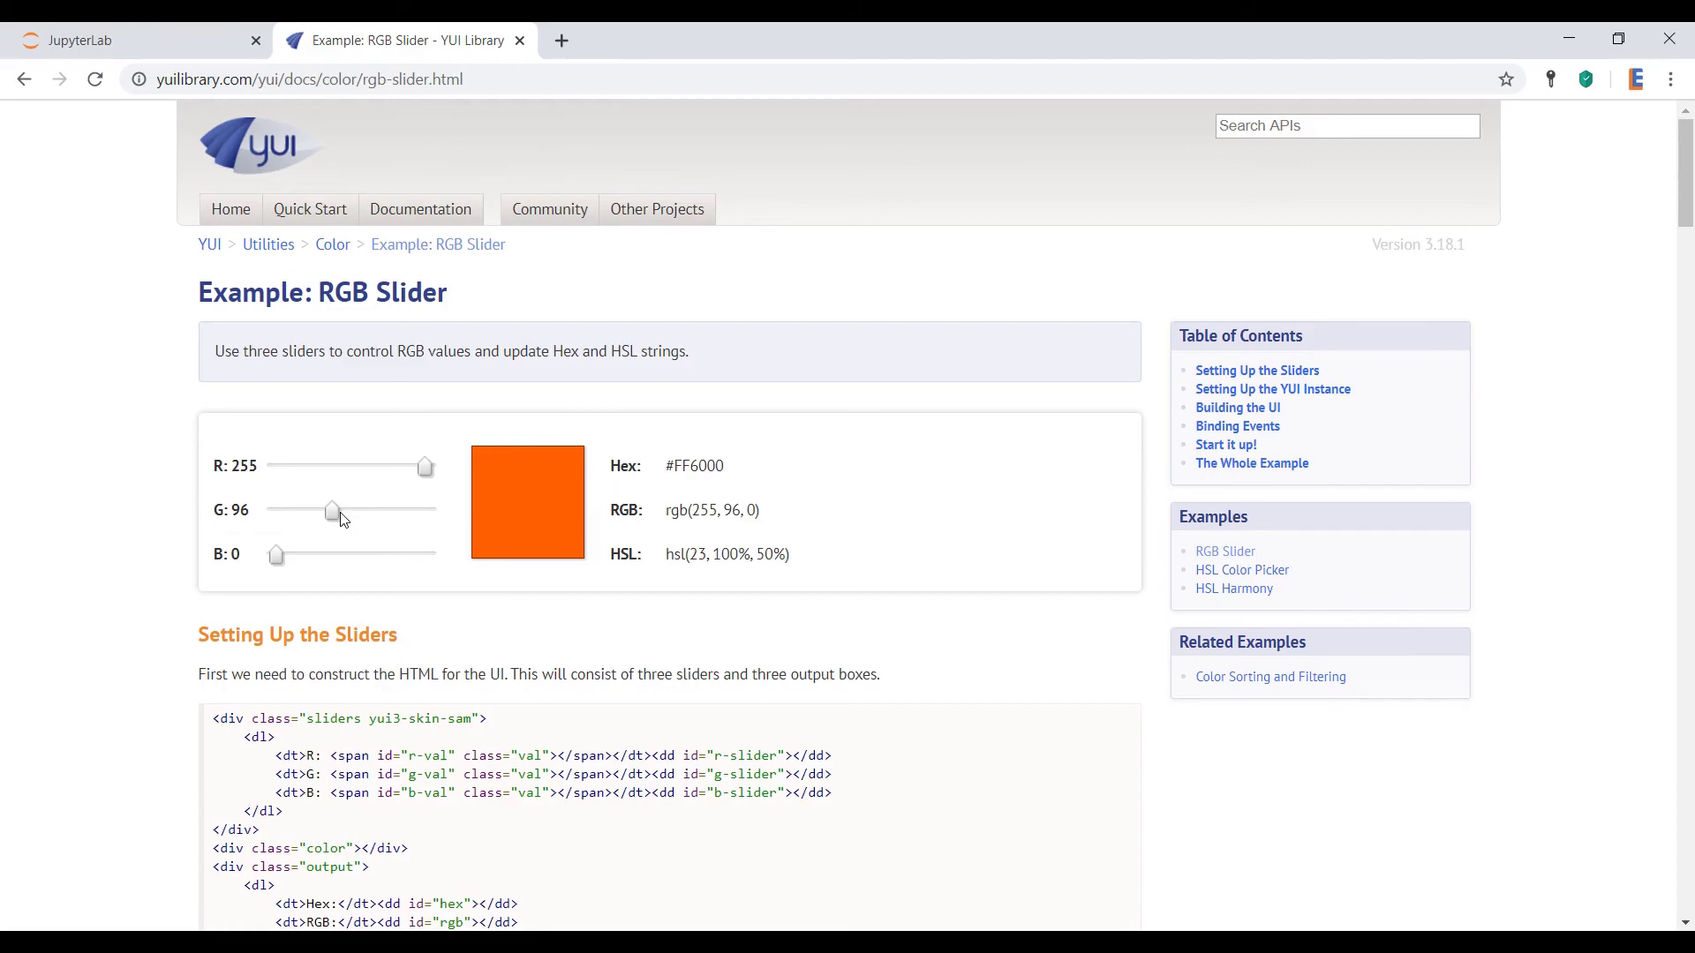
{"action": "left_click_drag", "start_coordinate": [334, 508], "coordinate": [426, 509]}
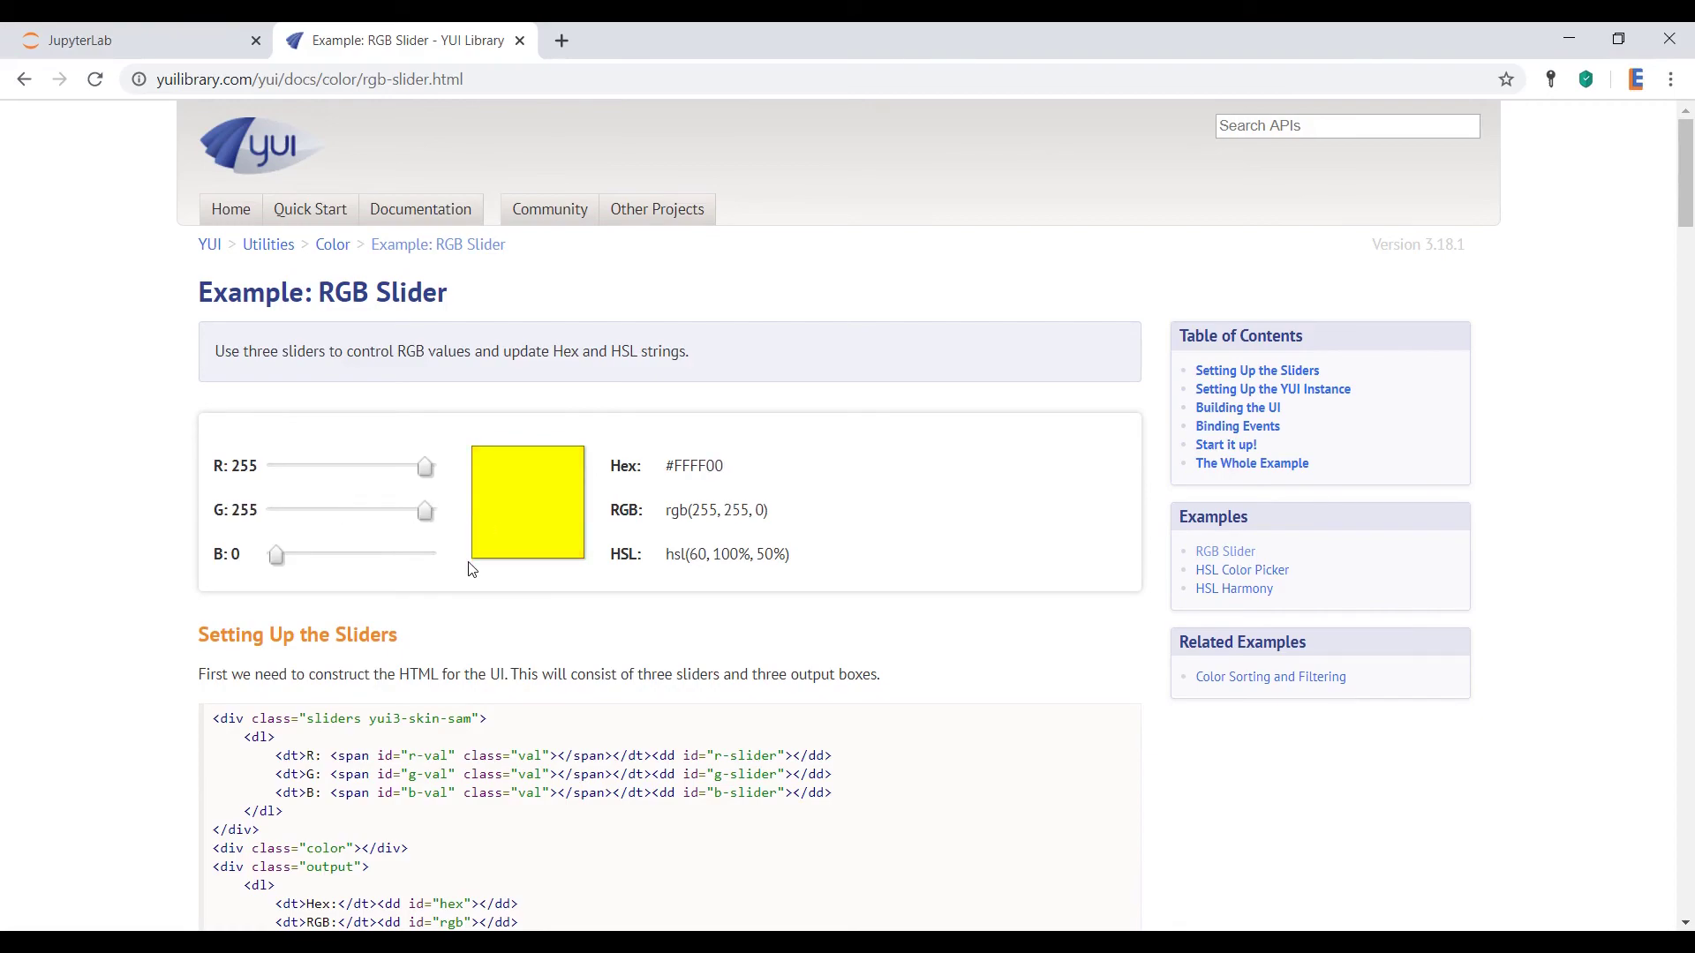
{"action": "left_click", "coordinate": [76, 40]}
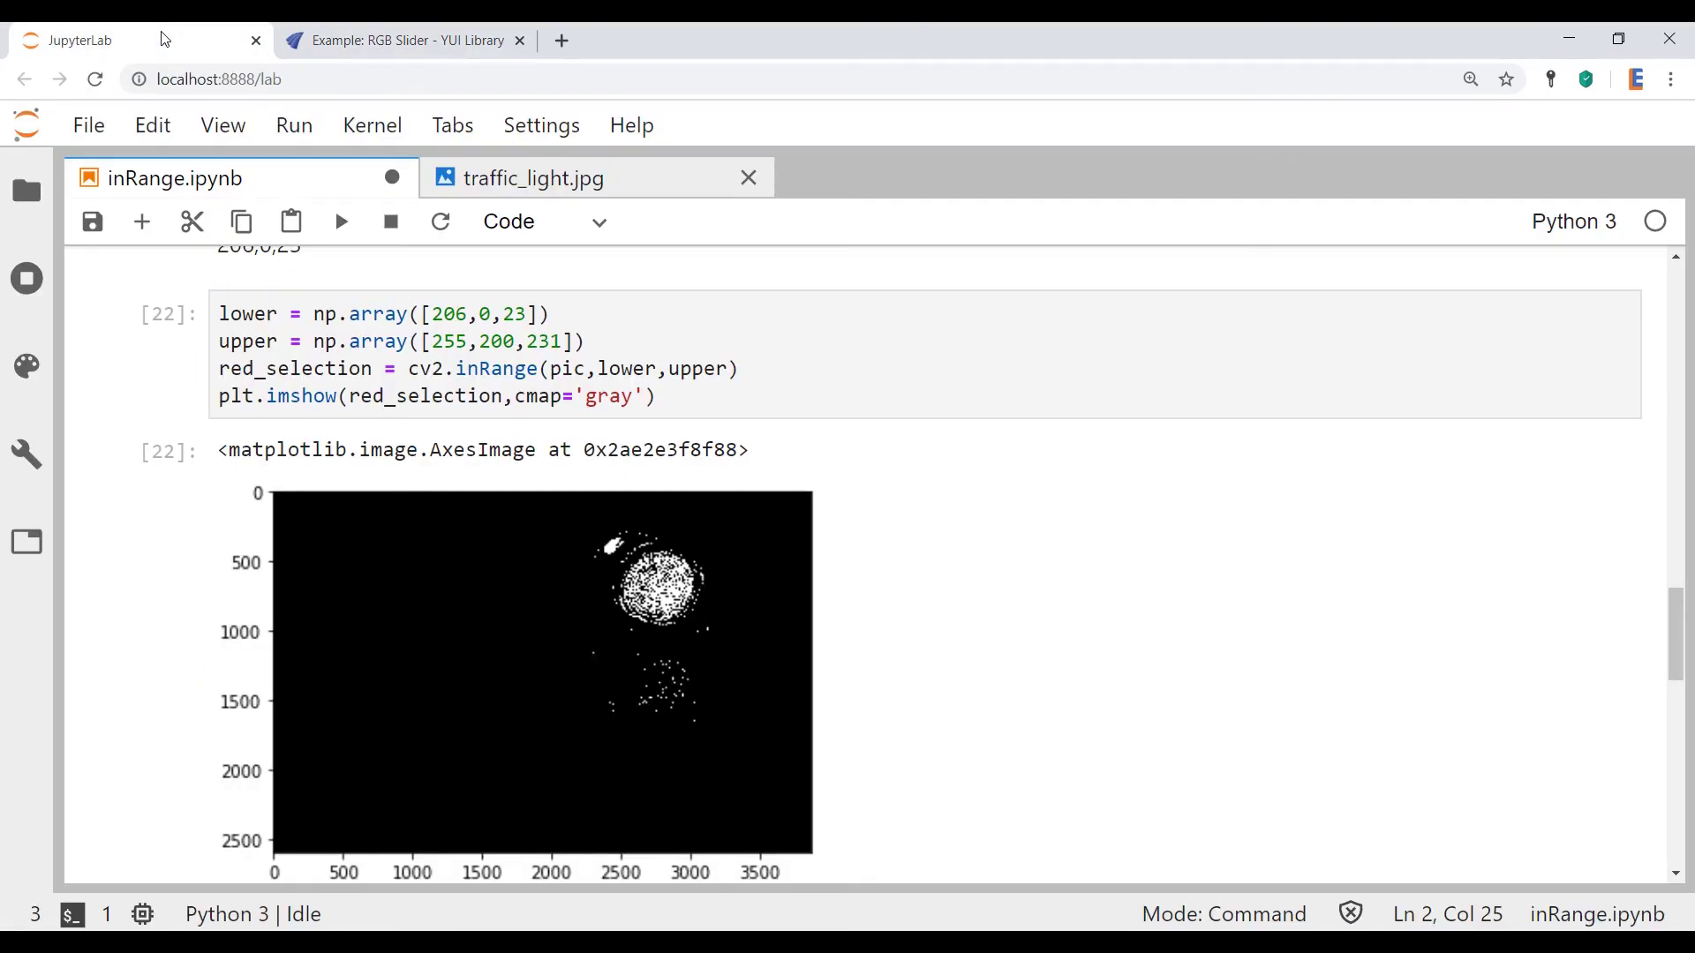
Replace the upper green value 200 with 100 and rerun so only the red lamp remains.
{"action": "left_click", "coordinate": [498, 341]}
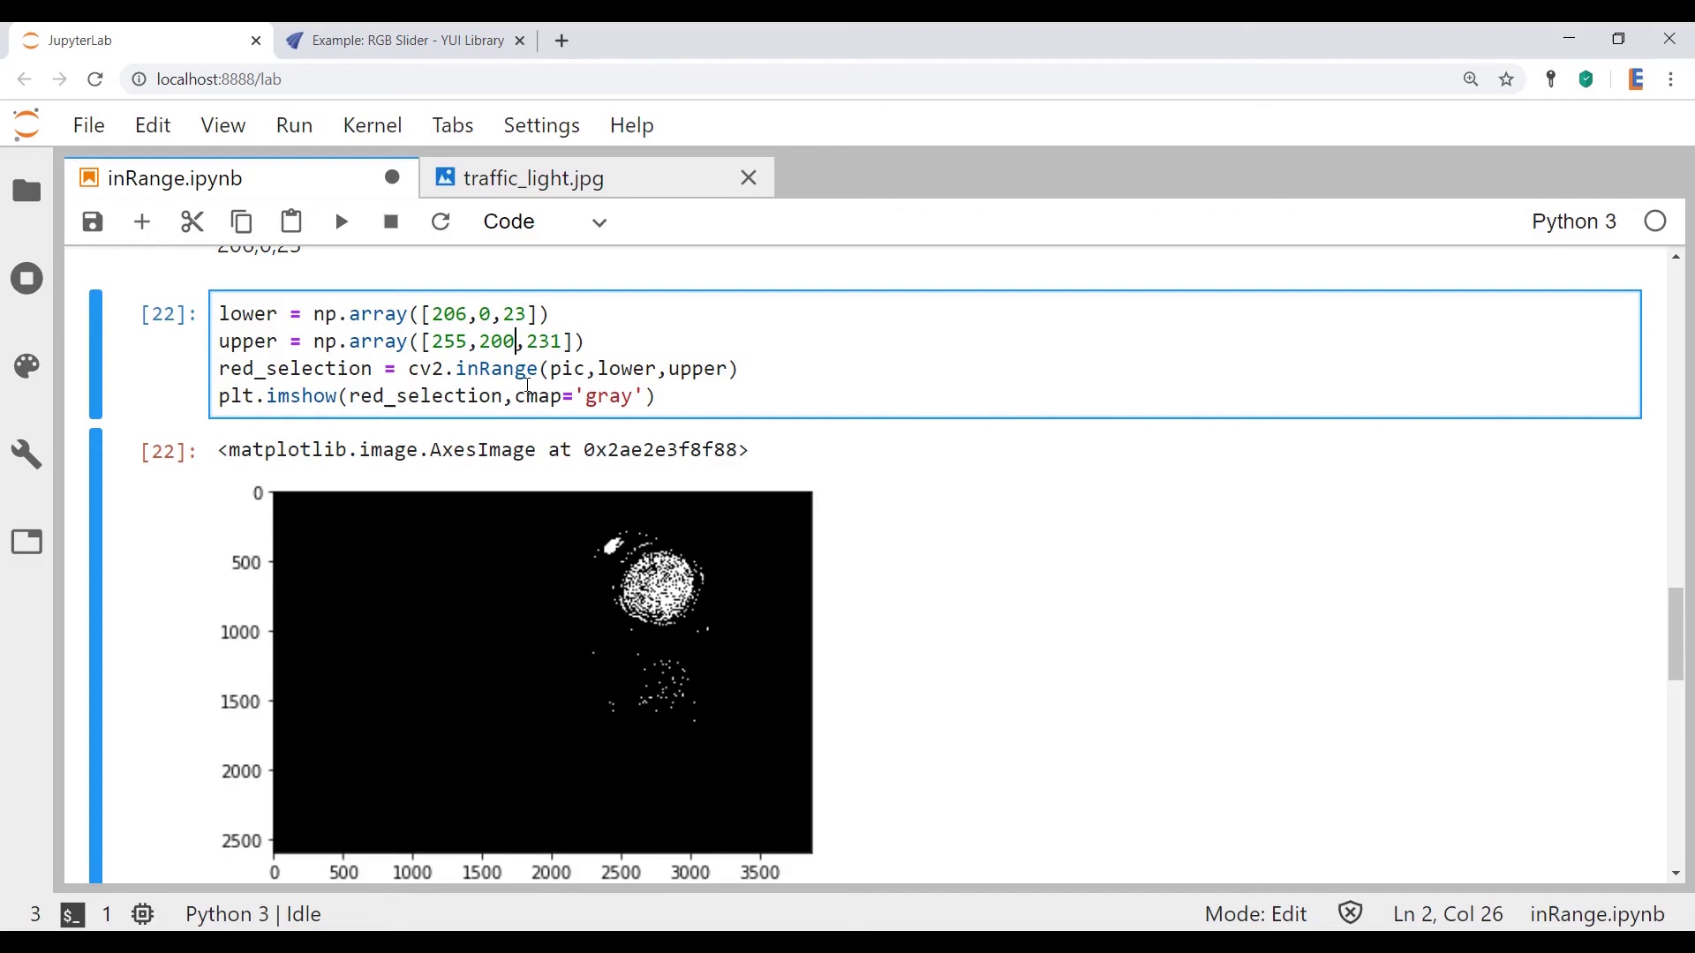
{"action": "key", "text": "BackSpace"}
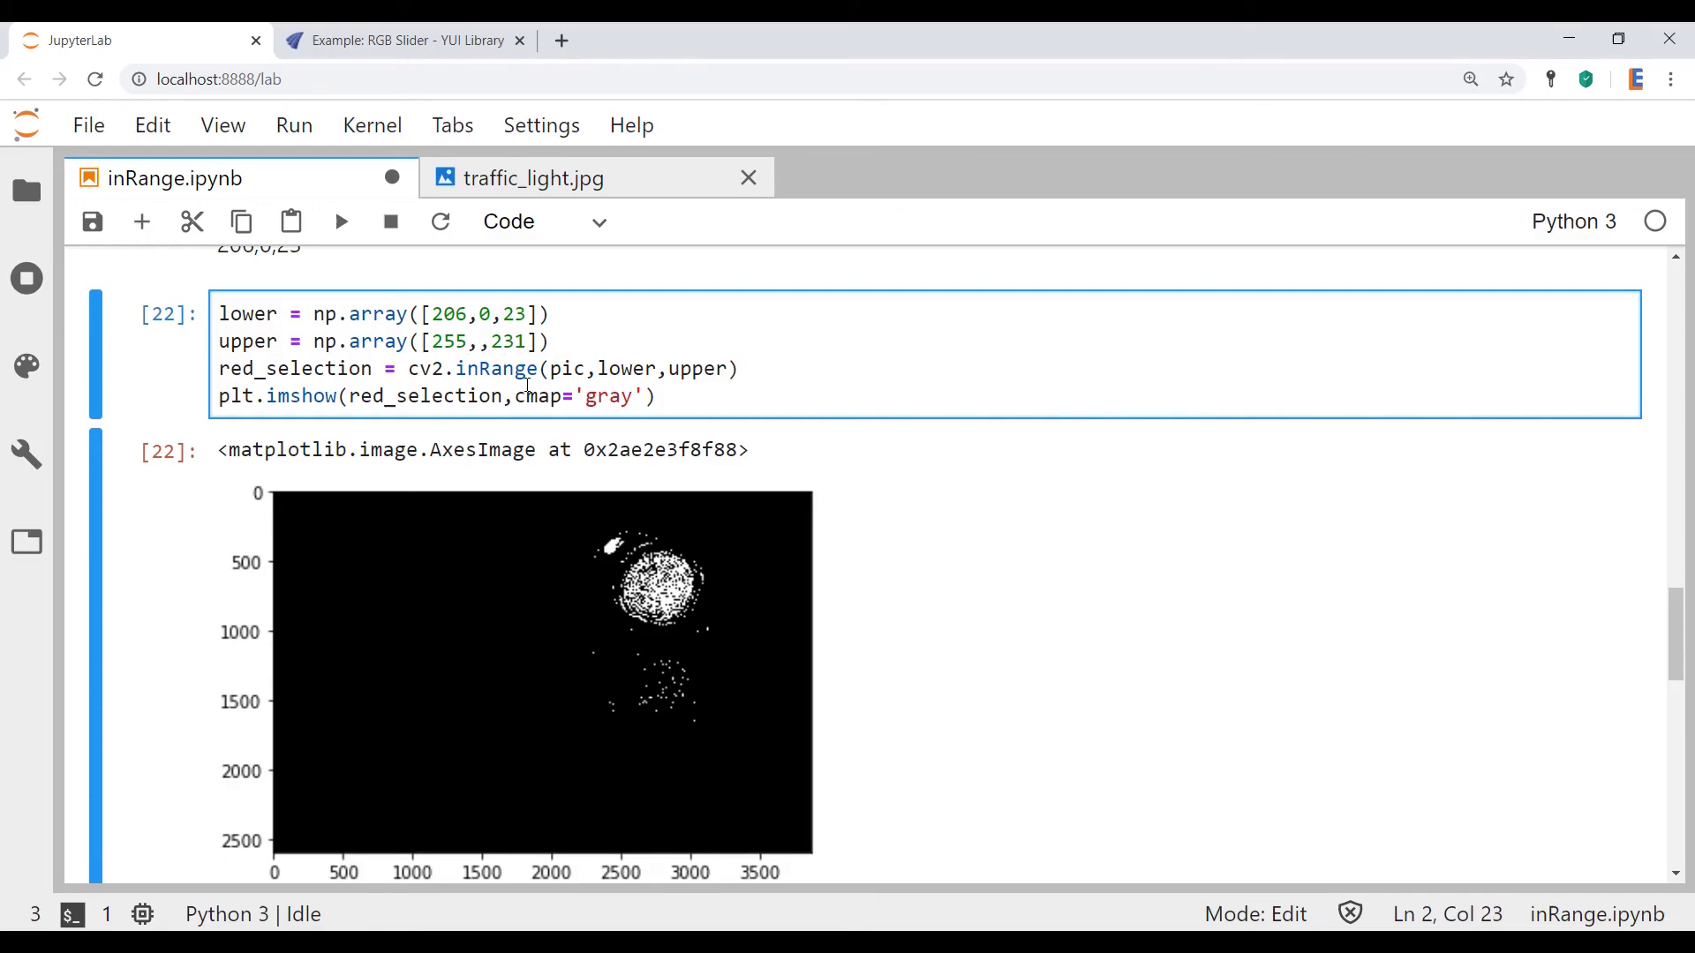
{"action": "type", "text": "100"}
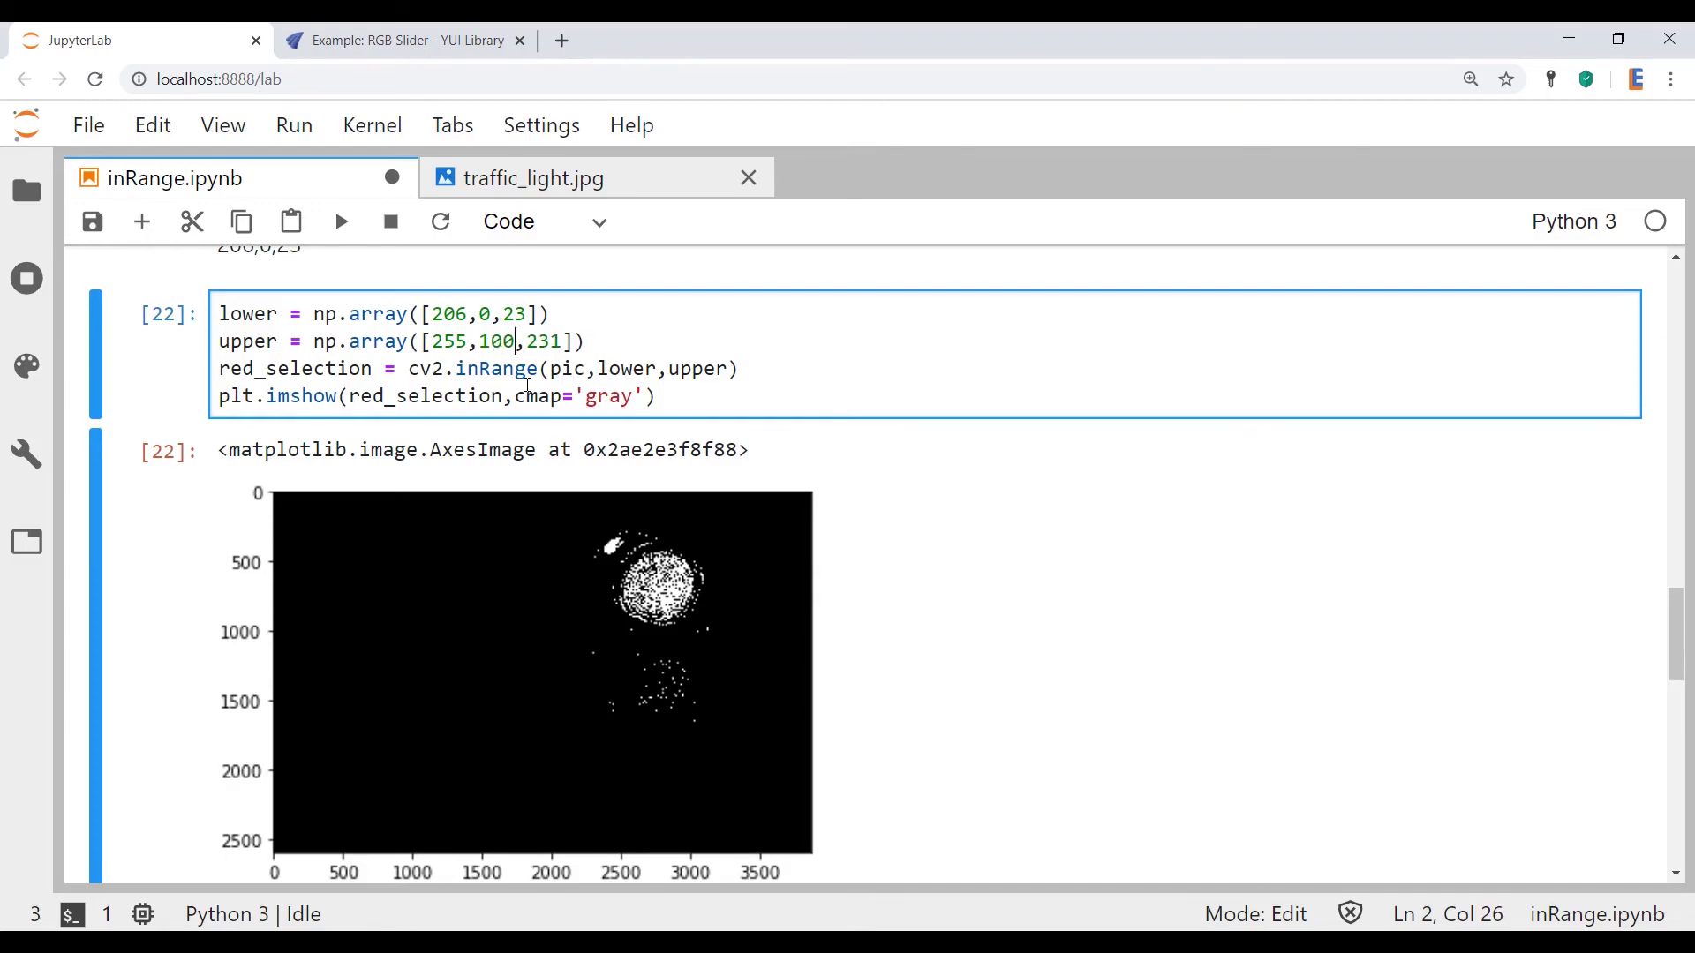
{"action": "key", "text": "shift+enter"}
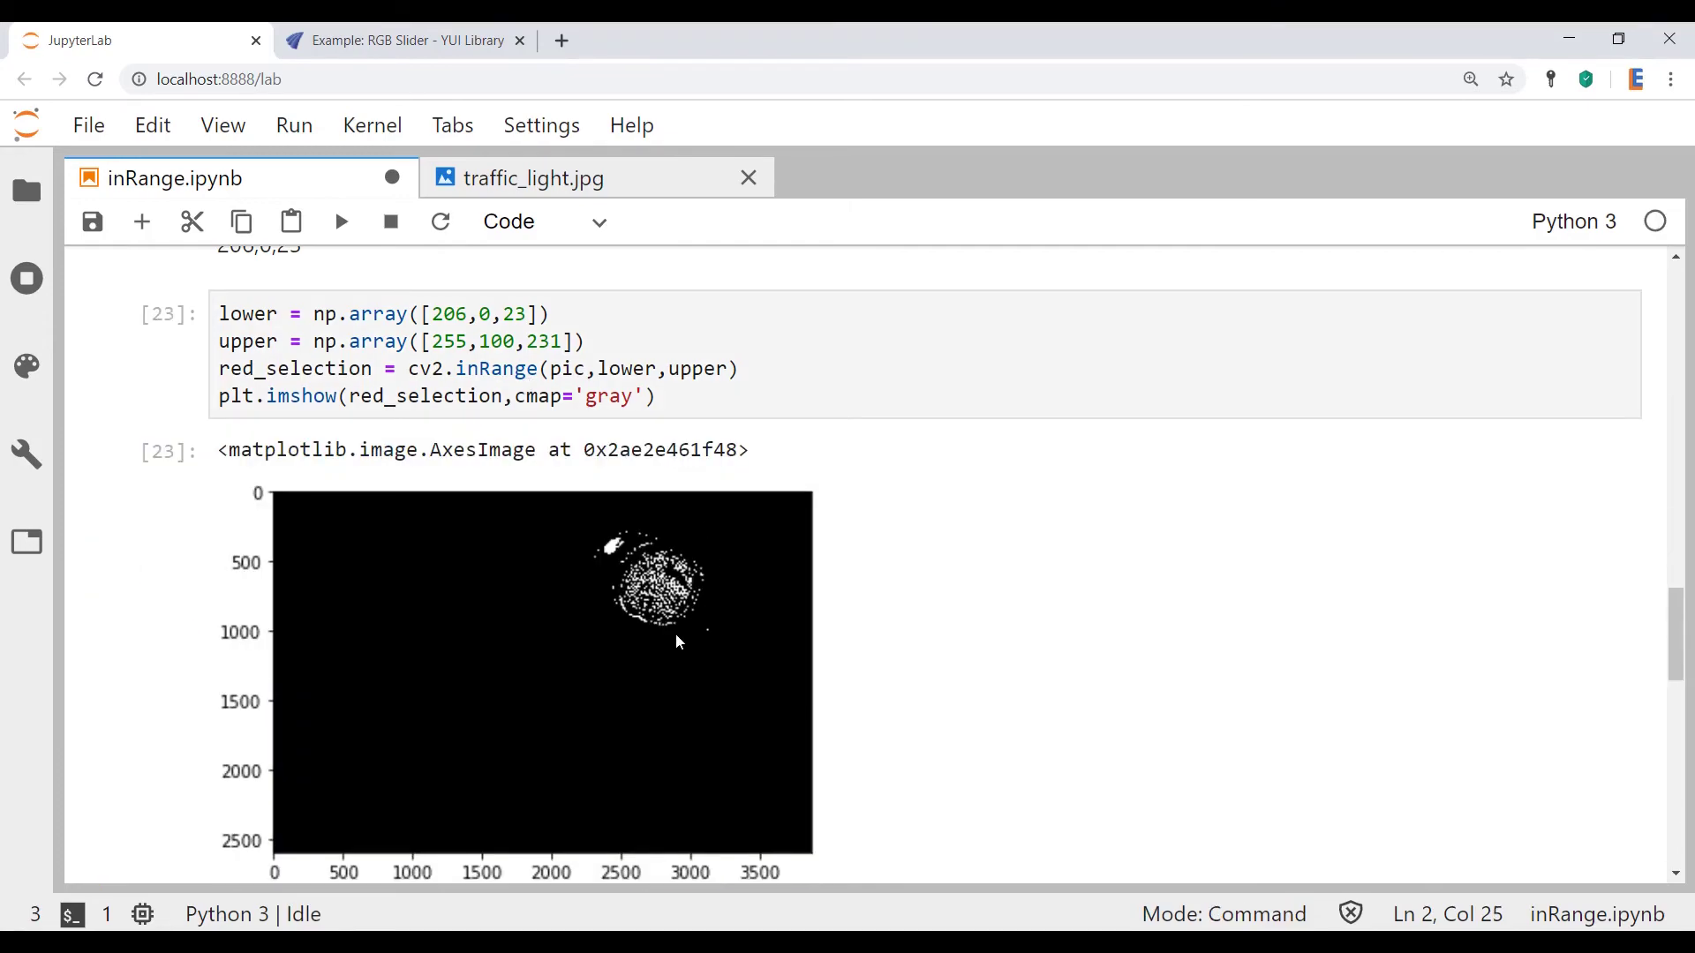
{"action": "mouse_move", "coordinate": [688, 593]}
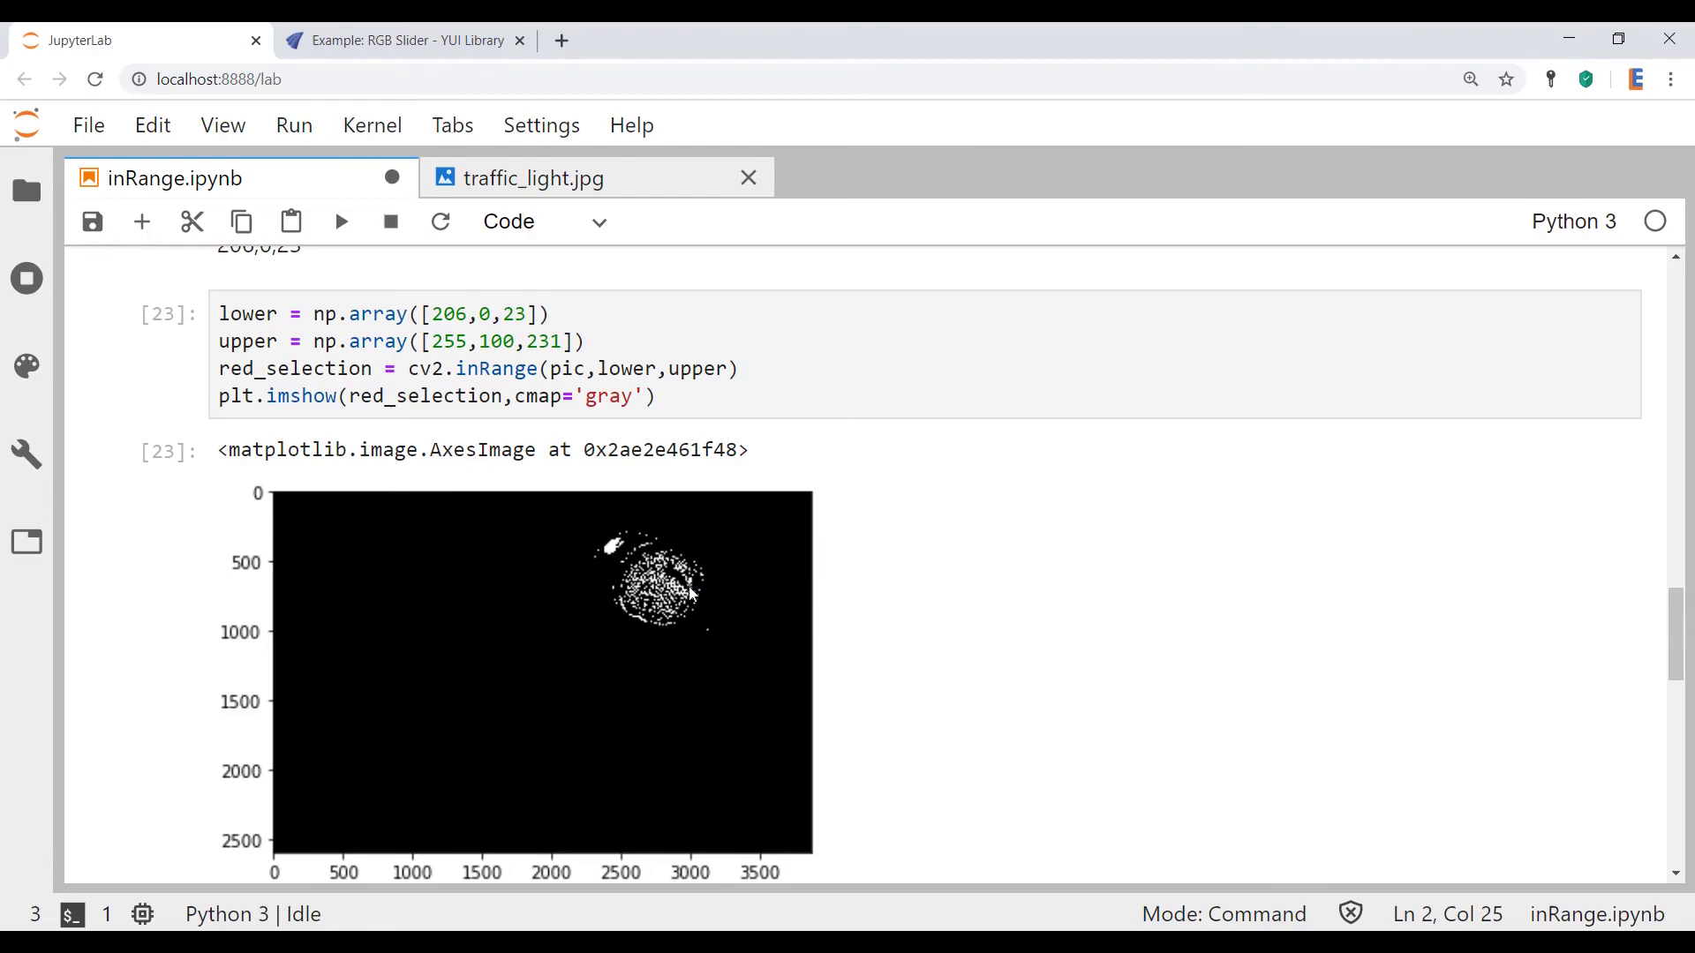
{"action": "scroll", "scroll_direction": "down", "scroll_amount": 3}
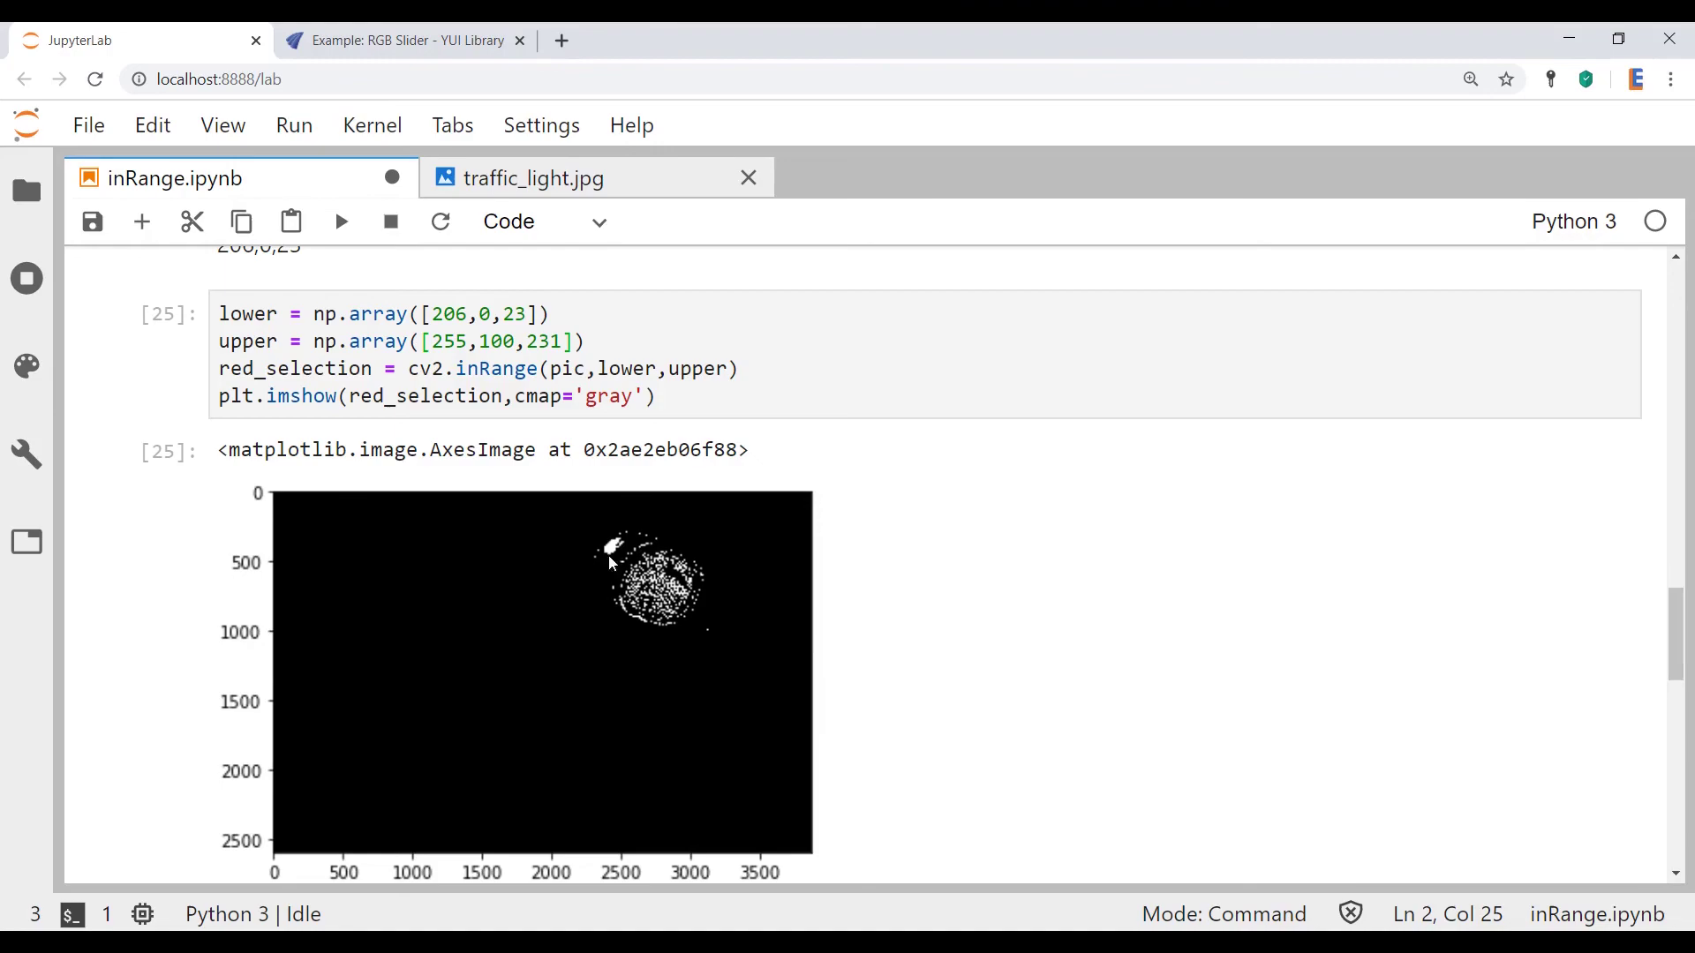
{"action": "scroll", "scroll_direction": "down", "scroll_amount": 3}
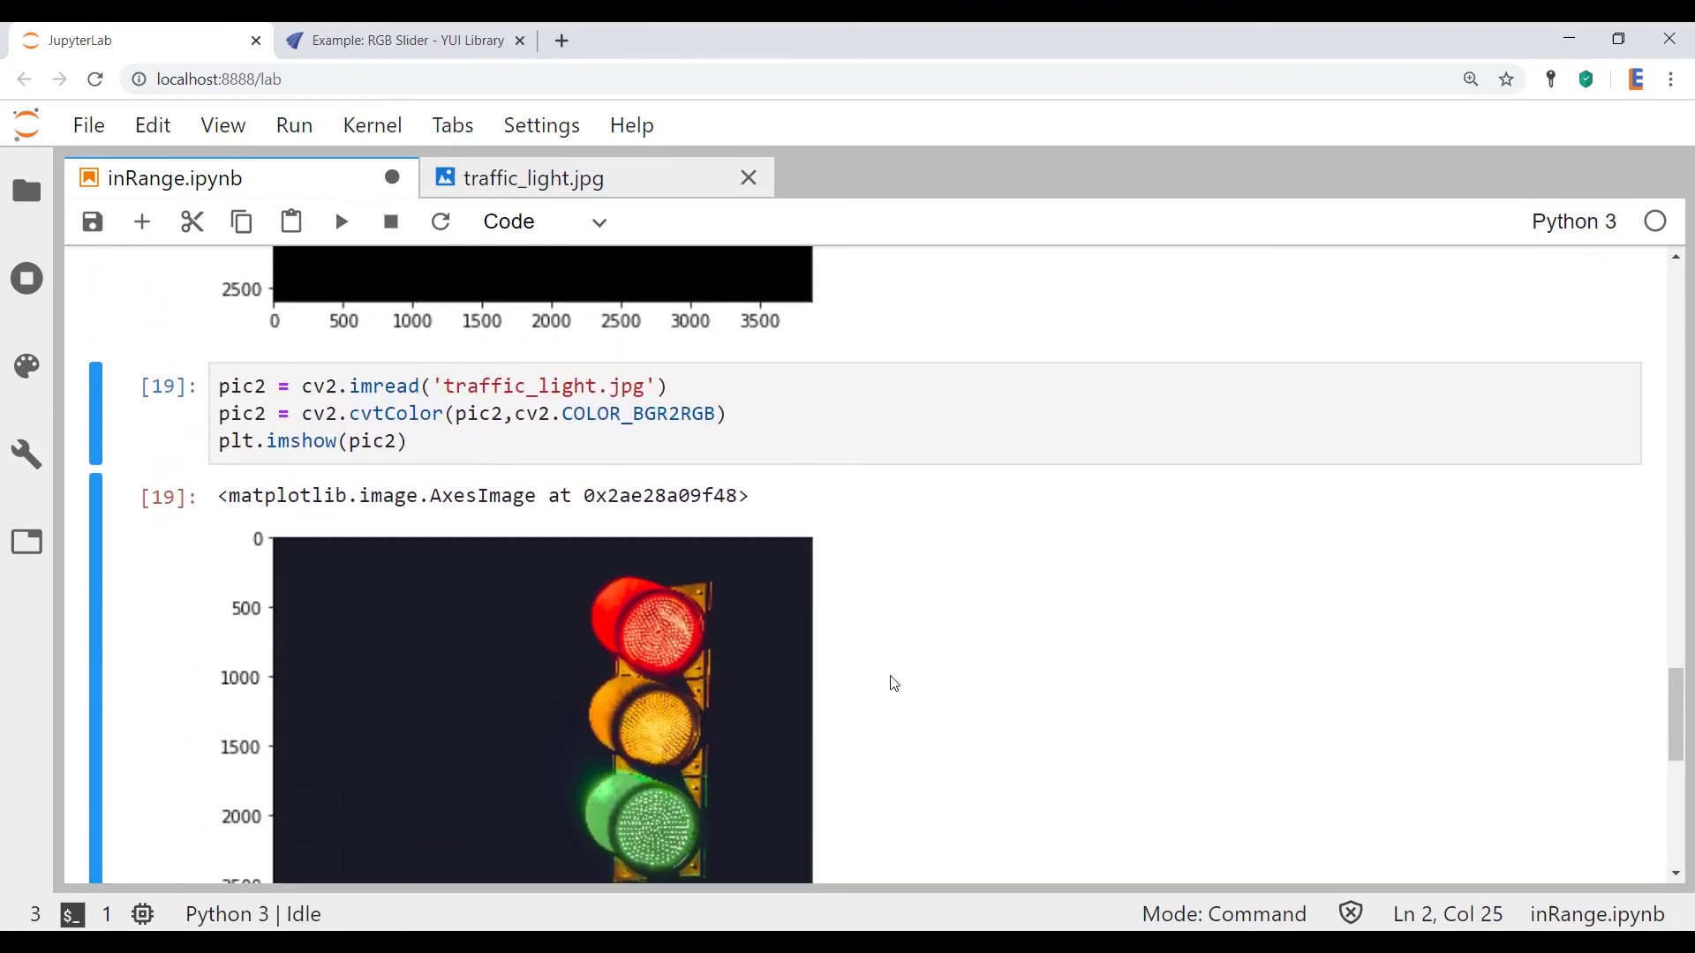
{"action": "mouse_move", "coordinate": [885, 638]}
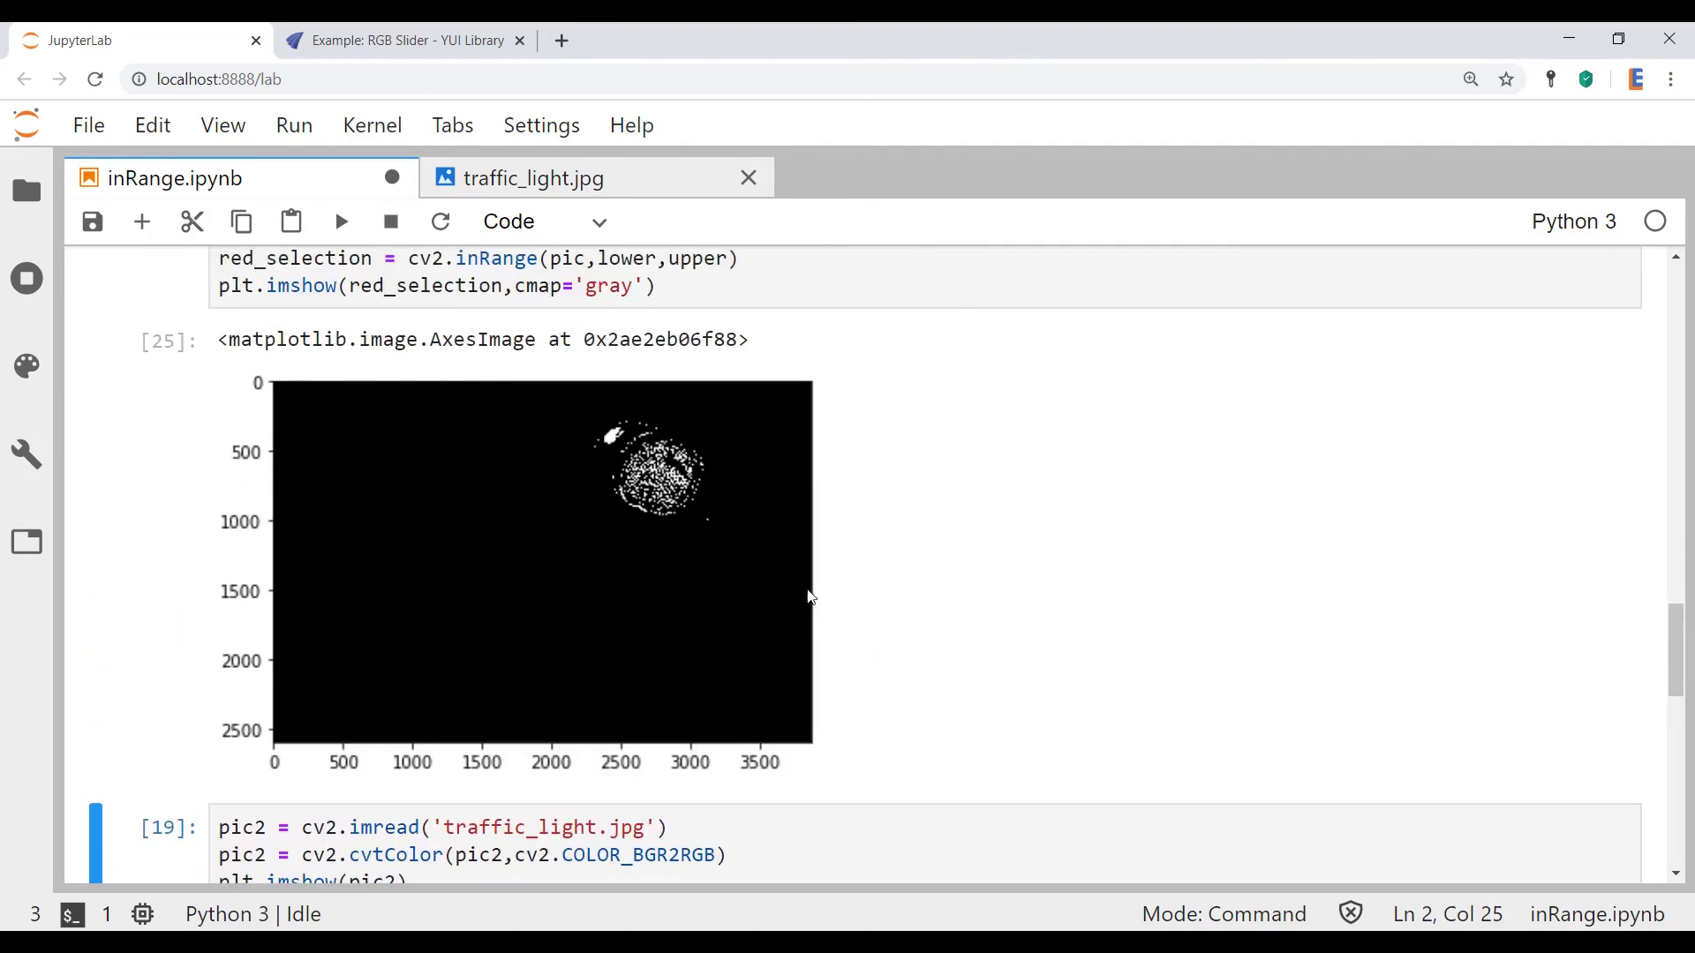
Scroll down to compare the red-only mask with the colour image and save the notebook.
{"action": "scroll", "scroll_direction": "down", "scroll_amount": 3}
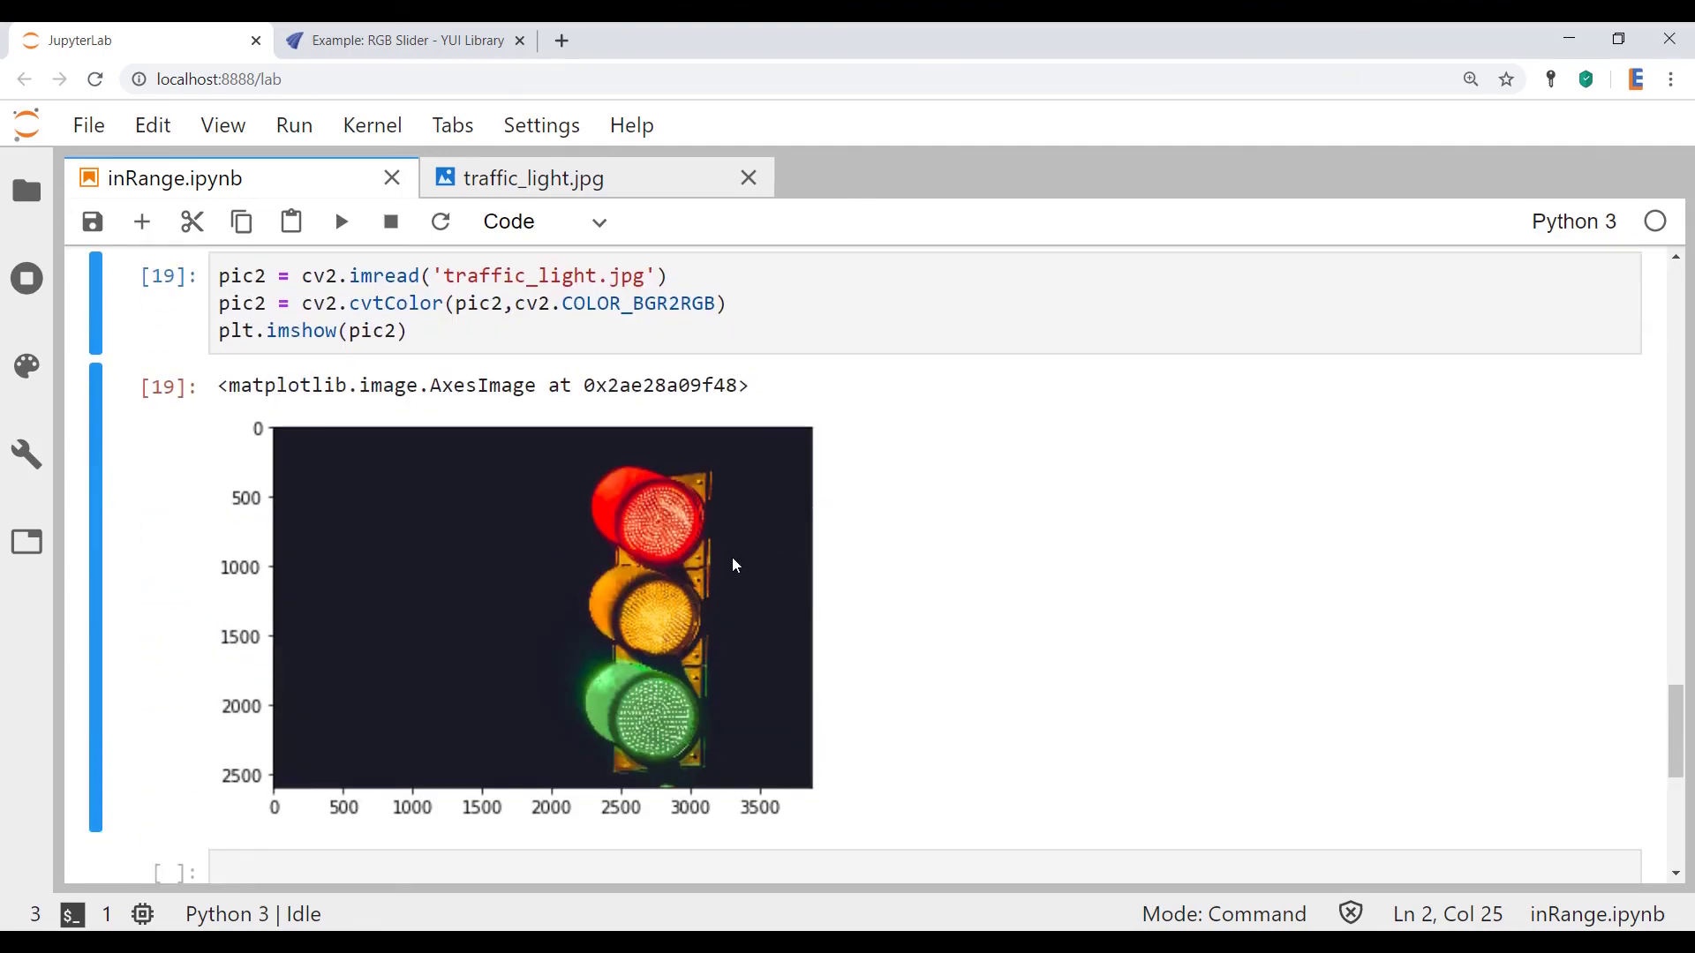
{"action": "mouse_move", "coordinate": [665, 749]}
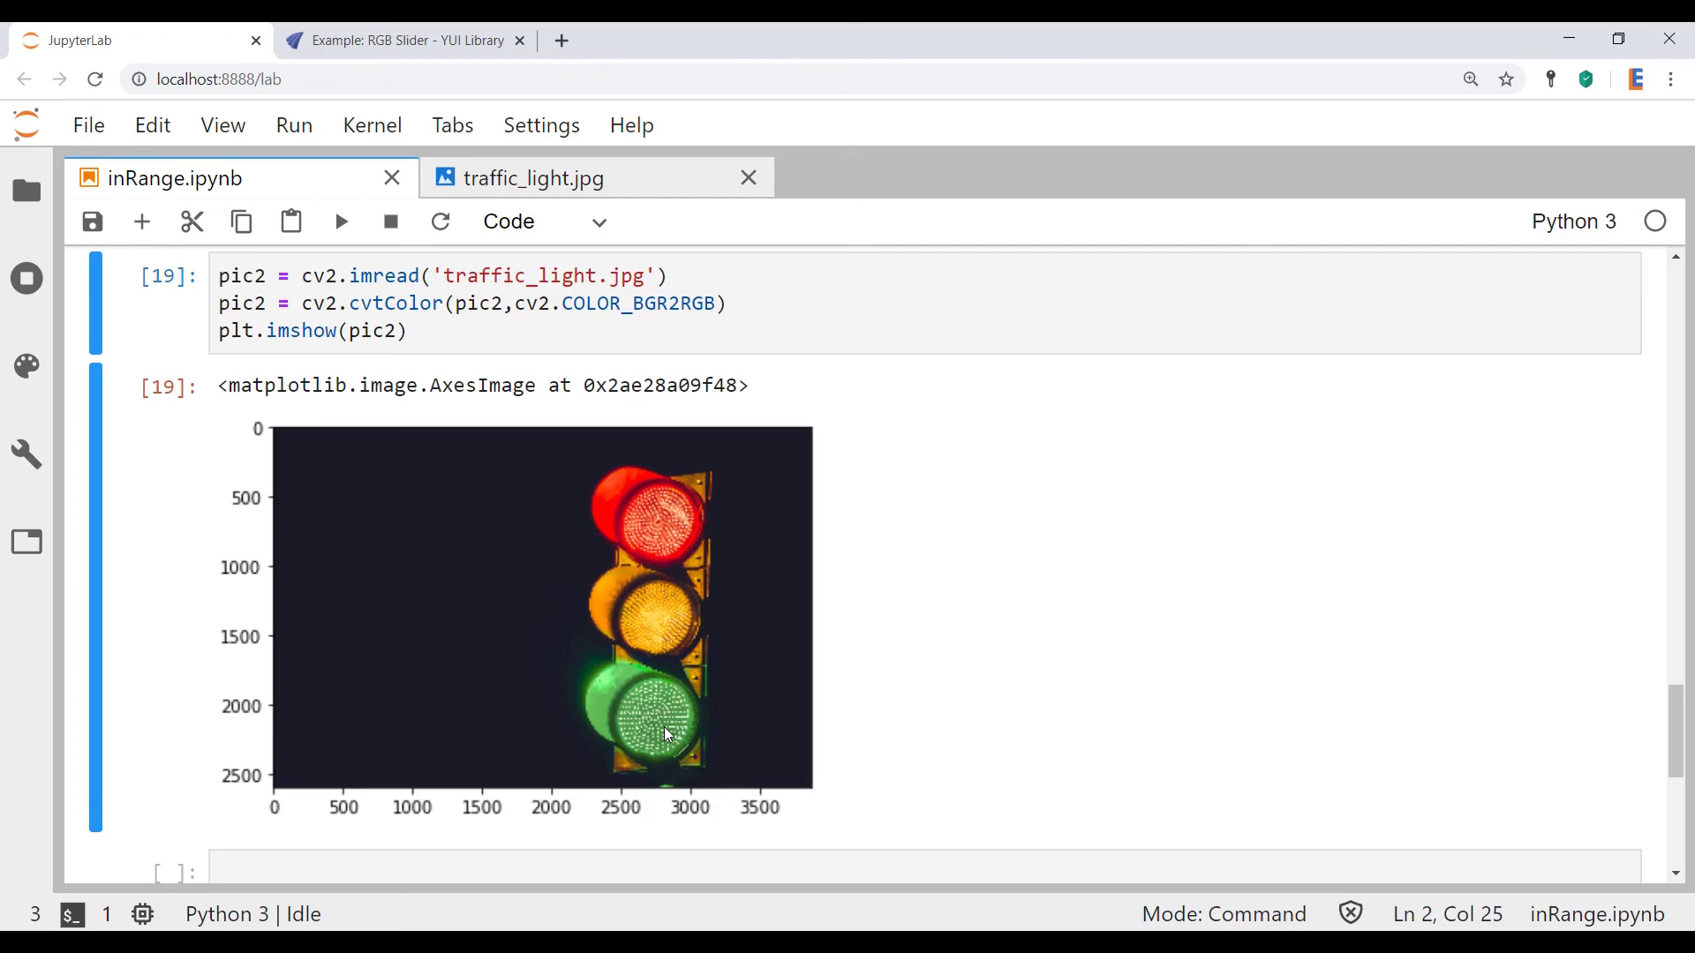
{"action": "mouse_move", "coordinate": [728, 698]}
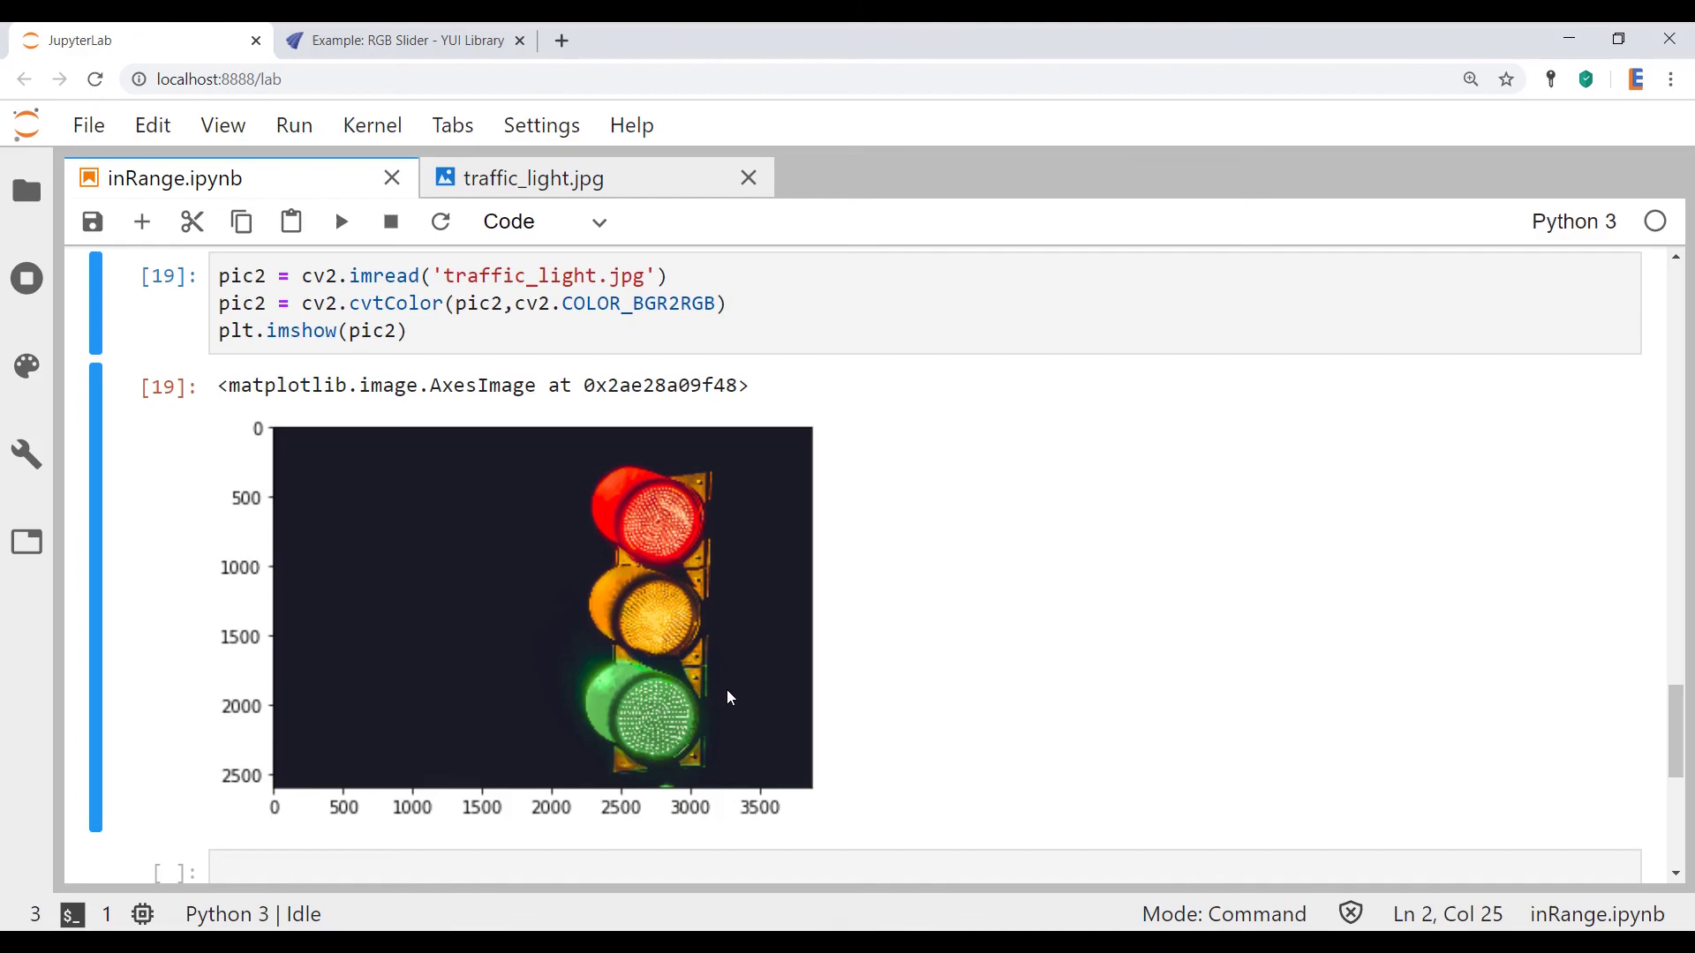